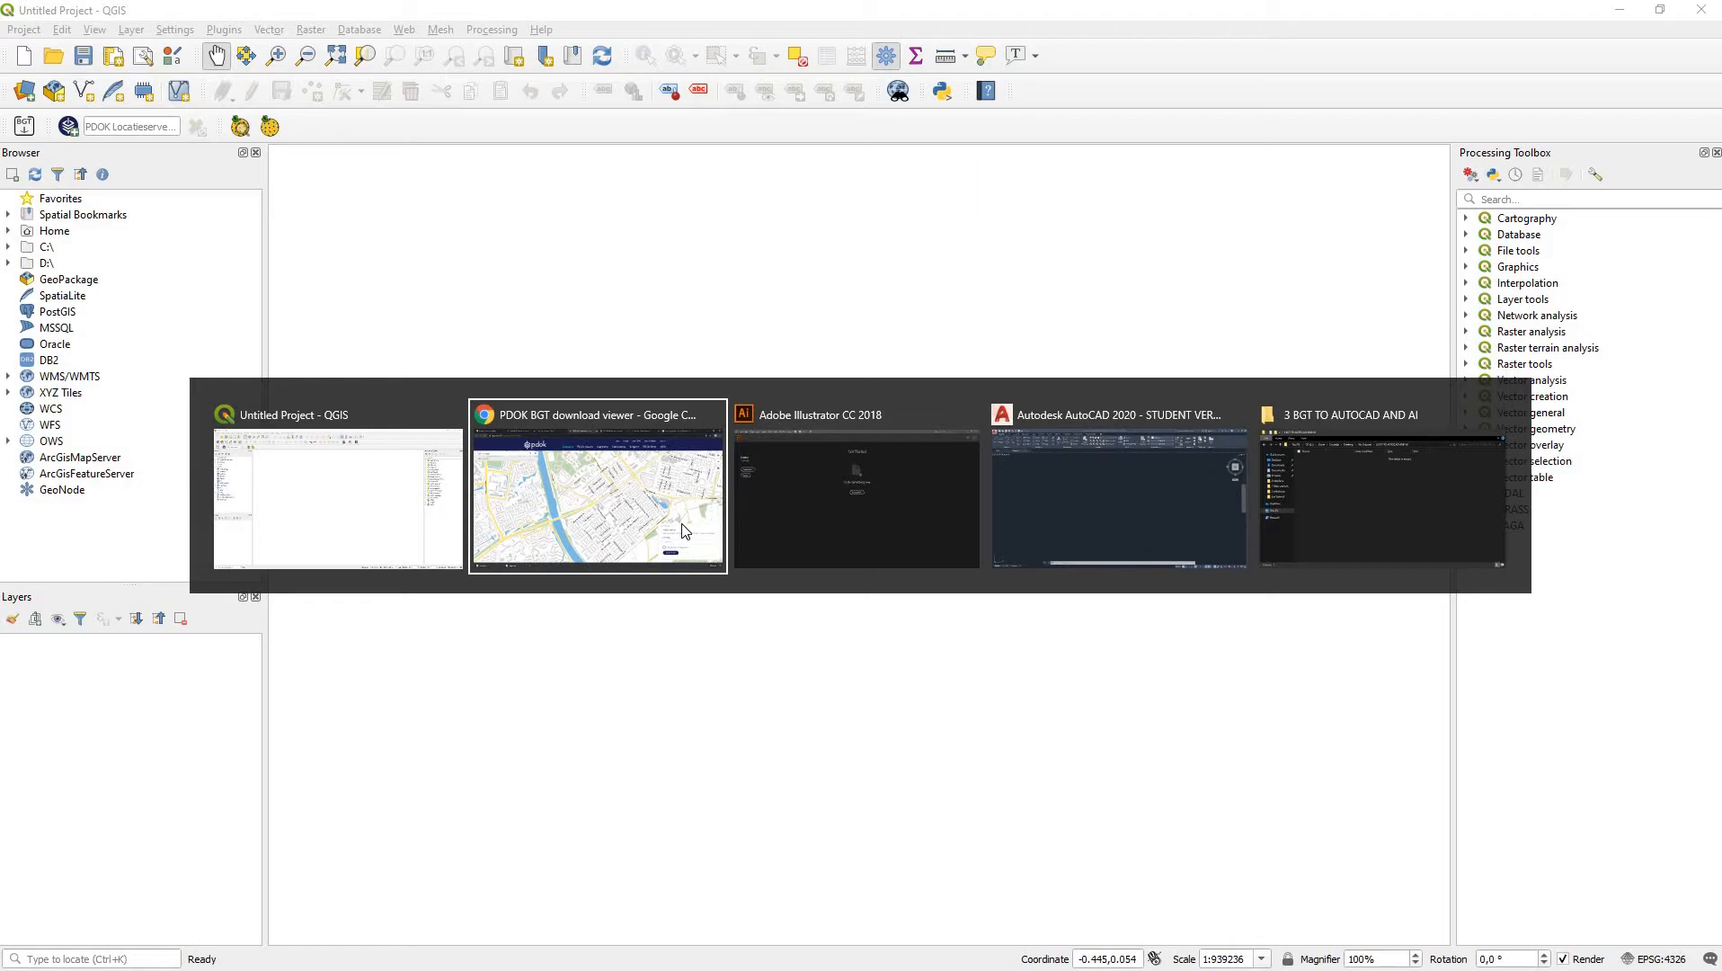
Step: Draw a polygon around the target area in the PDOK BGT viewer and request its download
{"action": "left_click", "coordinate": [597, 491]}
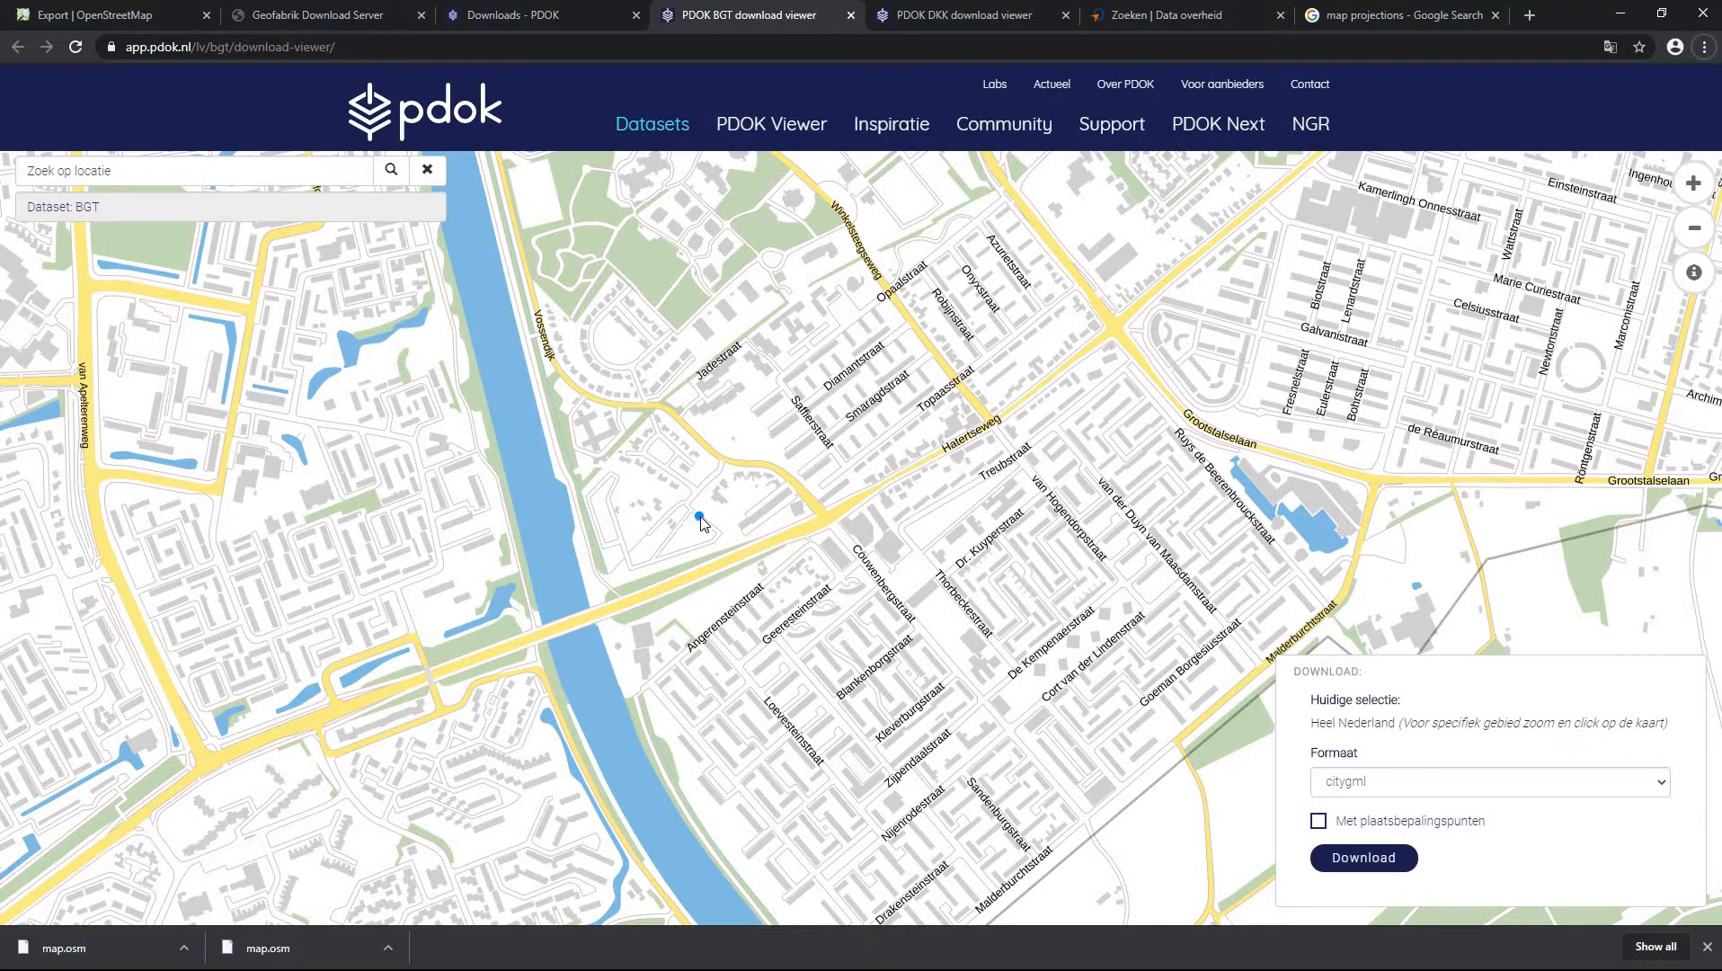
{"action": "left_click", "coordinate": [794, 547]}
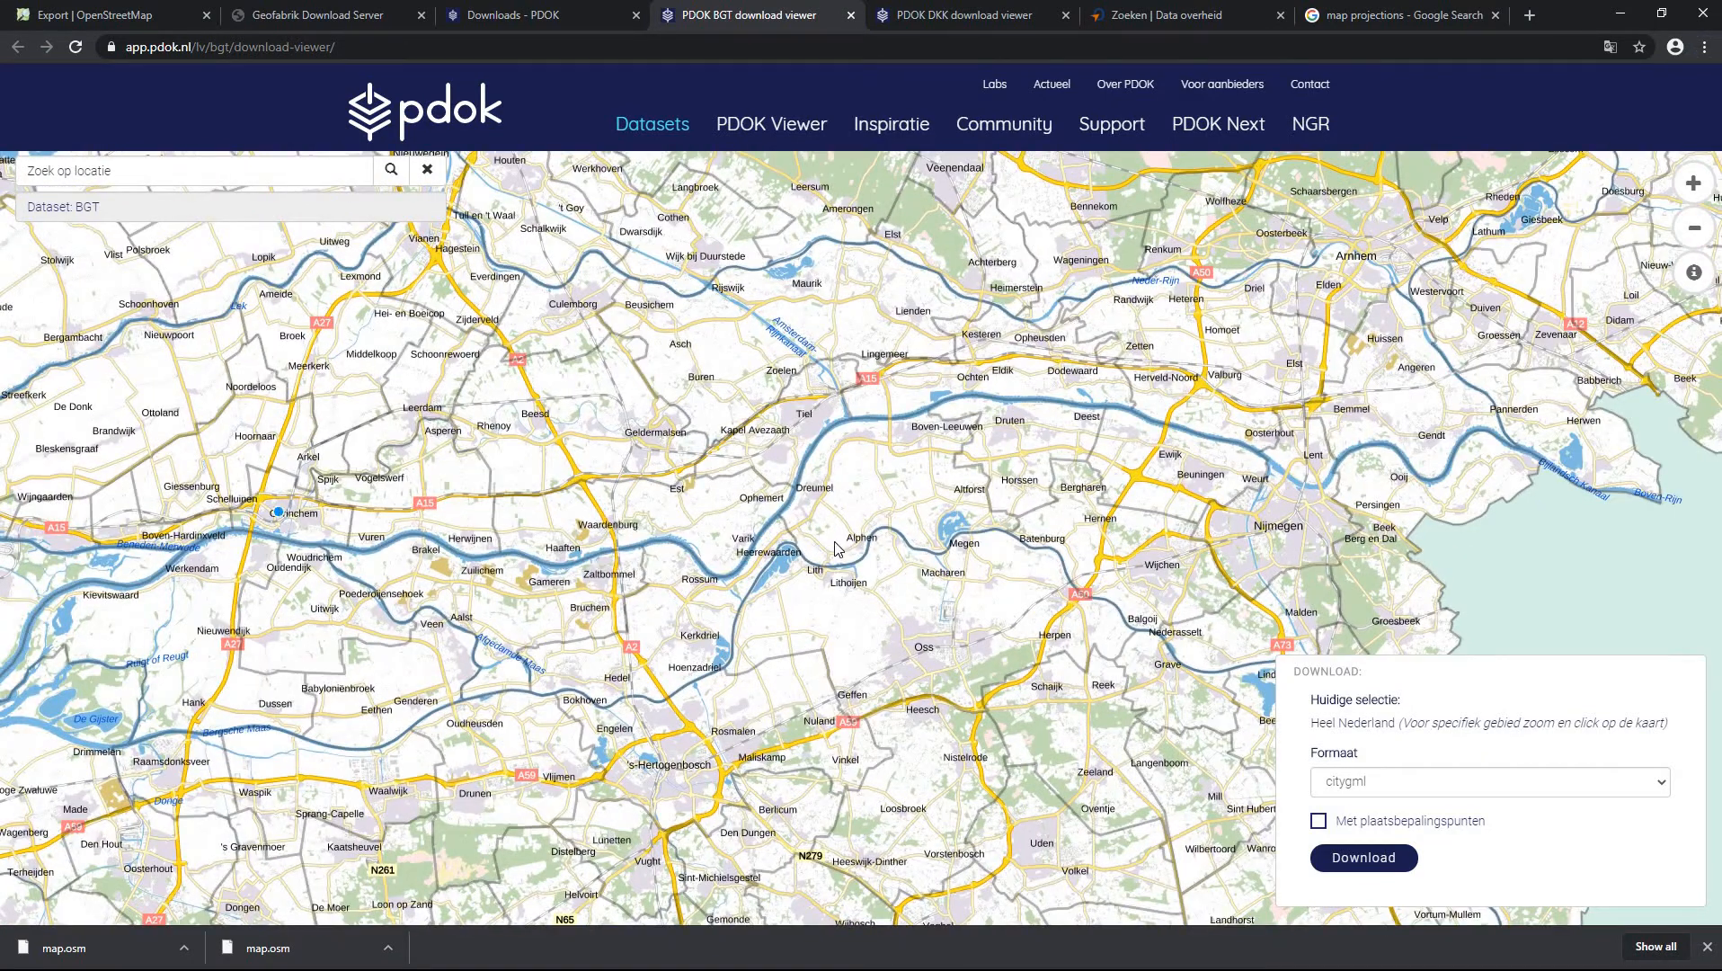
{"action": "left_click", "coordinate": [831, 542]}
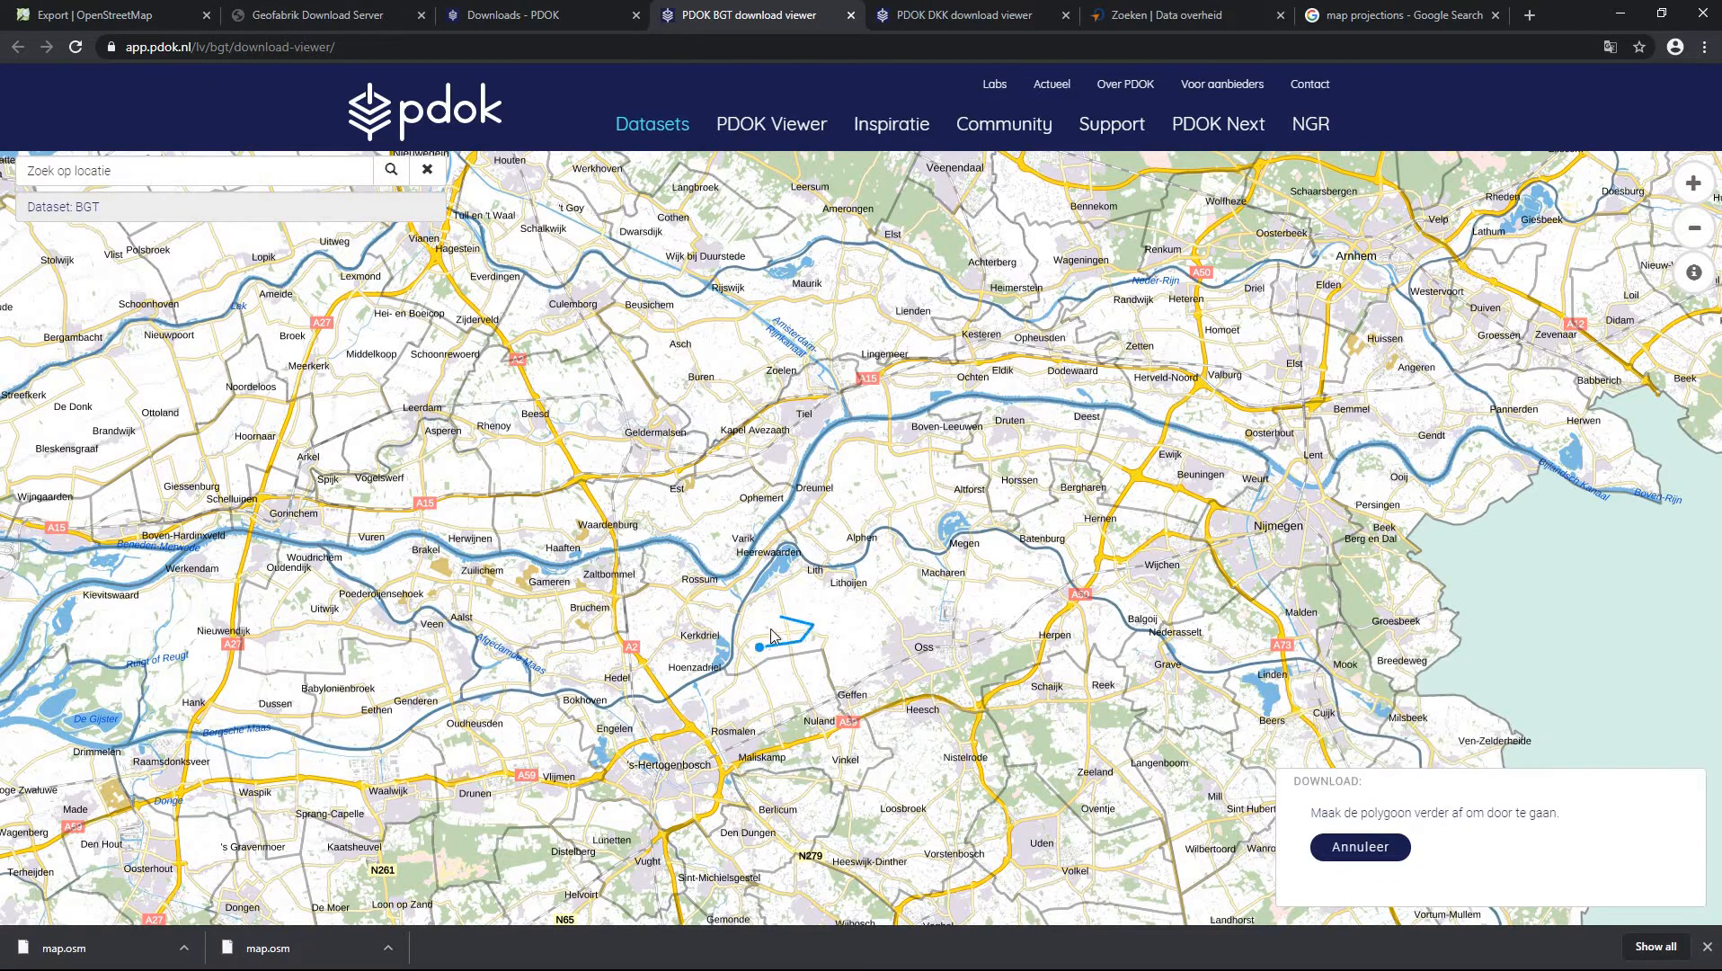
{"action": "left_click", "coordinate": [757, 647]}
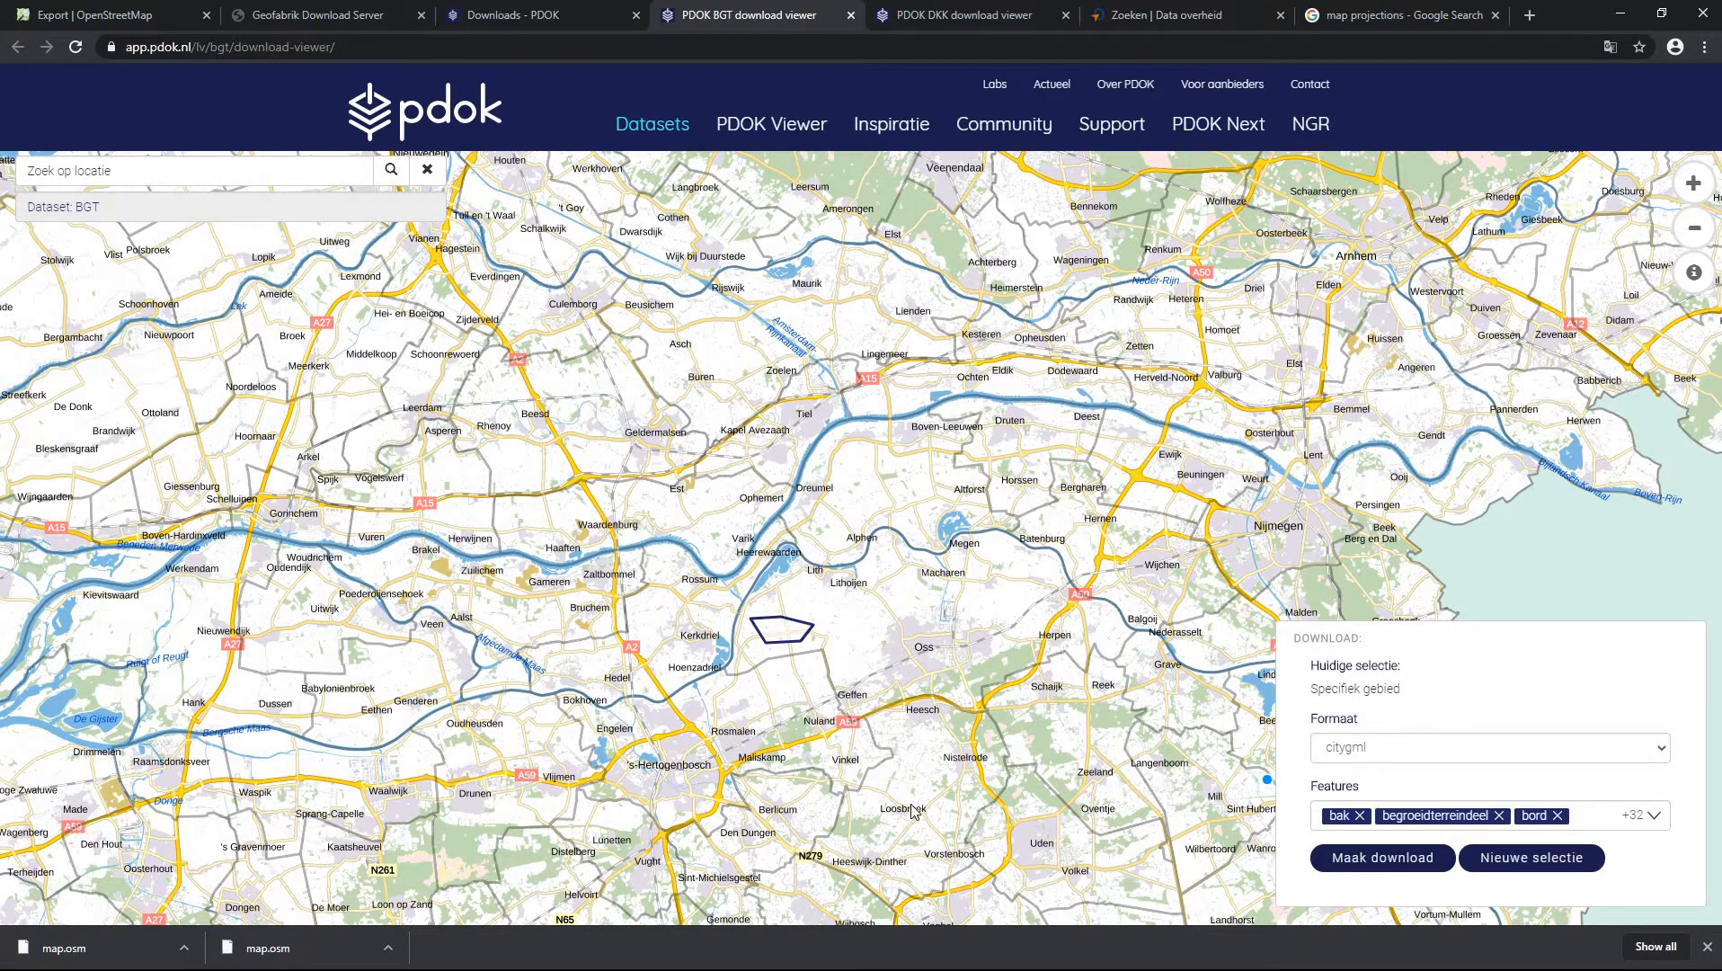
{"action": "left_click", "coordinate": [1382, 858]}
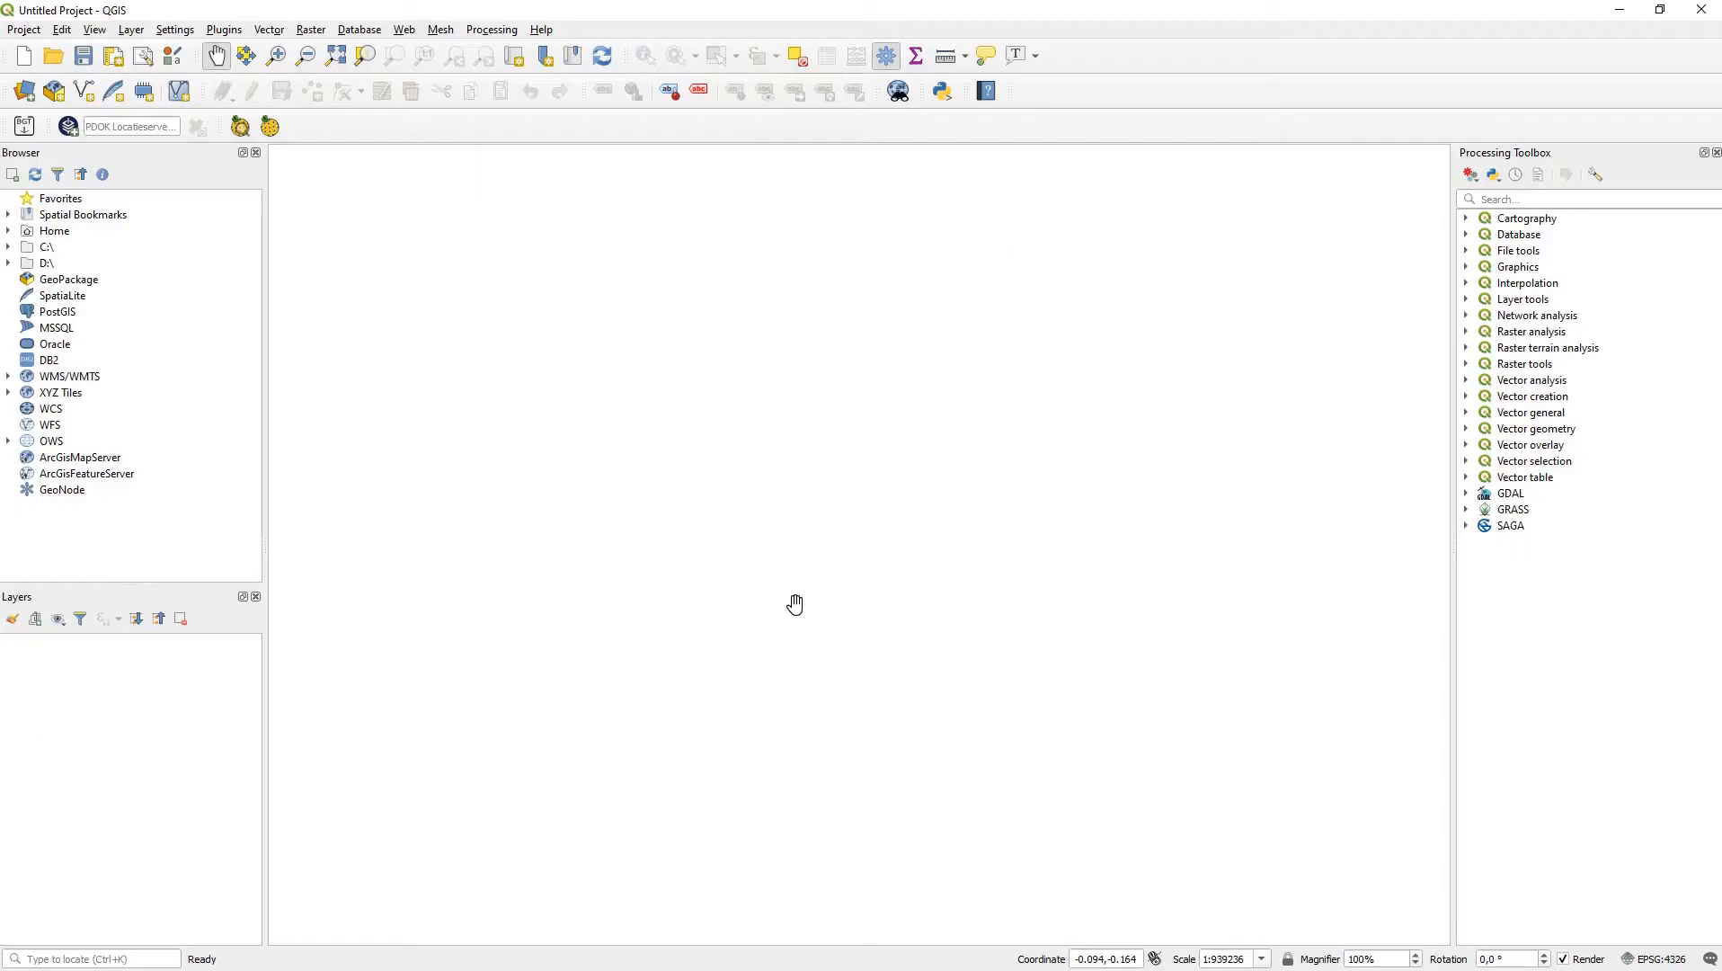
{"action": "mouse_move", "coordinate": [31, 137]}
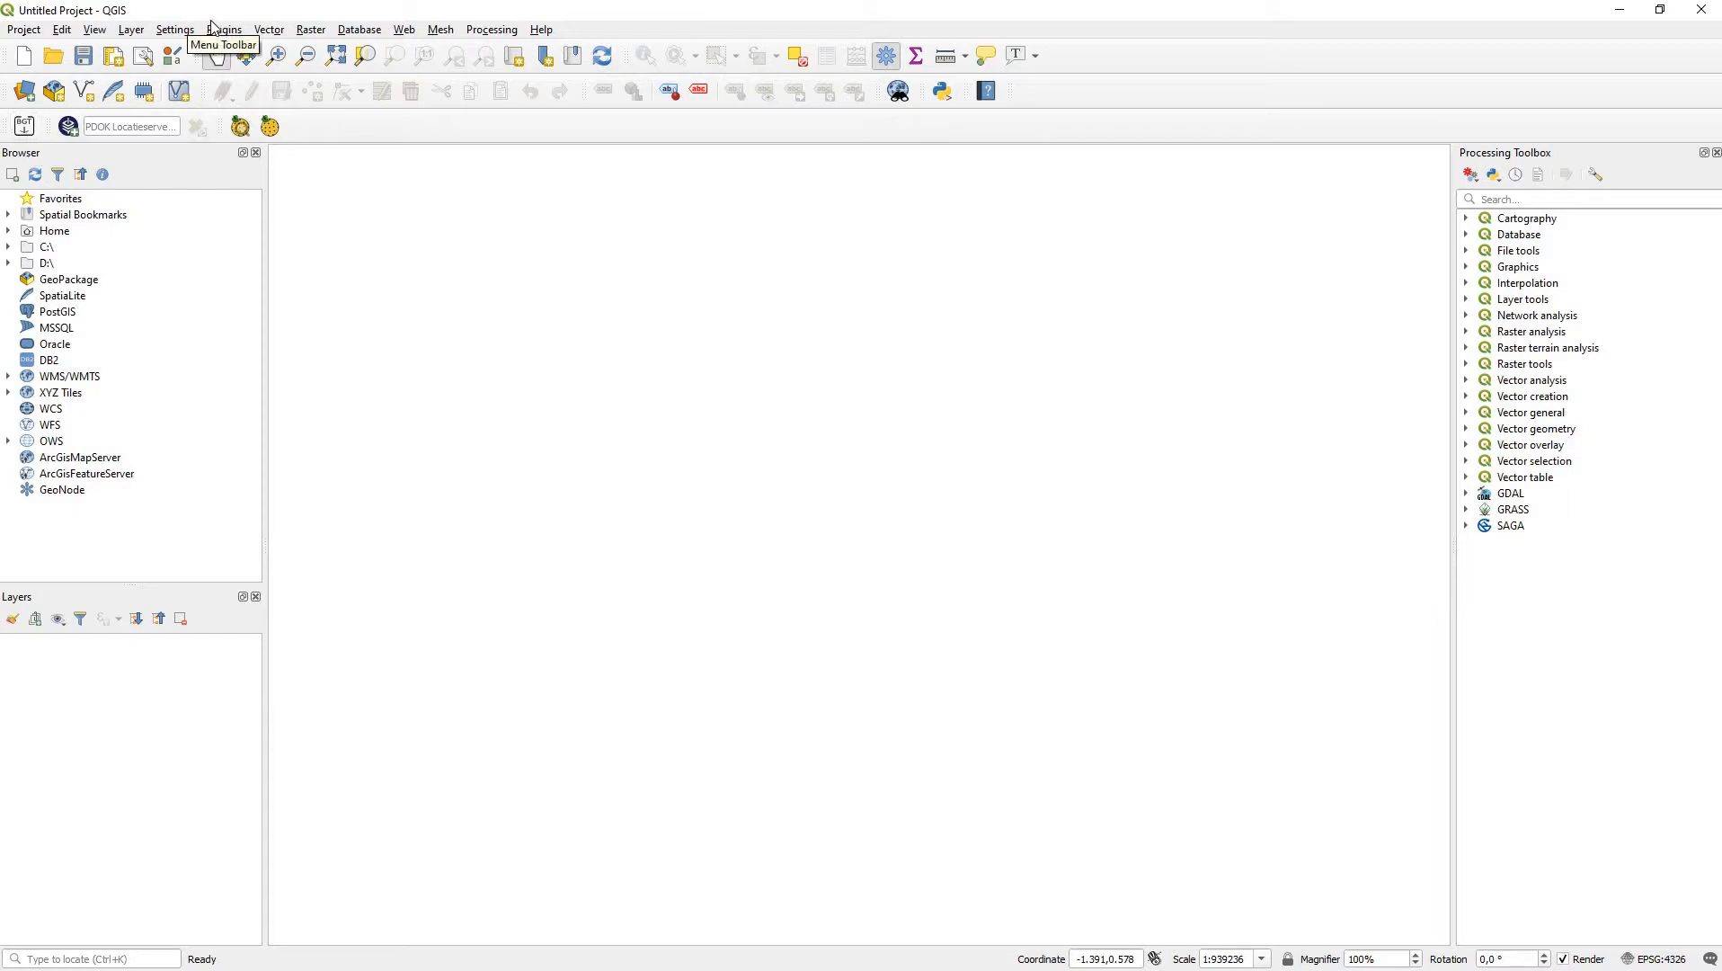
{"action": "mouse_move", "coordinate": [723, 312]}
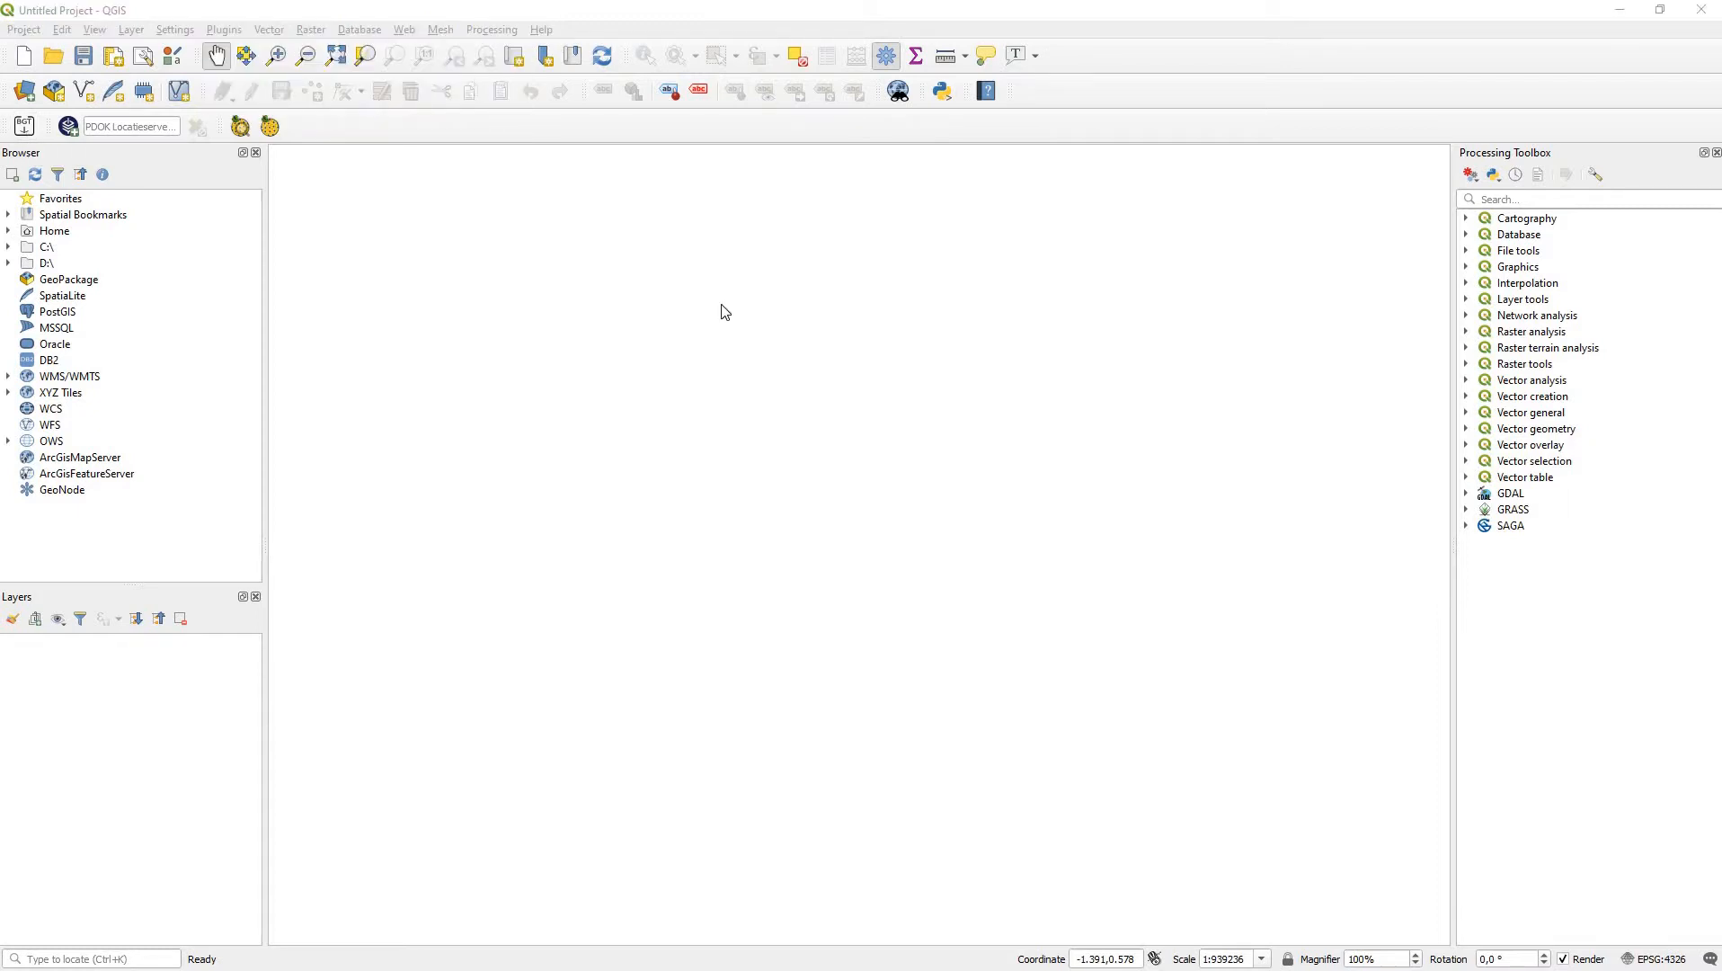
Step: Load Luchtfoto Actueel Ortho 25cm RGB via the PDOK Services plugin, accepting the suggested transformation
{"action": "left_click", "coordinate": [224, 29]}
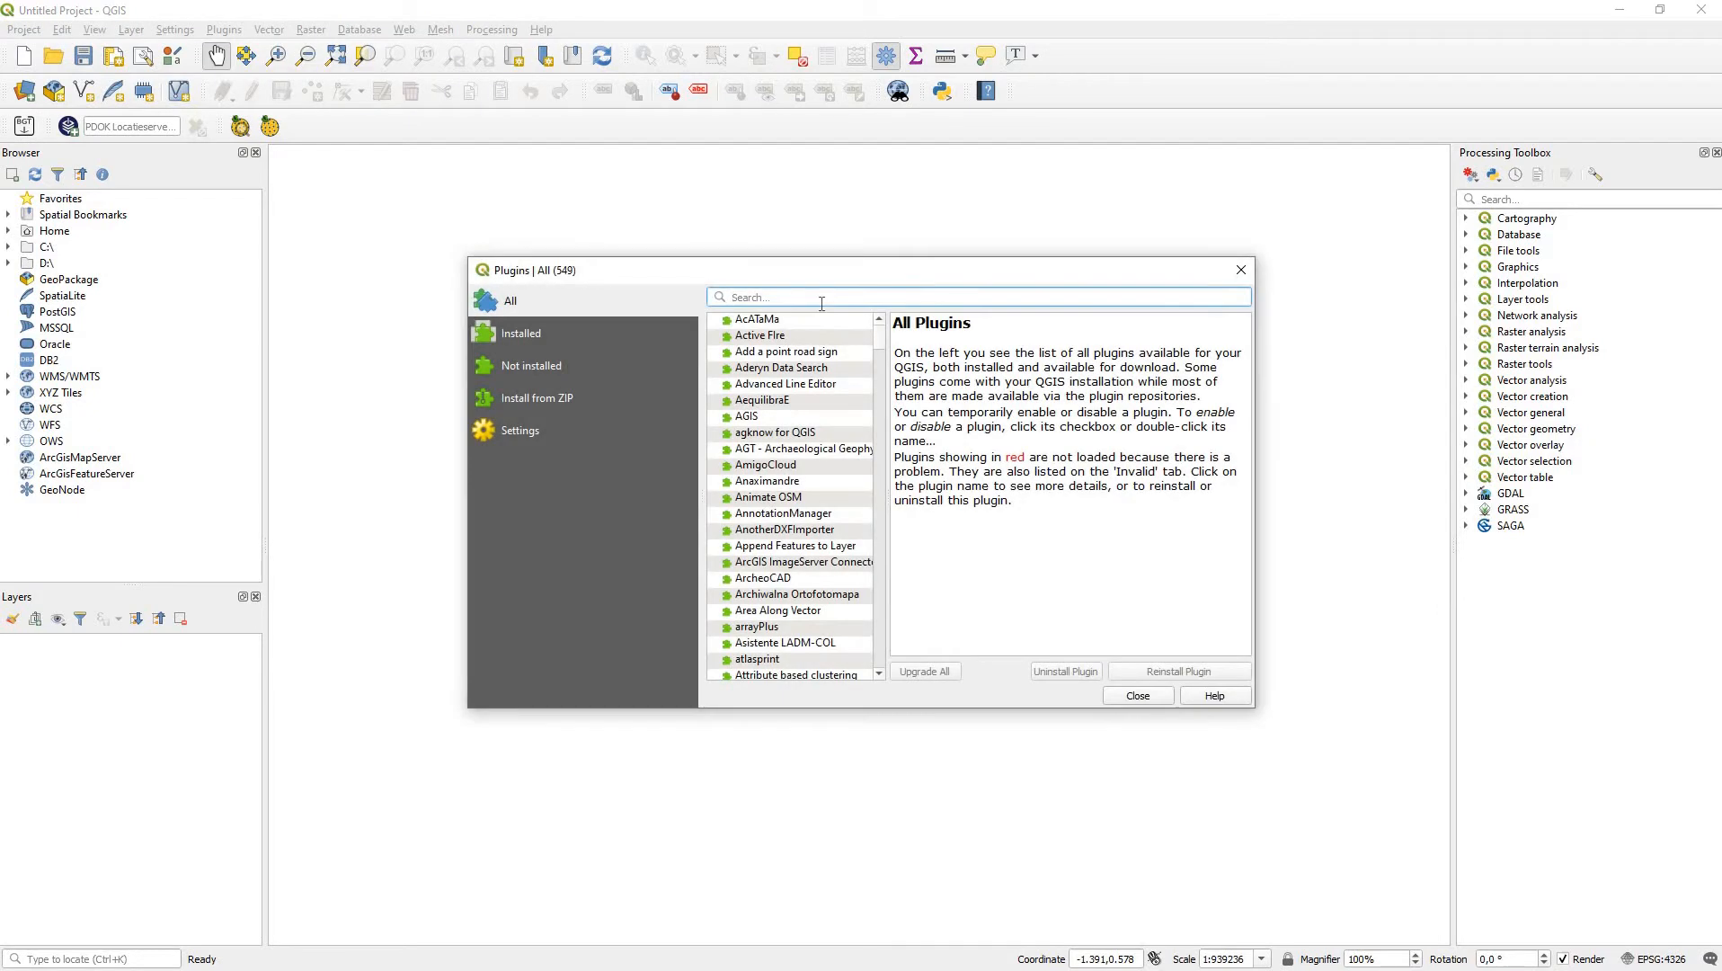
{"action": "type", "text": "bgt"}
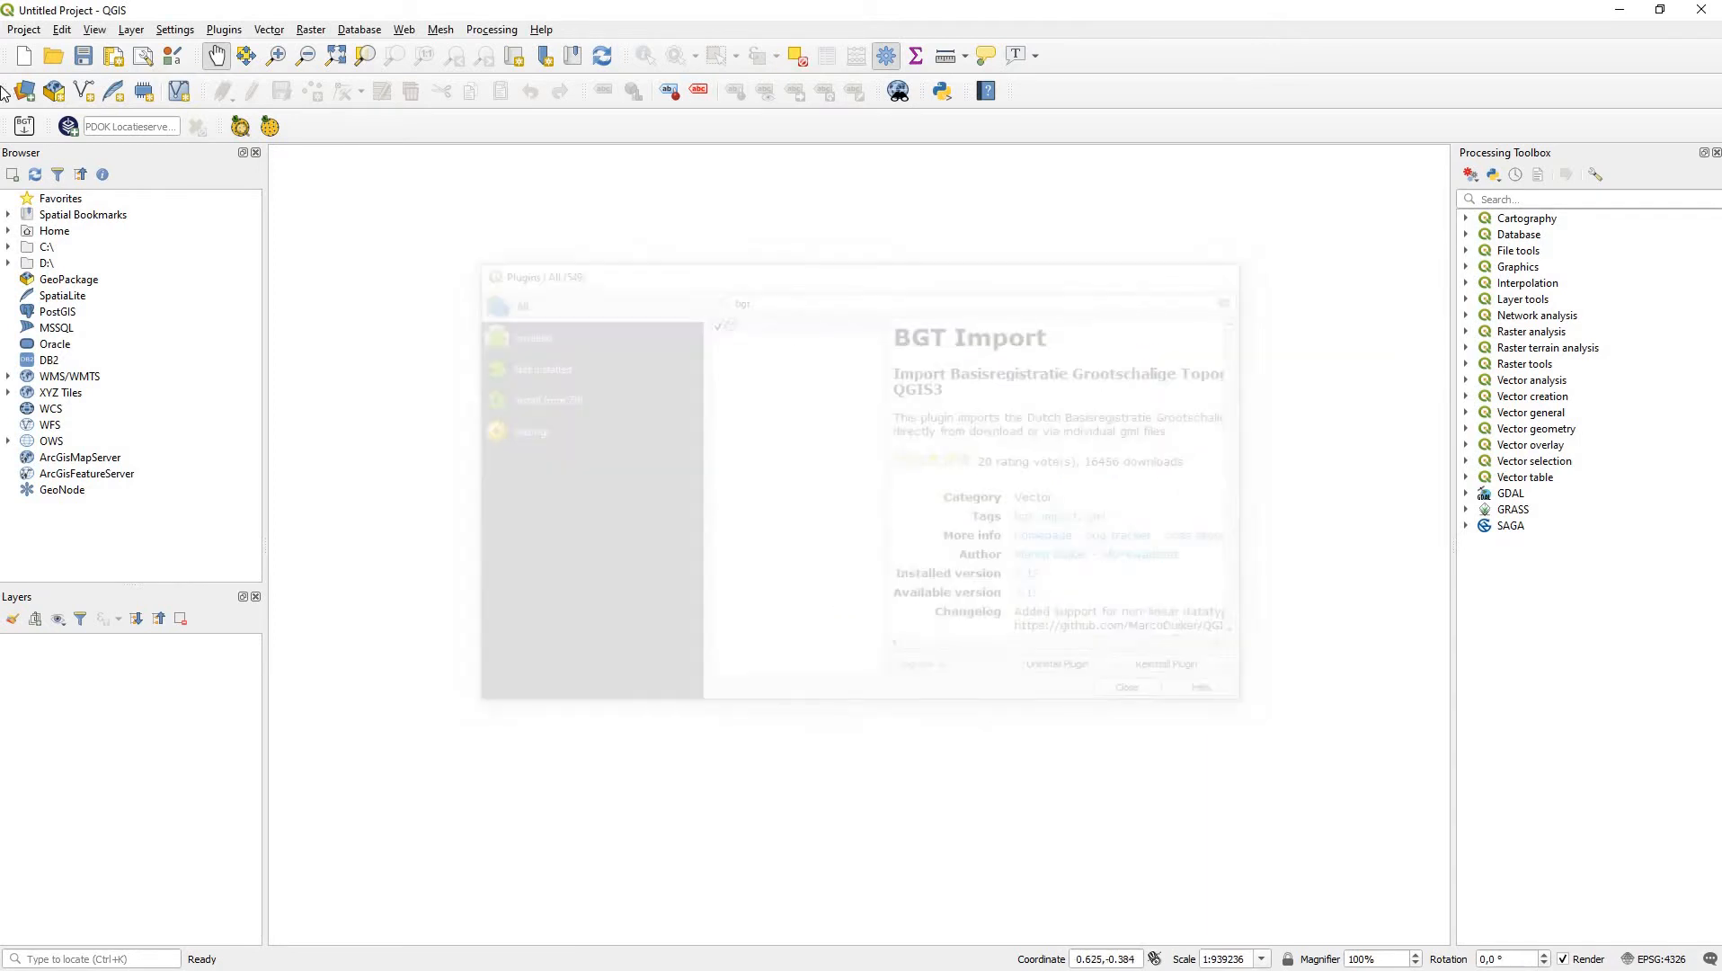
{"action": "left_click", "coordinate": [1127, 687]}
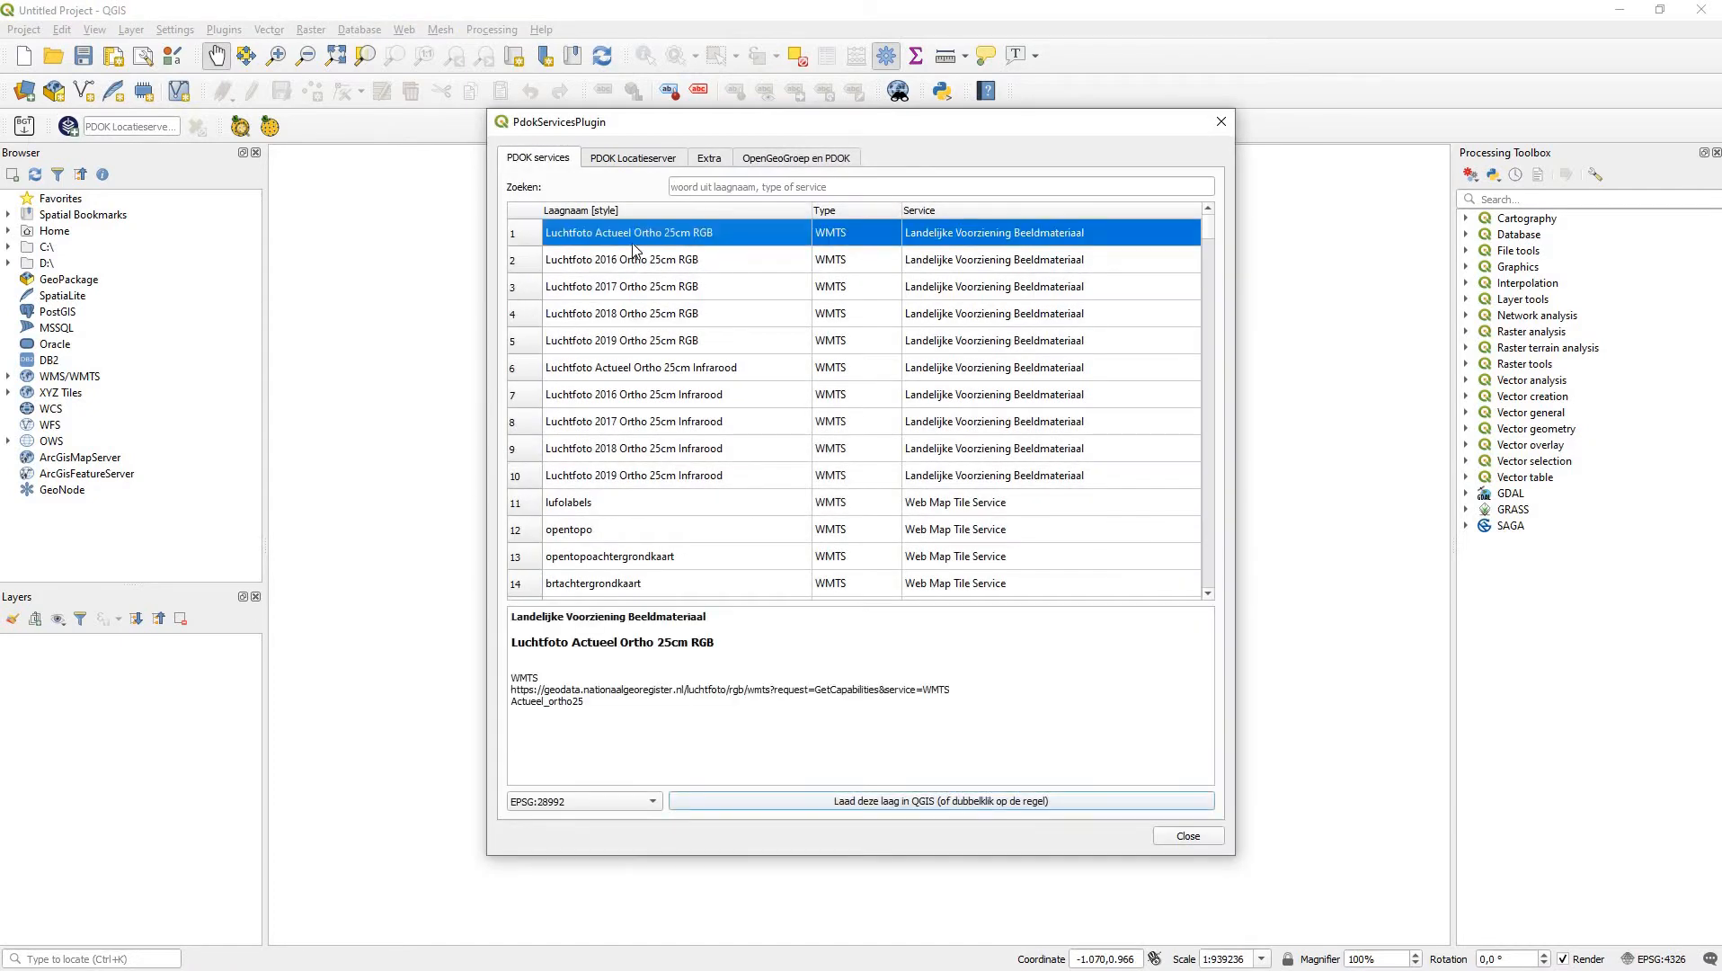
{"action": "double_click", "coordinate": [628, 231]}
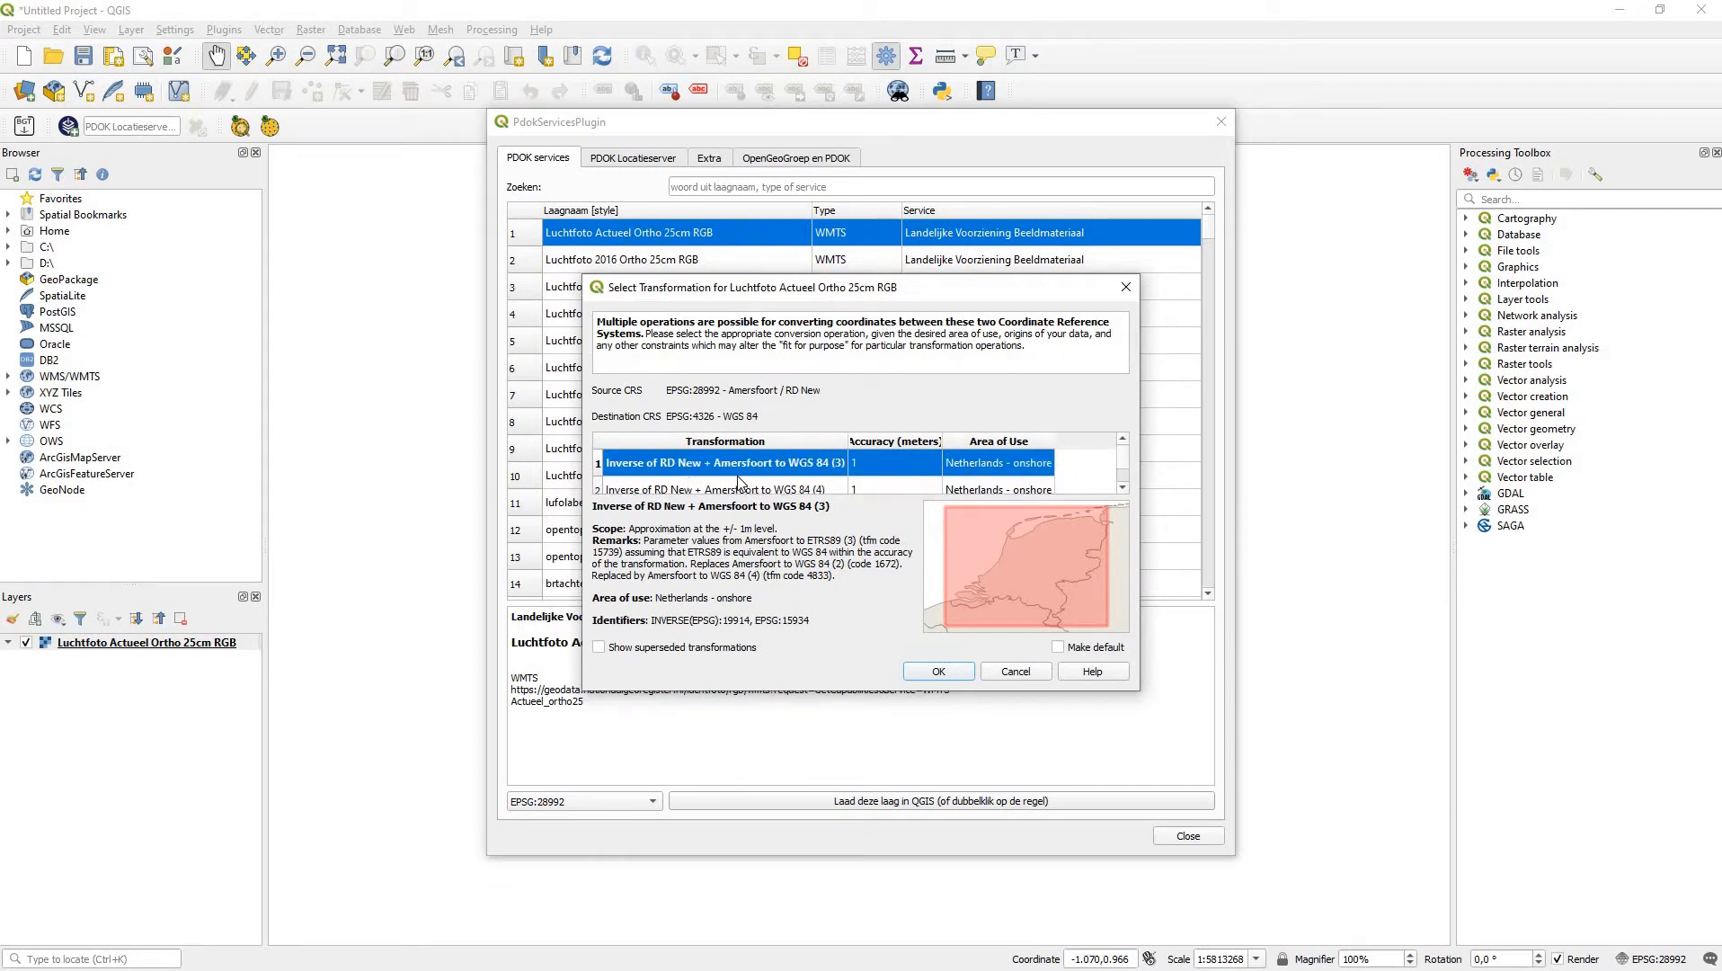
{"action": "mouse_move", "coordinate": [938, 671]}
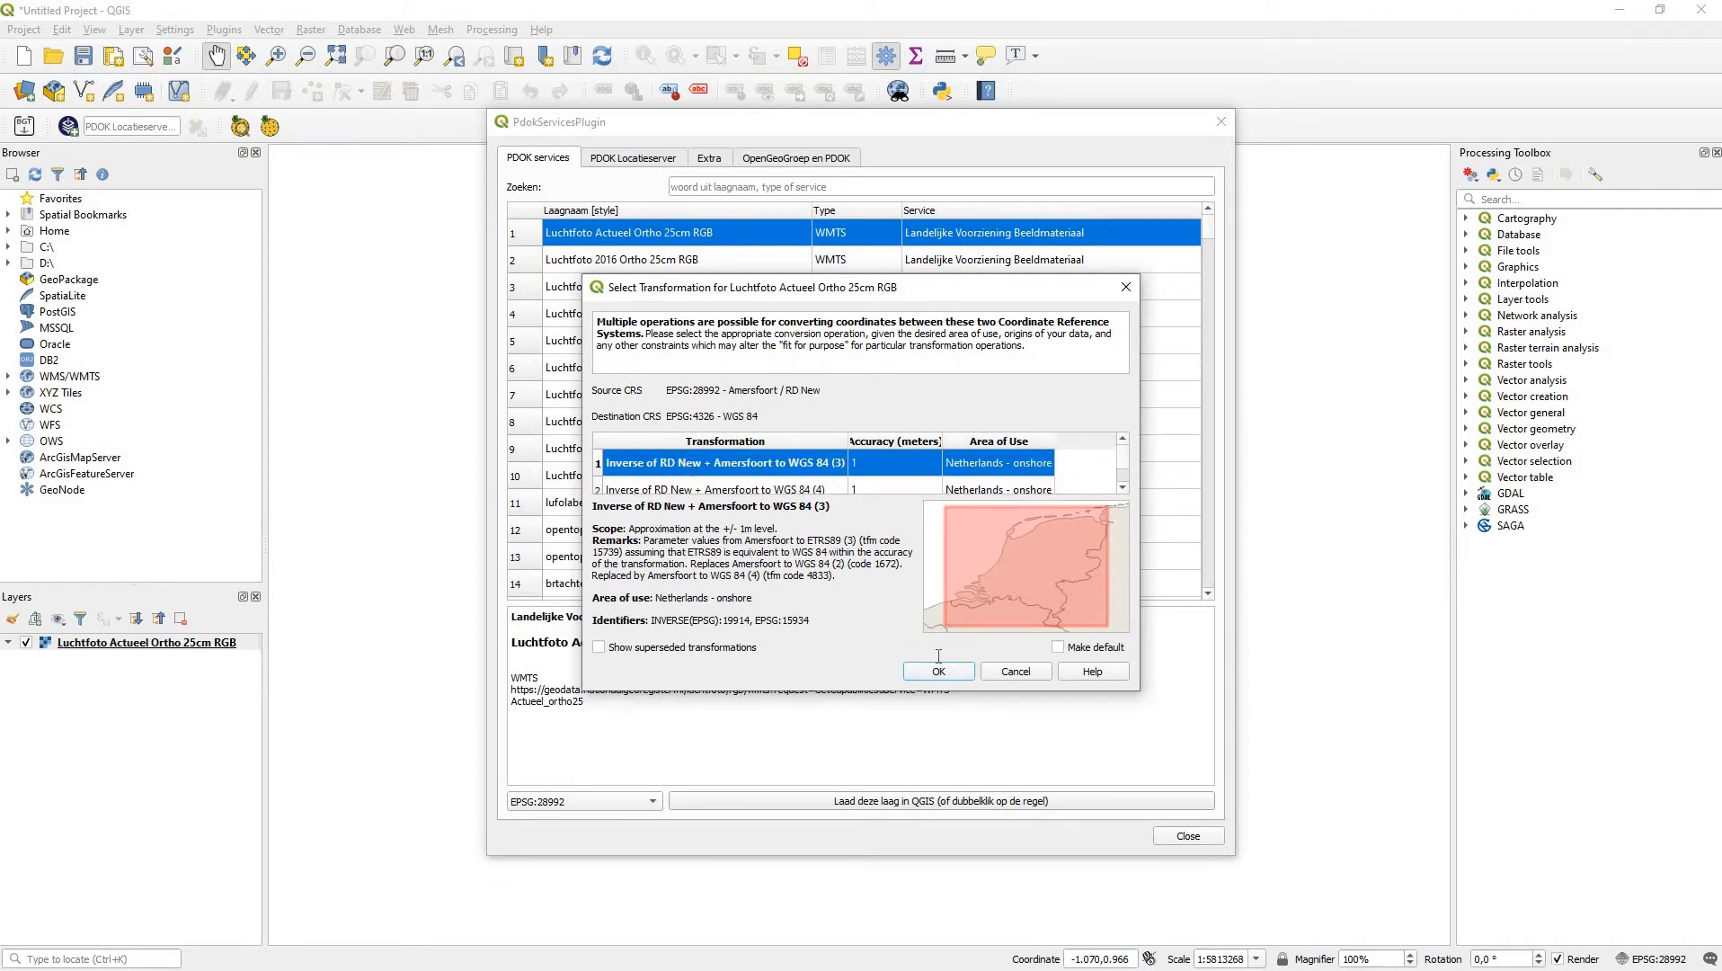
{"action": "left_click", "coordinate": [938, 671]}
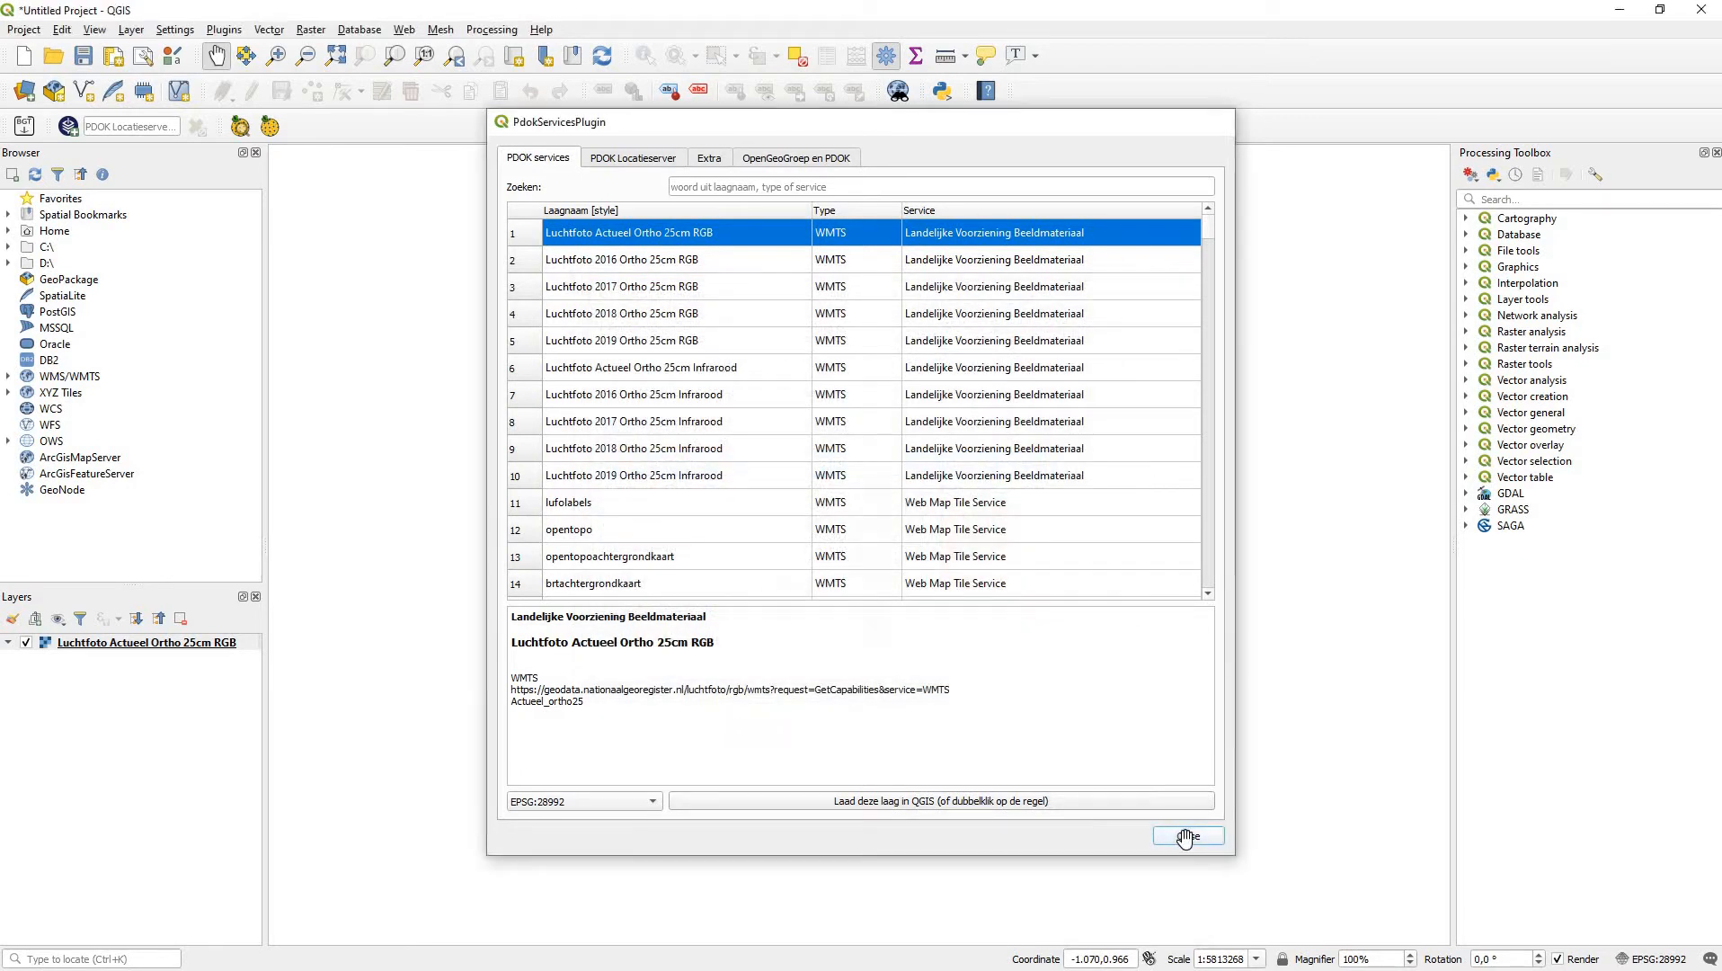
Step: Close the PDOK services window and pan the aerial photo toward the Utrecht area
{"action": "left_click", "coordinate": [1187, 836]}
{"action": "type", "text": "utrecht"}
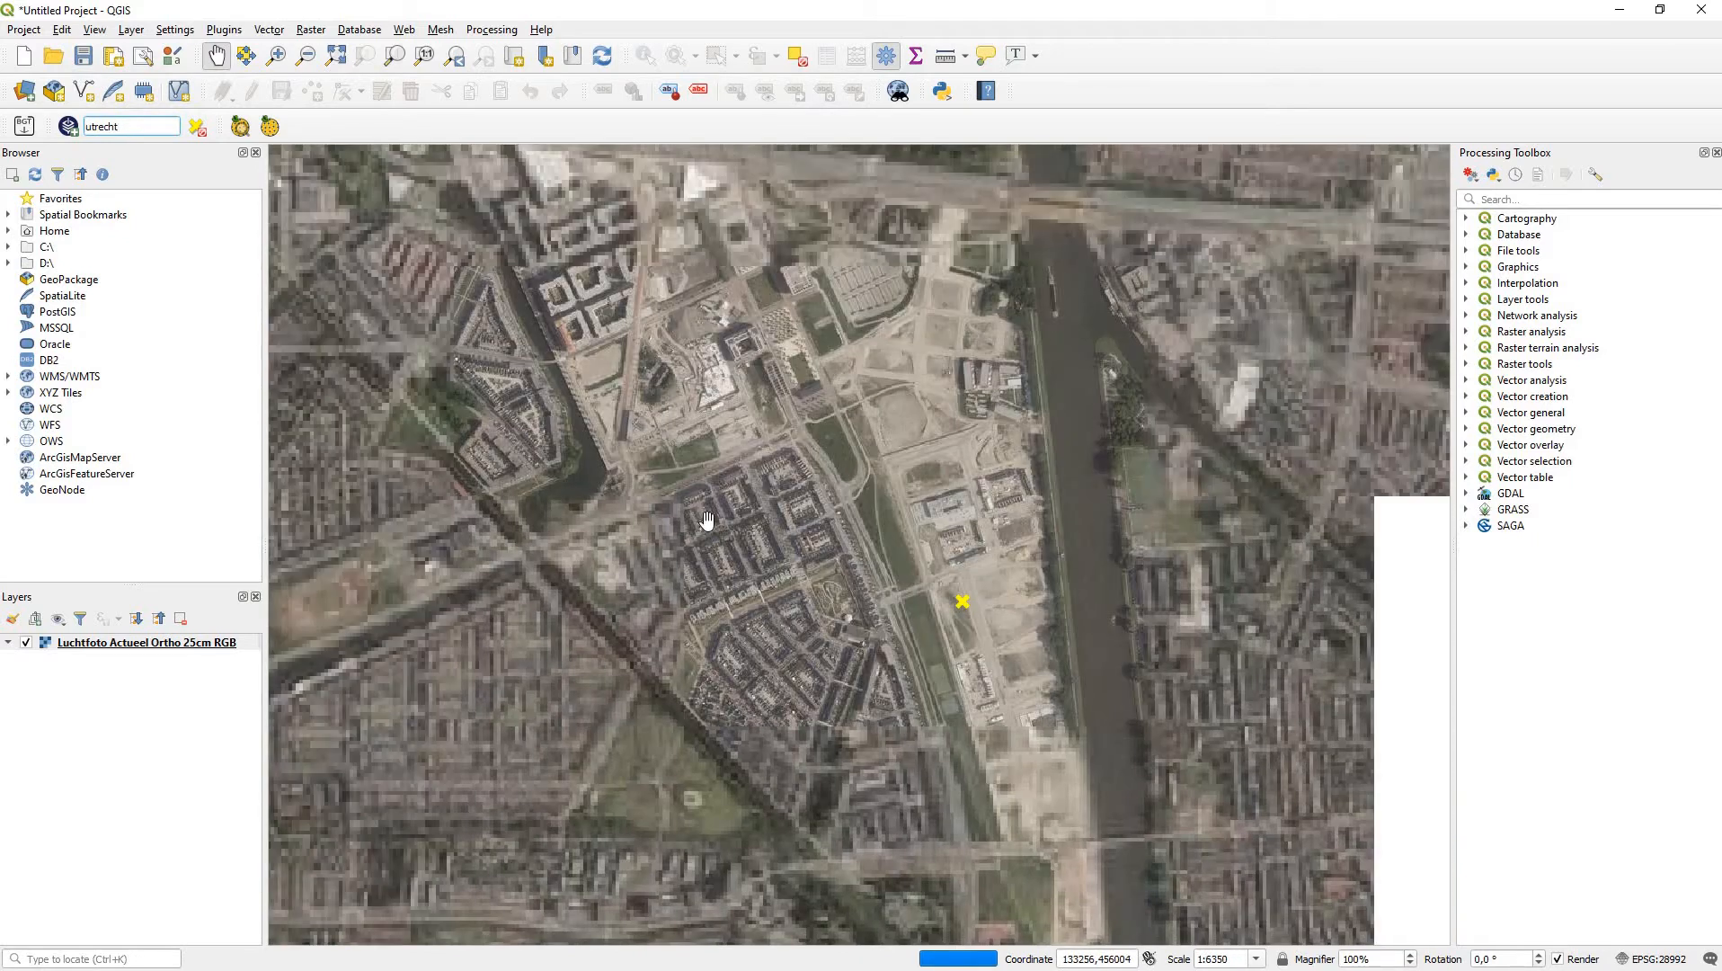
{"action": "left_click_drag", "start_coordinate": [709, 518], "coordinate": [763, 596]}
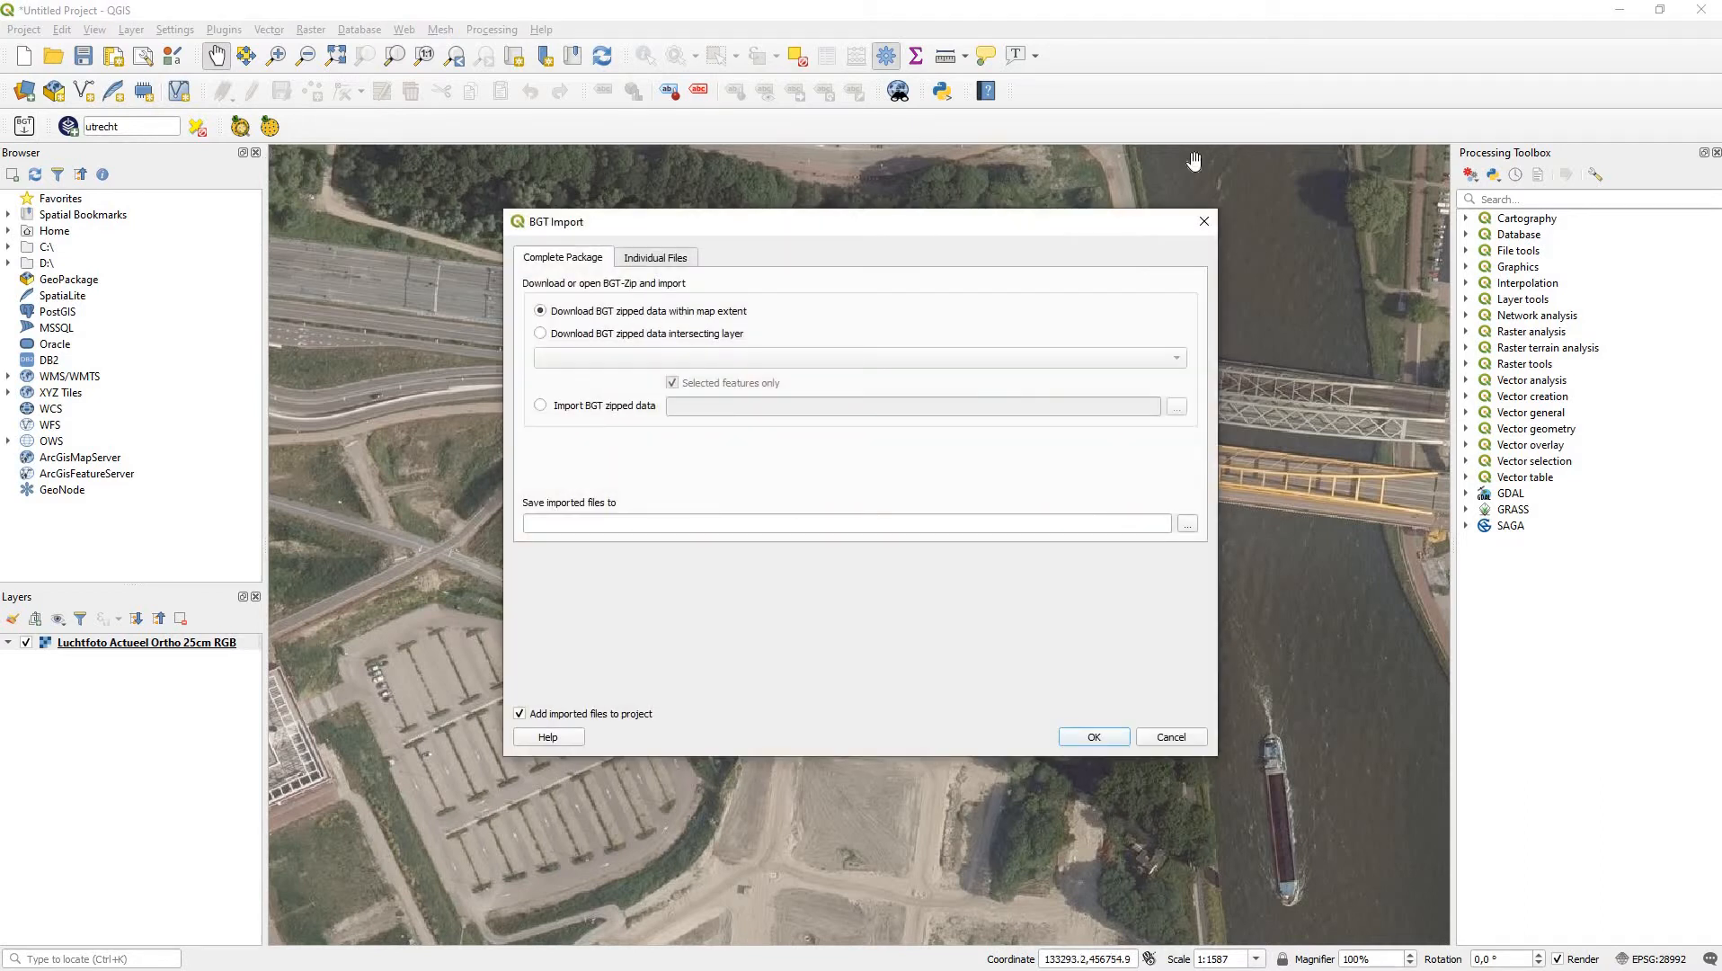
{"action": "mouse_move", "coordinate": [384, 198]}
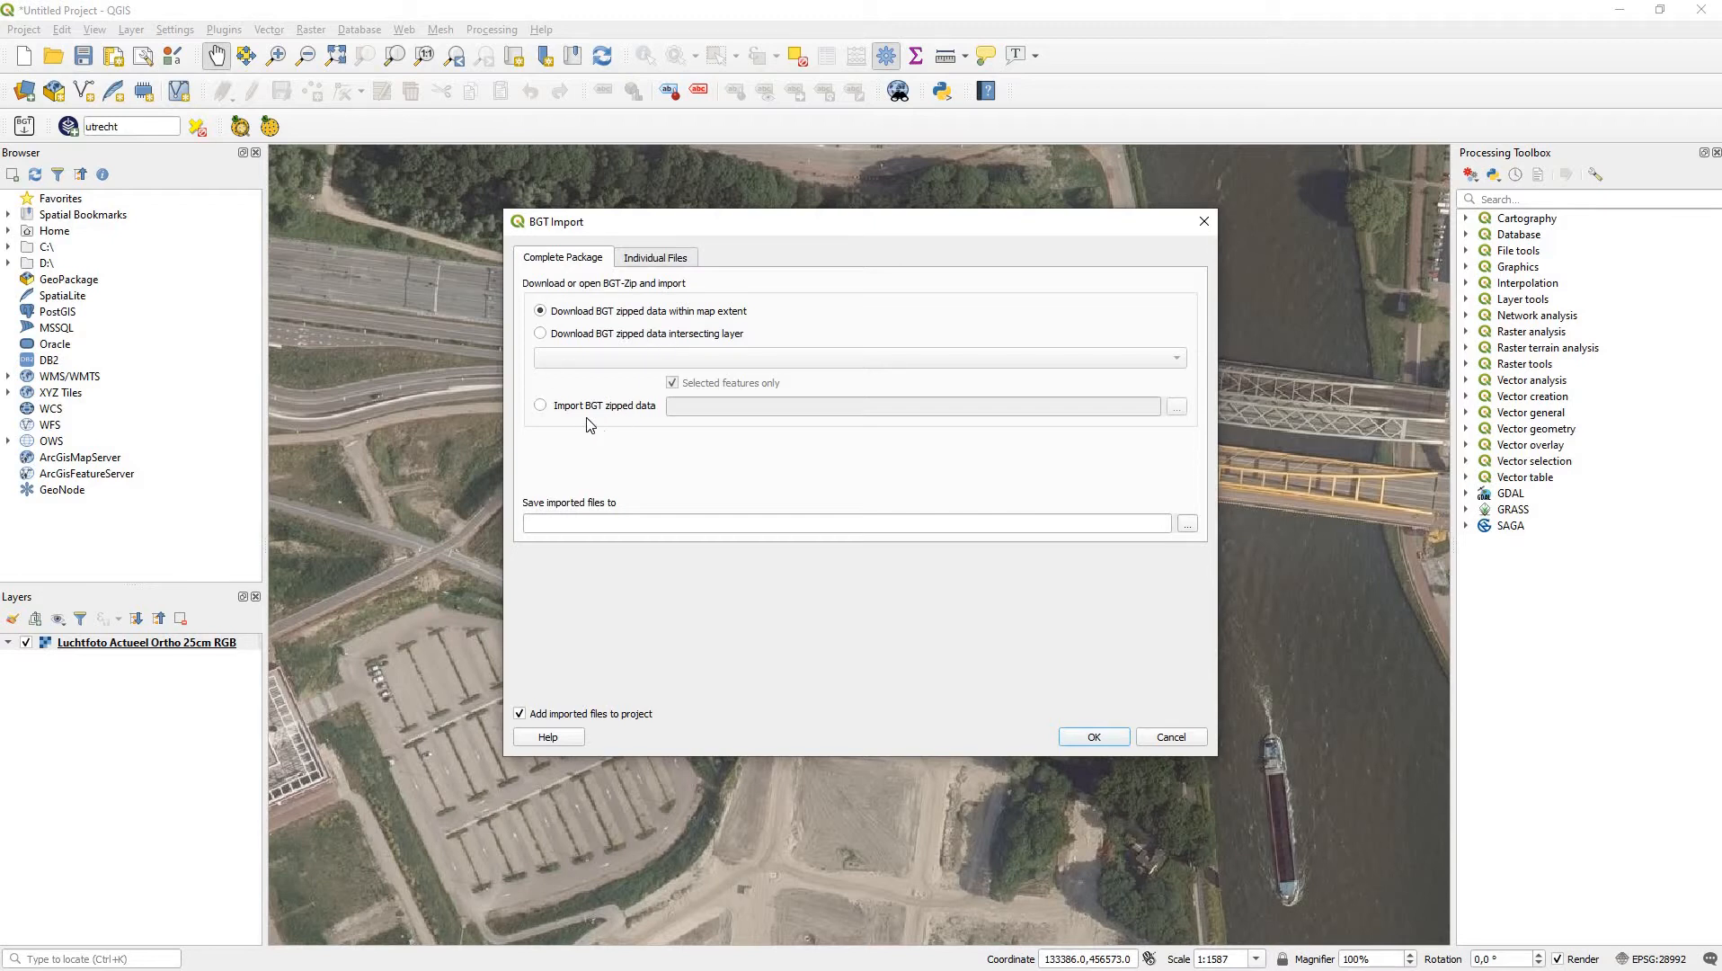
{"action": "mouse_move", "coordinate": [886, 408]}
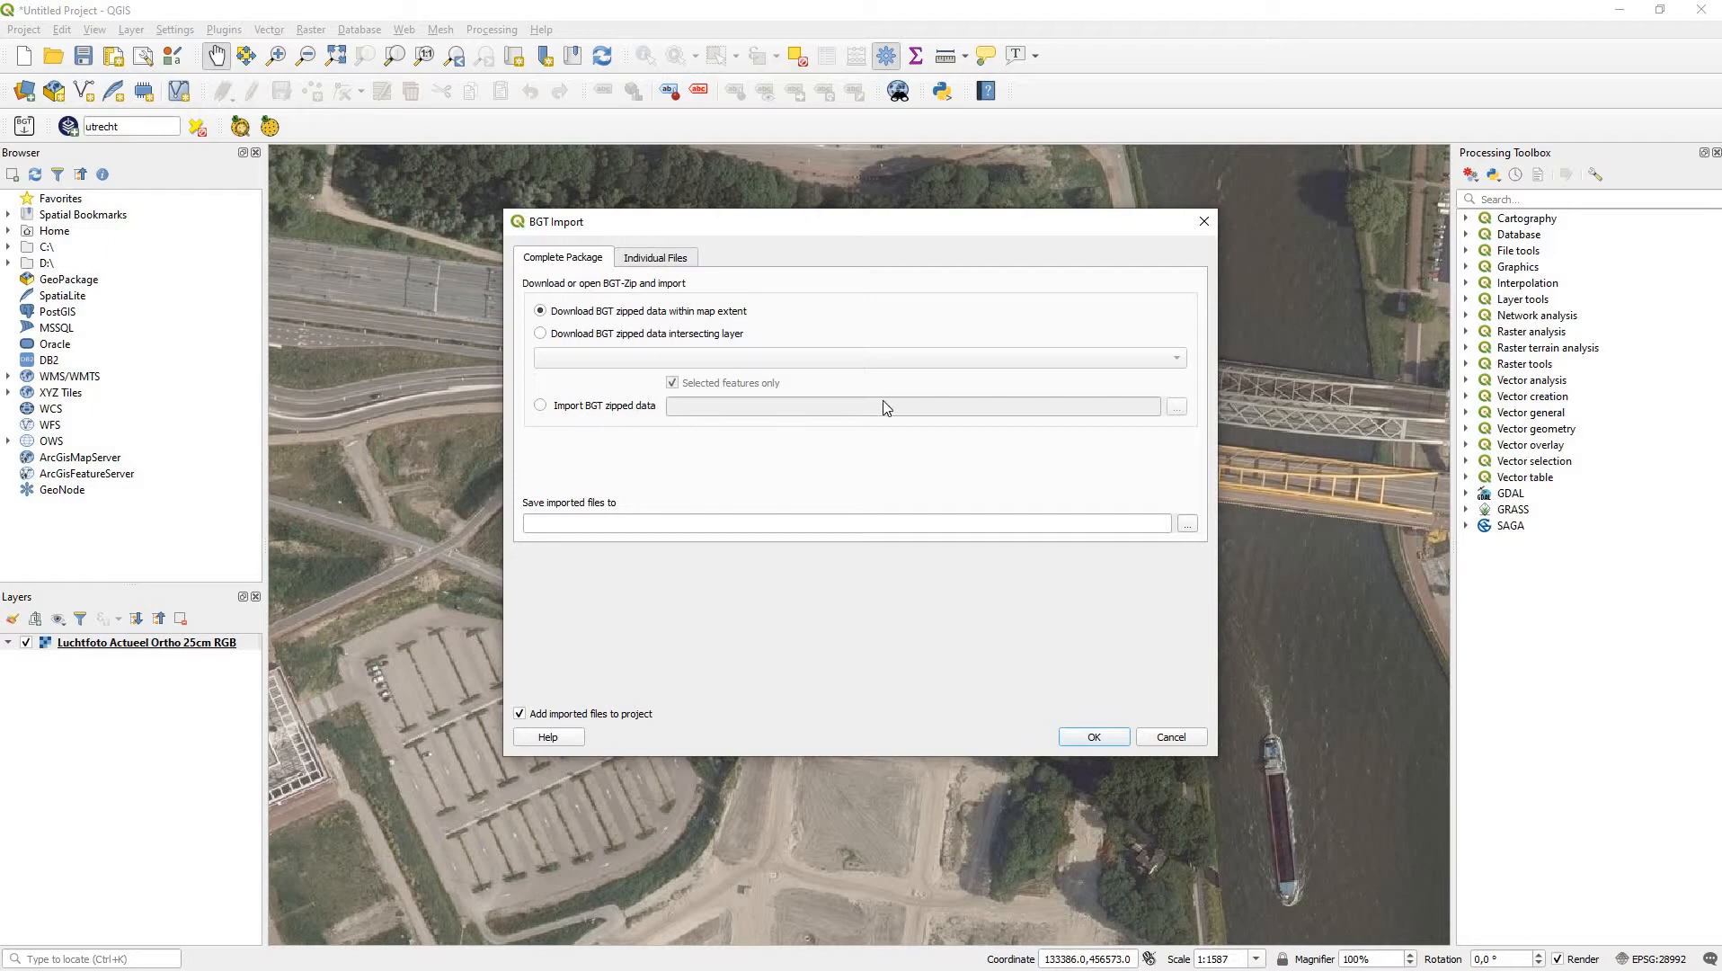
{"action": "mouse_move", "coordinate": [478, 514]}
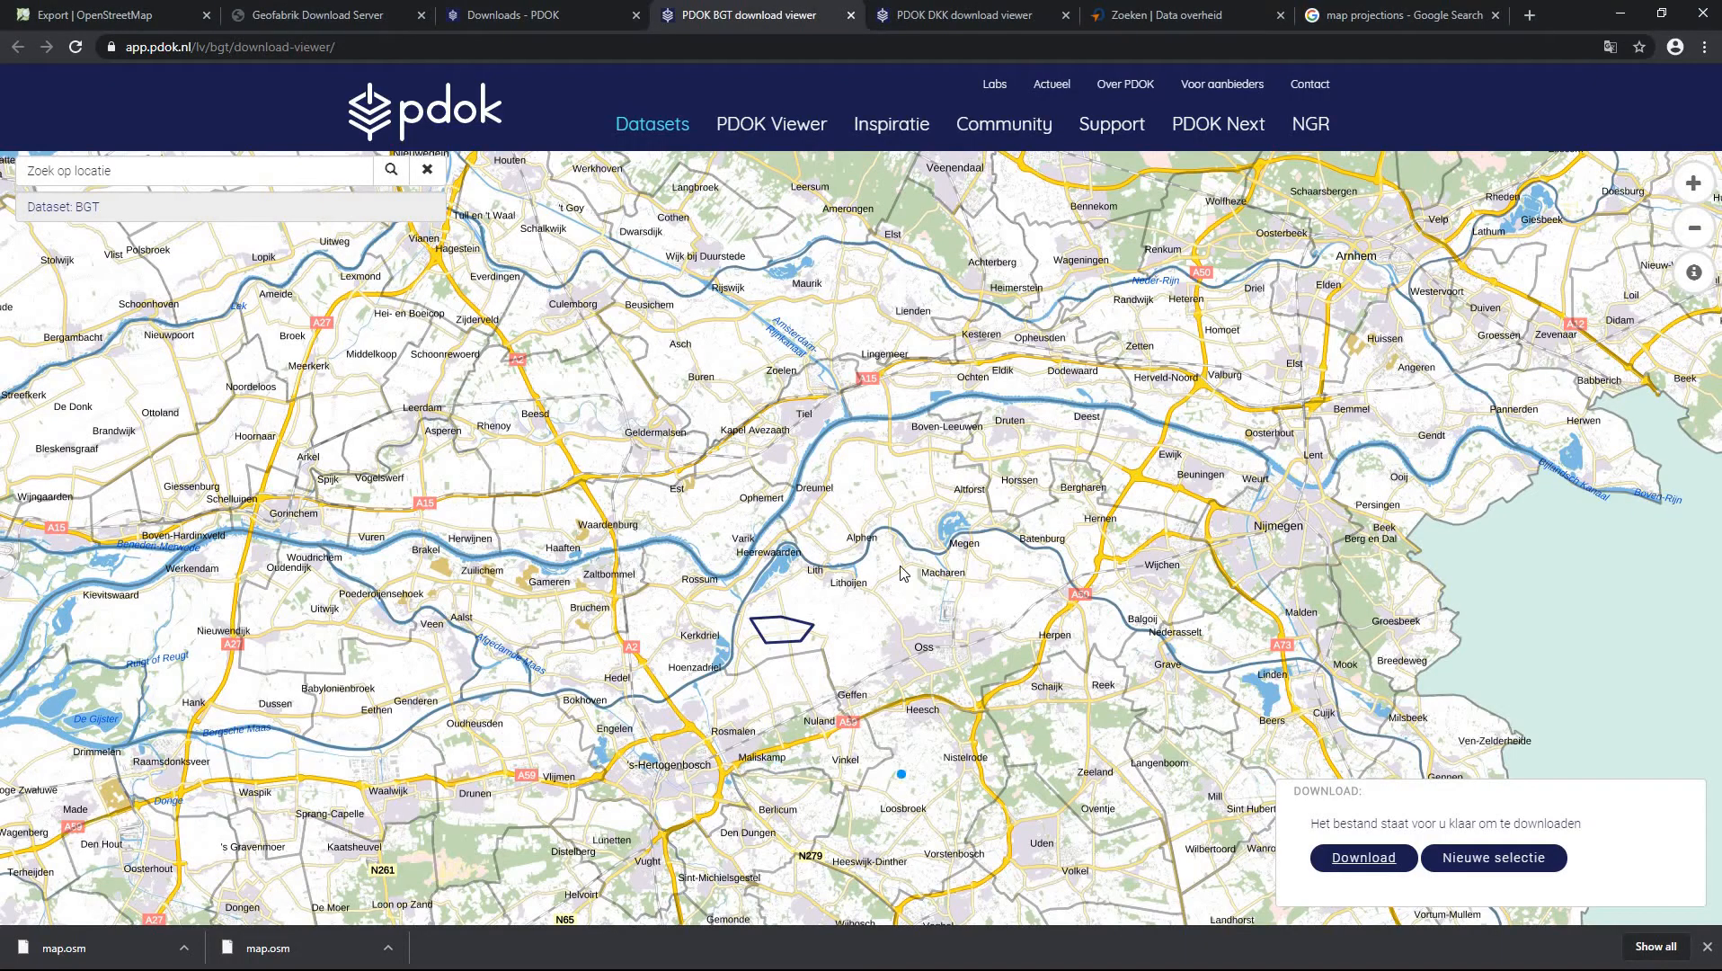
Step: Start the BGT import within the map extent, saving to a new 'Trecht BGT' GeoPackage
{"action": "key", "text": "alt+tab"}
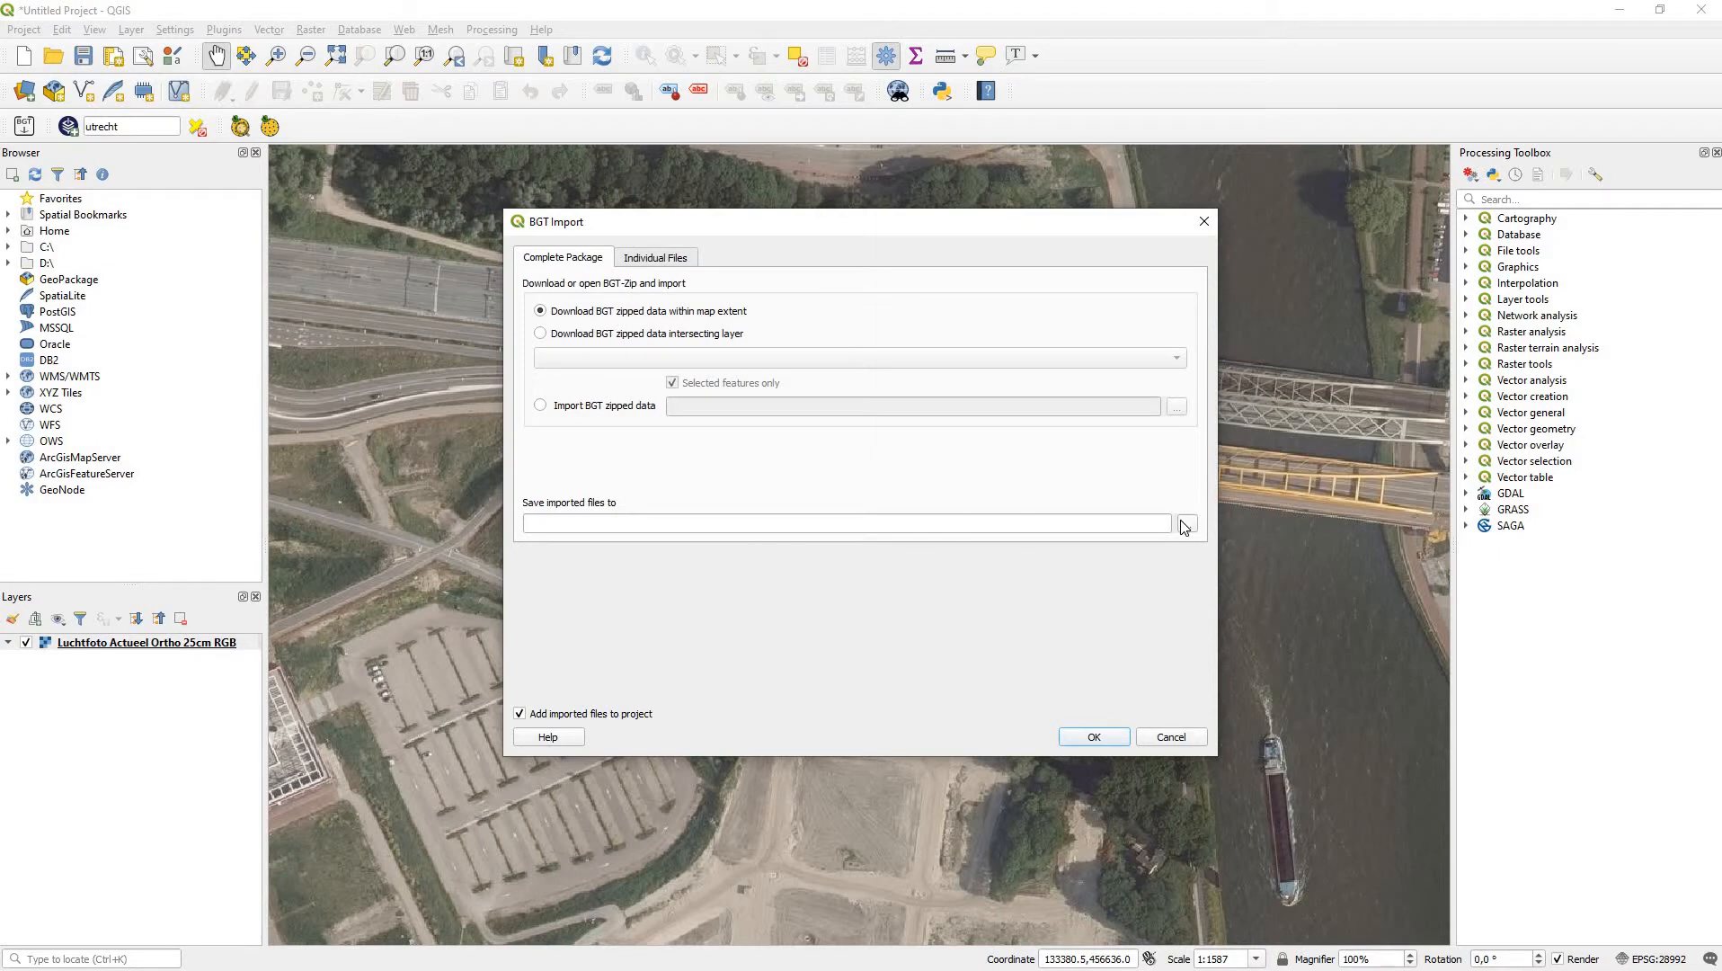
{"action": "left_click", "coordinate": [1186, 523]}
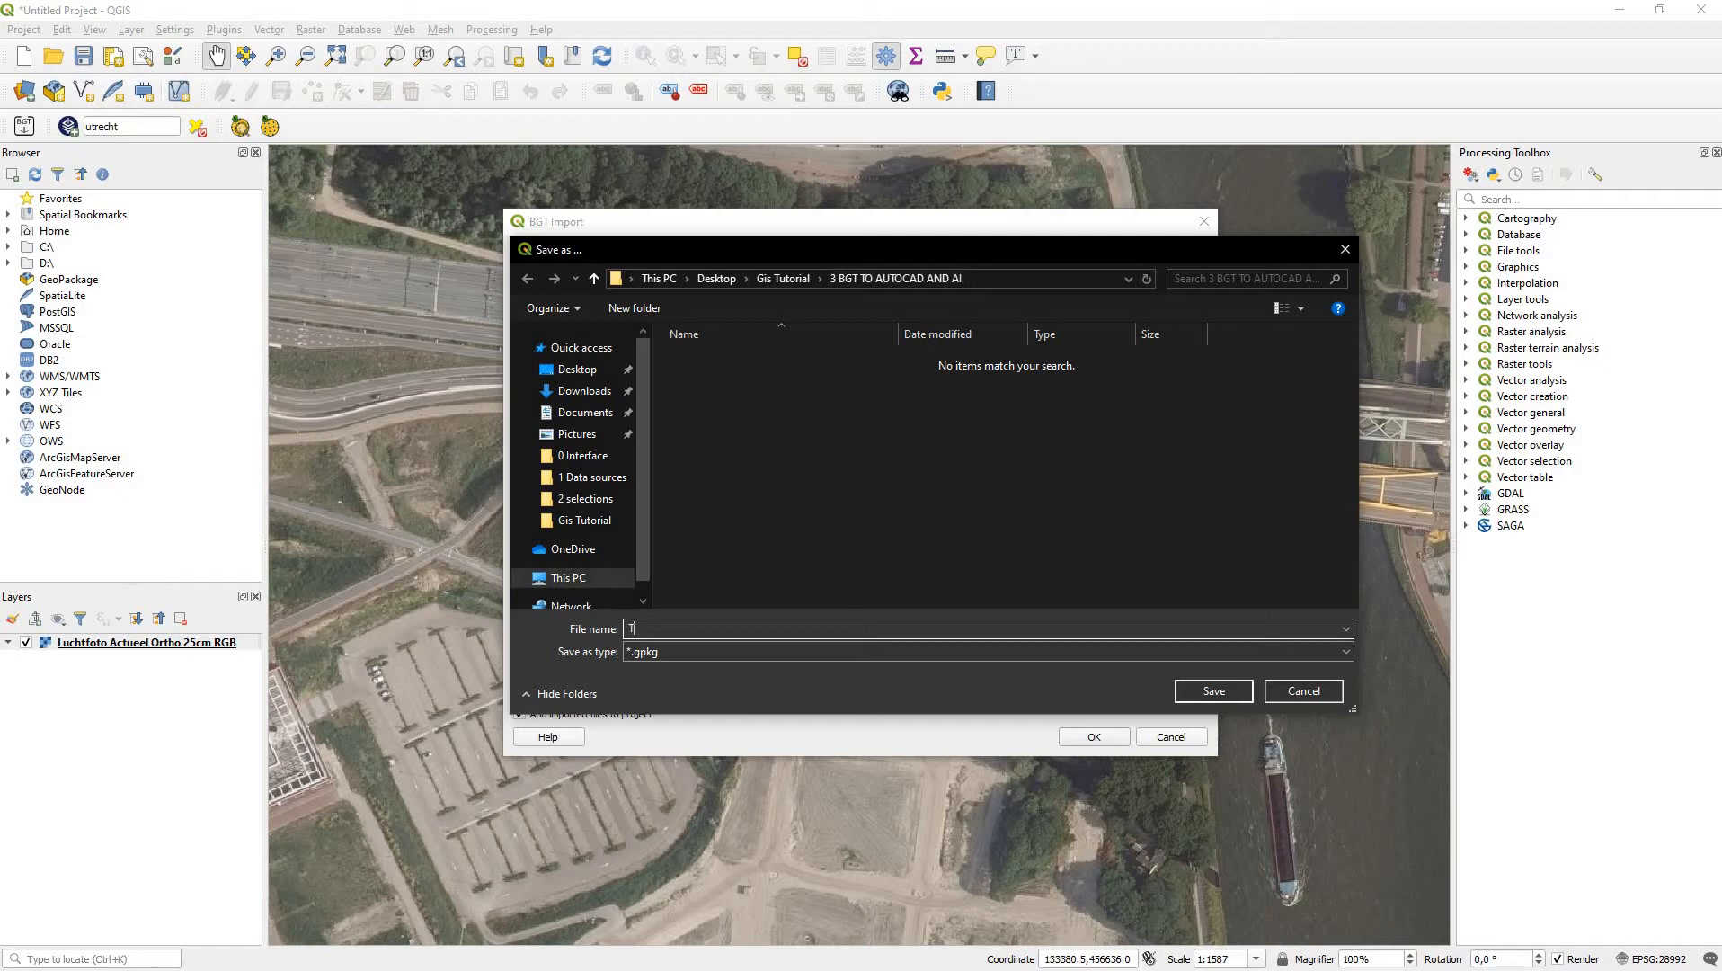
{"action": "type", "text": "recht BGT"}
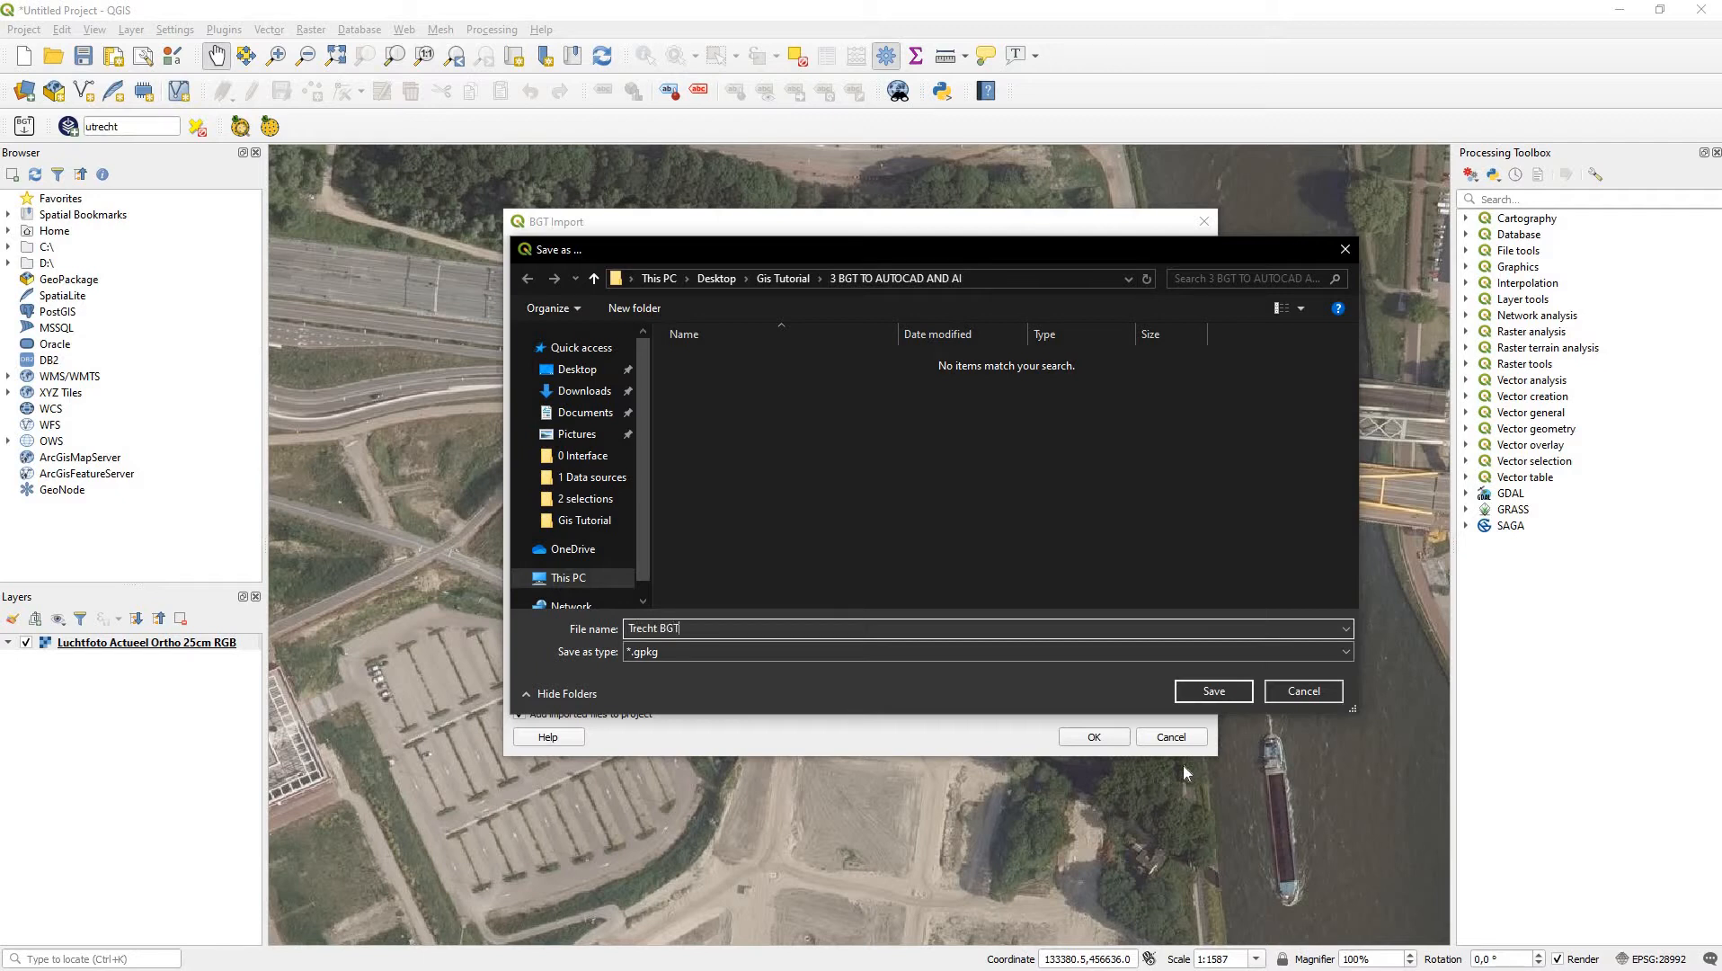
{"action": "left_click", "coordinate": [1213, 691]}
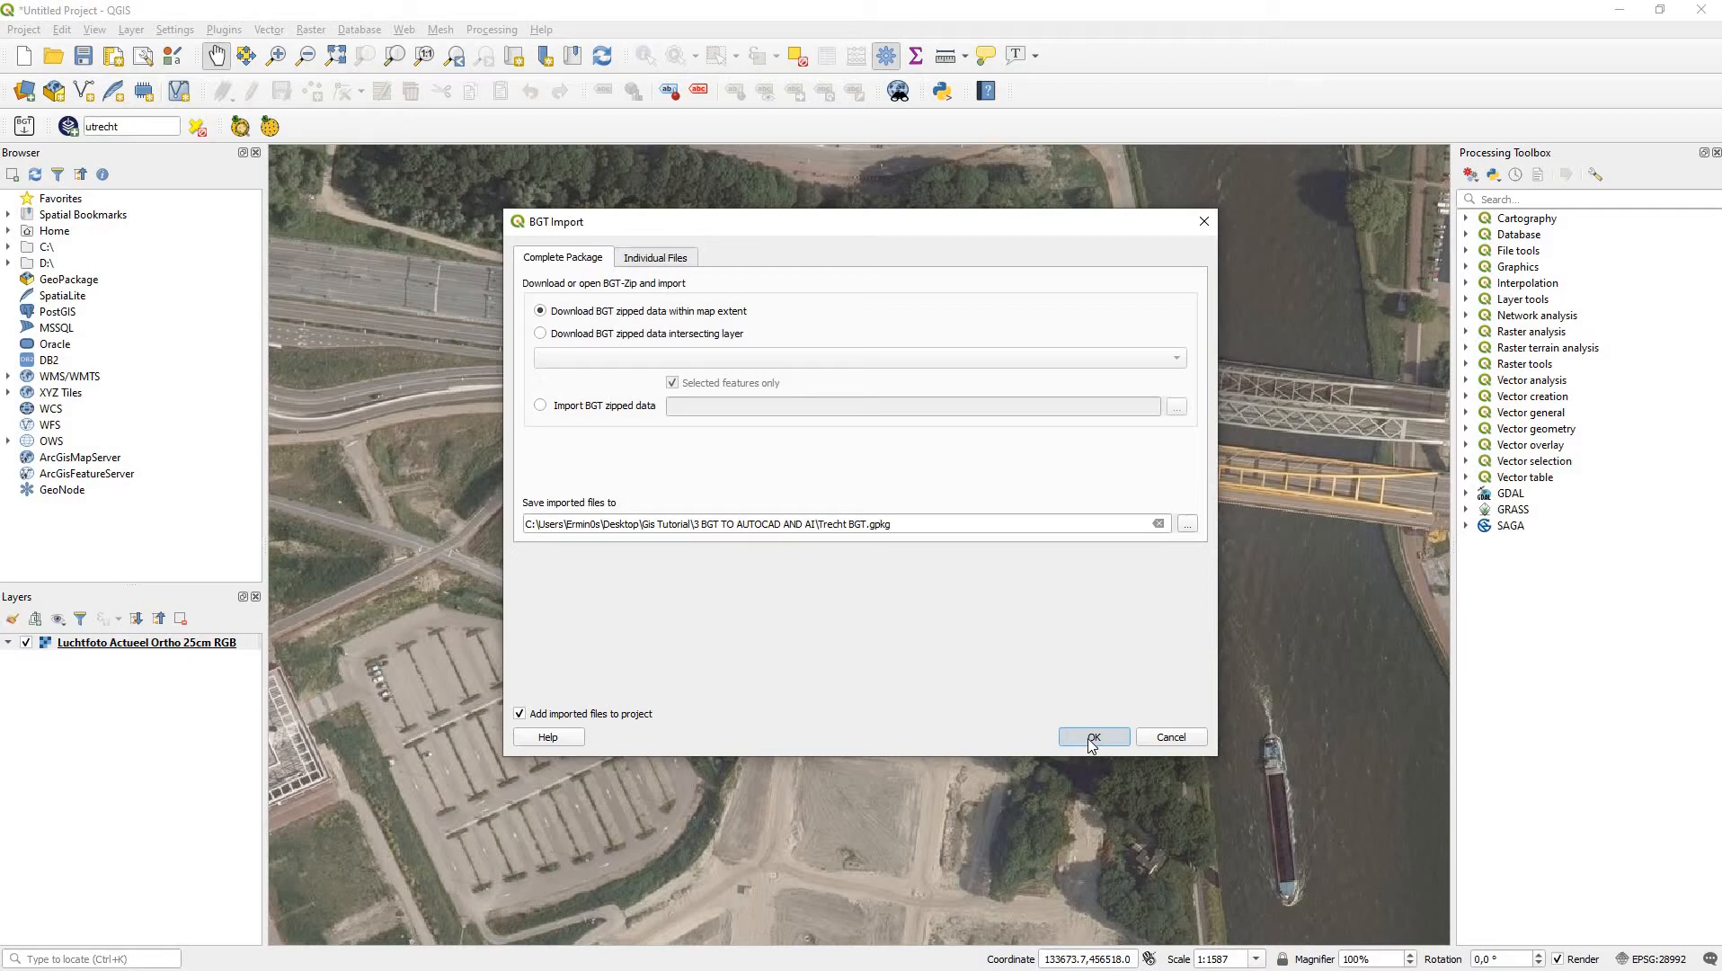
{"action": "mouse_move", "coordinate": [838, 702]}
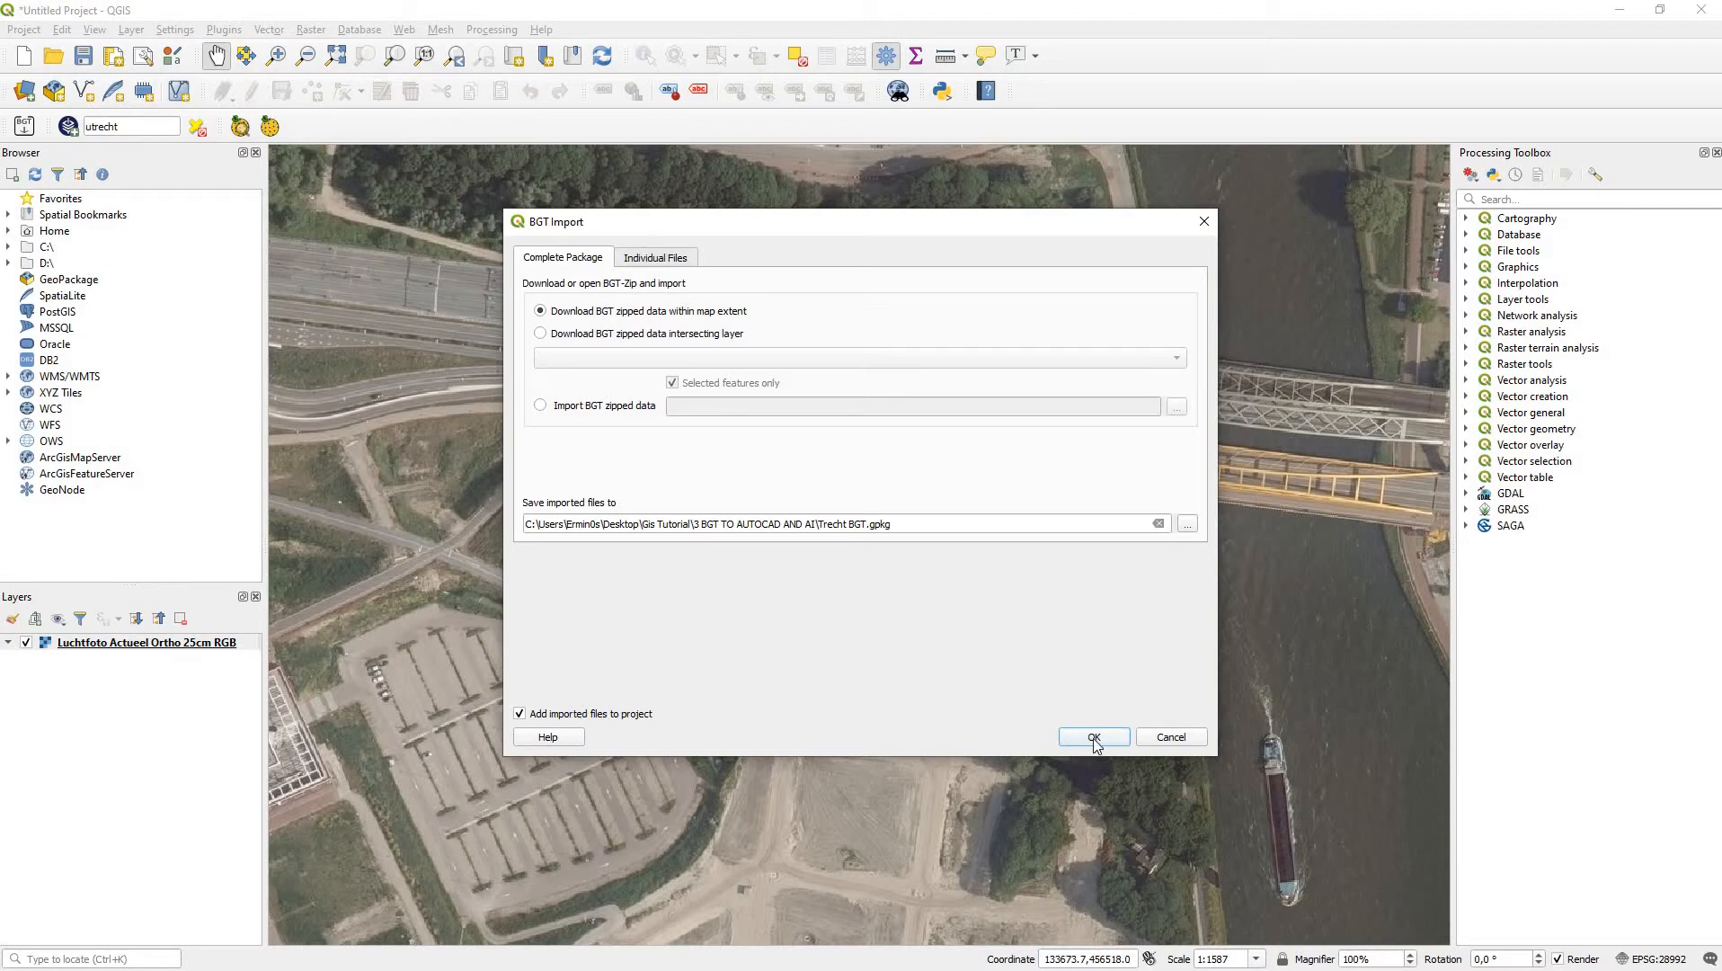
{"action": "left_click", "coordinate": [1093, 737]}
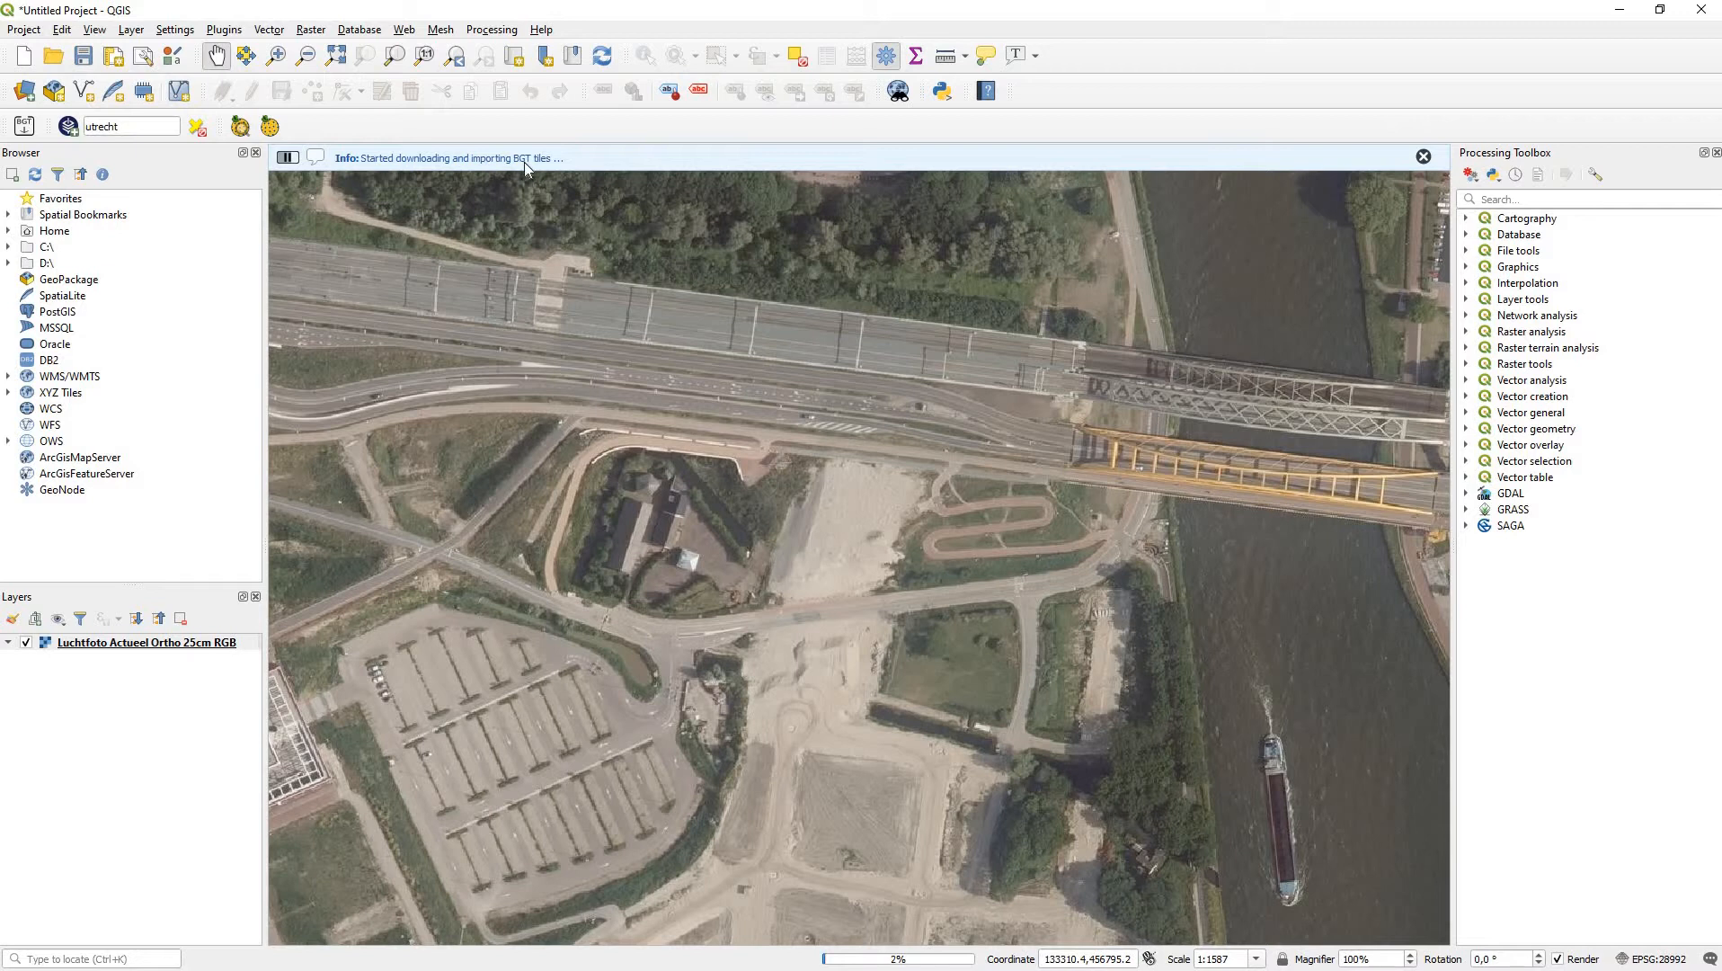
{"action": "mouse_move", "coordinate": [888, 911]}
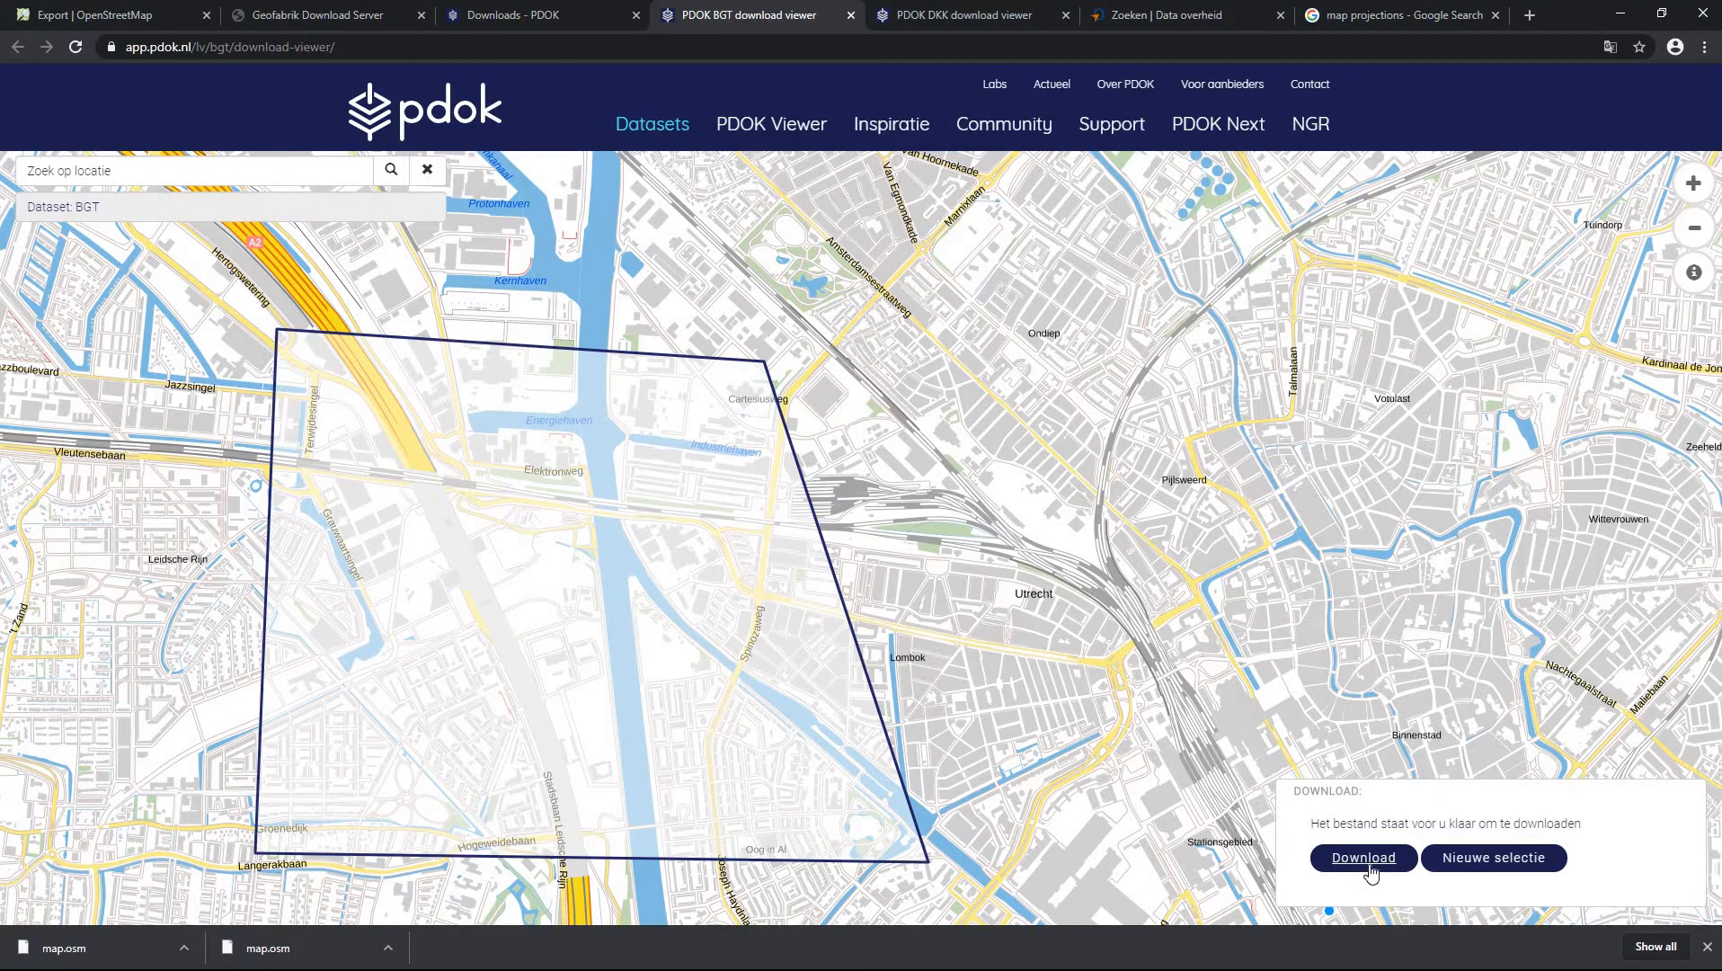
Step: Save the BGT extract zip into Gis Tutorial > 3 BGT TO AUTOCAD AND AI
{"action": "left_click", "coordinate": [1363, 858]}
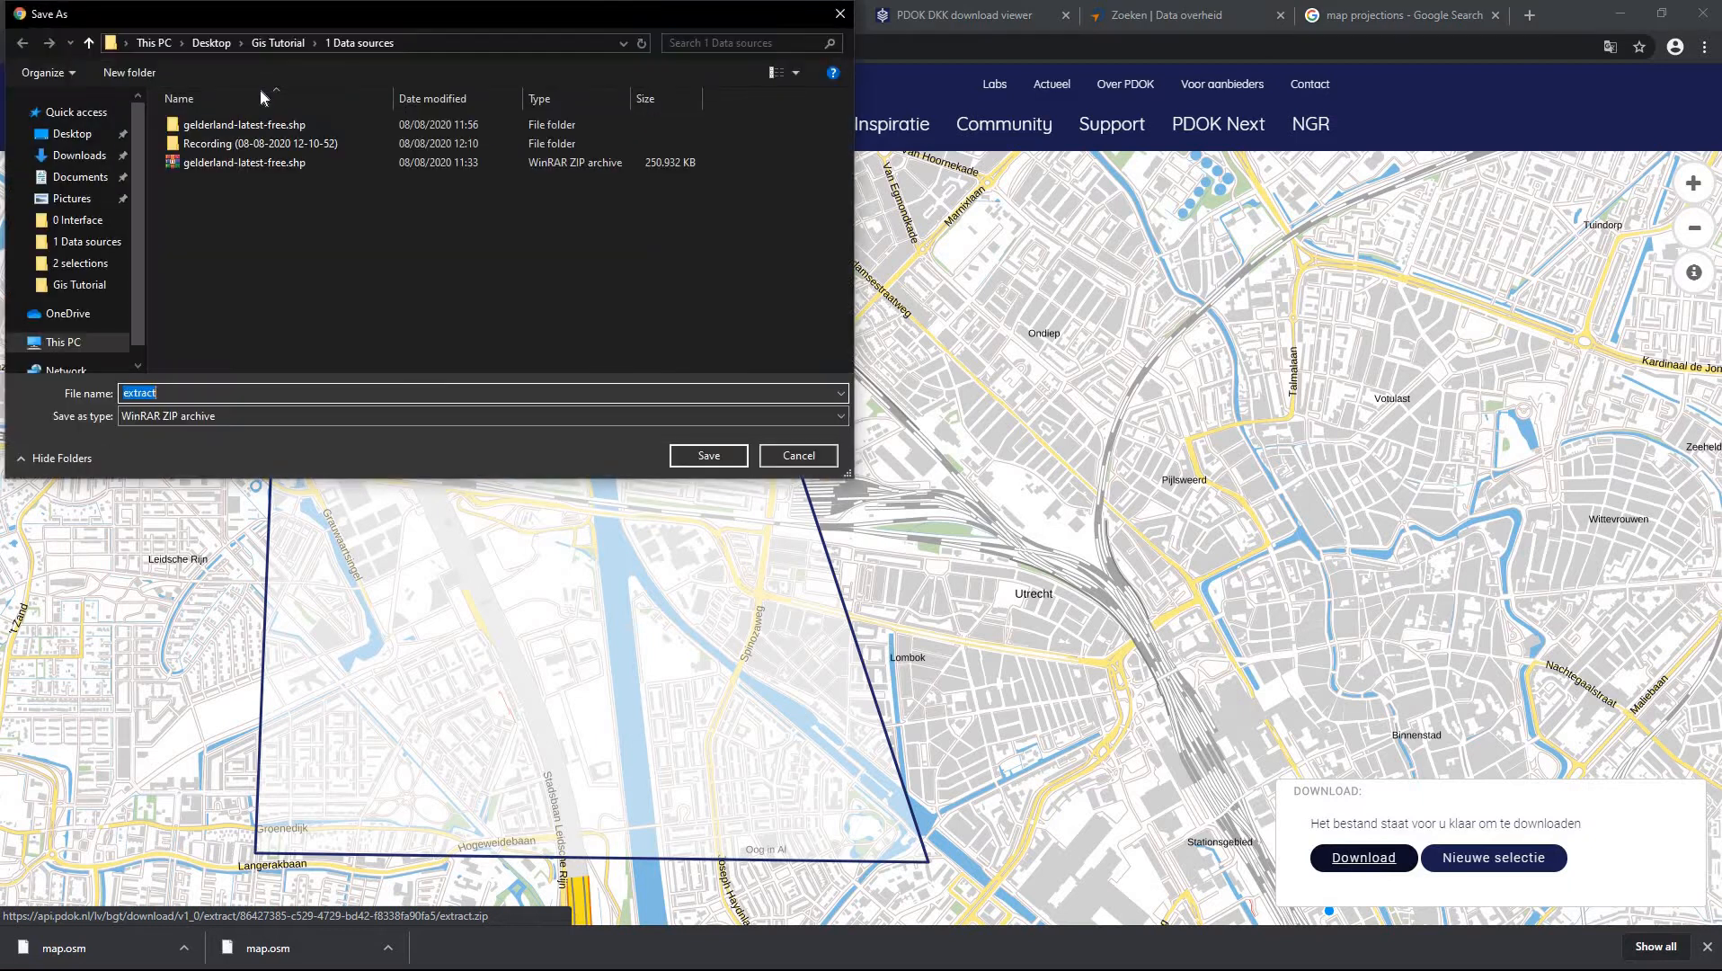
{"action": "left_click", "coordinate": [277, 42]}
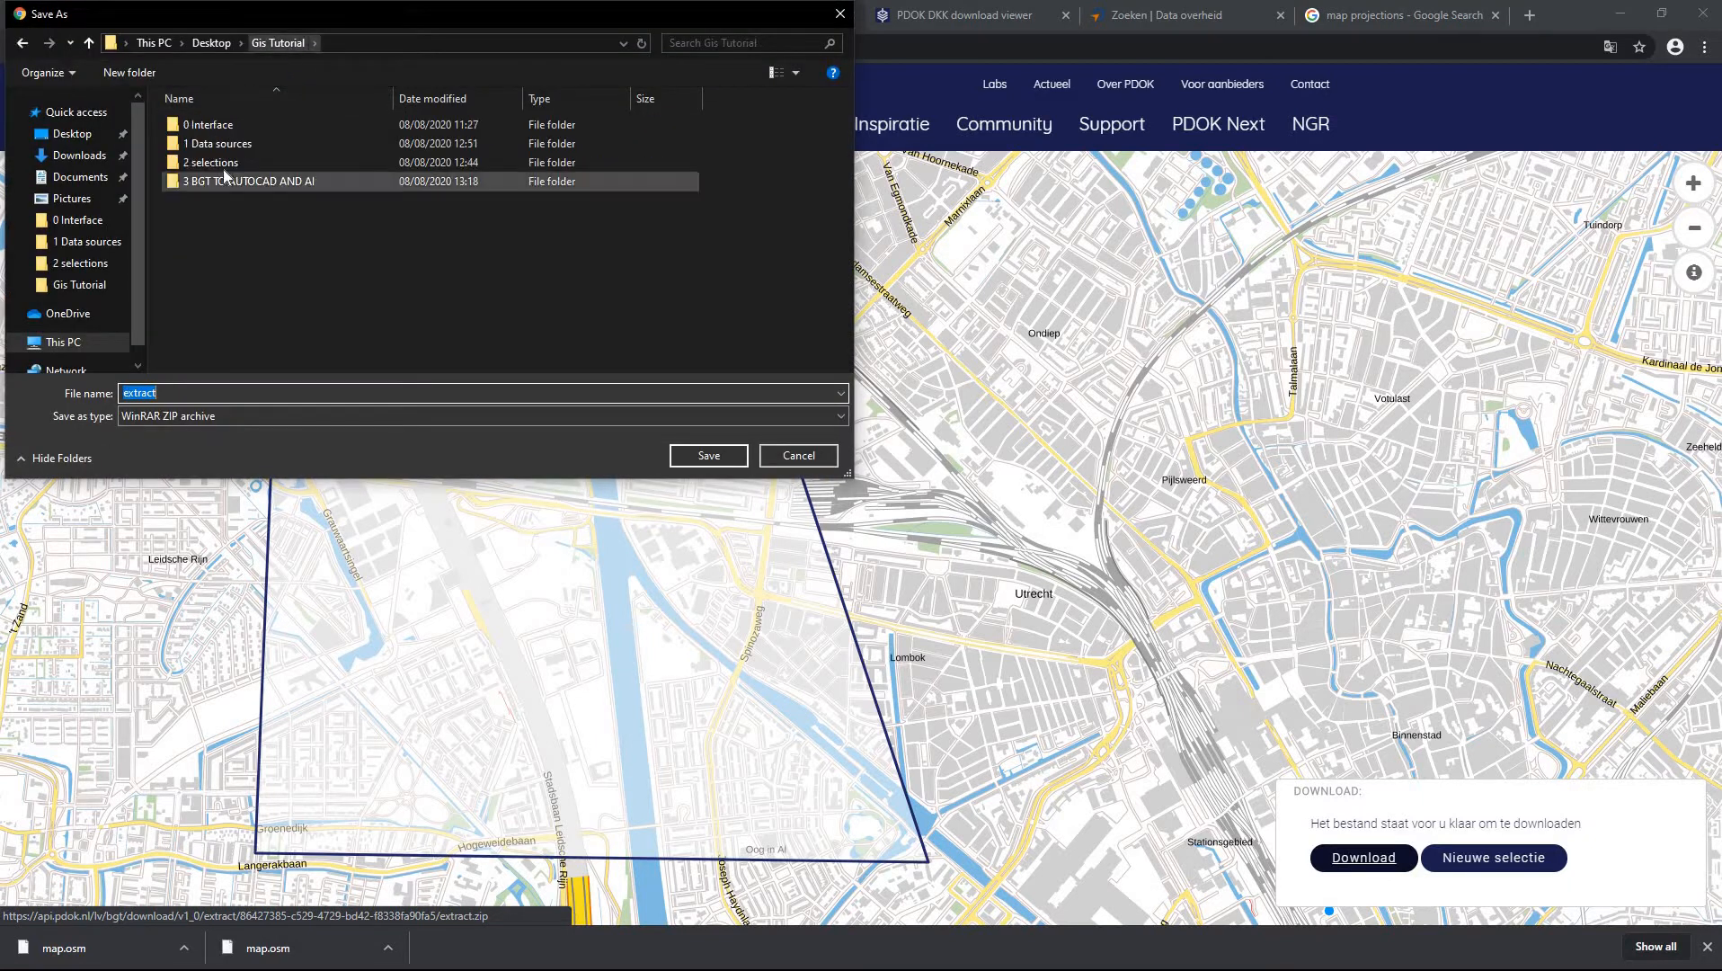
{"action": "double_click", "coordinate": [255, 181]}
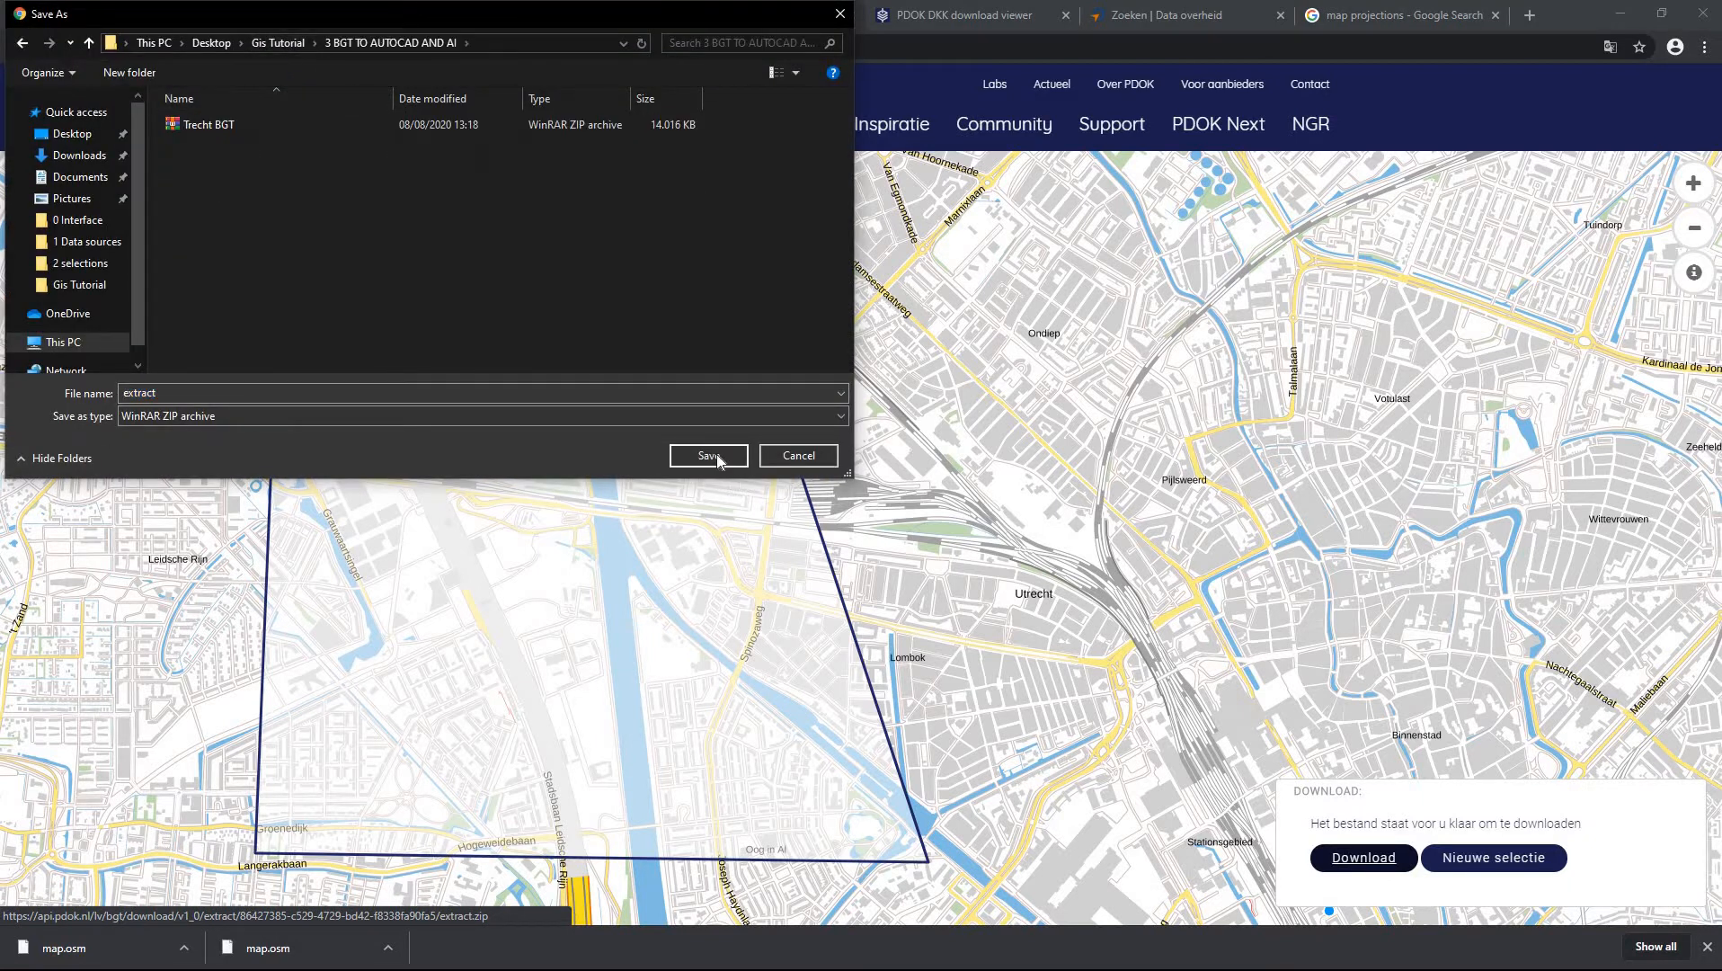
{"action": "left_click", "coordinate": [708, 455]}
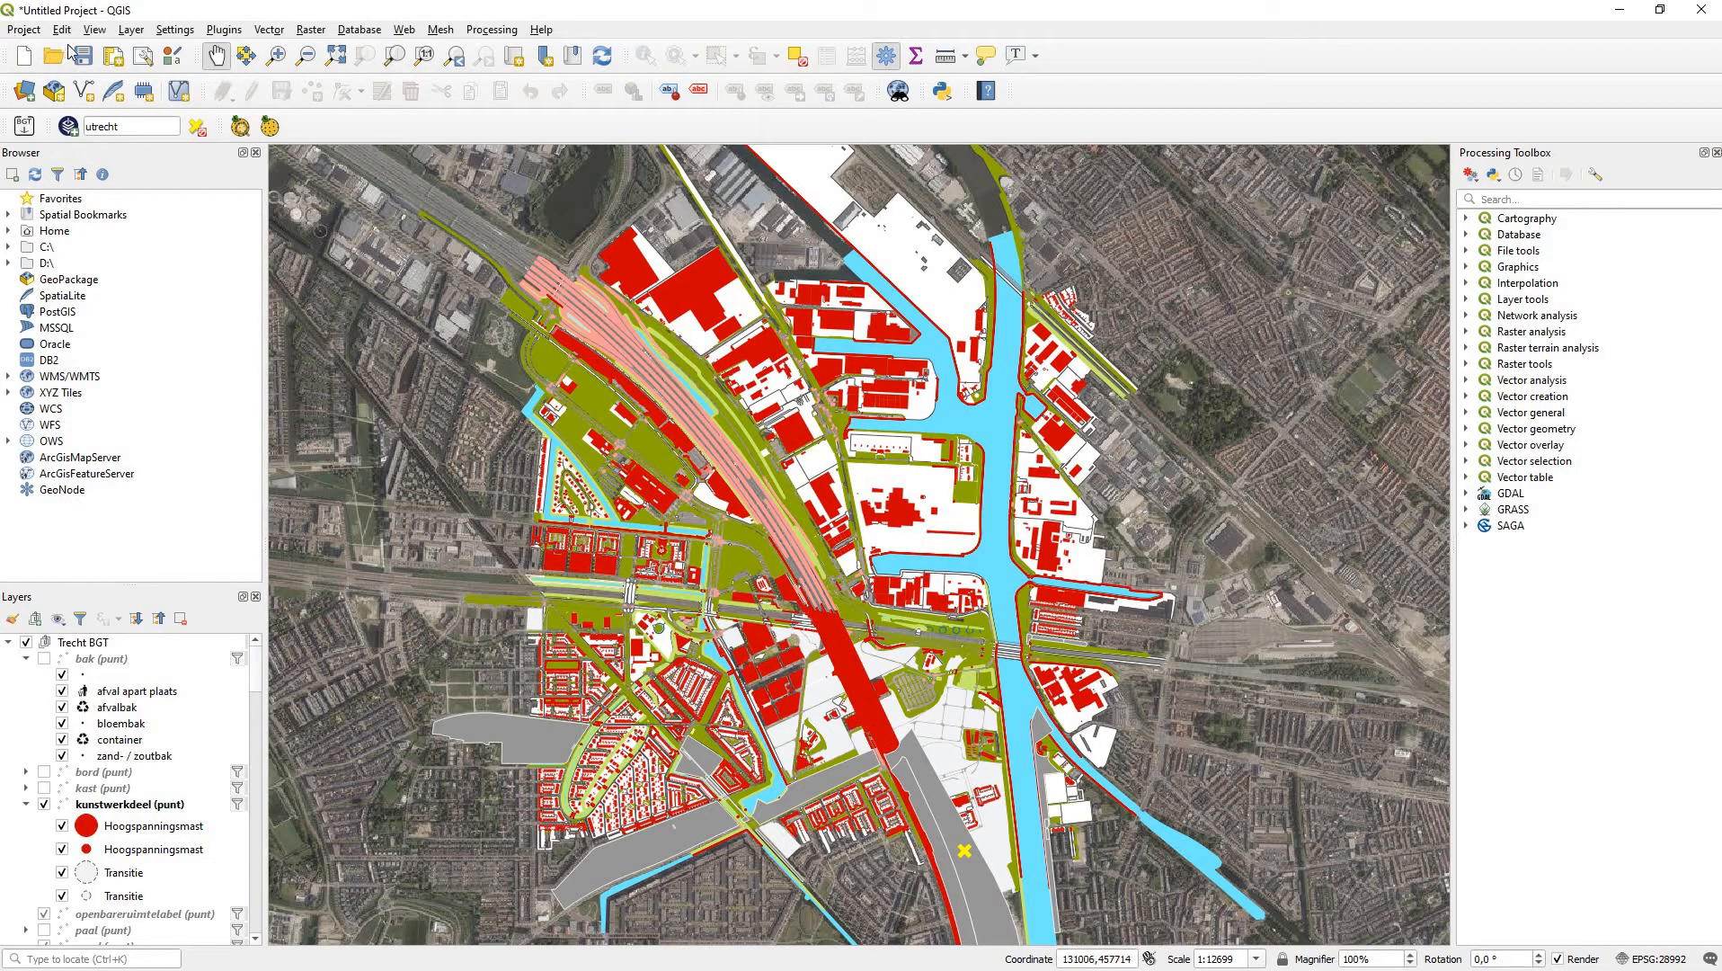
Step: Save the QGIS project as 'Tut 3' in the Data sources folder
{"action": "left_click", "coordinate": [76, 56]}
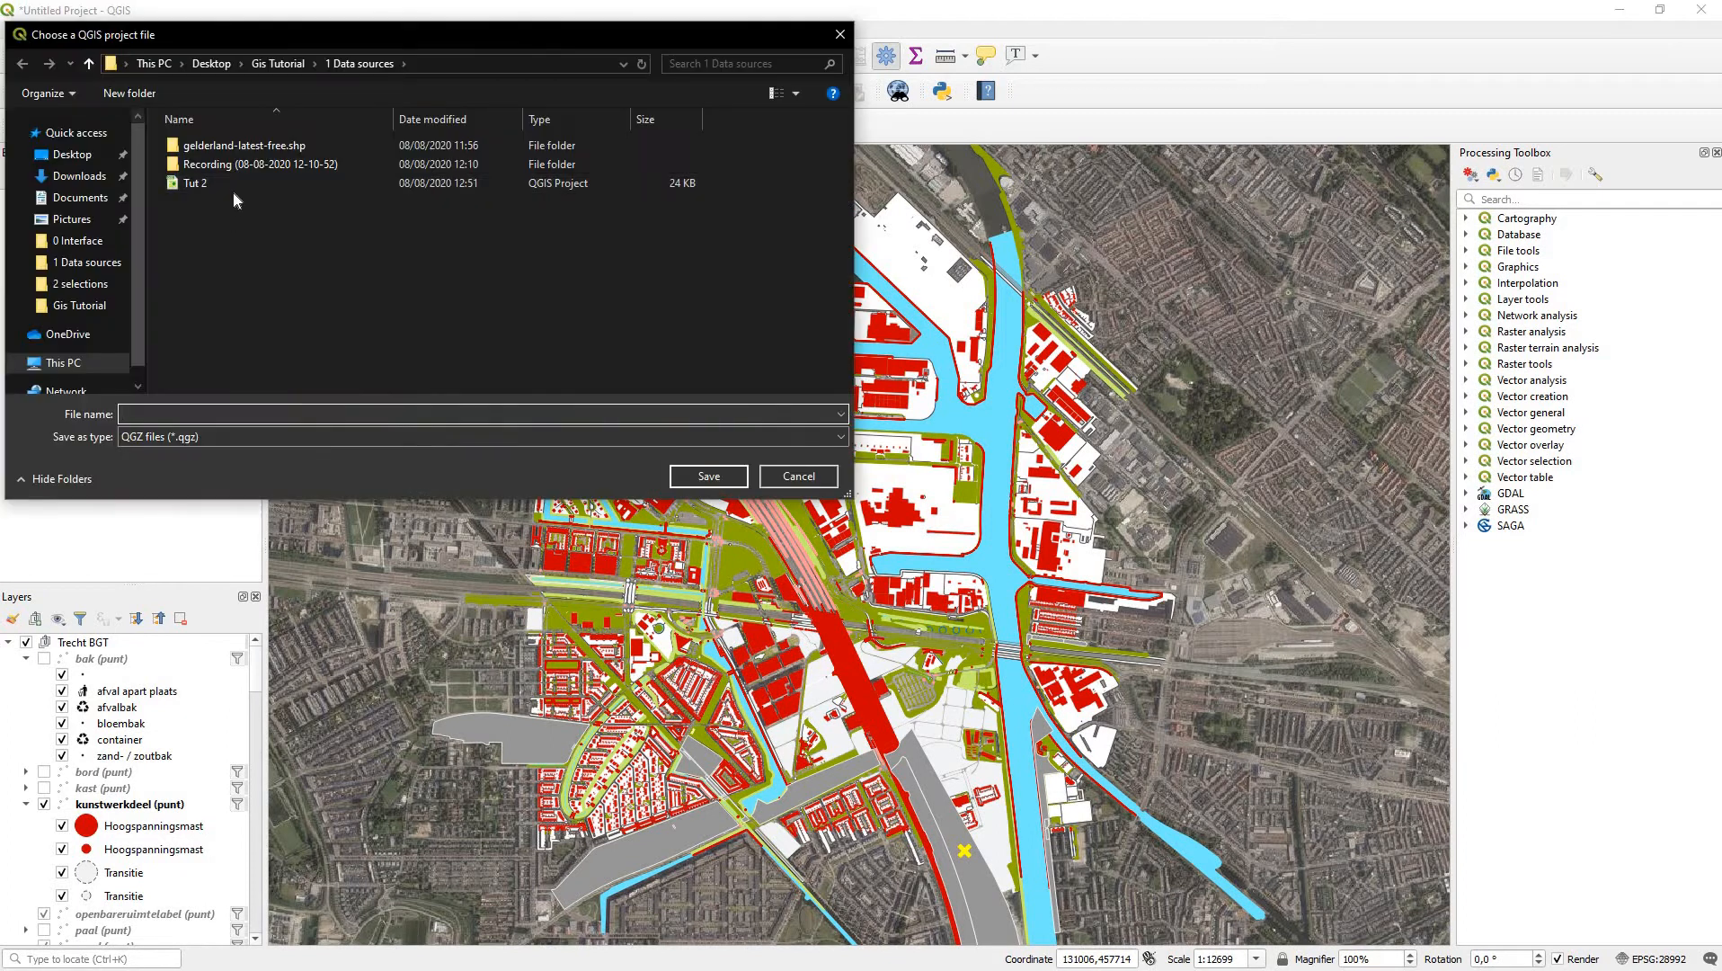
{"action": "type", "text": "Tut"}
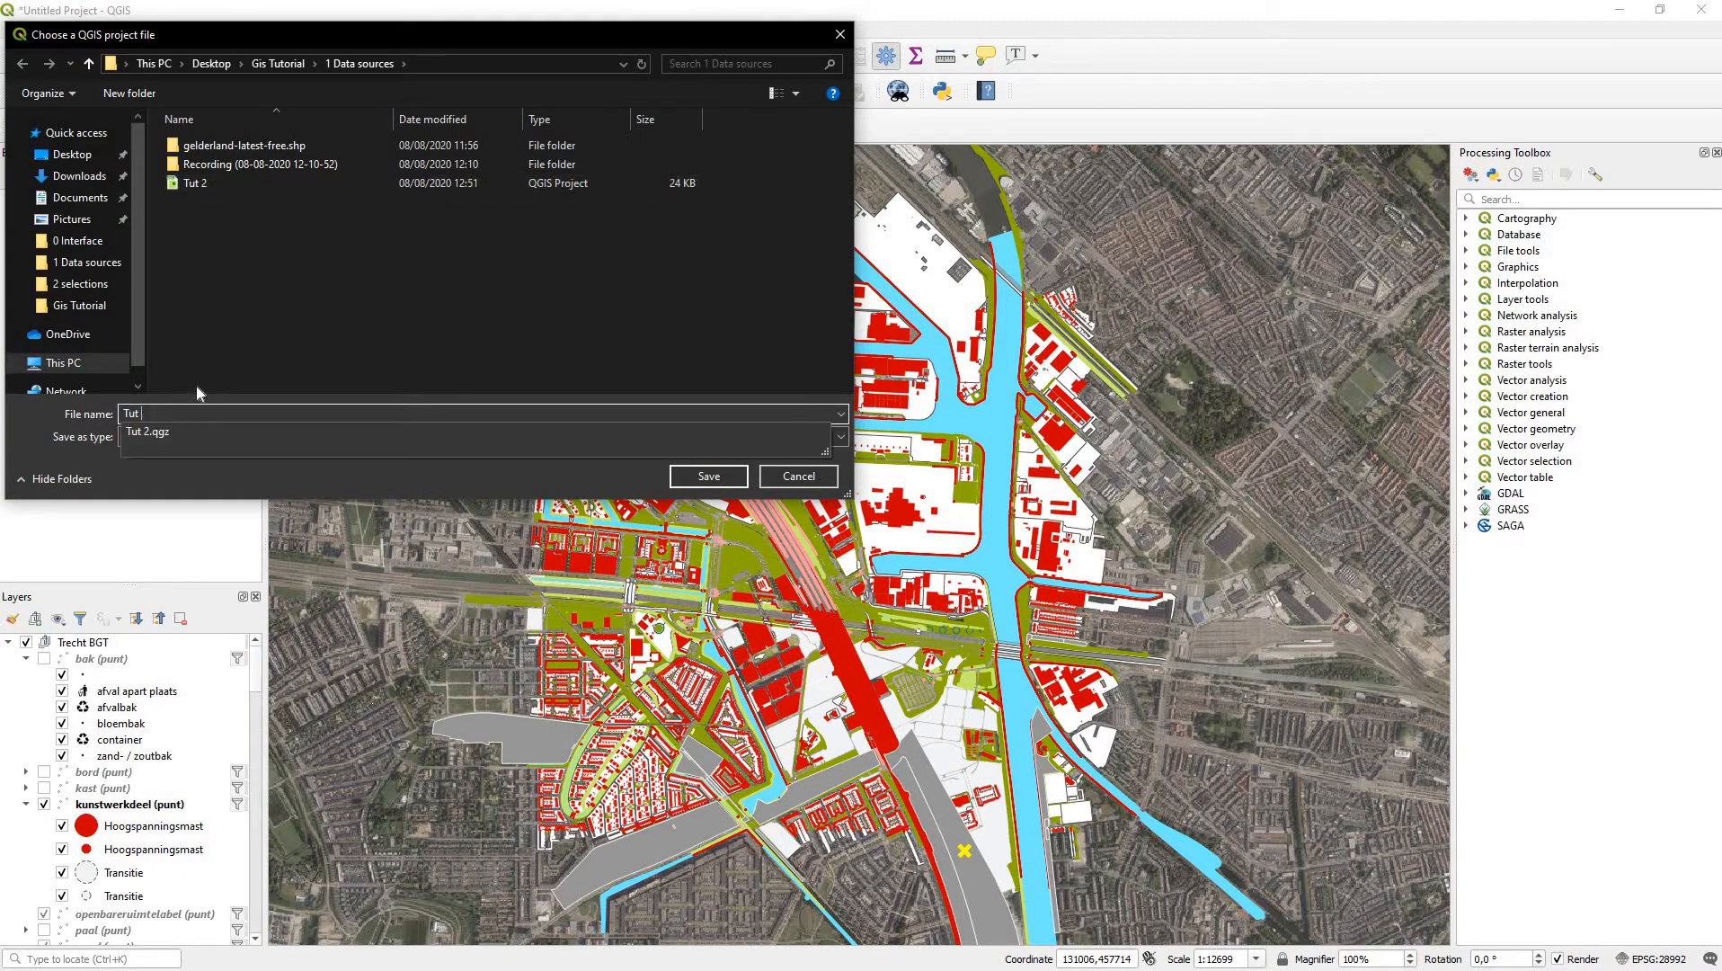
{"action": "left_click", "coordinate": [708, 476]}
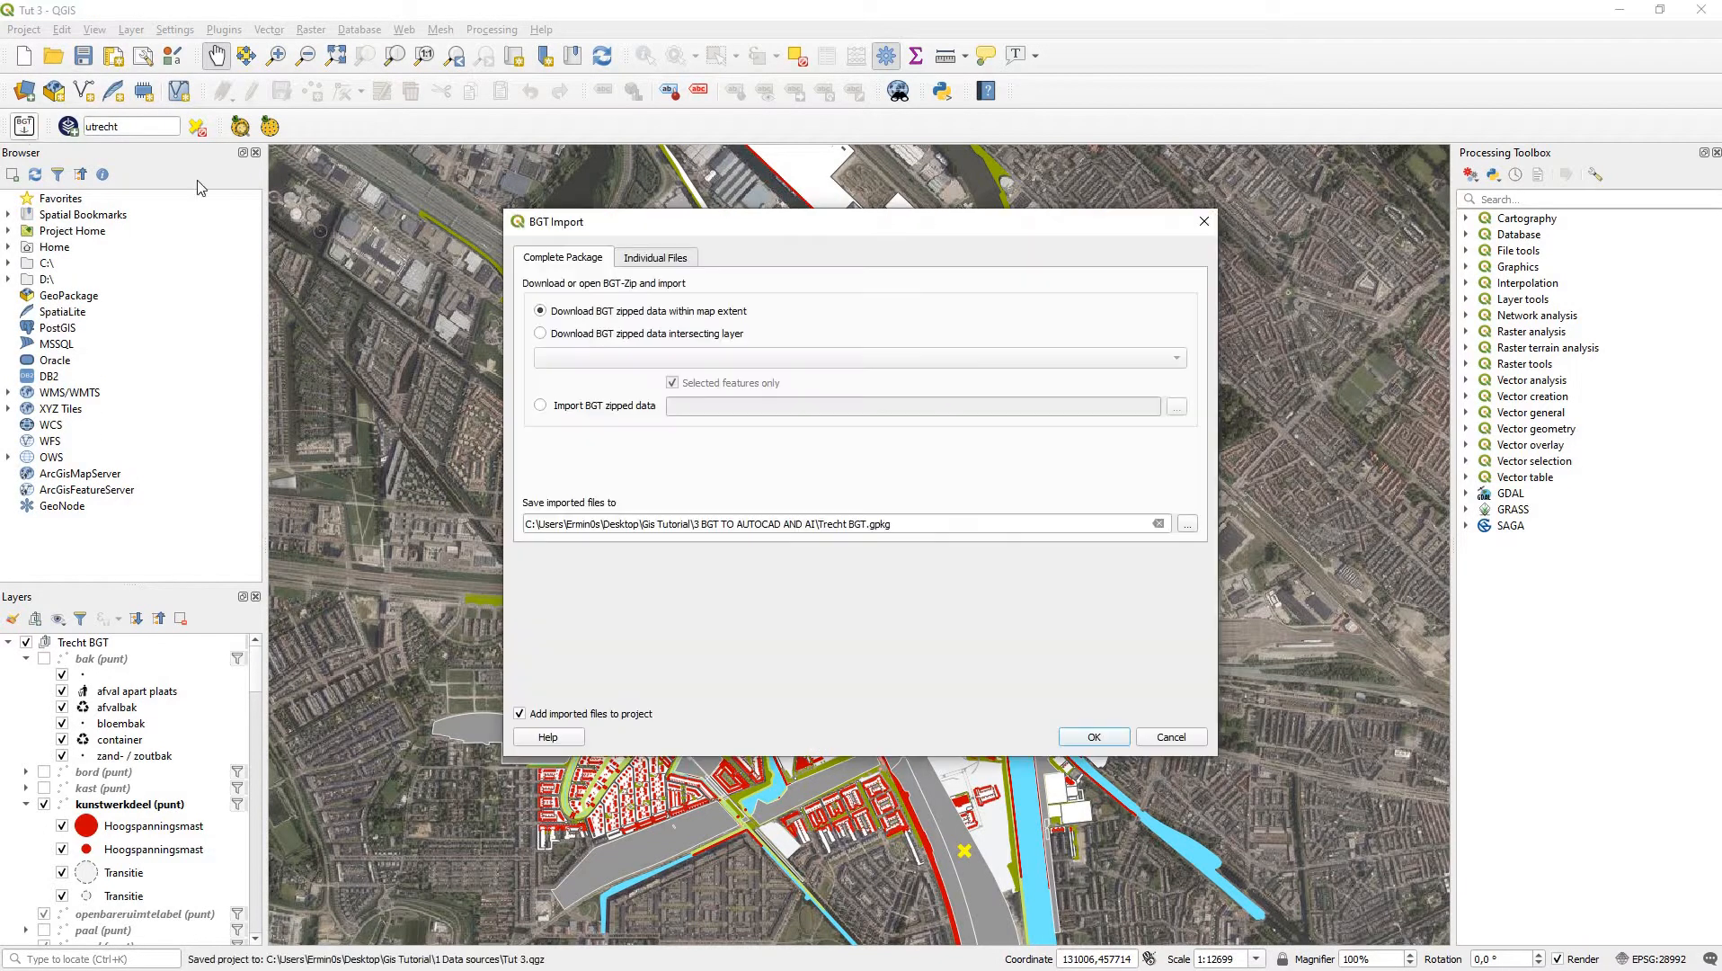
Step: Import the BGT data from the downloaded extract.zip archive
{"action": "left_click", "coordinate": [540, 405]}
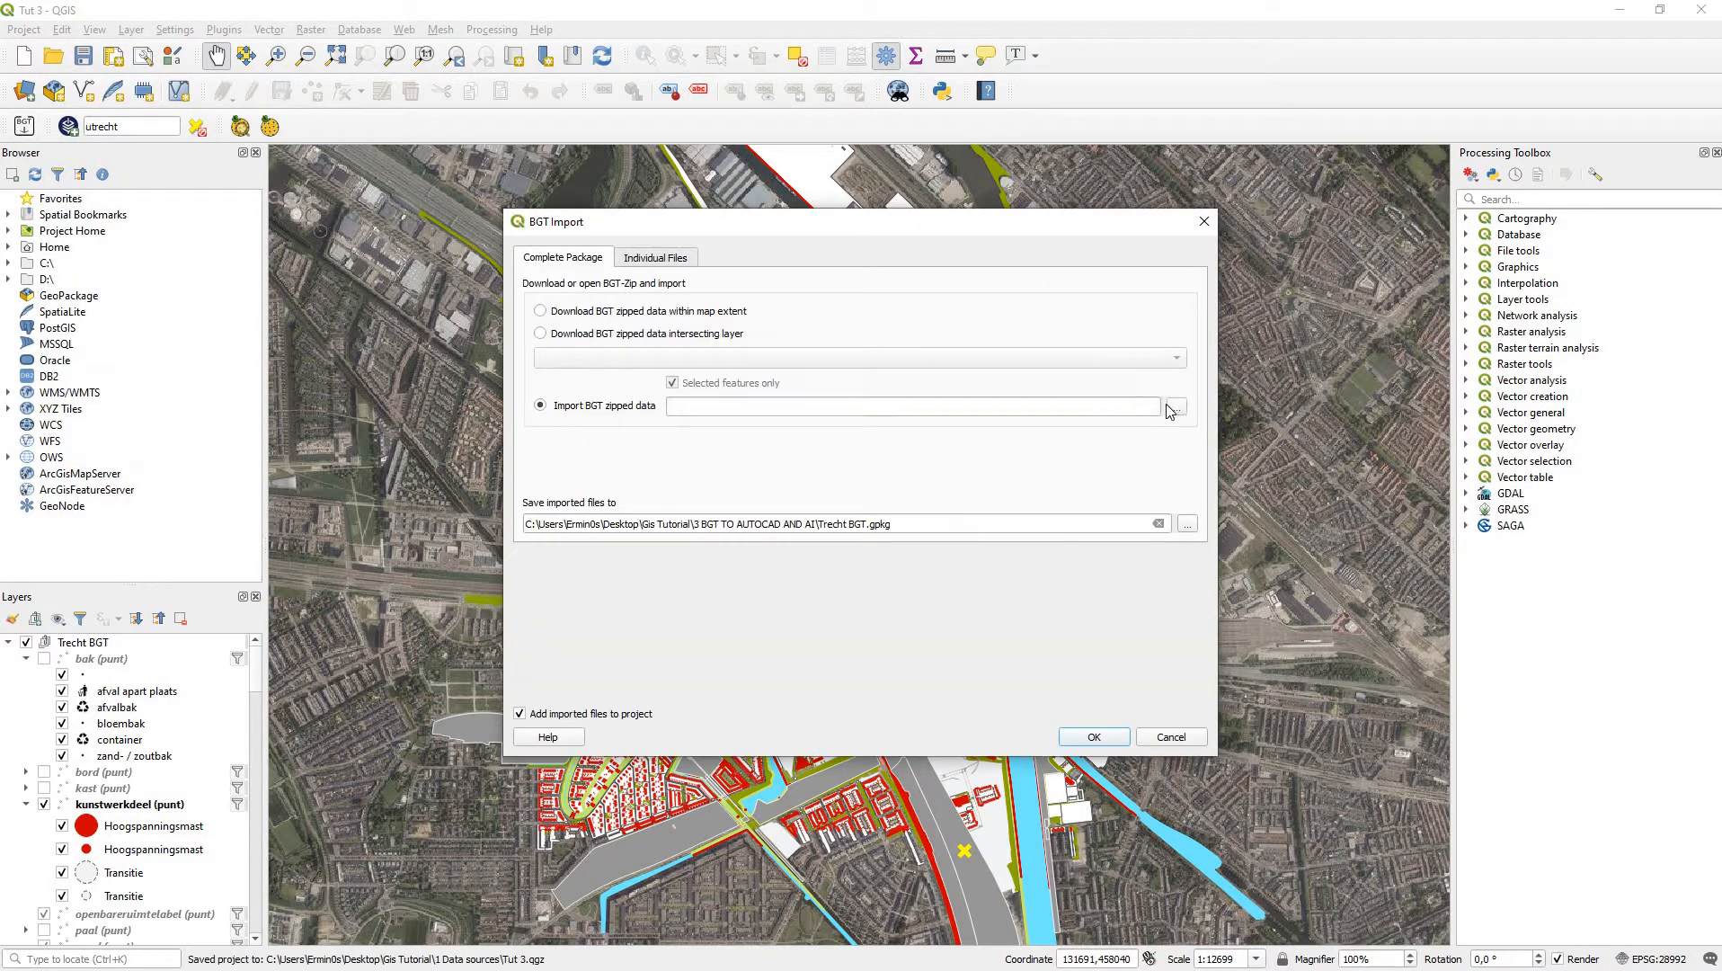
{"action": "left_click", "coordinate": [1176, 406]}
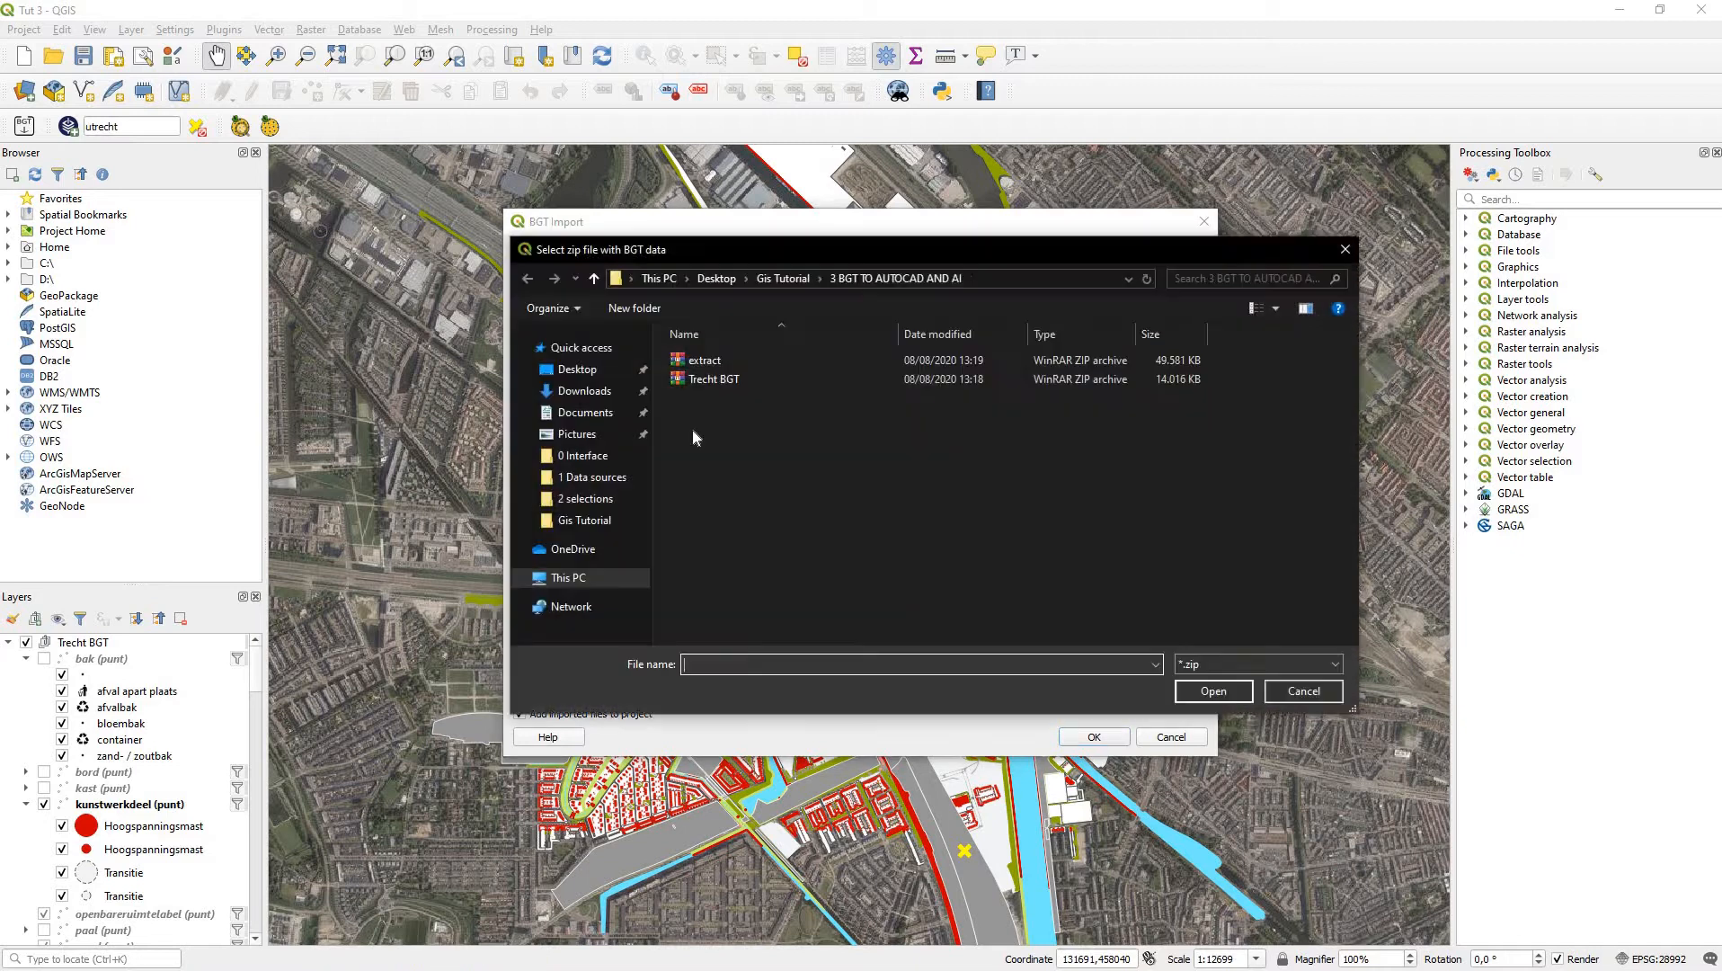
{"action": "left_click", "coordinate": [703, 360]}
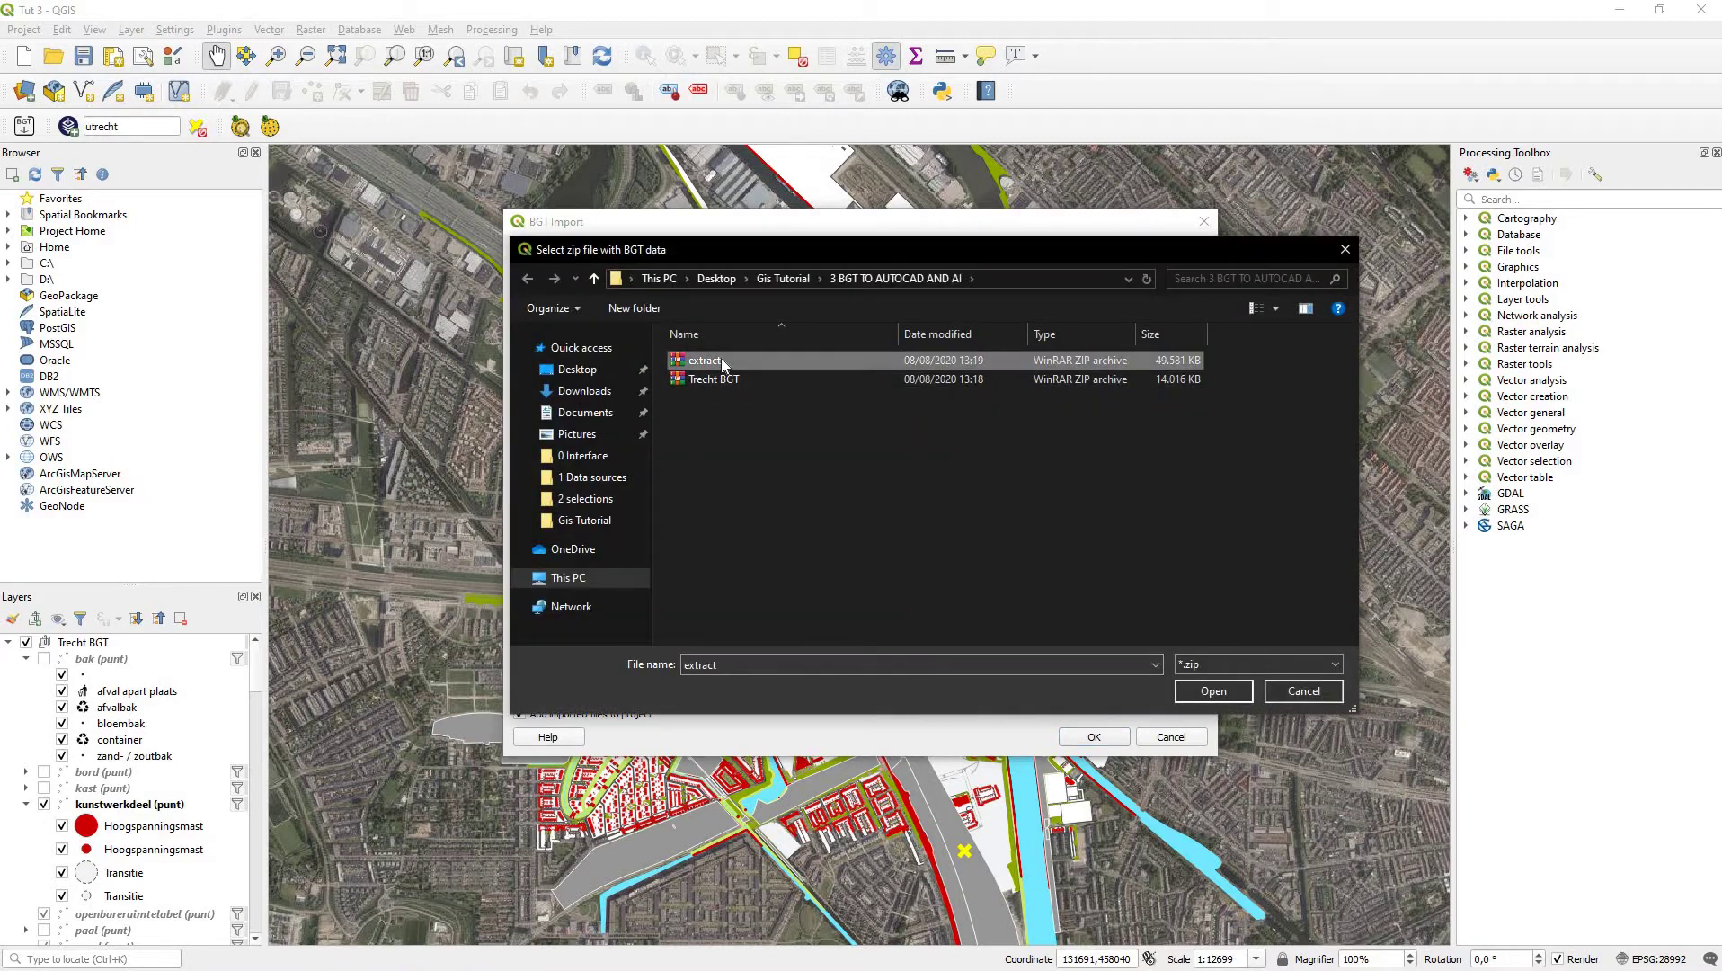
{"action": "left_click", "coordinate": [1213, 691]}
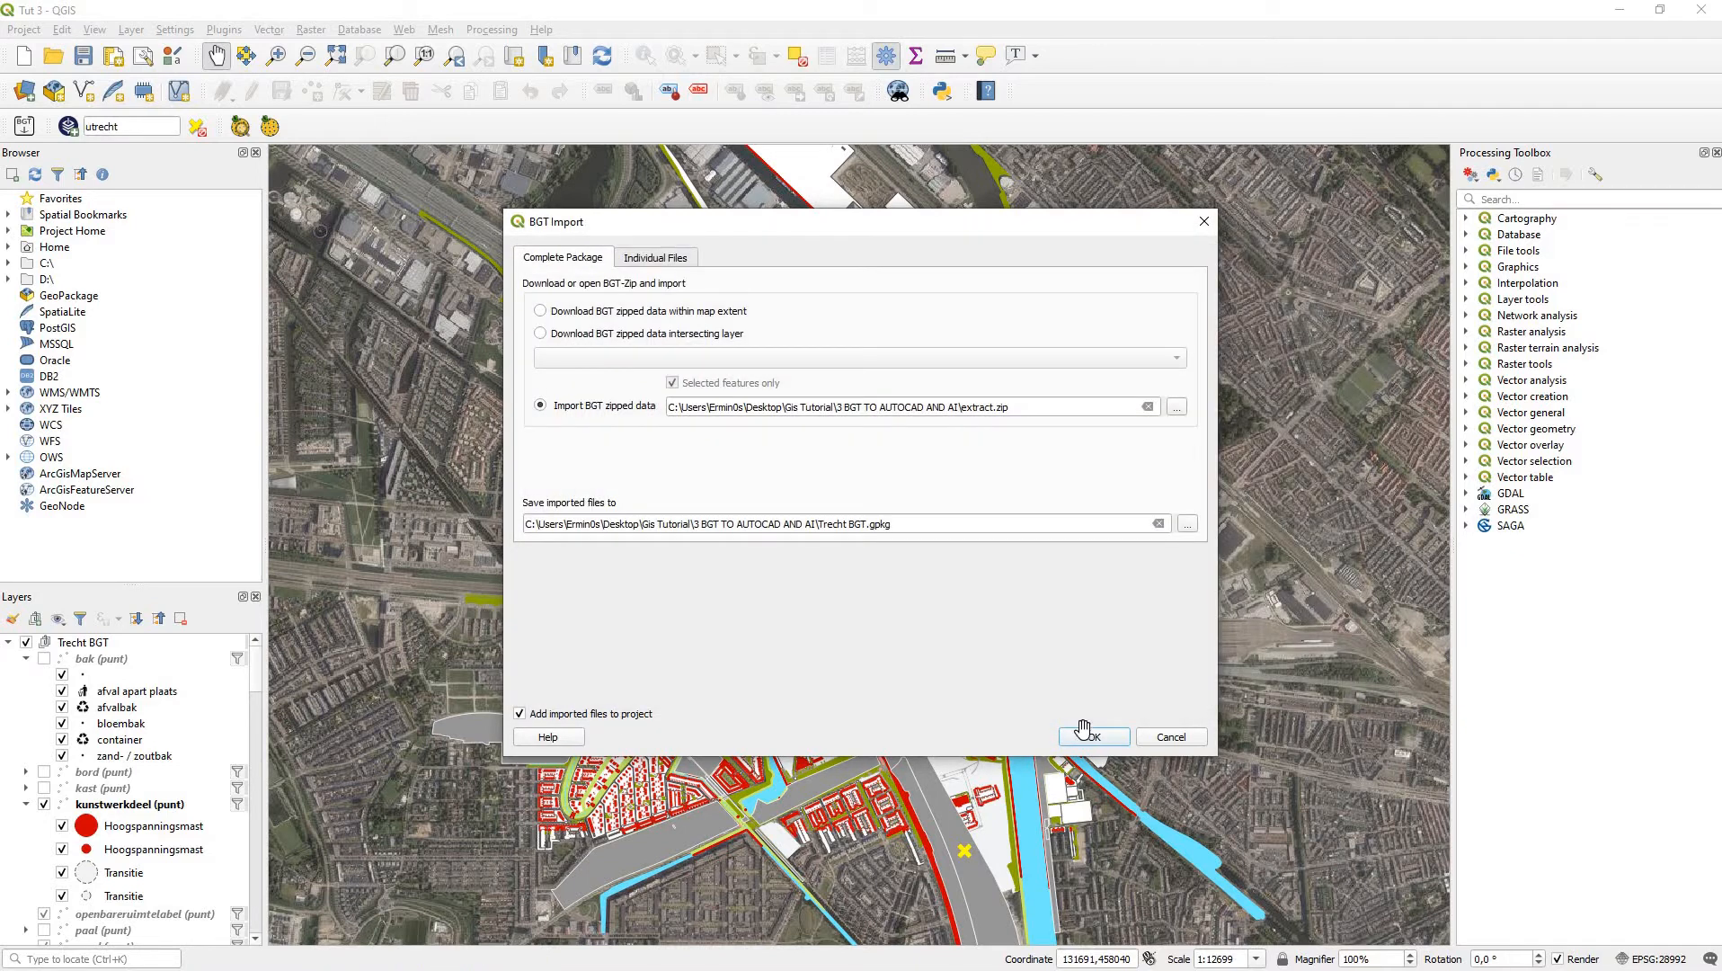
{"action": "left_click", "coordinate": [1094, 736]}
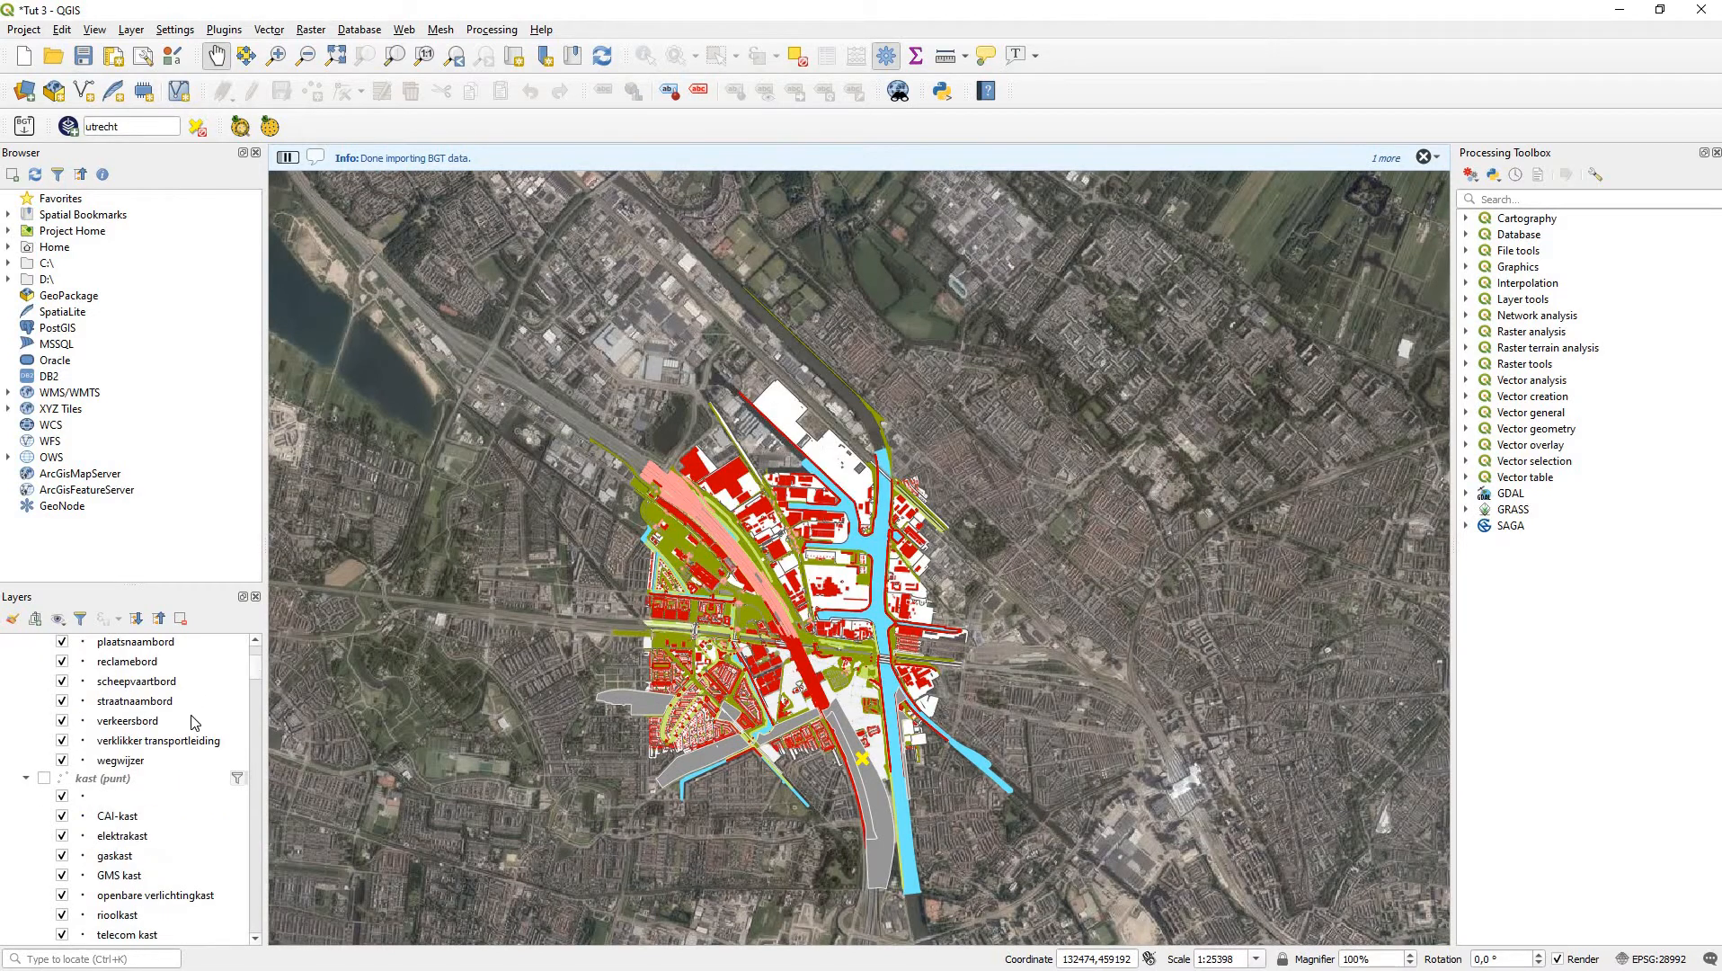
Step: Remove the duplicate Trecht BGT group from the Layers panel
{"action": "scroll", "scroll_direction": "down", "scroll_amount": 3}
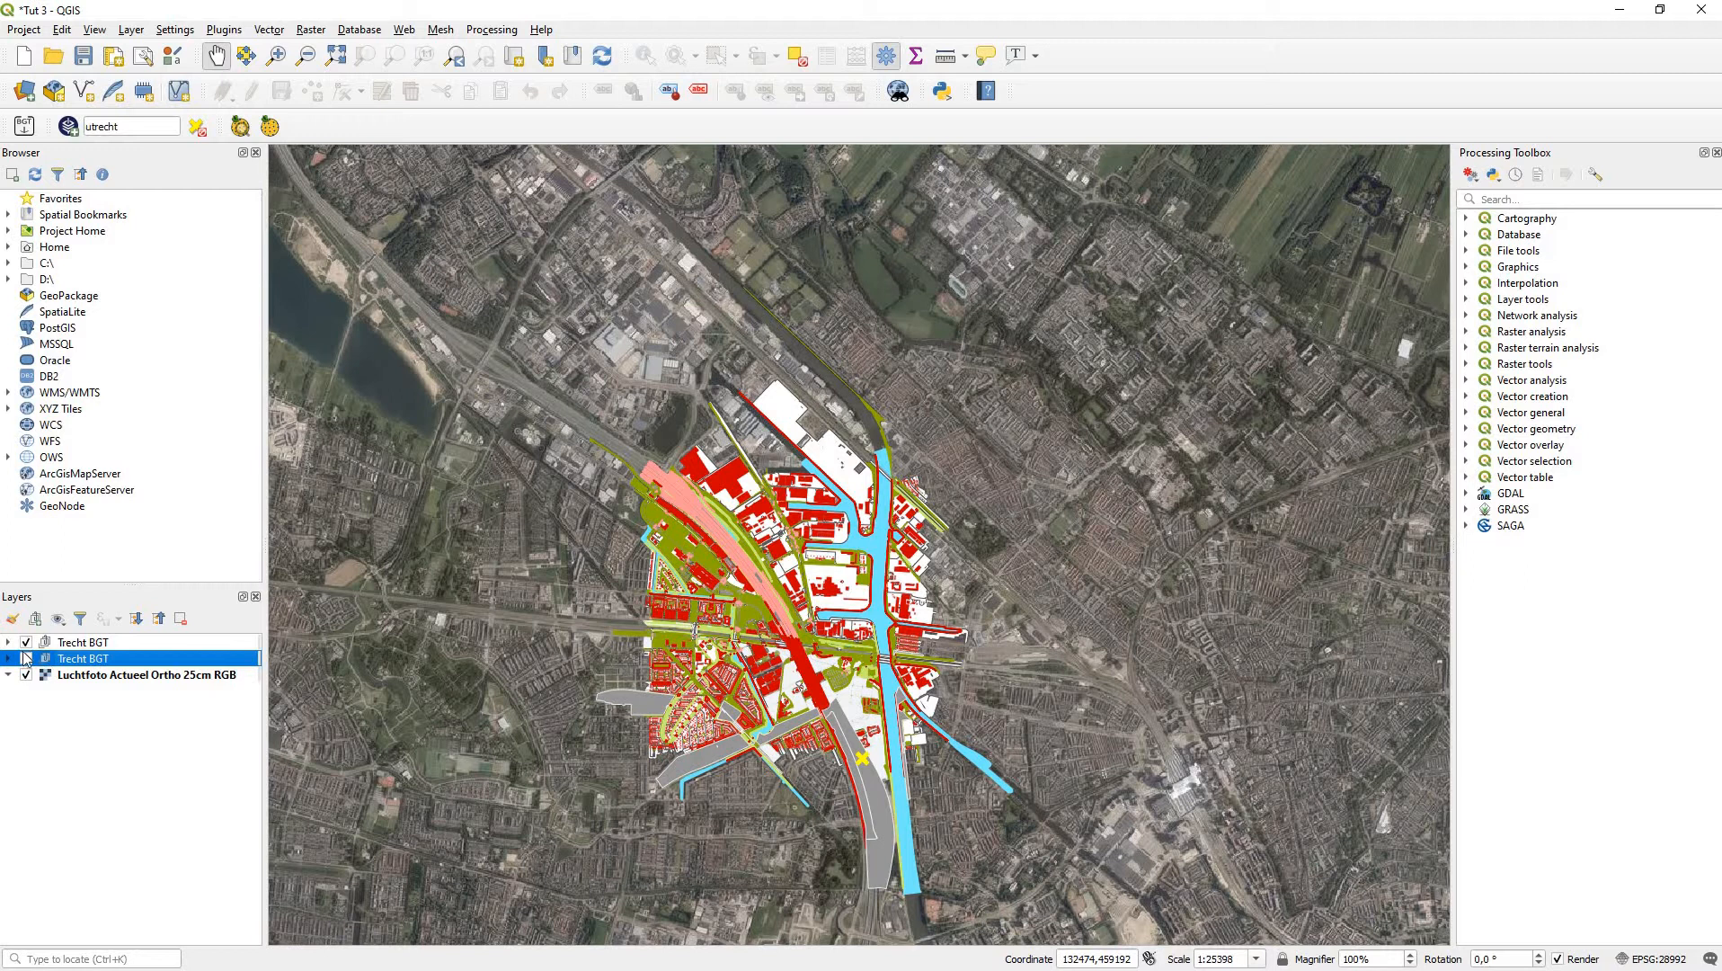
{"action": "left_click", "coordinate": [25, 642]}
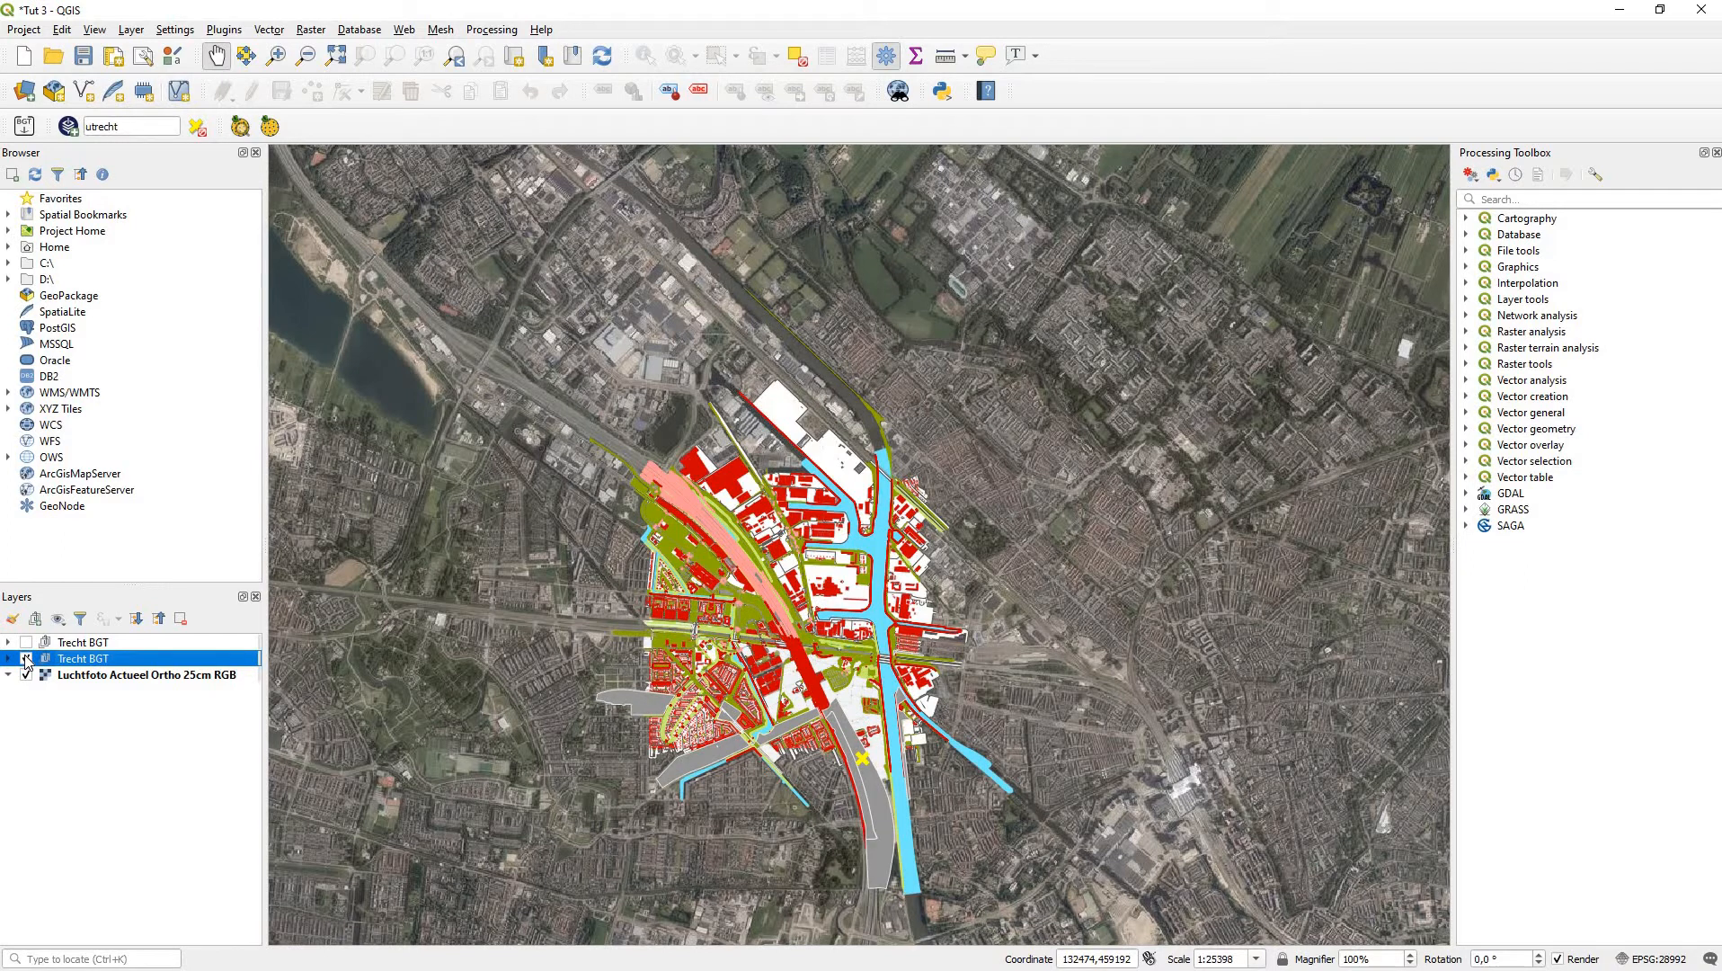
{"action": "left_click", "coordinate": [21, 658]}
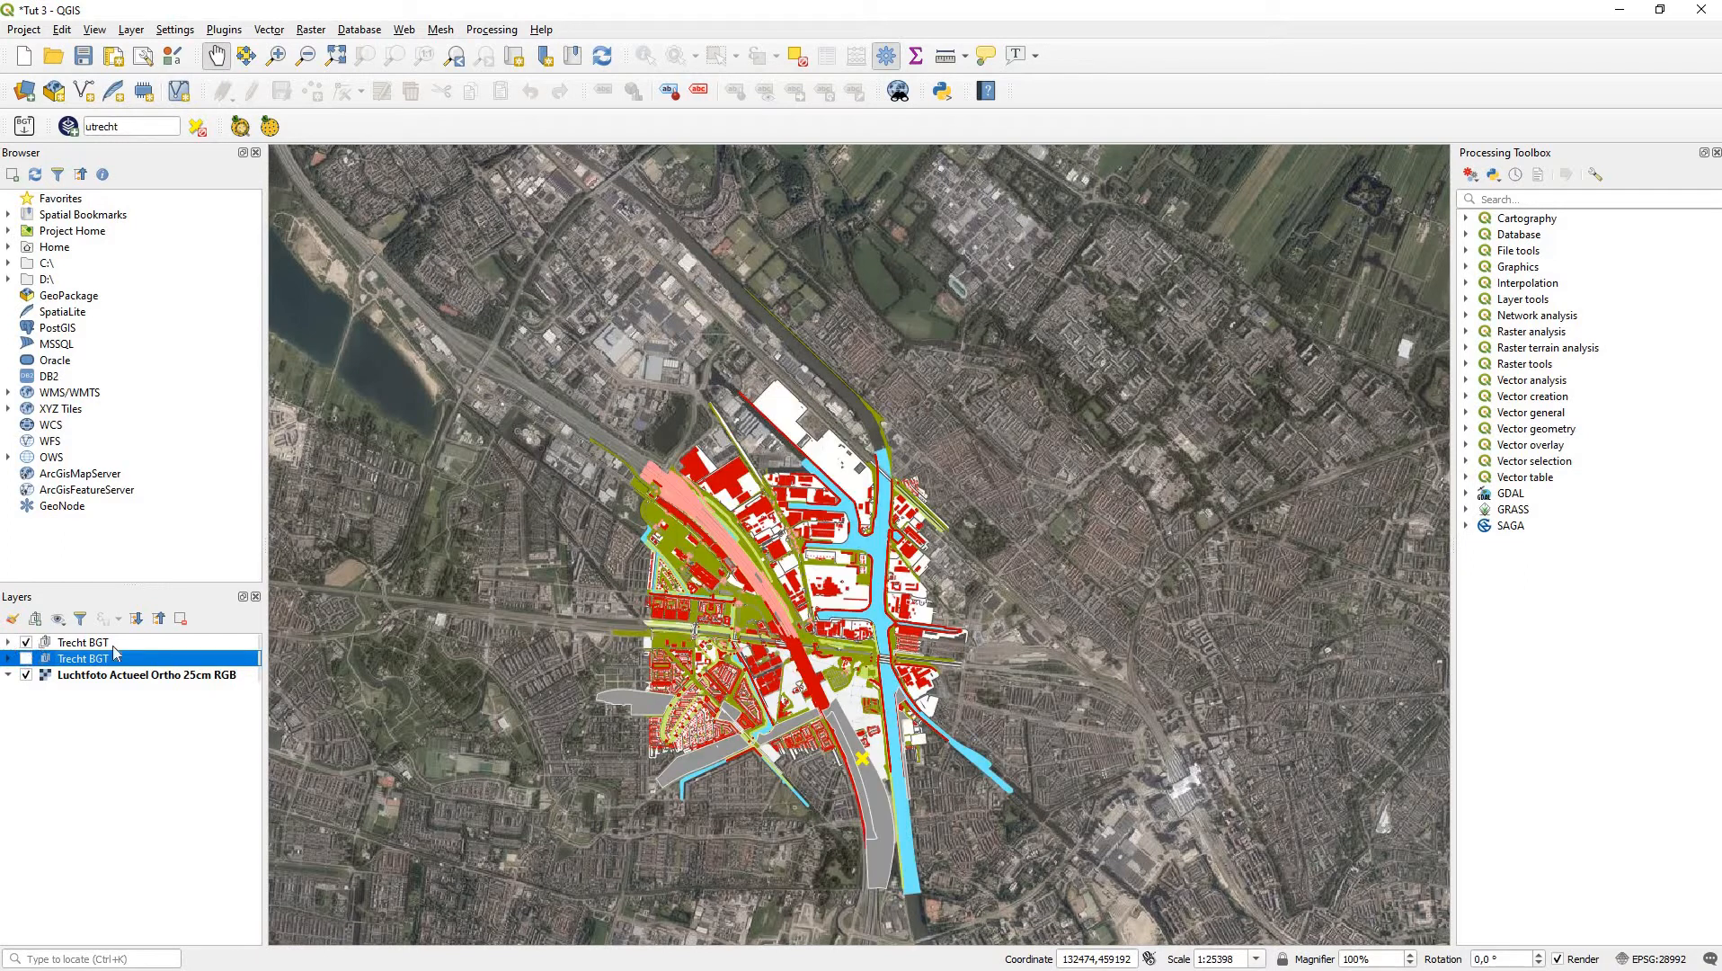
{"action": "left_click", "coordinate": [25, 642]}
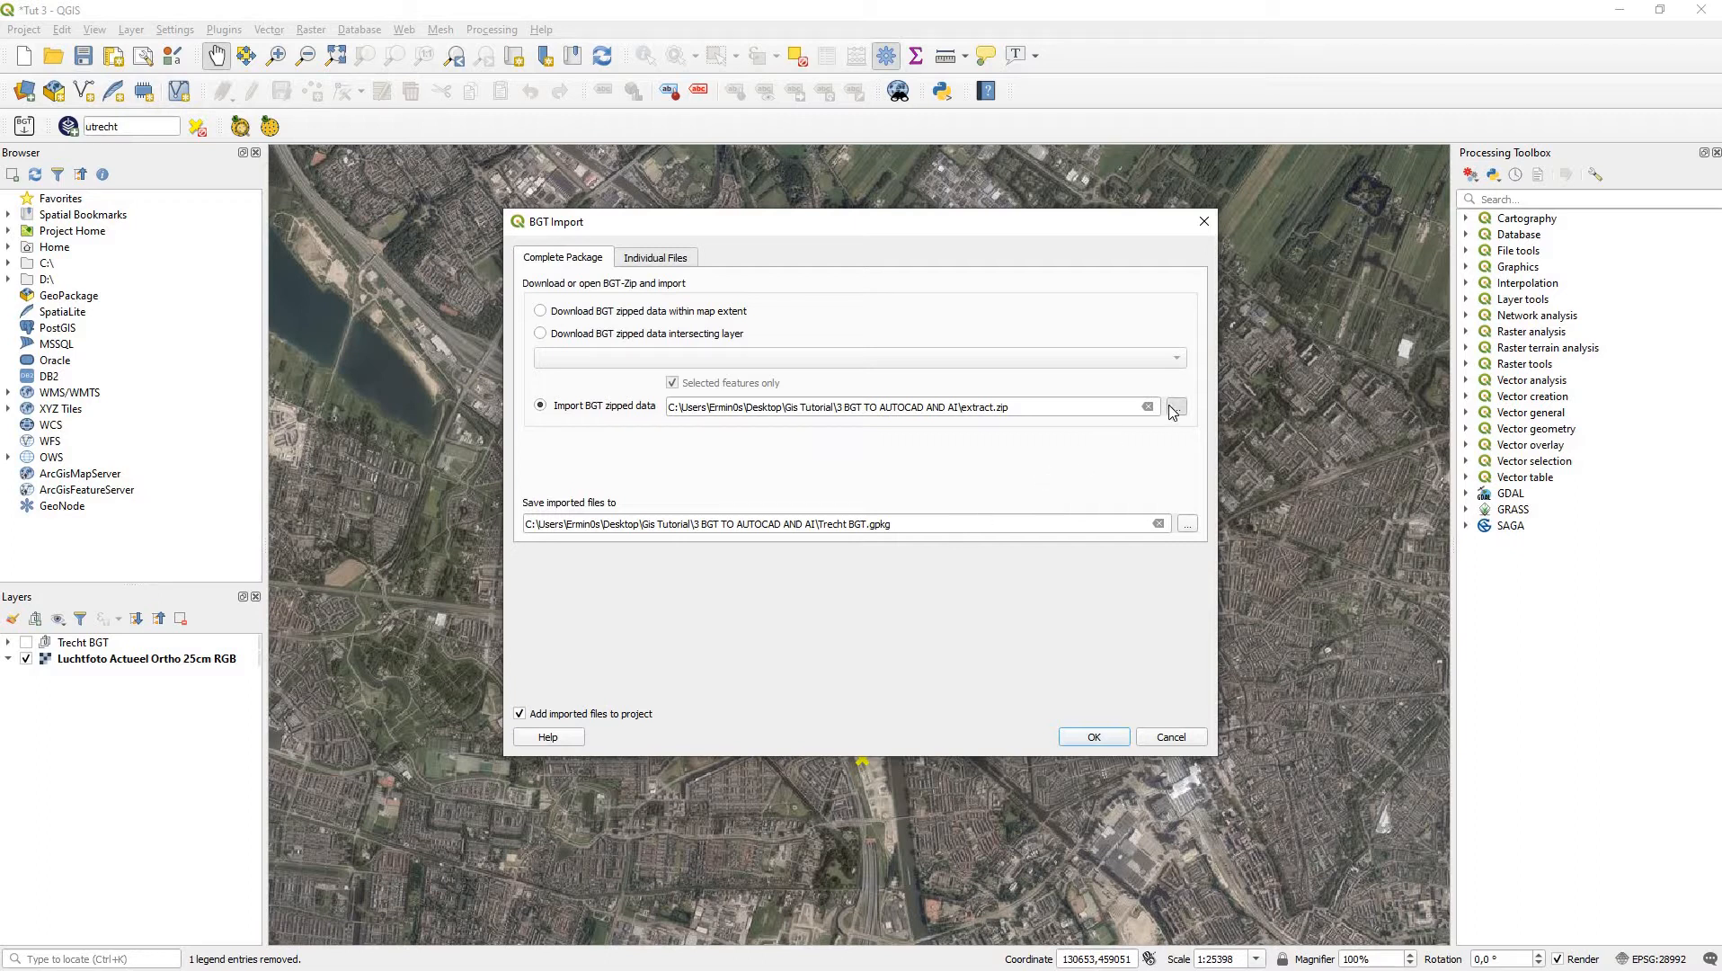
{"action": "left_click", "coordinate": [1177, 406]}
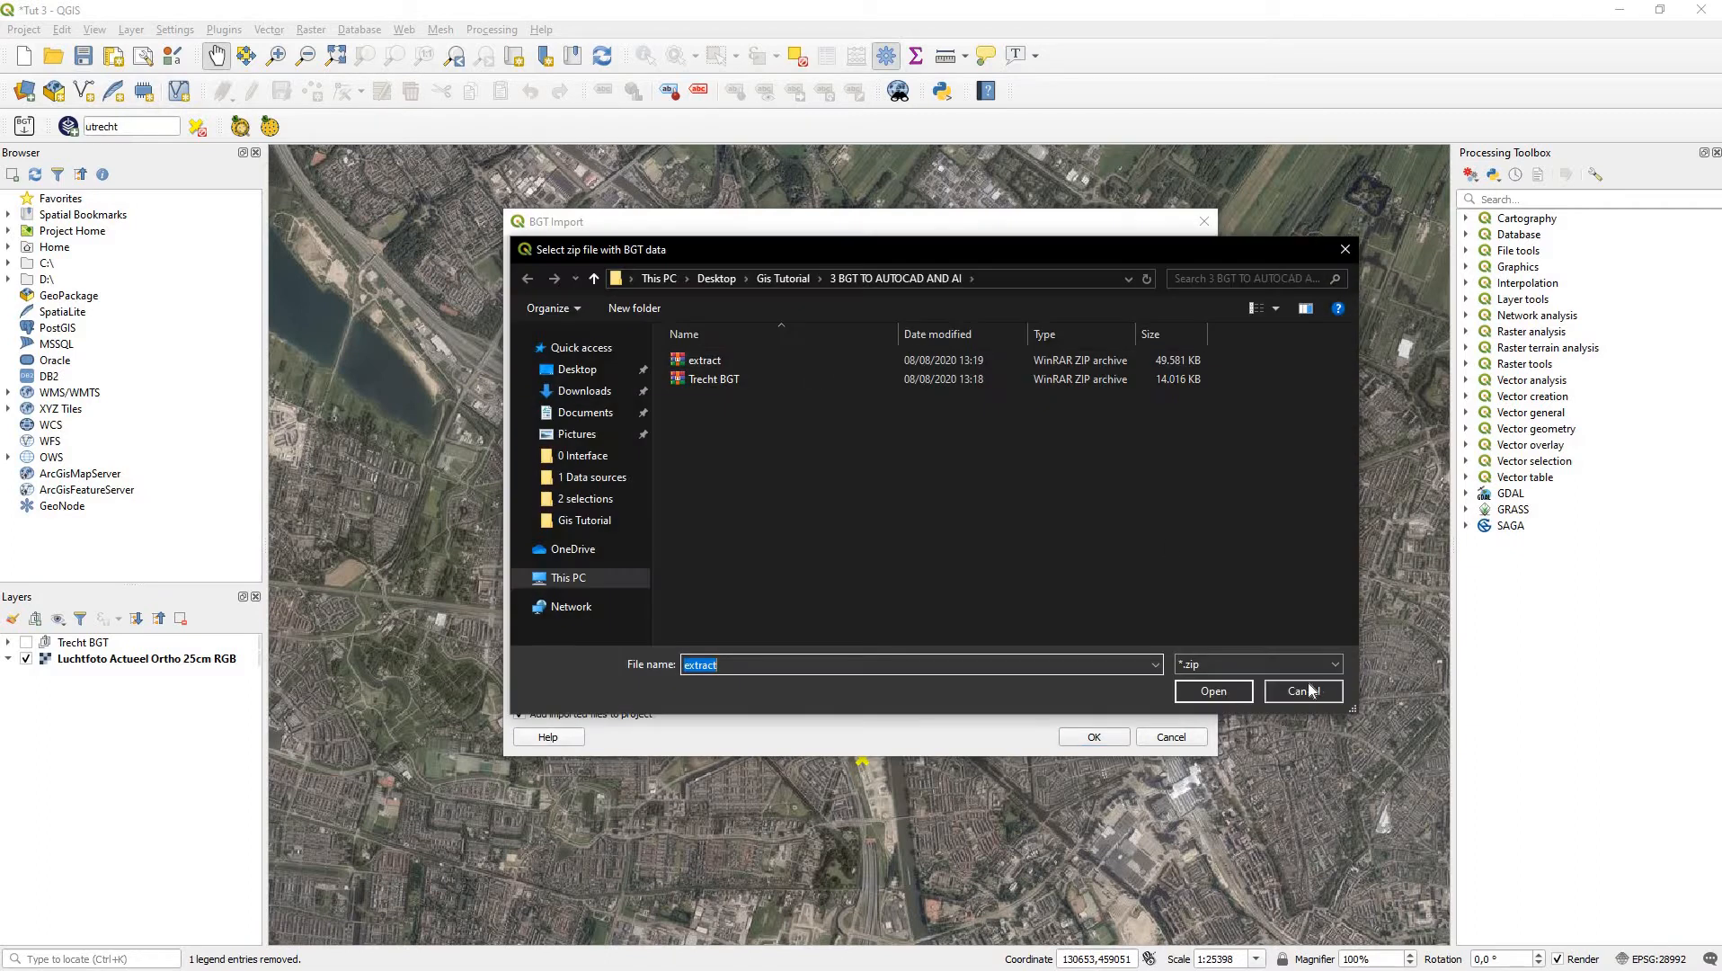
{"action": "left_click", "coordinate": [1303, 690]}
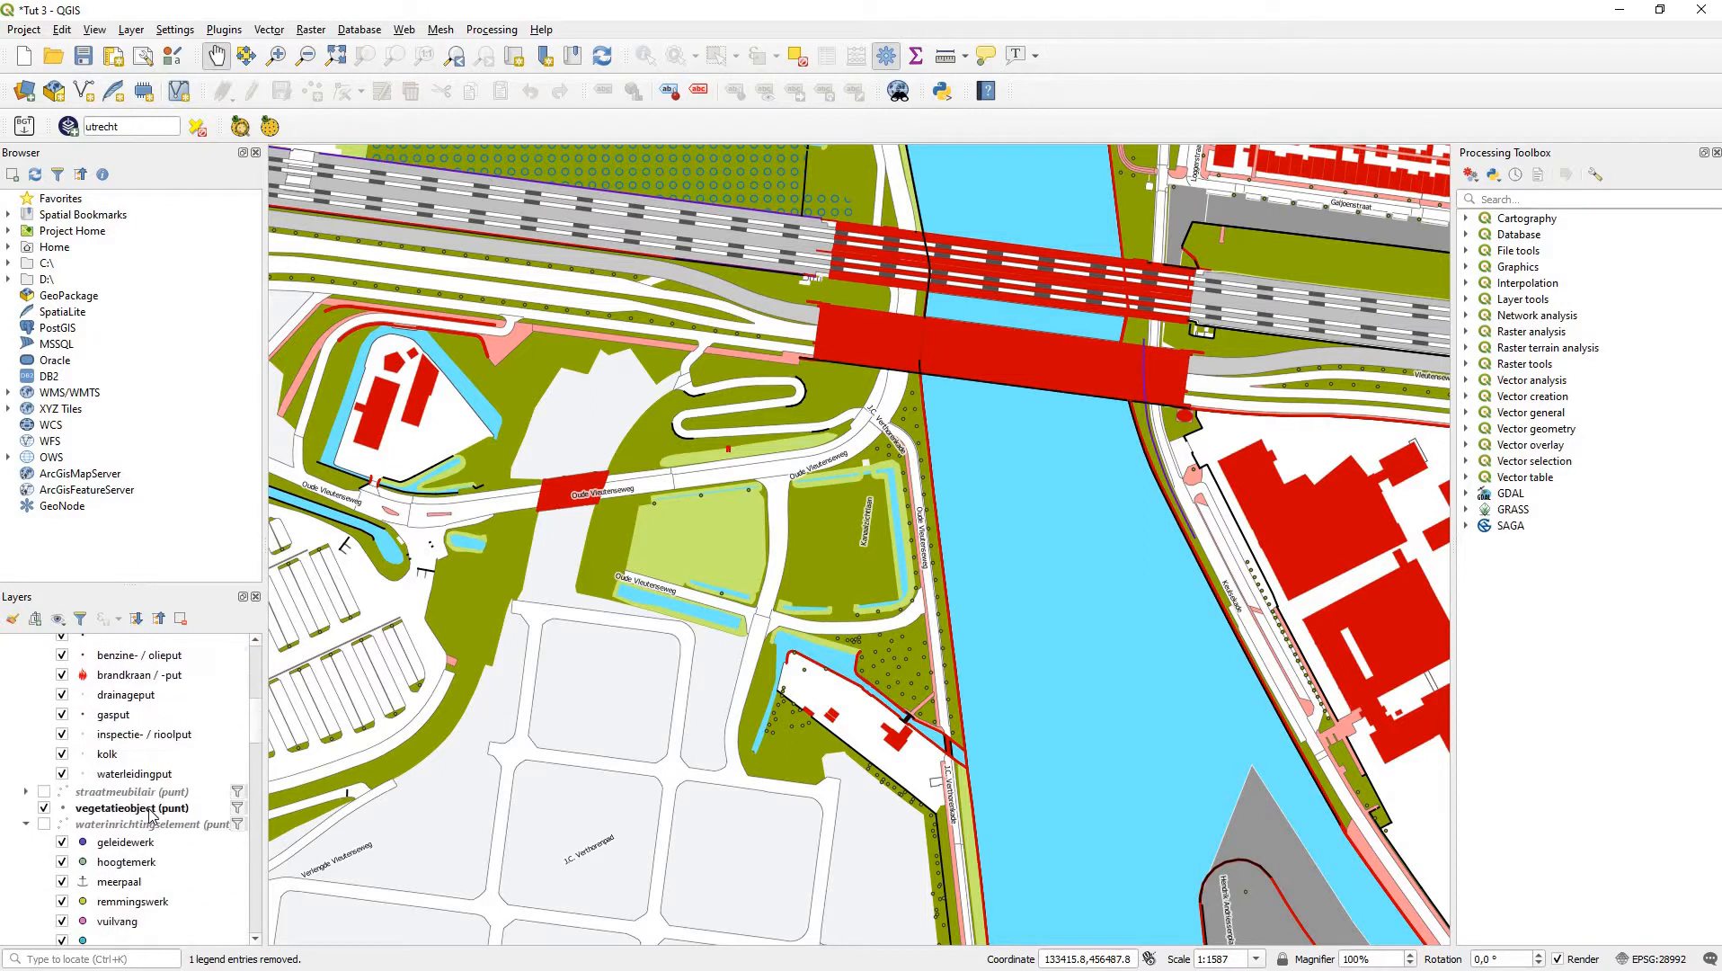
Step: Identify one tree point in the vegetatieobject (punt) layer to view its boom attributes
{"action": "scroll", "scroll_direction": "down", "scroll_amount": 3}
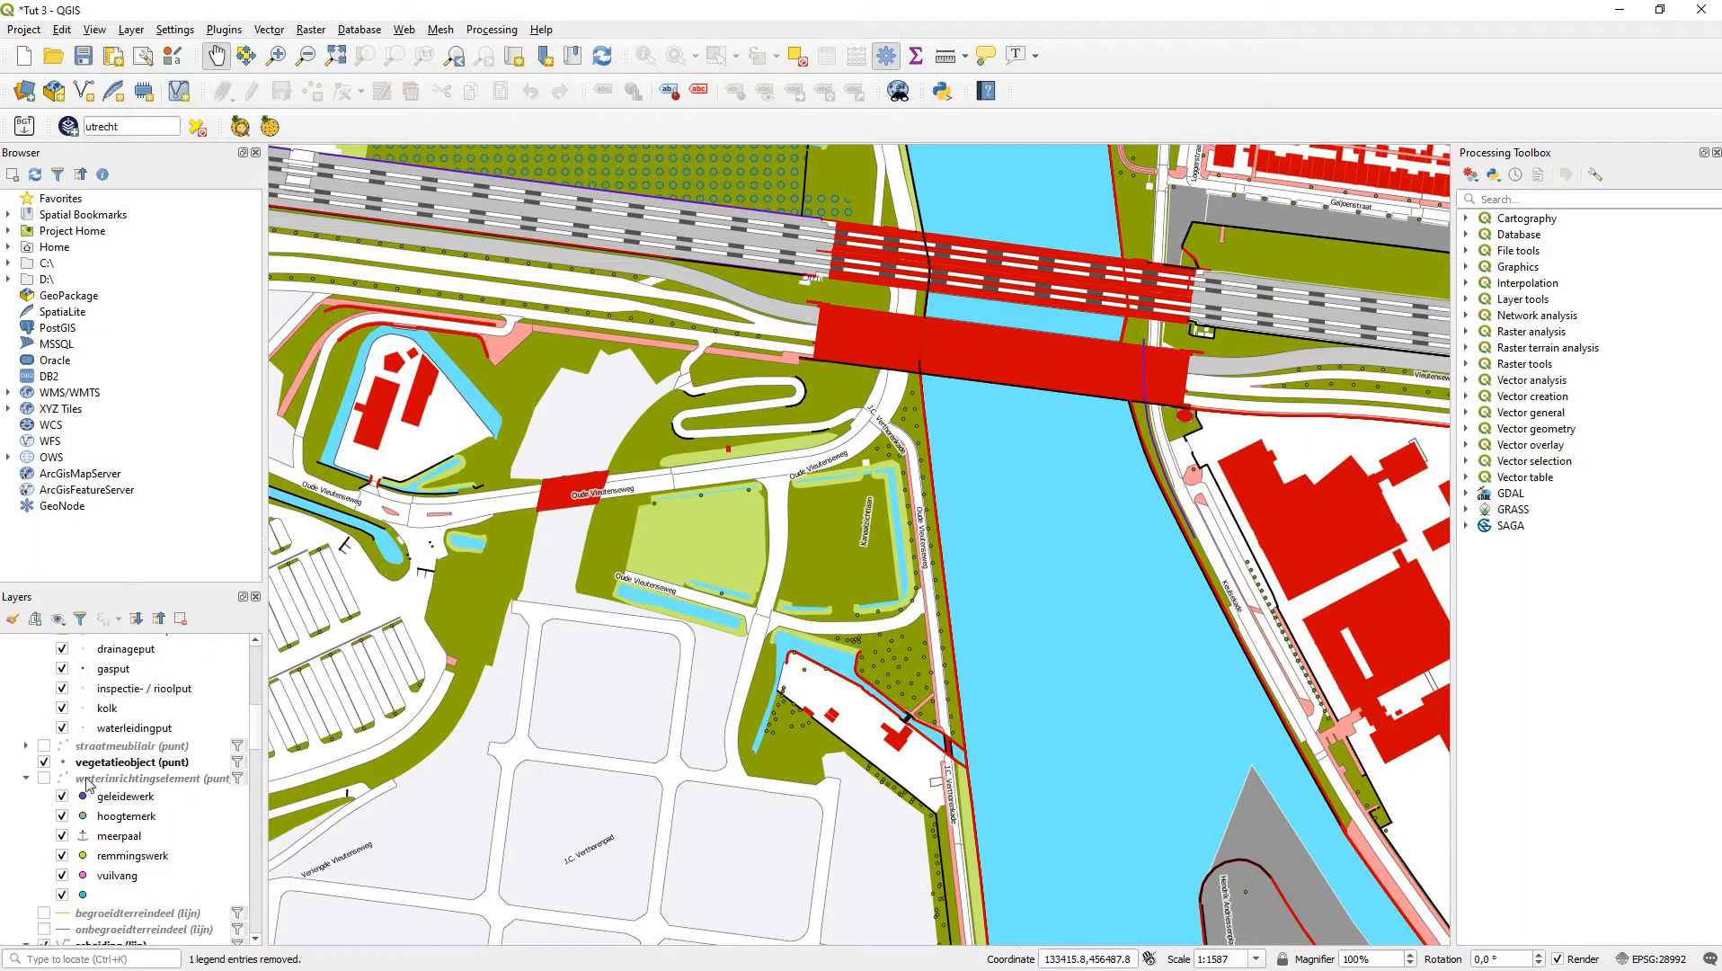
{"action": "left_click", "coordinate": [124, 762]}
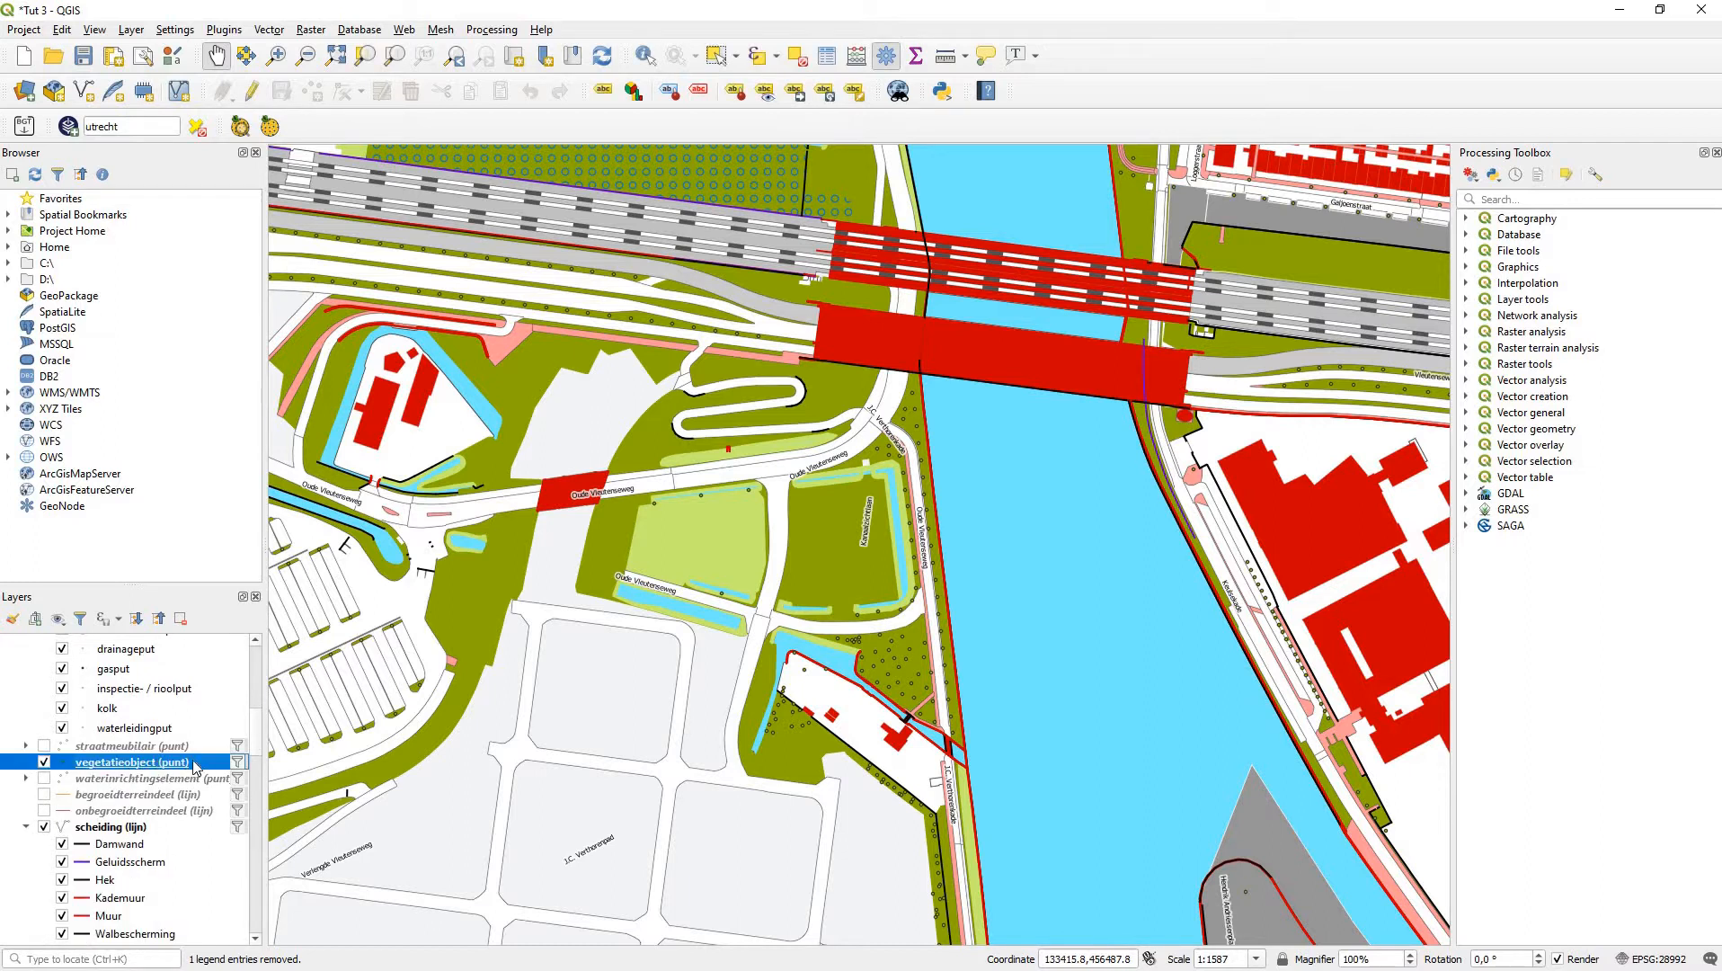
{"action": "mouse_move", "coordinate": [767, 286]}
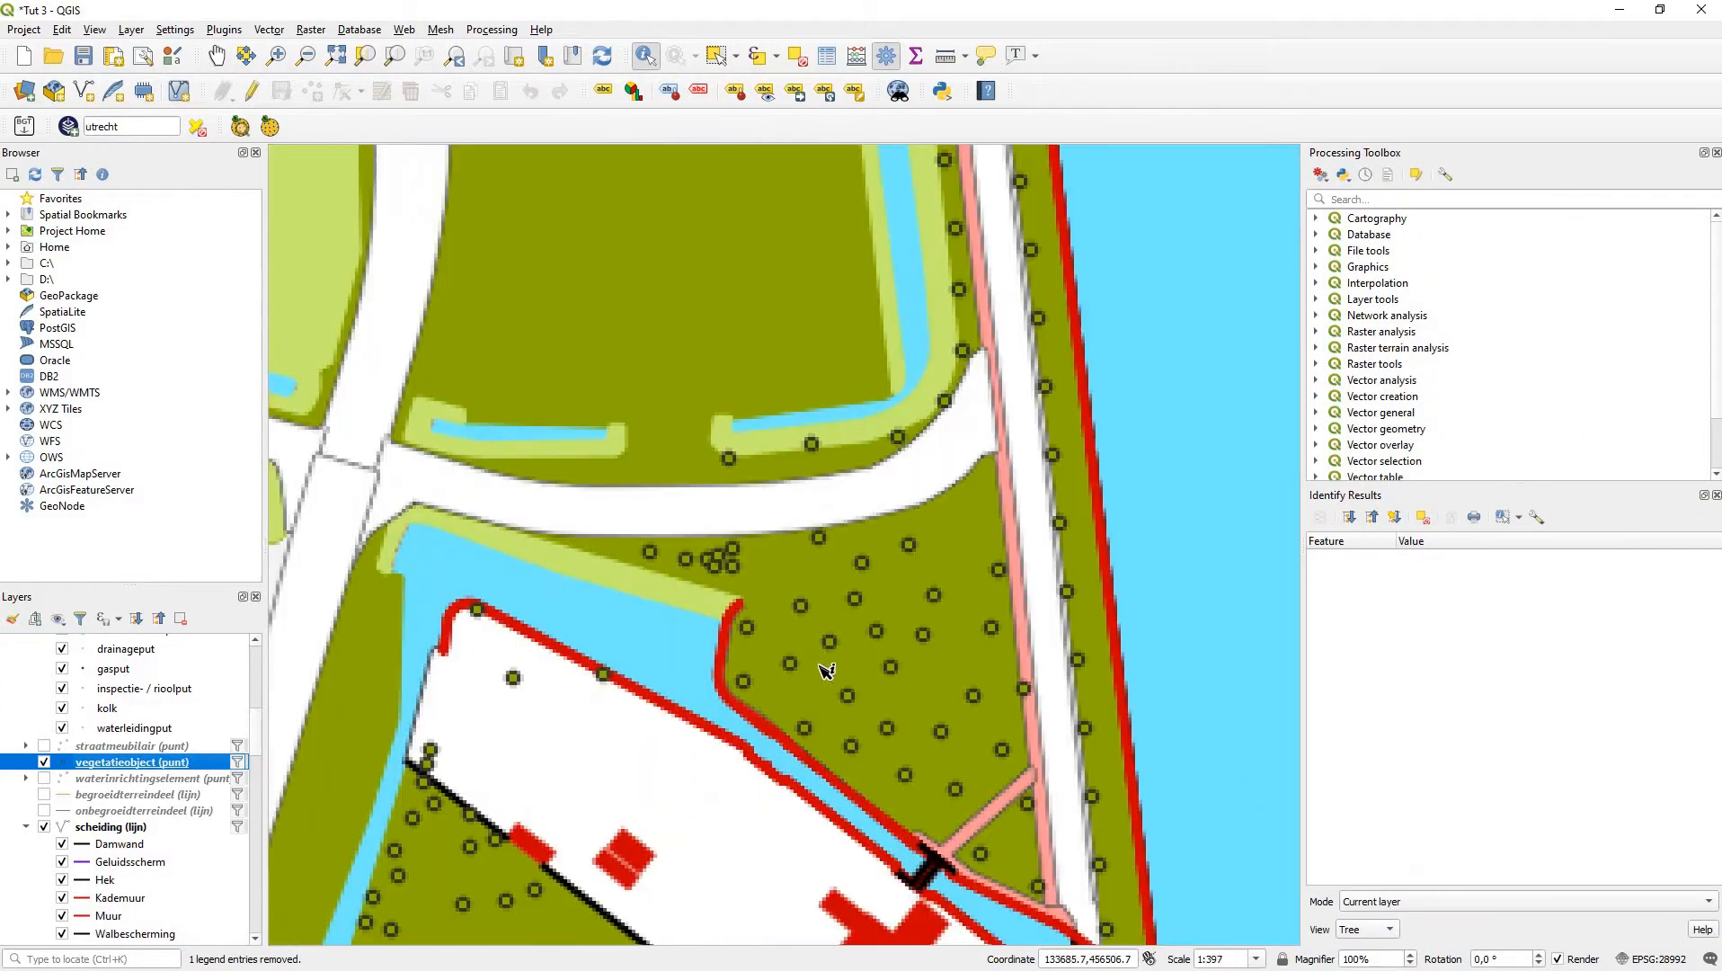
{"action": "left_click", "coordinate": [824, 645]}
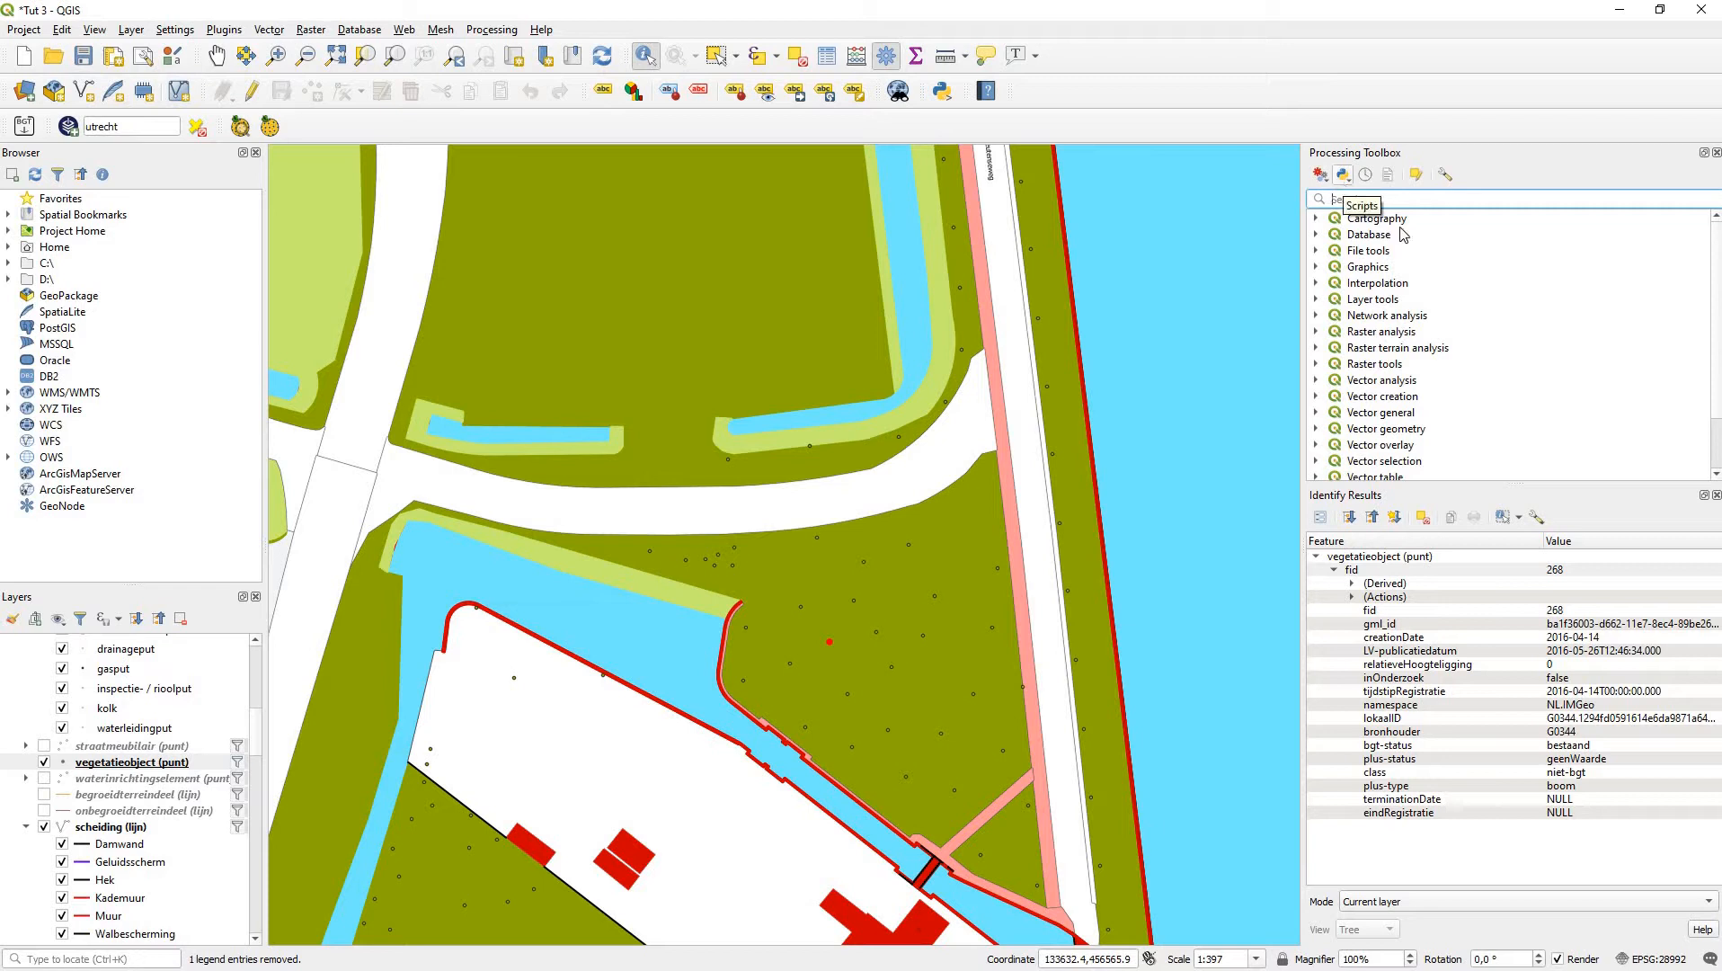
Step: Buffer the vegetatieobject (punt) points by 10 m to create the Buffered canopy layer
{"action": "type", "text": "b"}
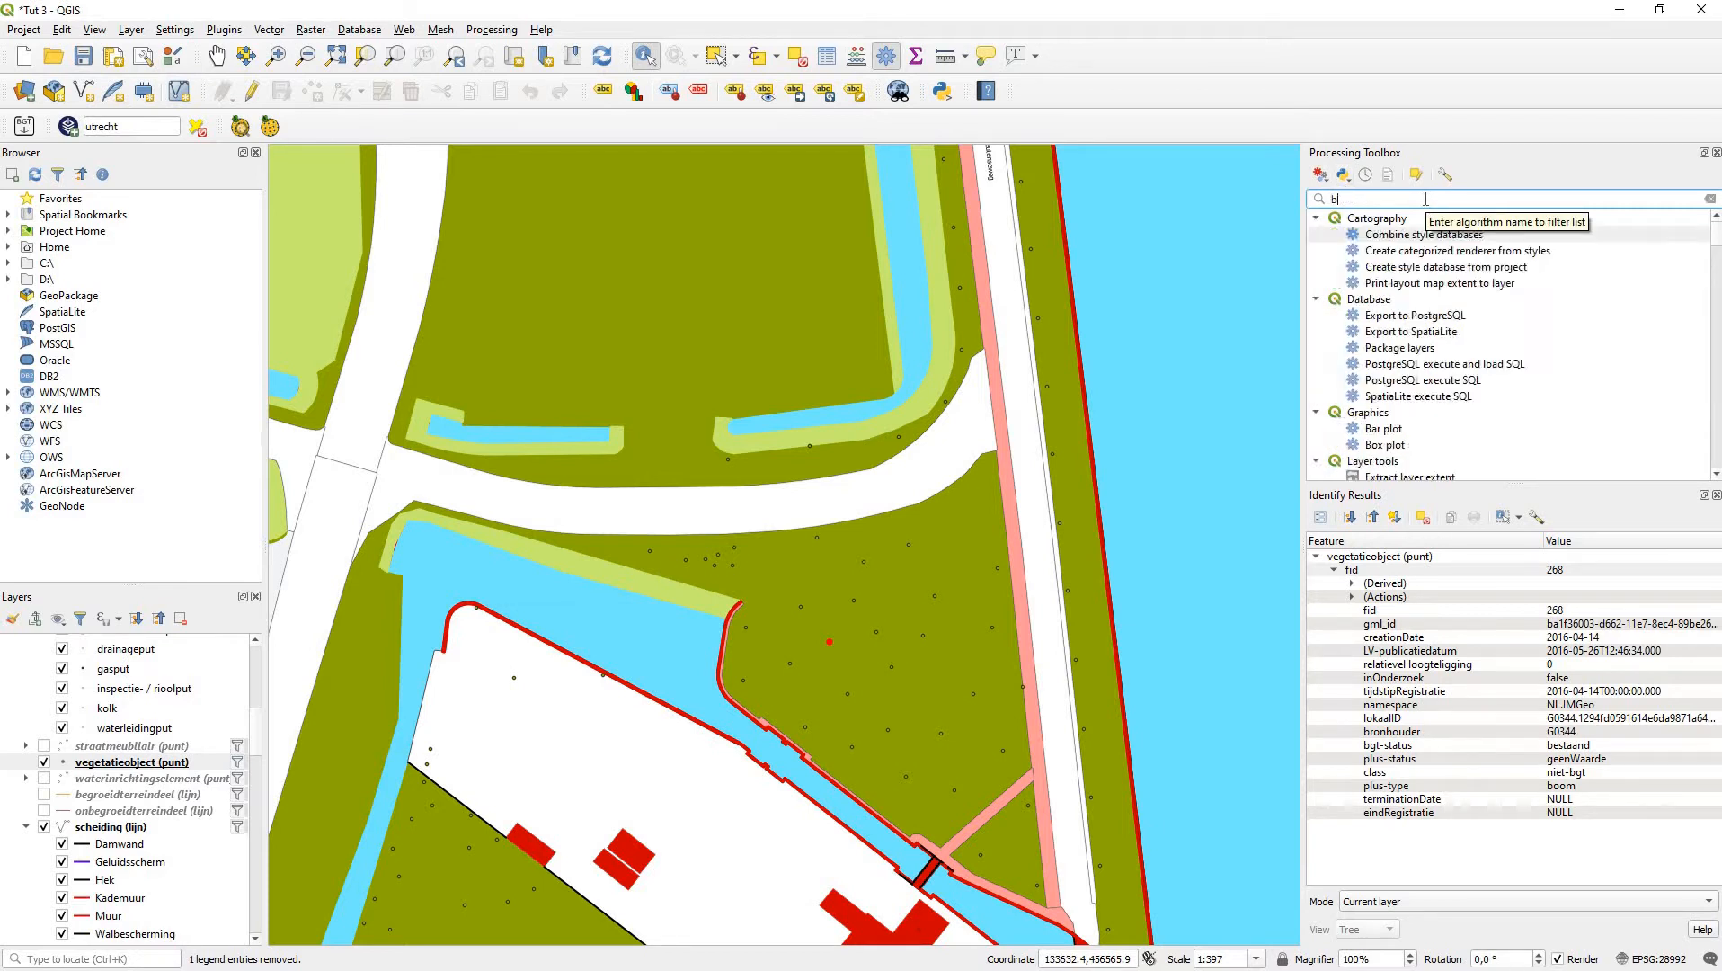
{"action": "type", "text": "uffer"}
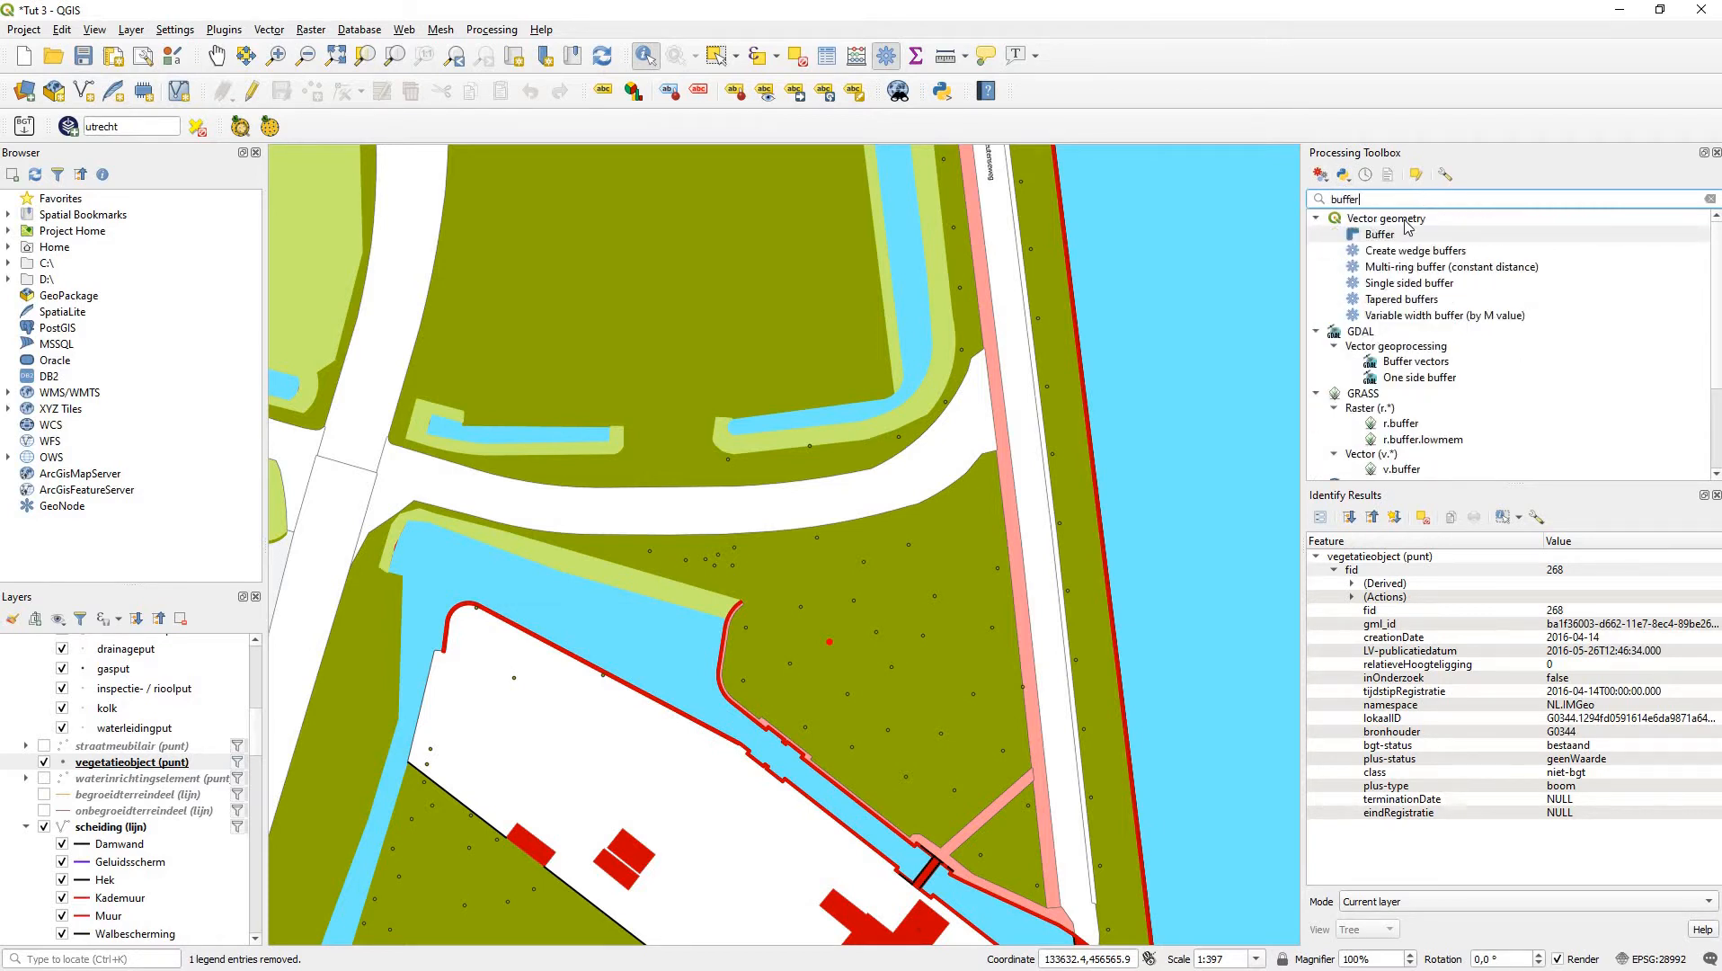
{"action": "left_click", "coordinate": [268, 30]}
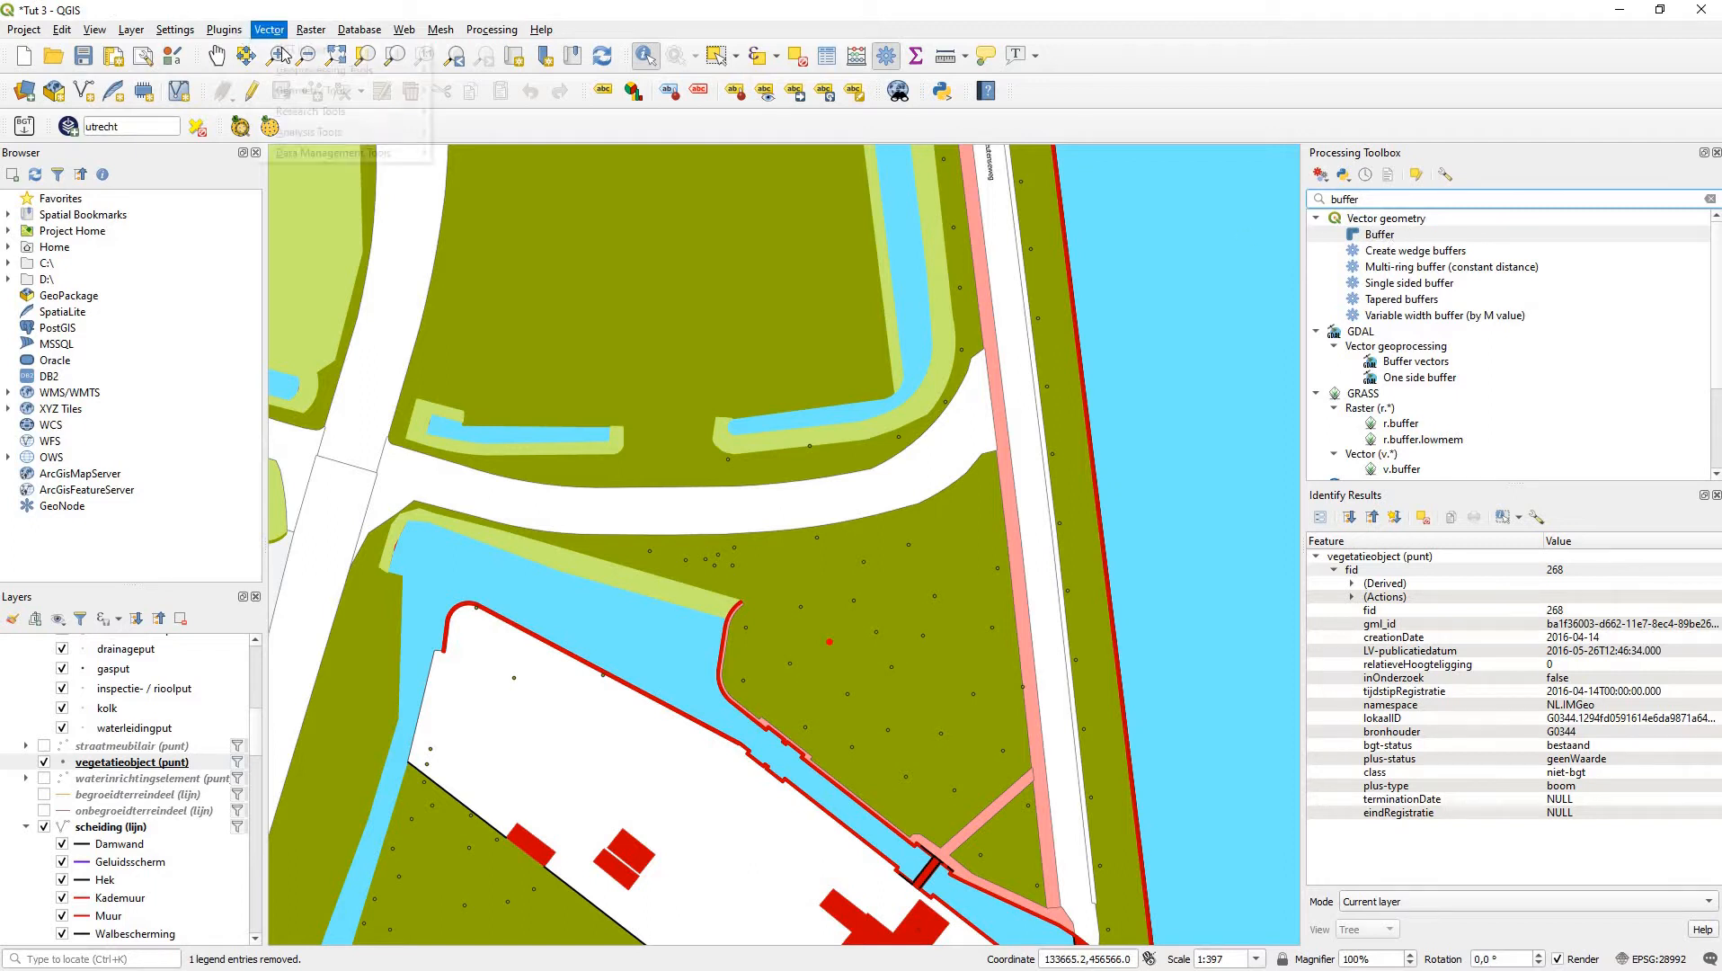
{"action": "left_click", "coordinate": [268, 29]}
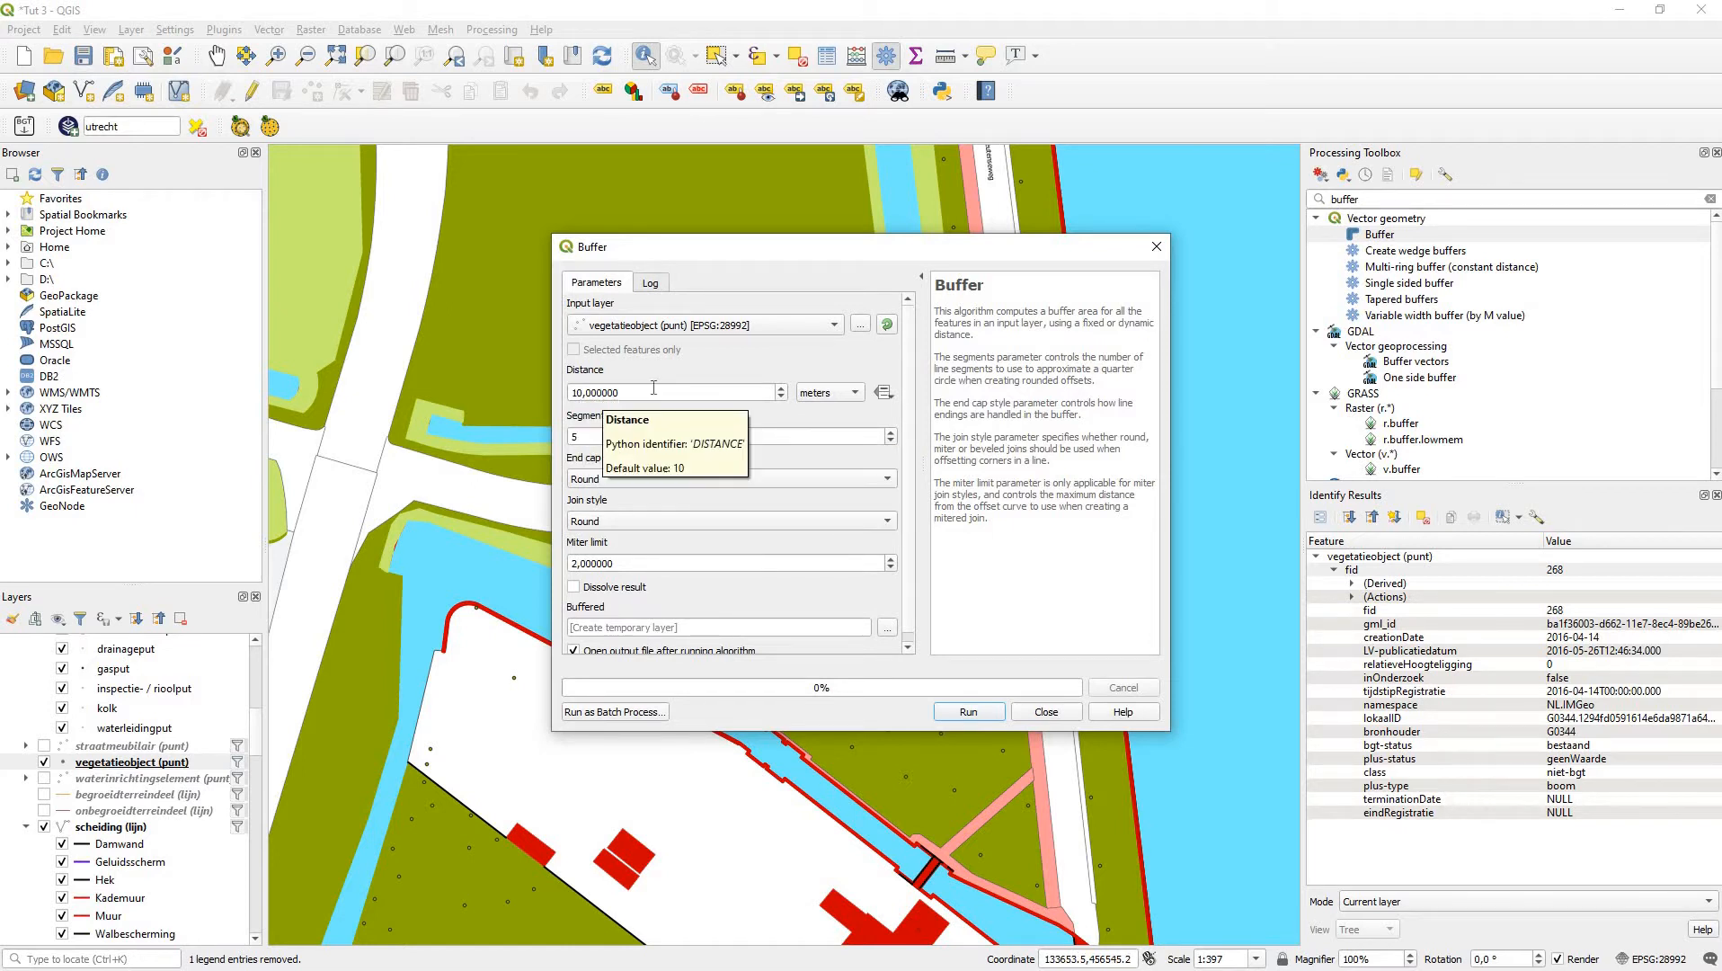
{"action": "mouse_move", "coordinate": [670, 325]}
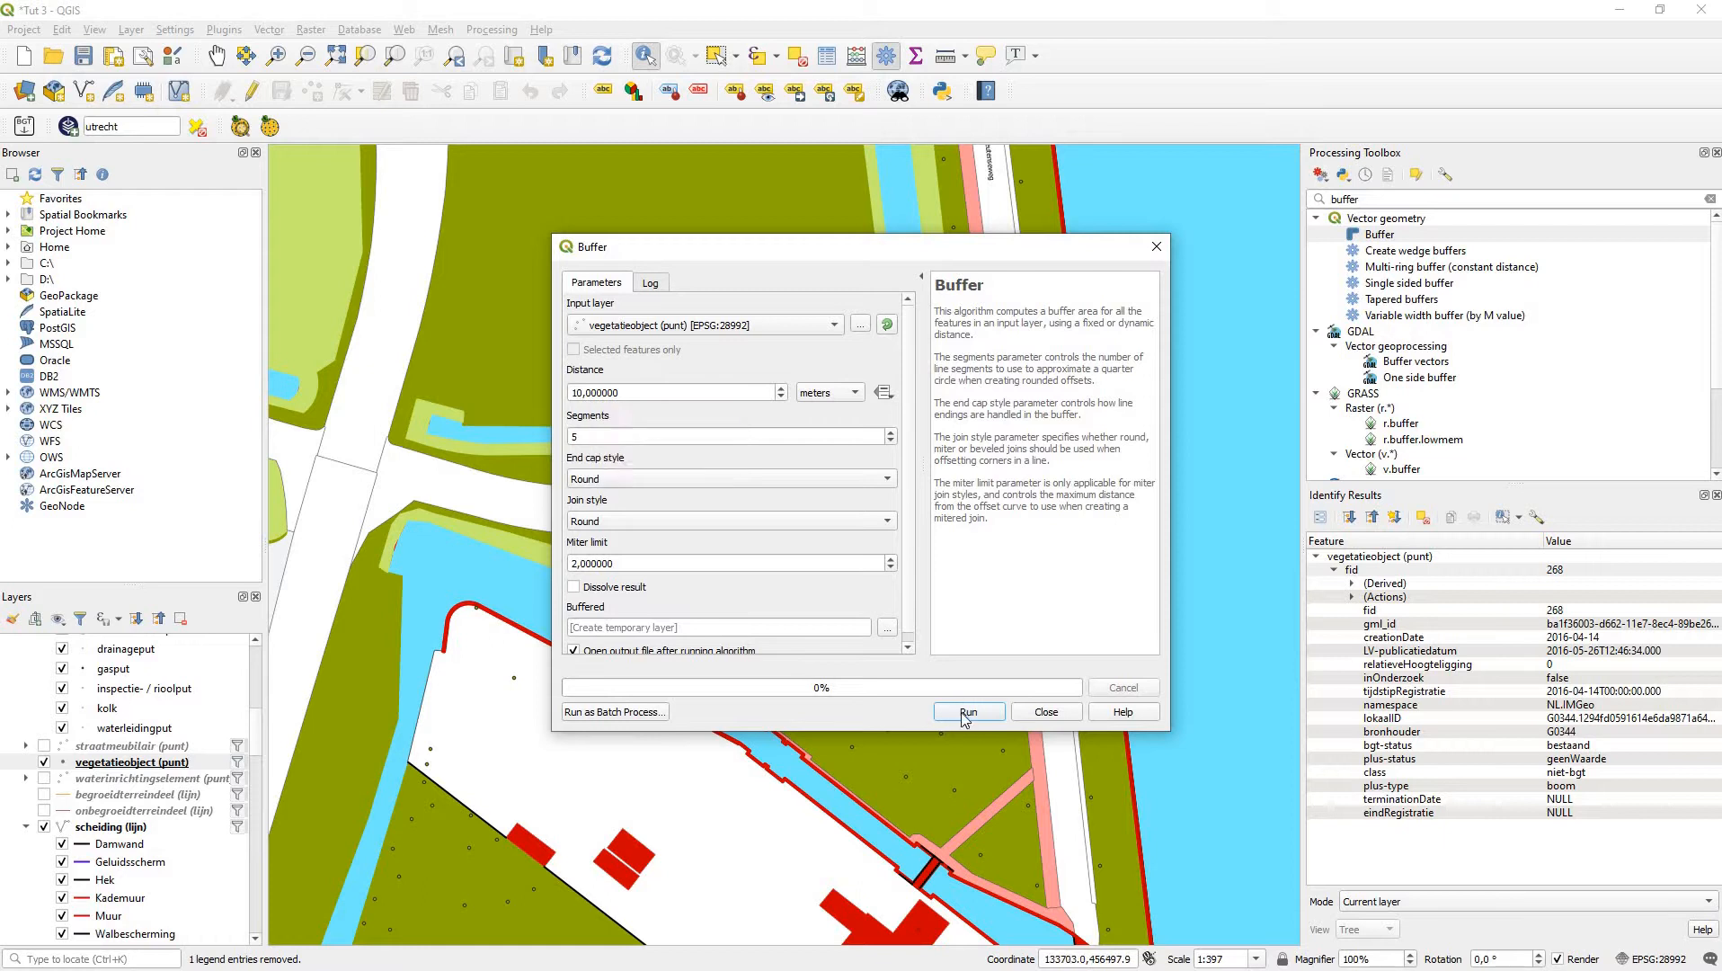
{"action": "left_click", "coordinate": [969, 712]}
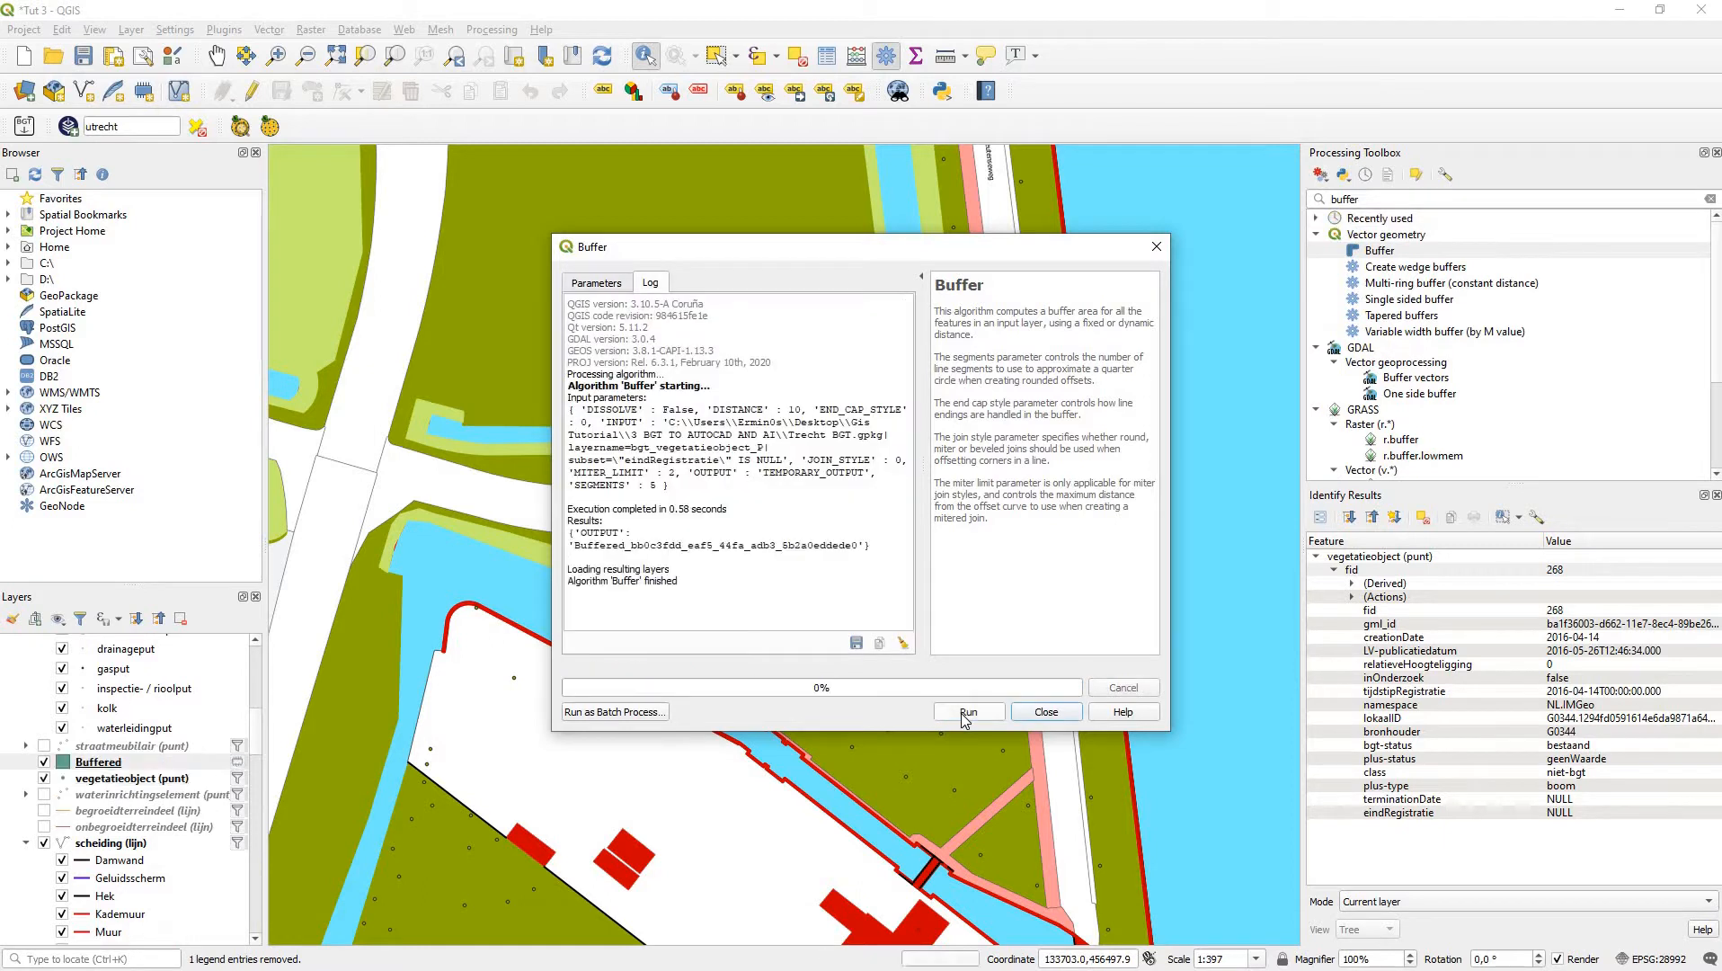
{"action": "left_click", "coordinate": [969, 711]}
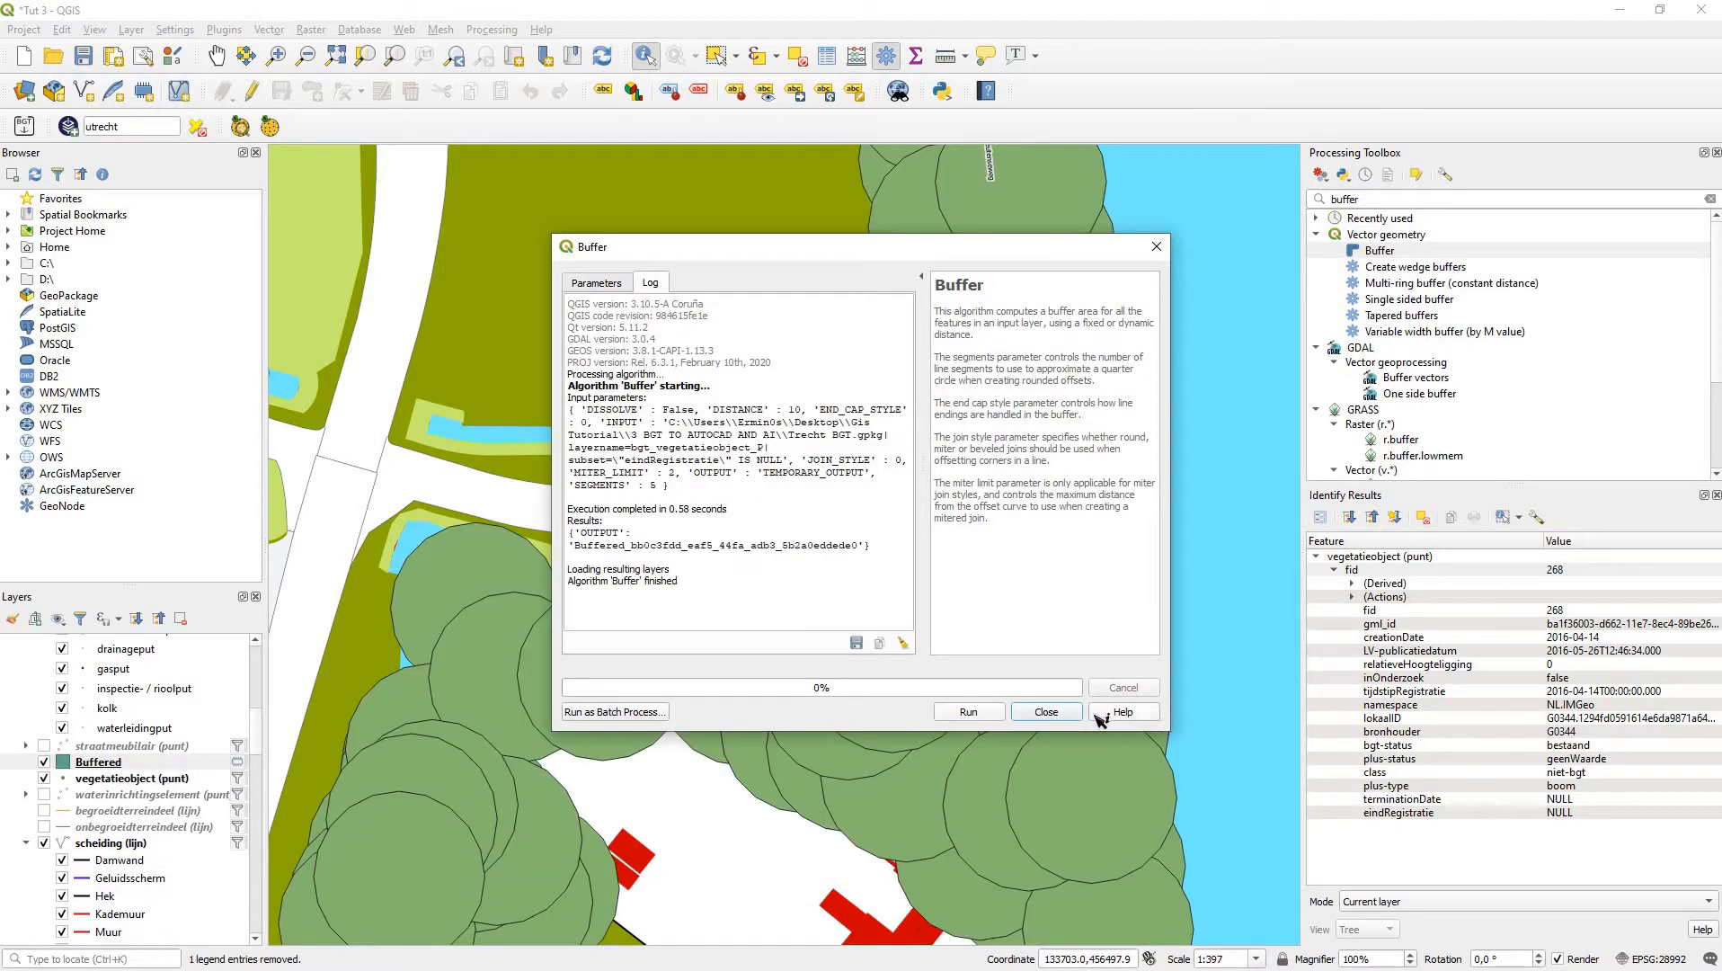
{"action": "left_click", "coordinate": [1046, 712]}
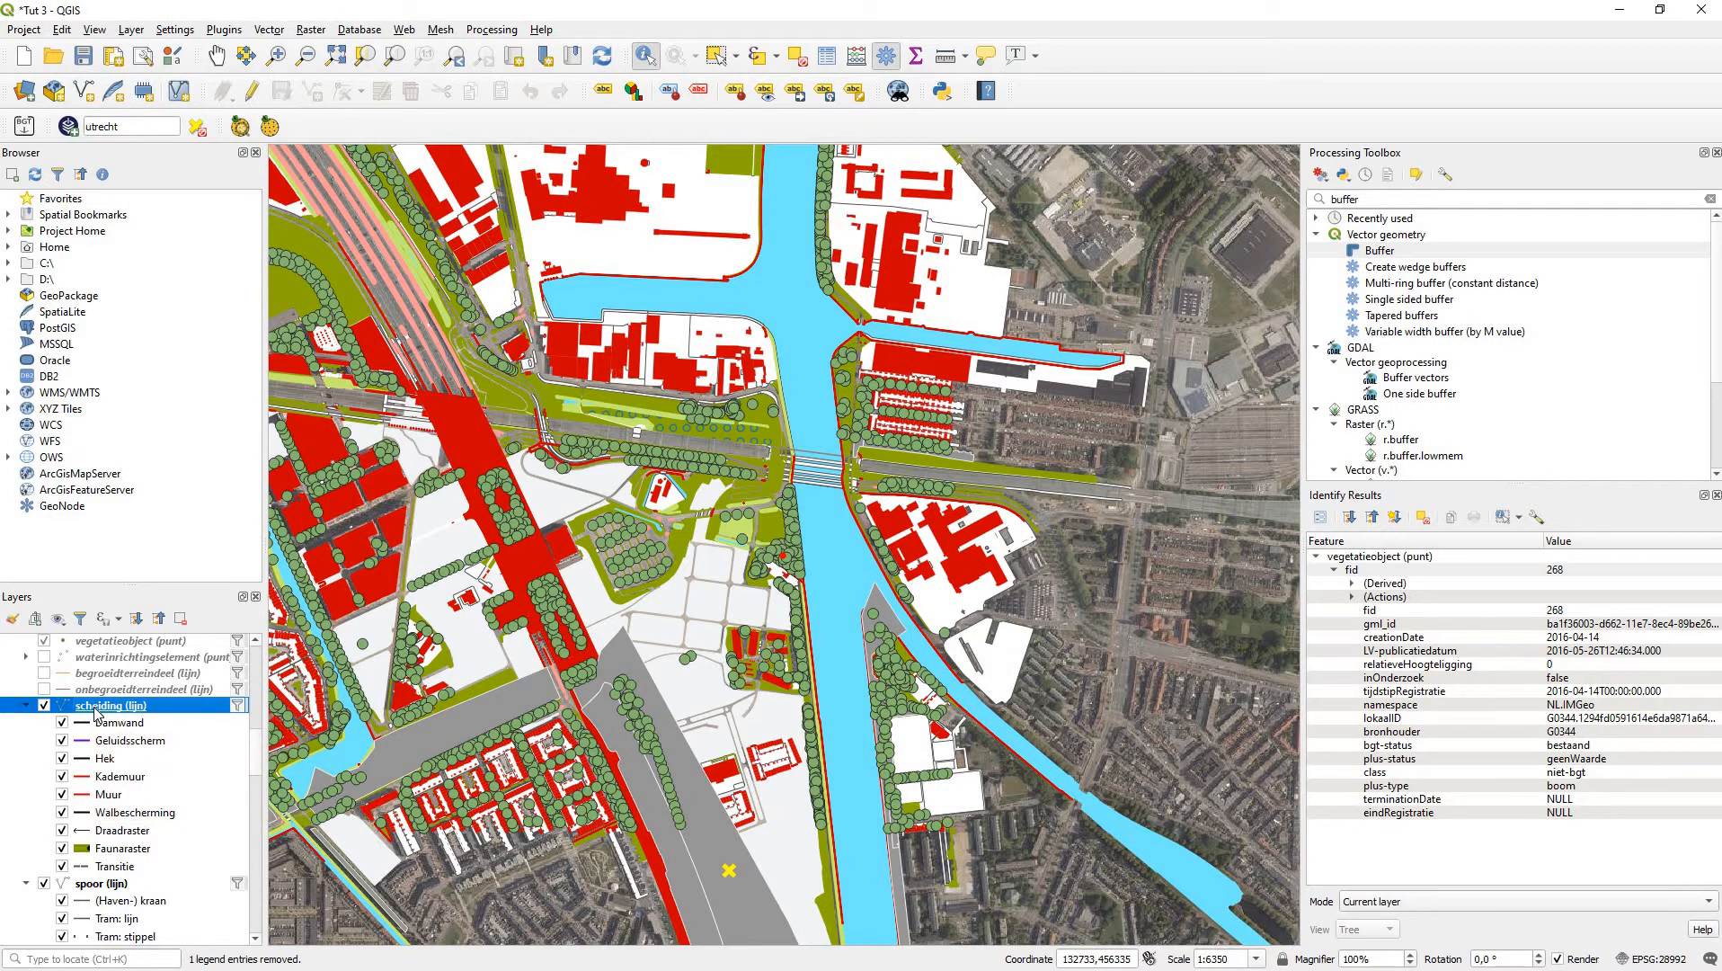
{"action": "double_click", "coordinate": [110, 705]}
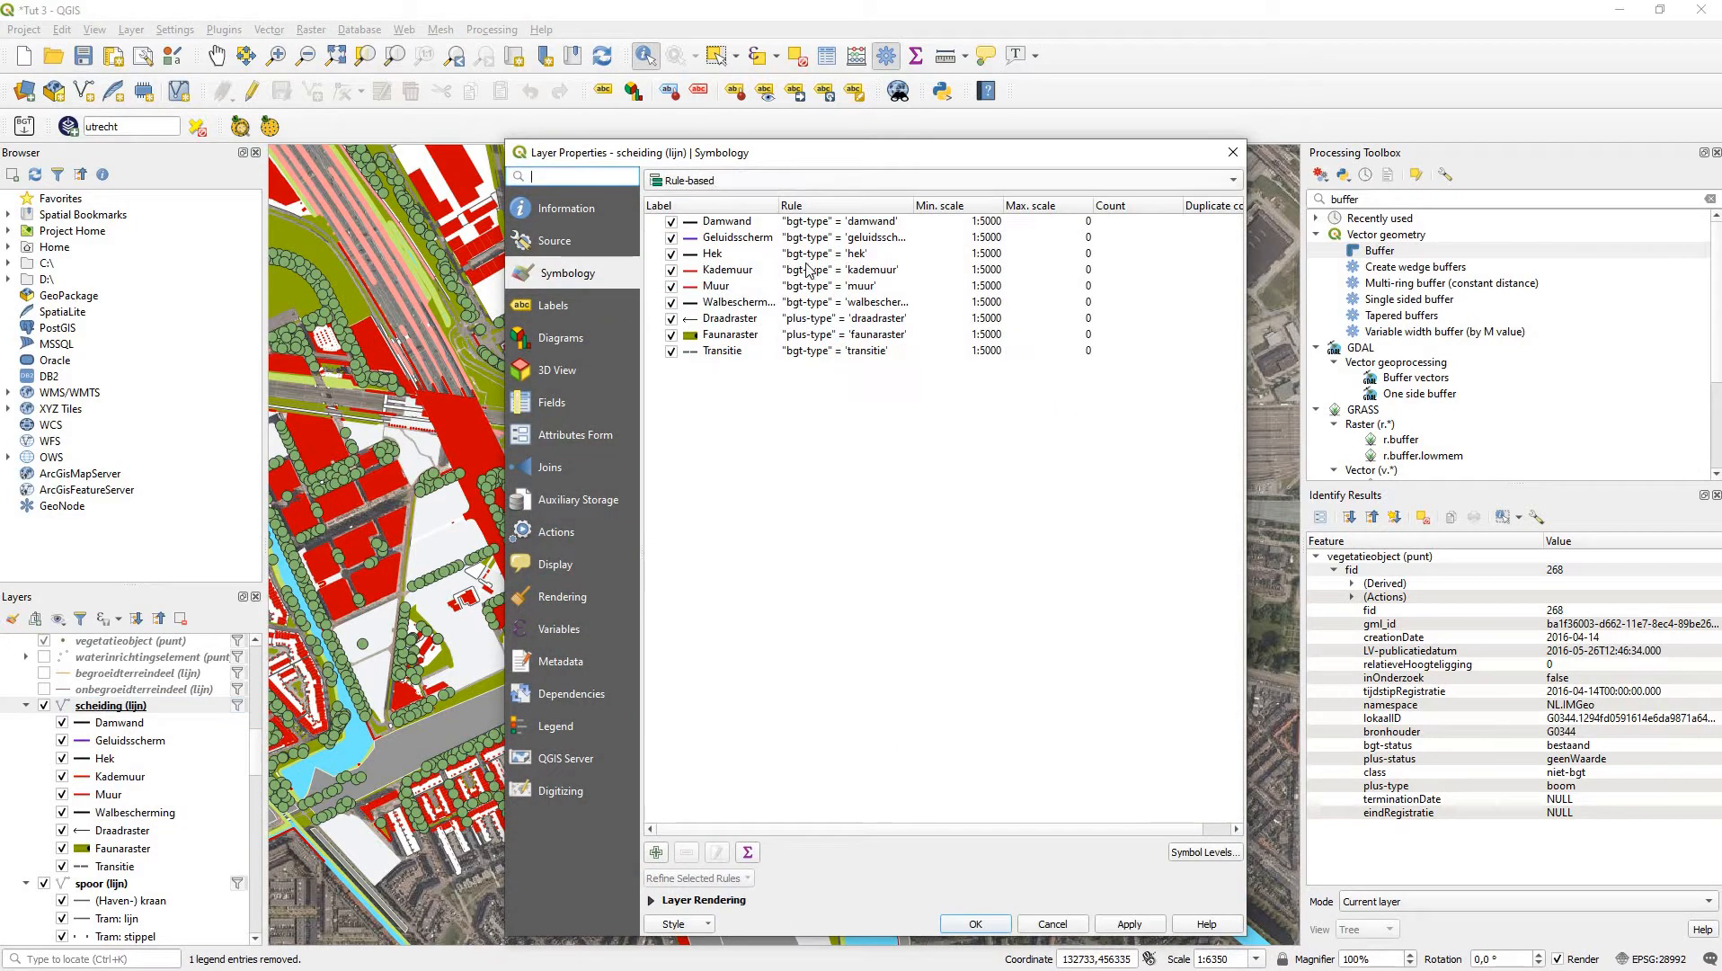
{"action": "mouse_move", "coordinate": [748, 510]}
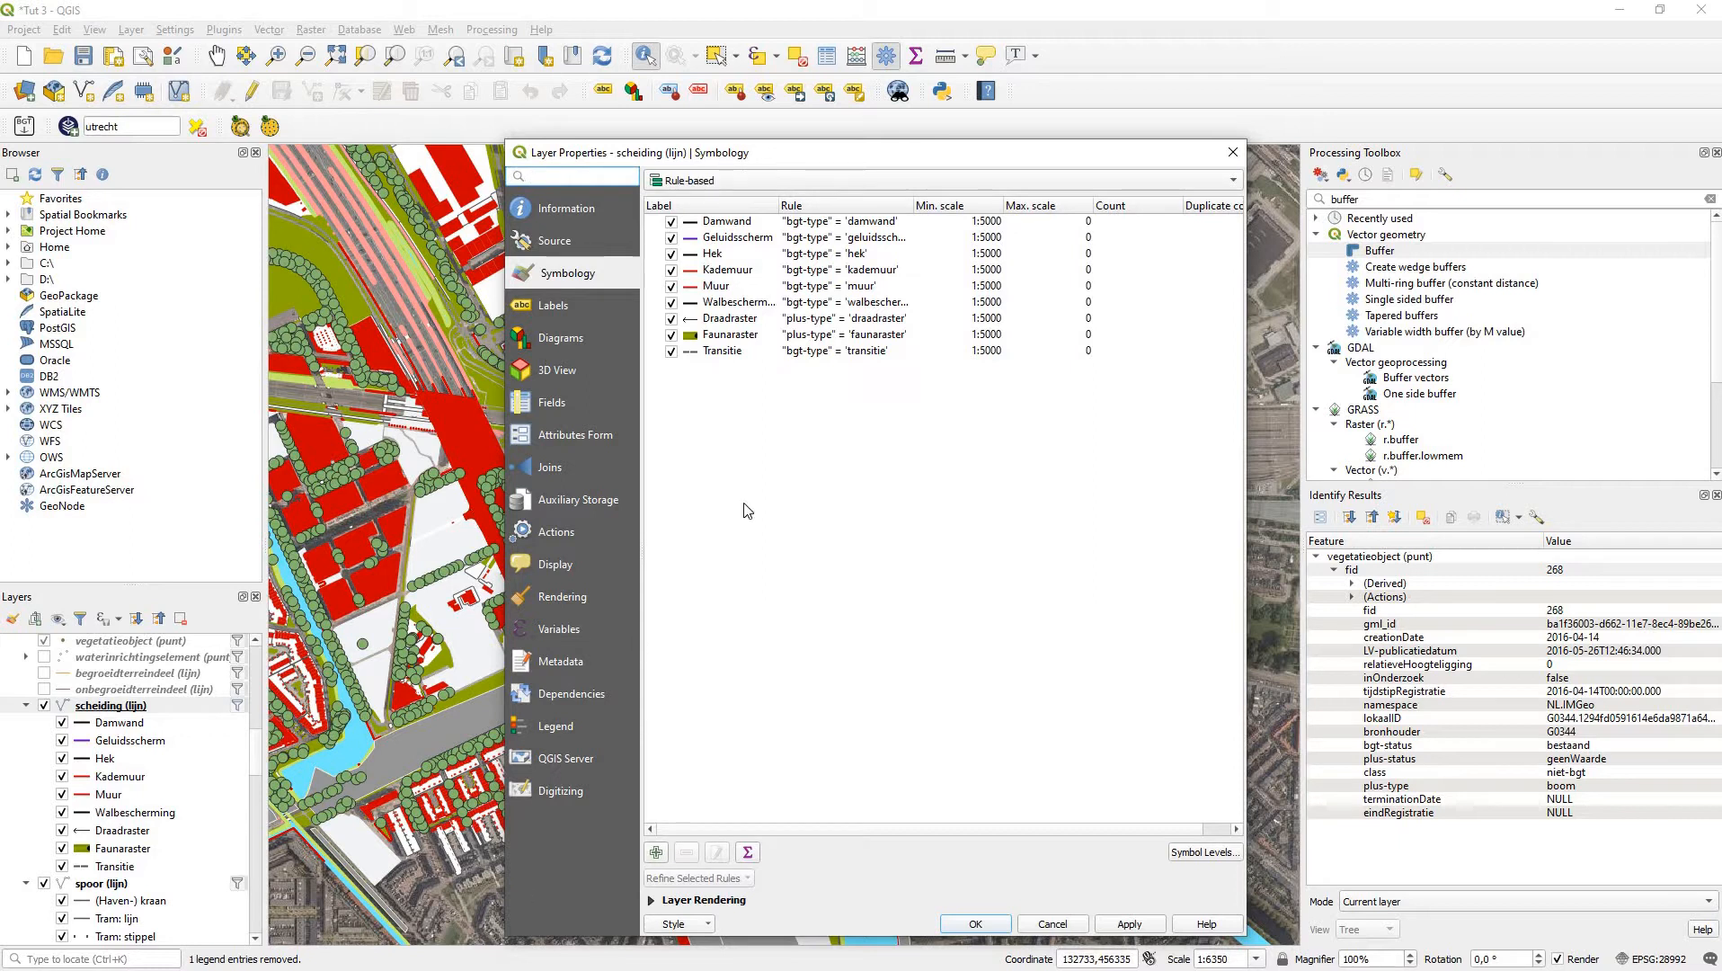
{"action": "left_click", "coordinate": [976, 923]}
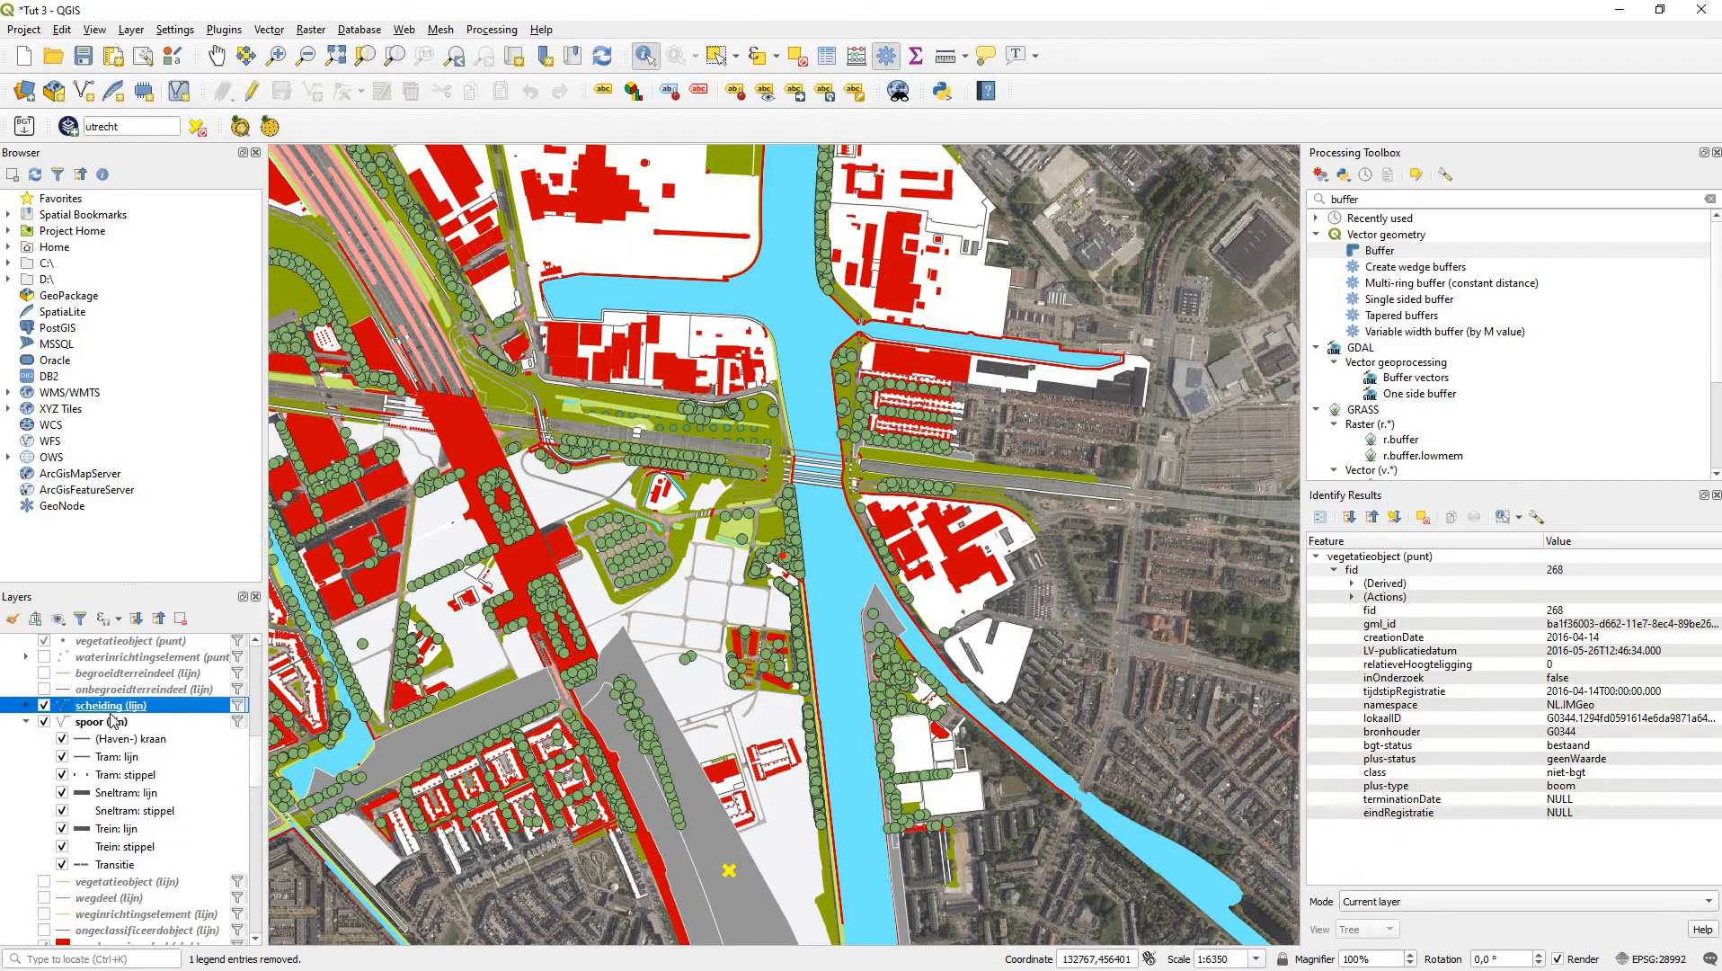
{"action": "mouse_move", "coordinate": [93, 729]}
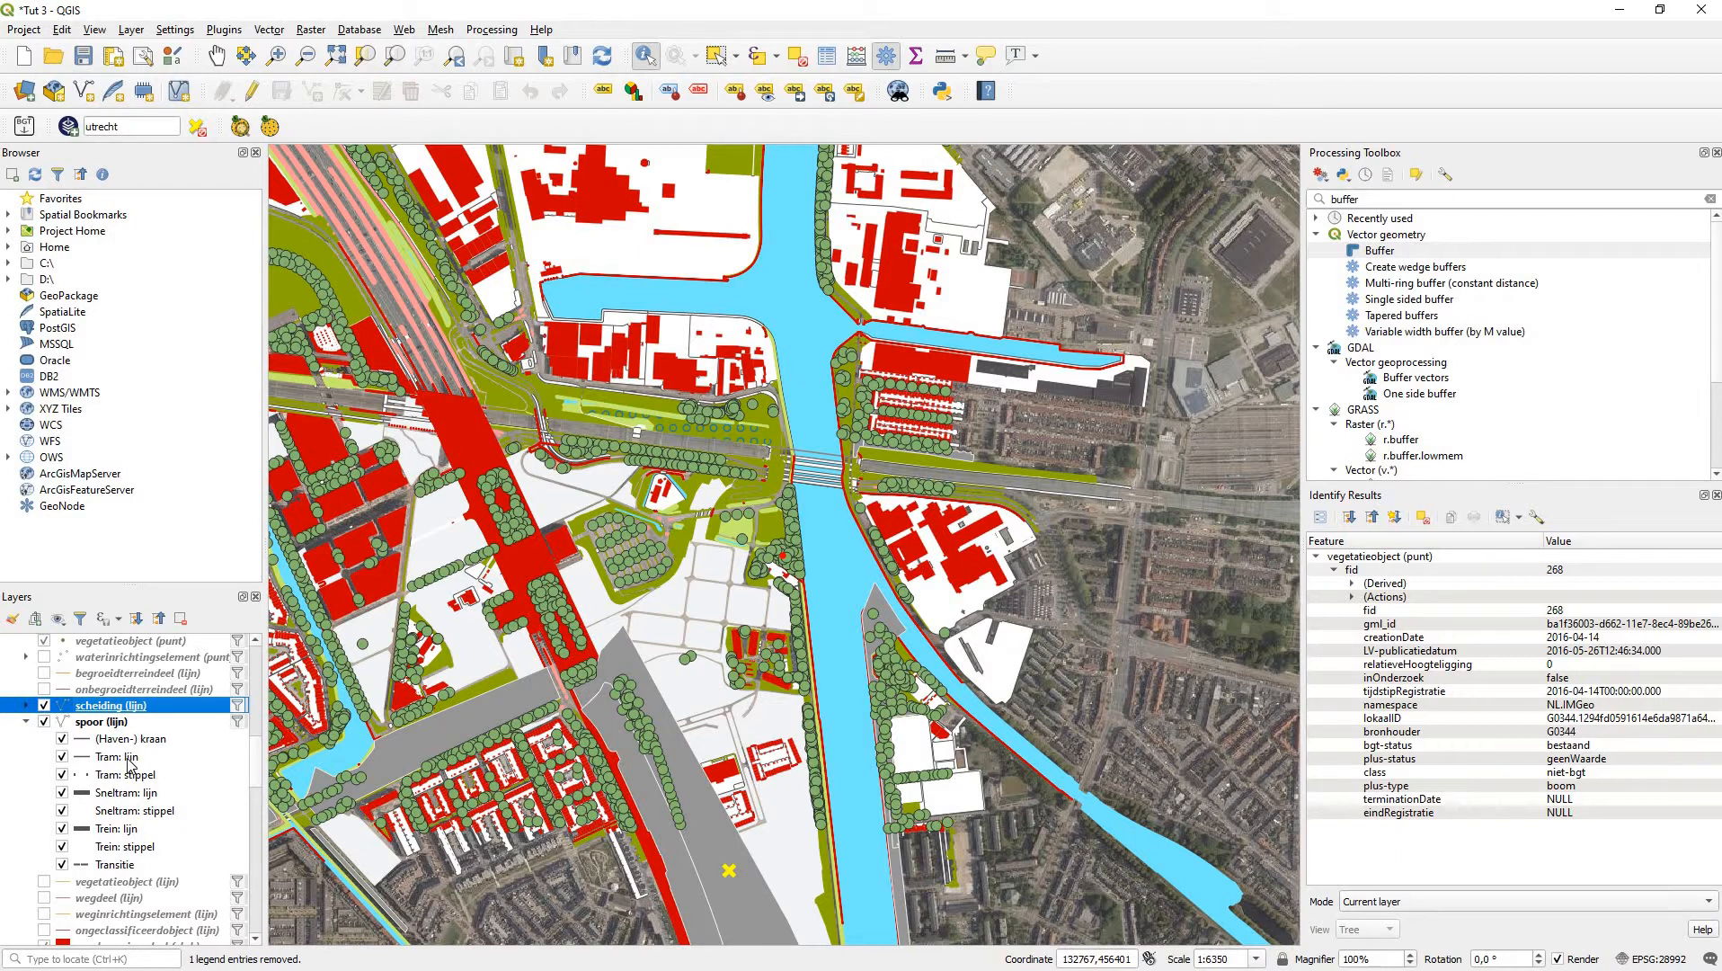
{"action": "mouse_move", "coordinate": [555, 430]}
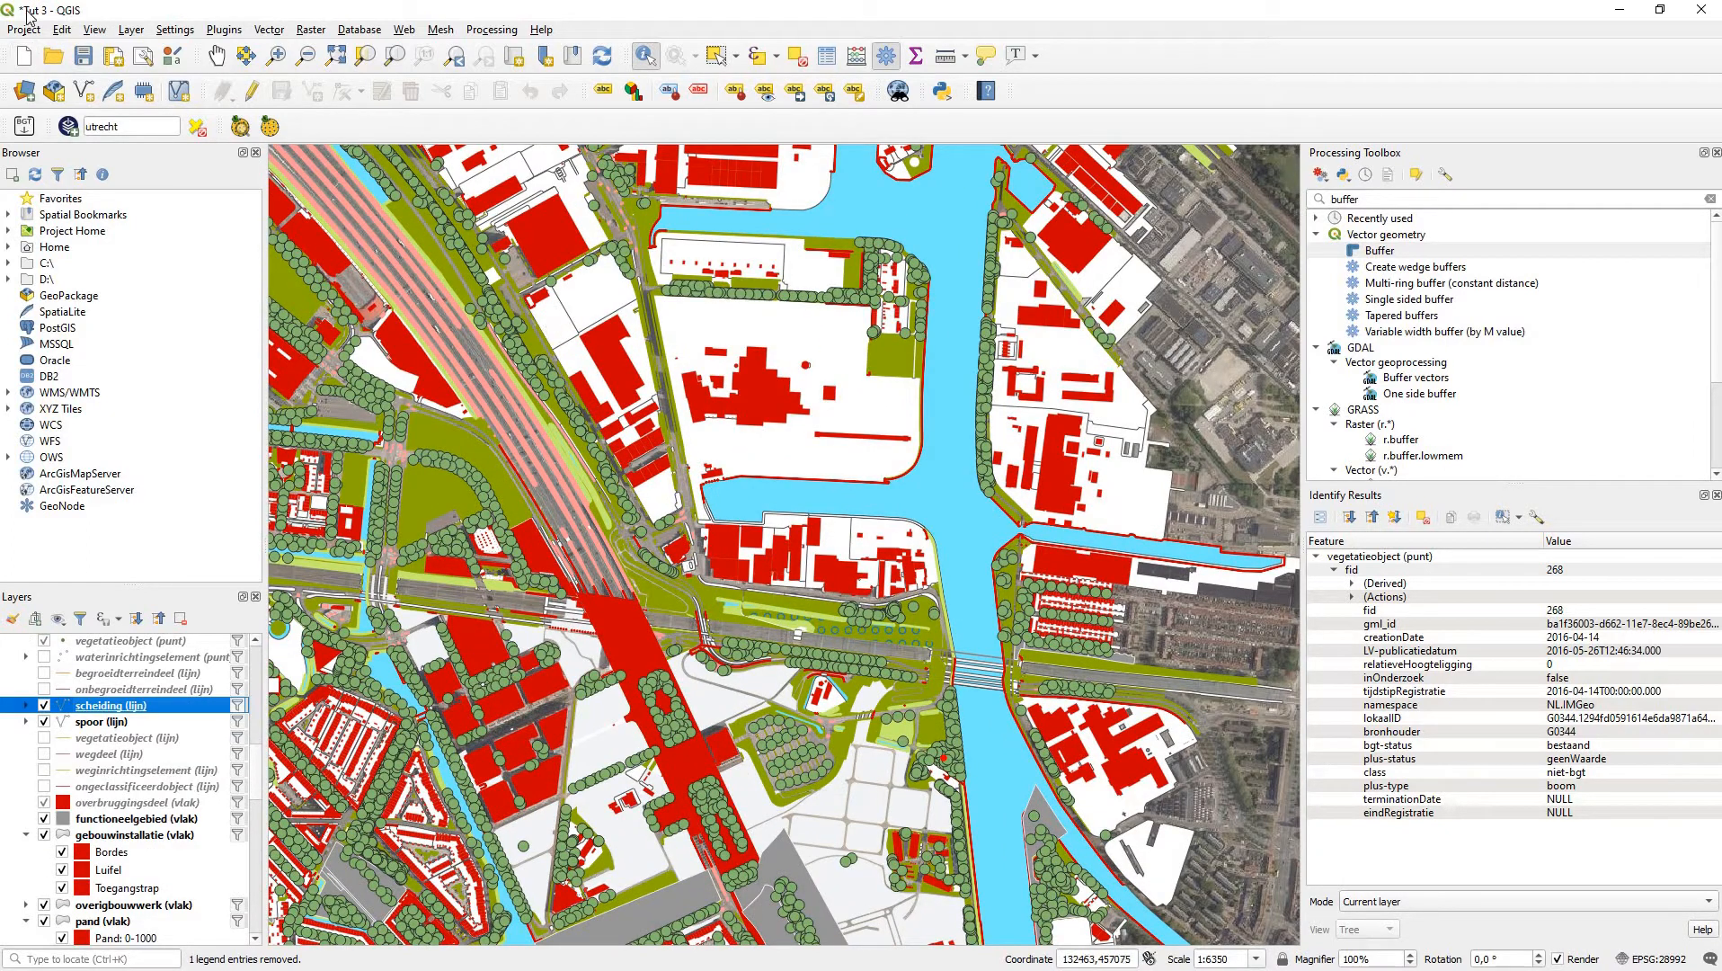
Step: Set the project DXF export output to UTRECHT.dxf in the 3 BGT TO AUTOCAD AND AI folder
{"action": "left_click", "coordinate": [19, 29]}
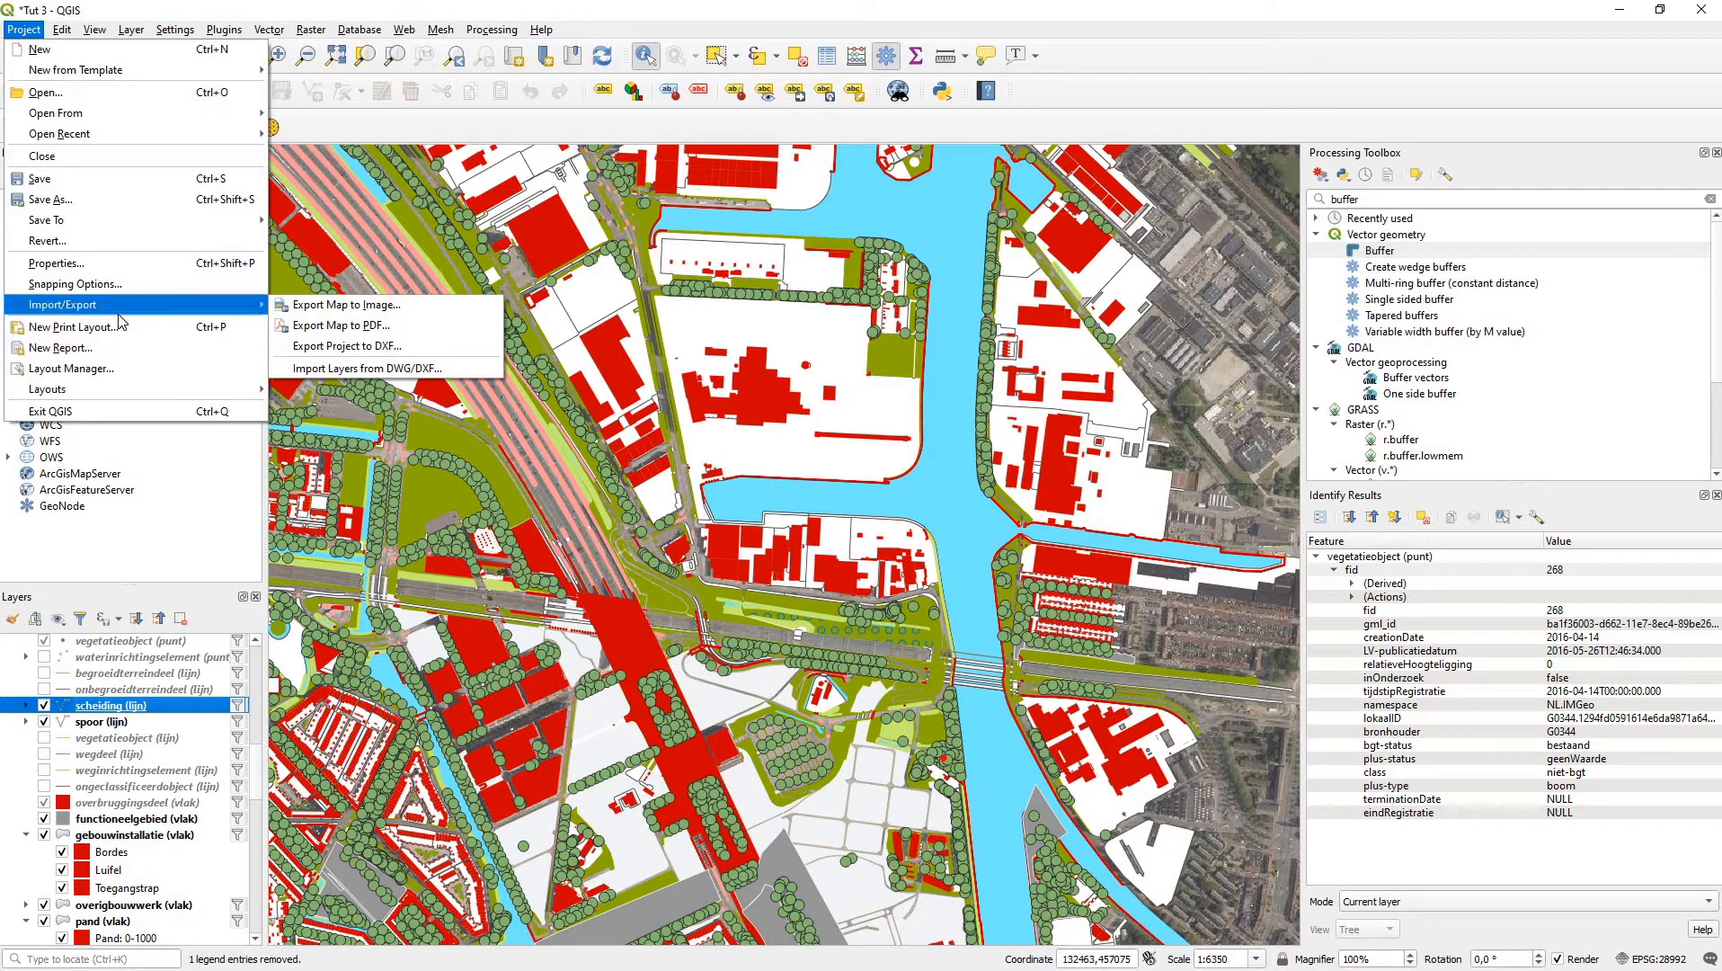
{"action": "mouse_move", "coordinate": [358, 346]}
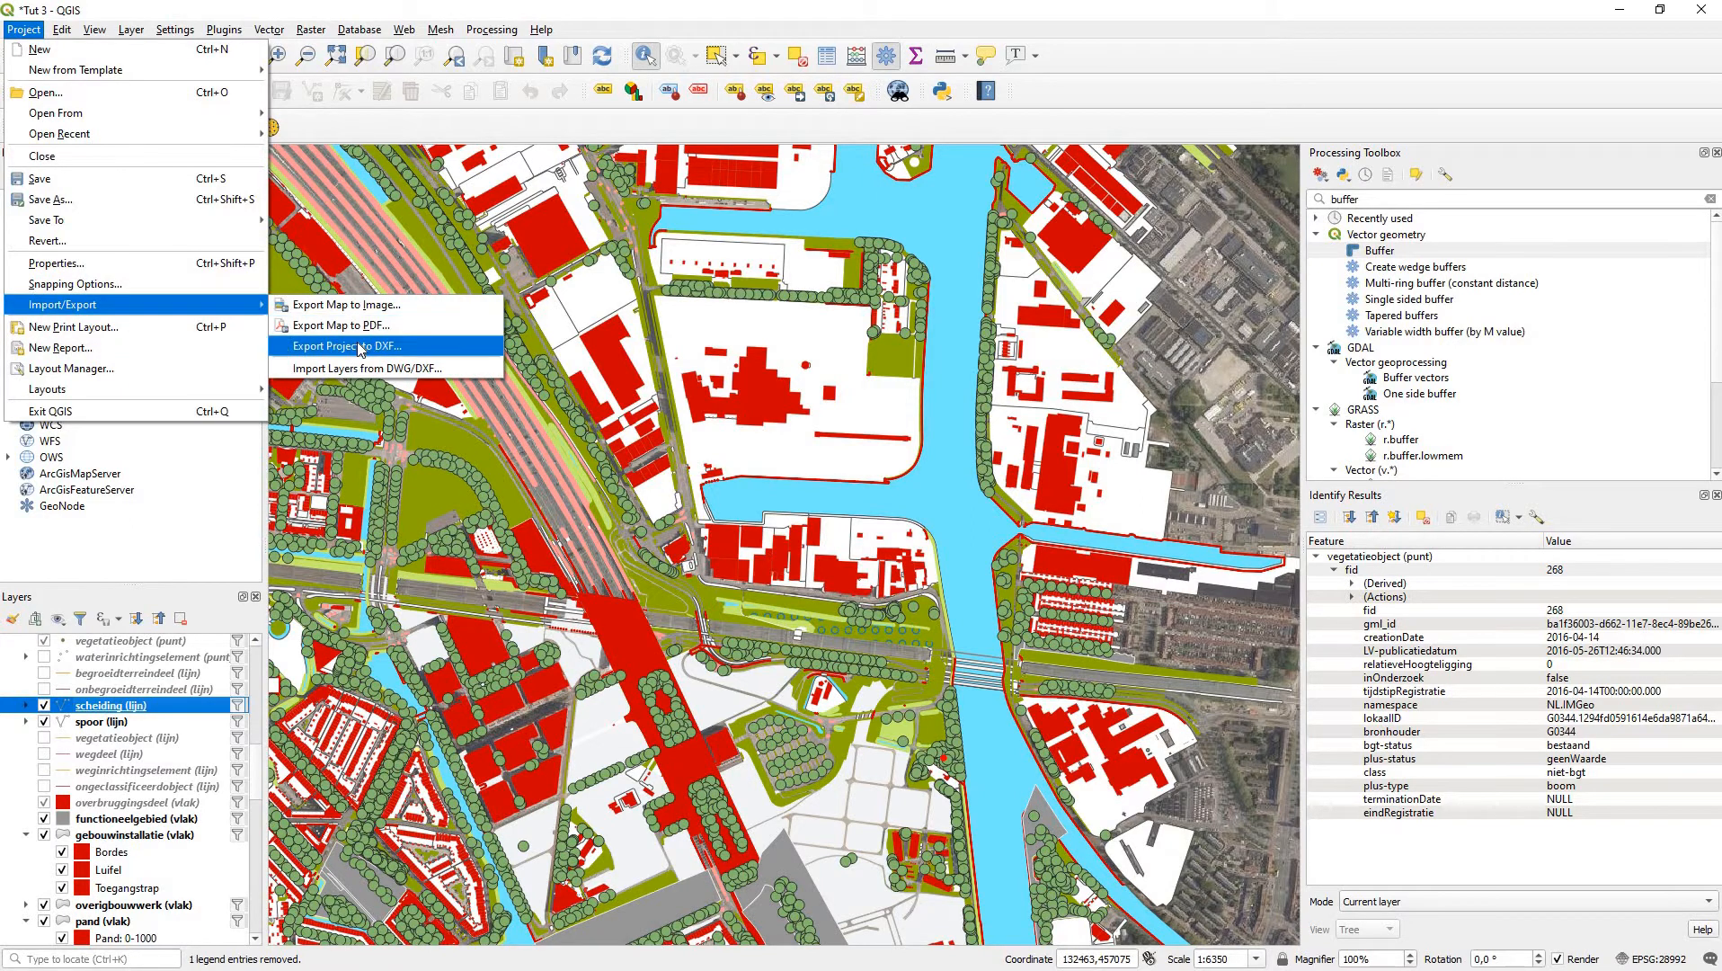
{"action": "left_click", "coordinate": [344, 346]}
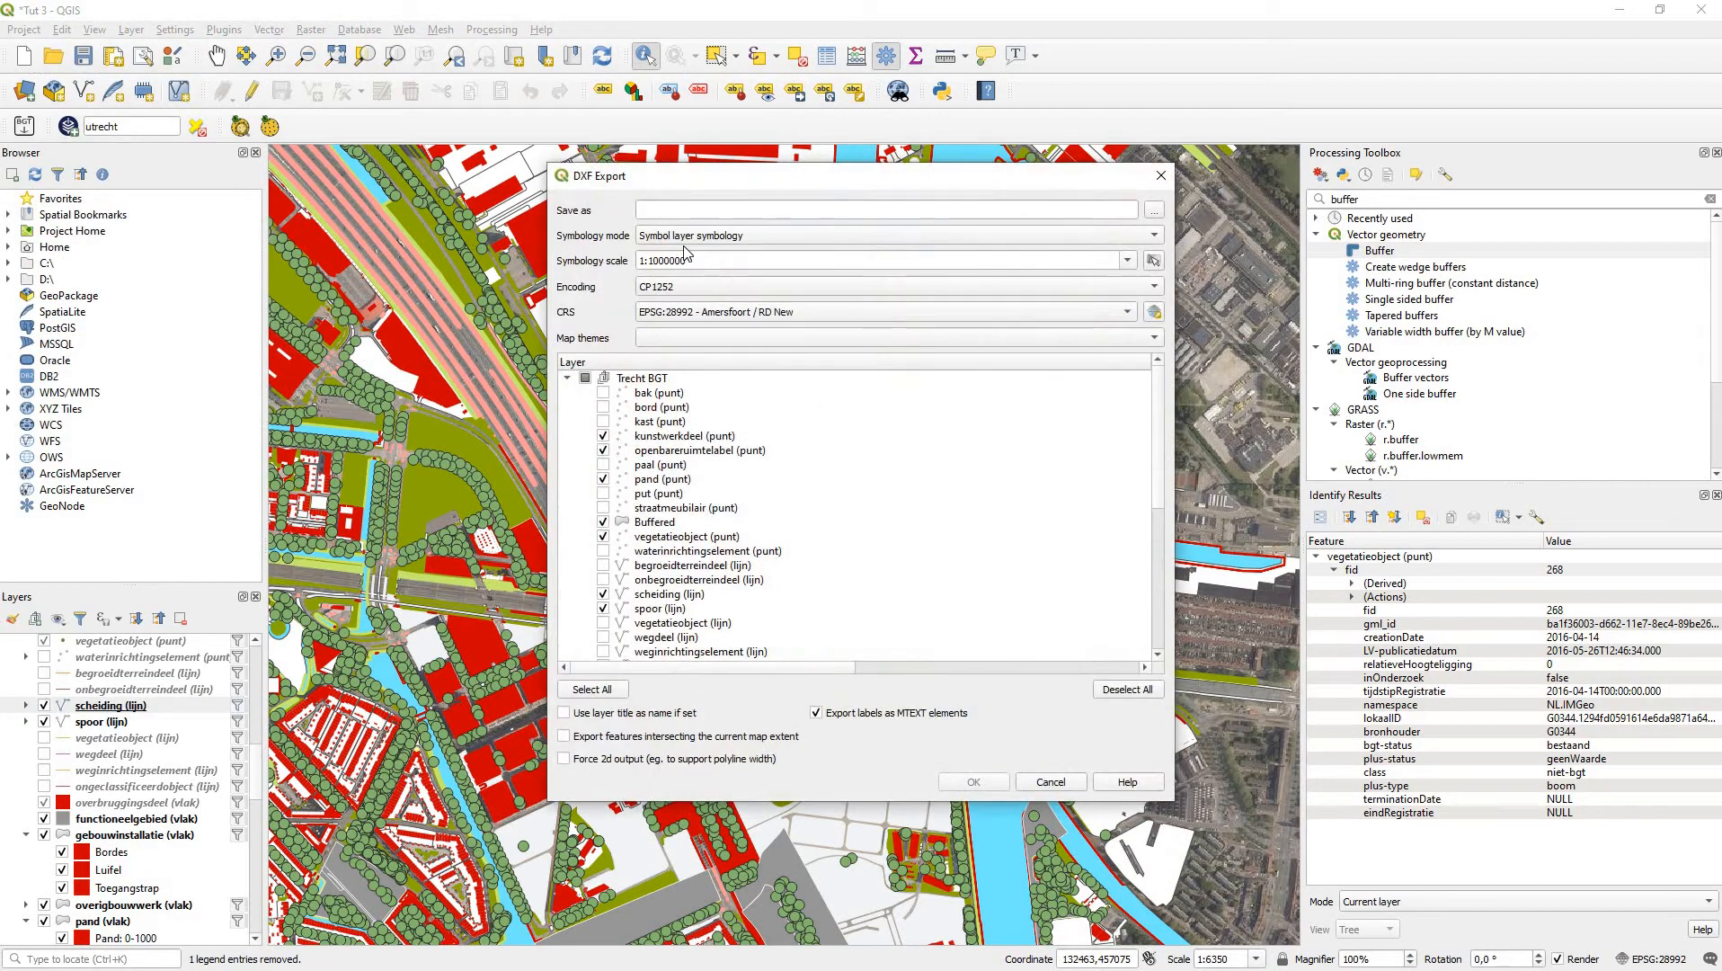
{"action": "left_click", "coordinate": [885, 209]}
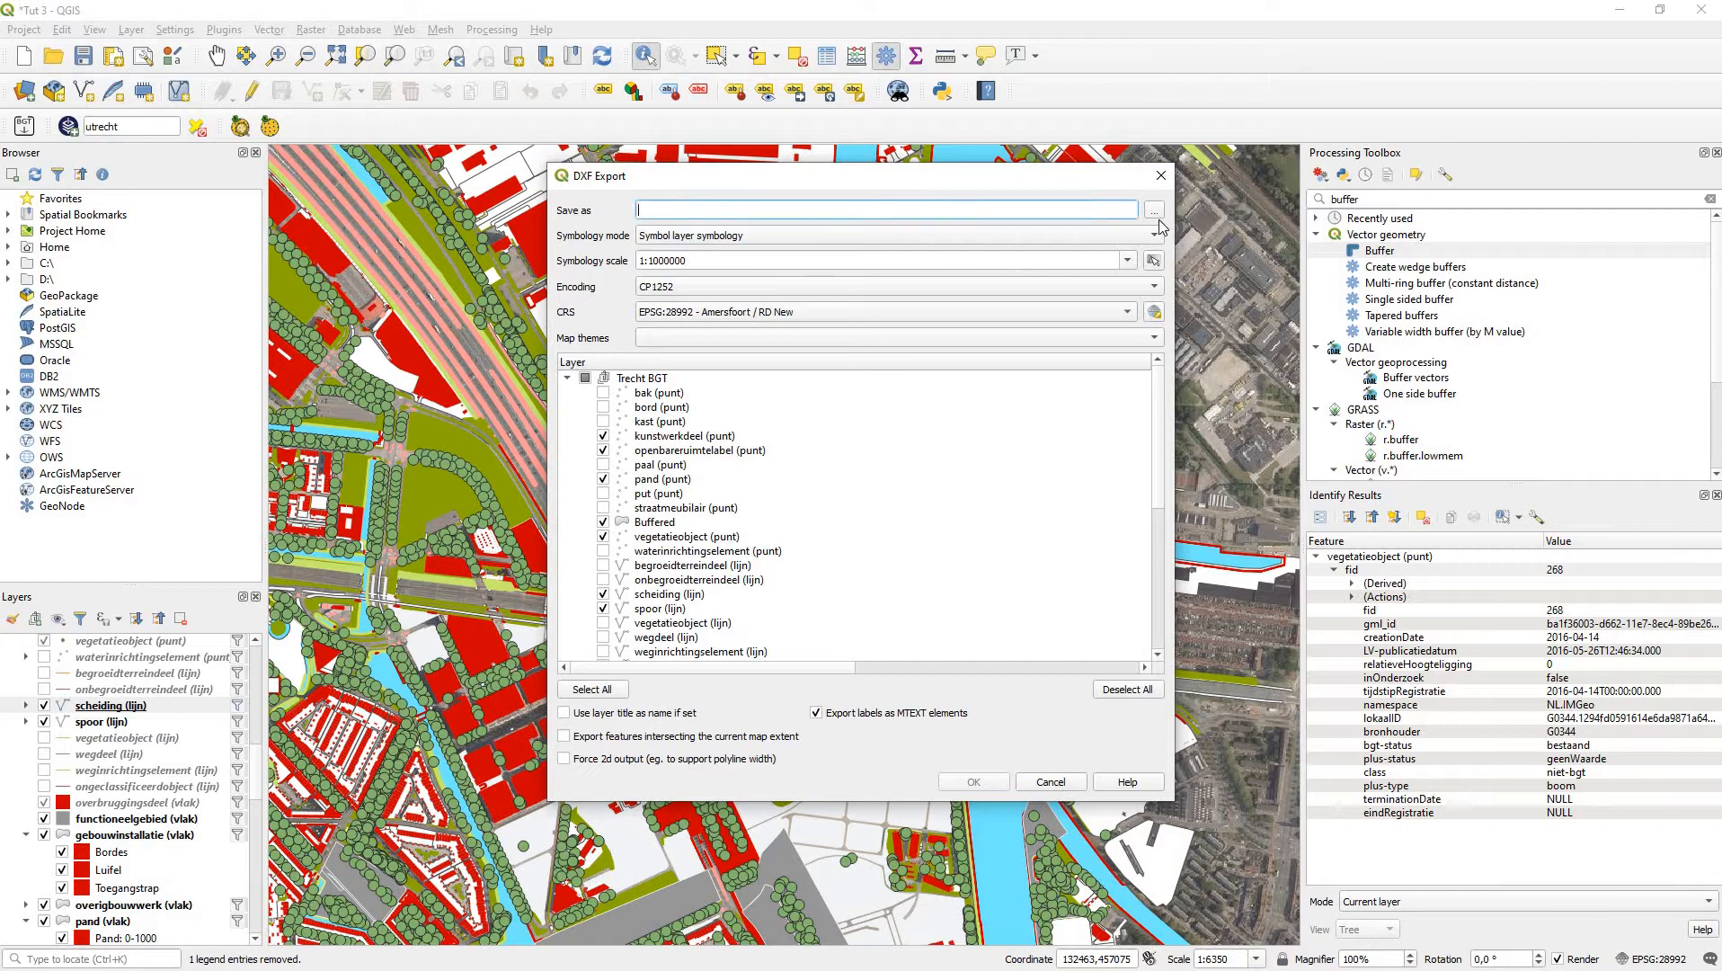
{"action": "left_click", "coordinate": [1154, 210]}
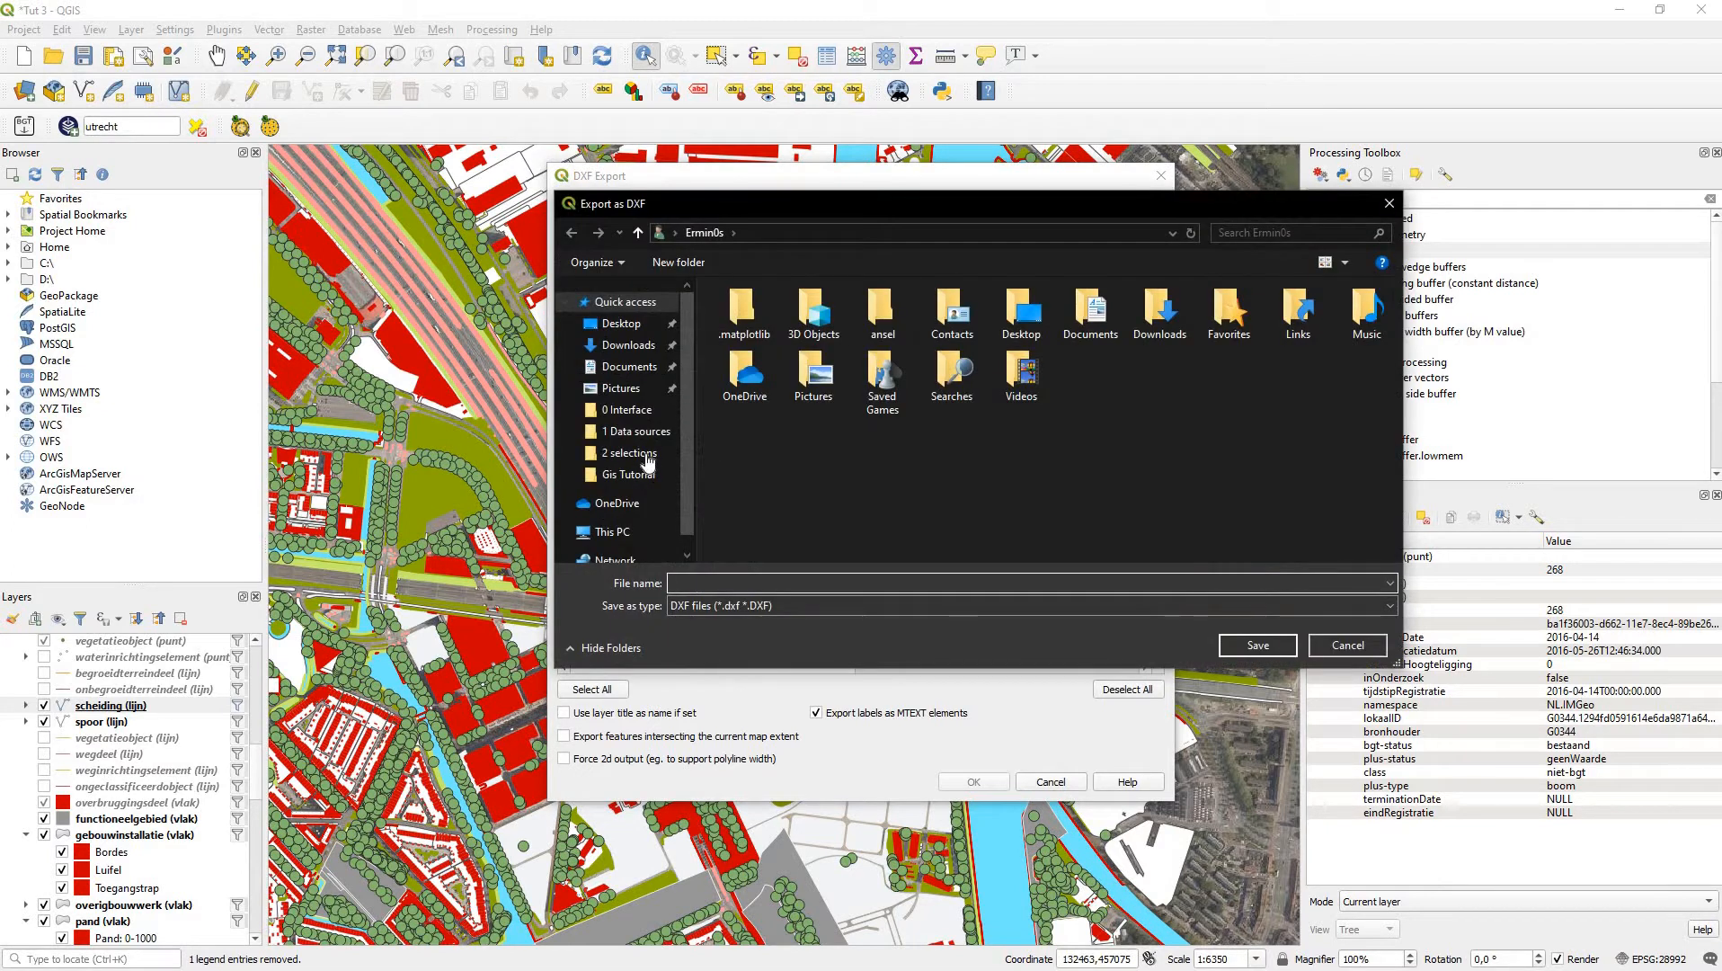
{"action": "double_click", "coordinate": [627, 474]}
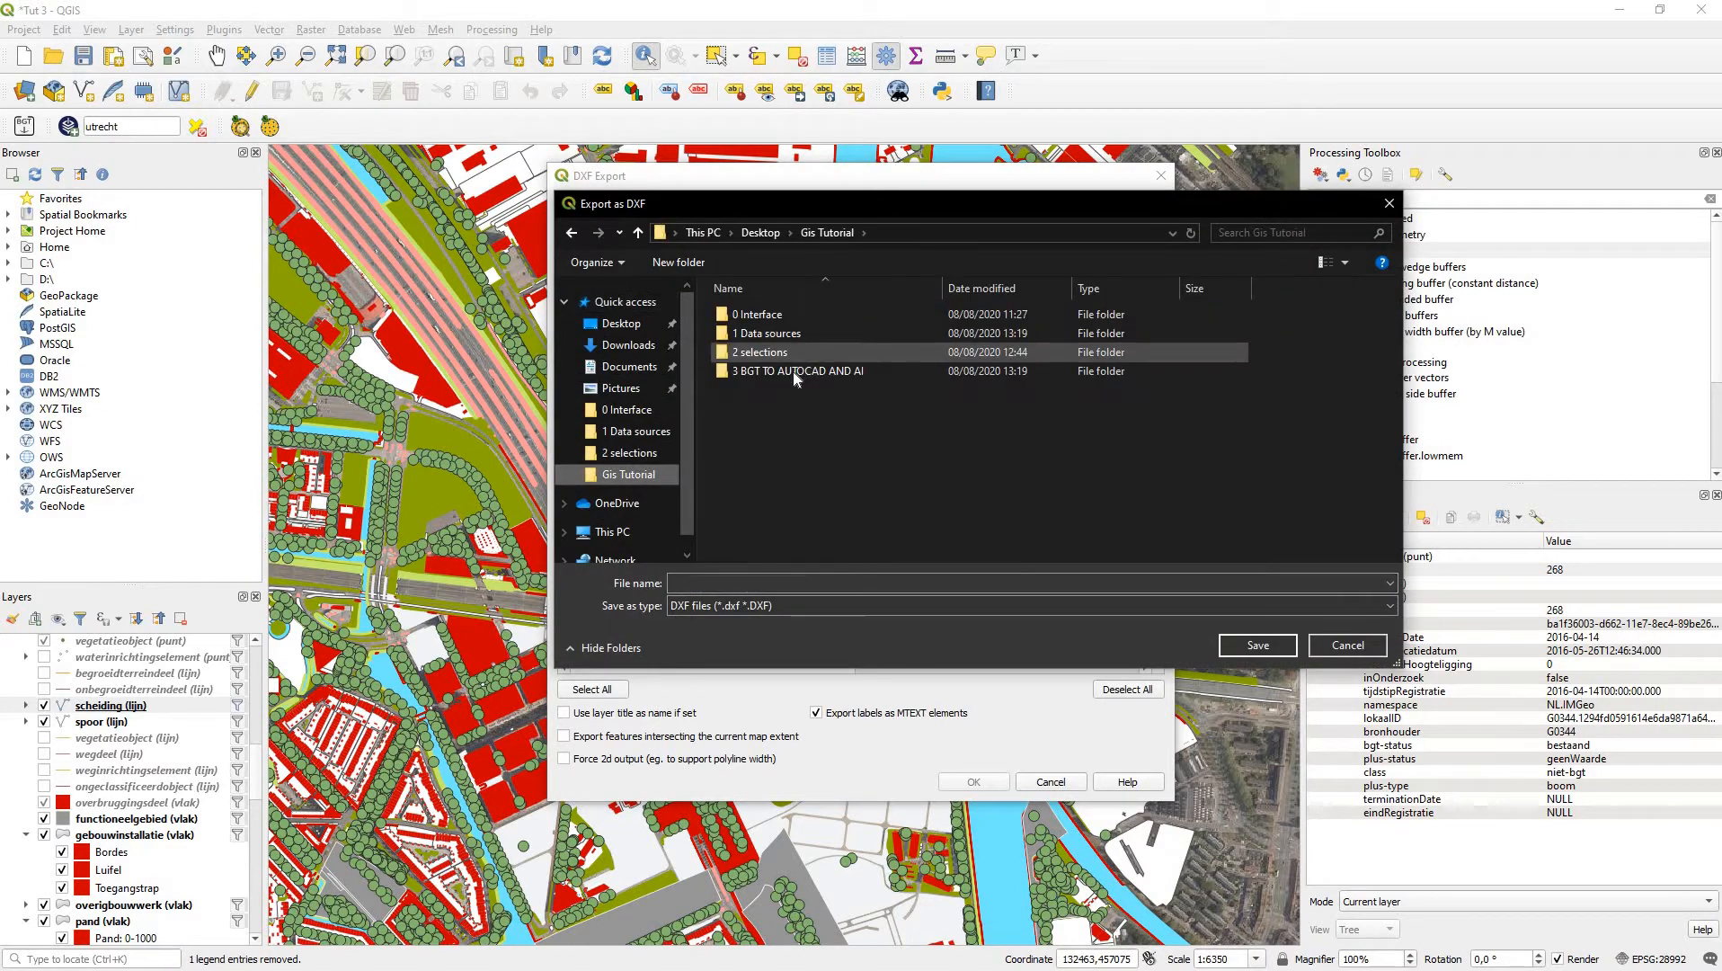
{"action": "double_click", "coordinate": [798, 371]}
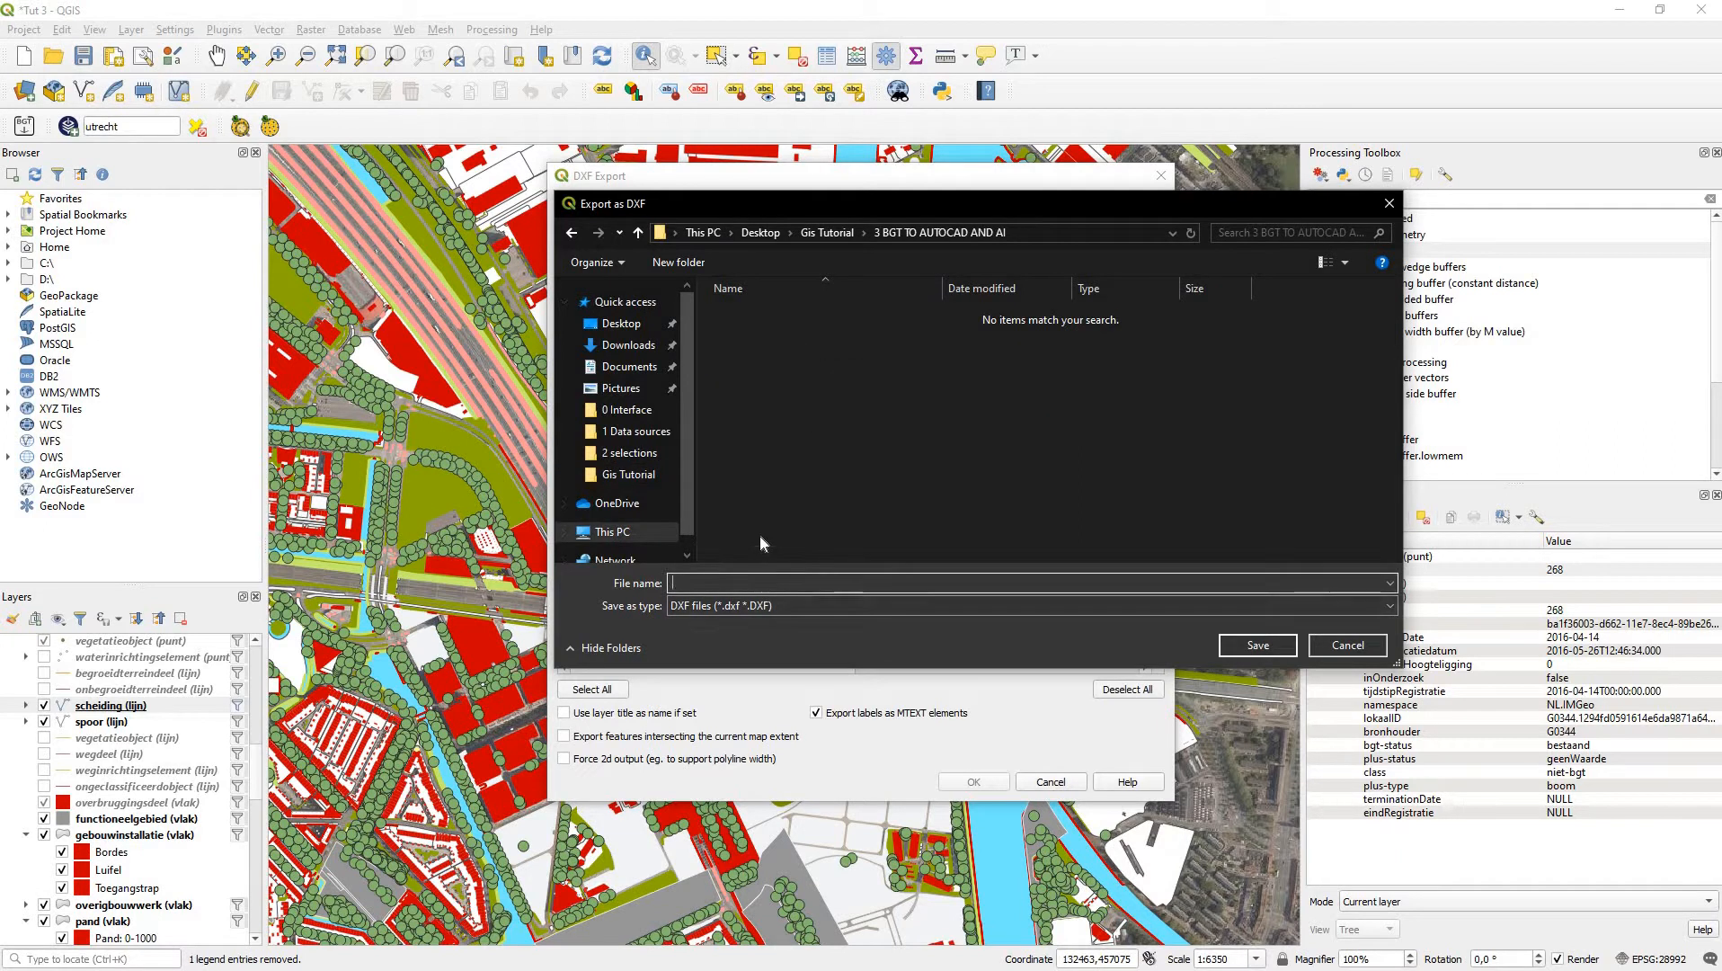
{"action": "type", "text": "UTRECHT"}
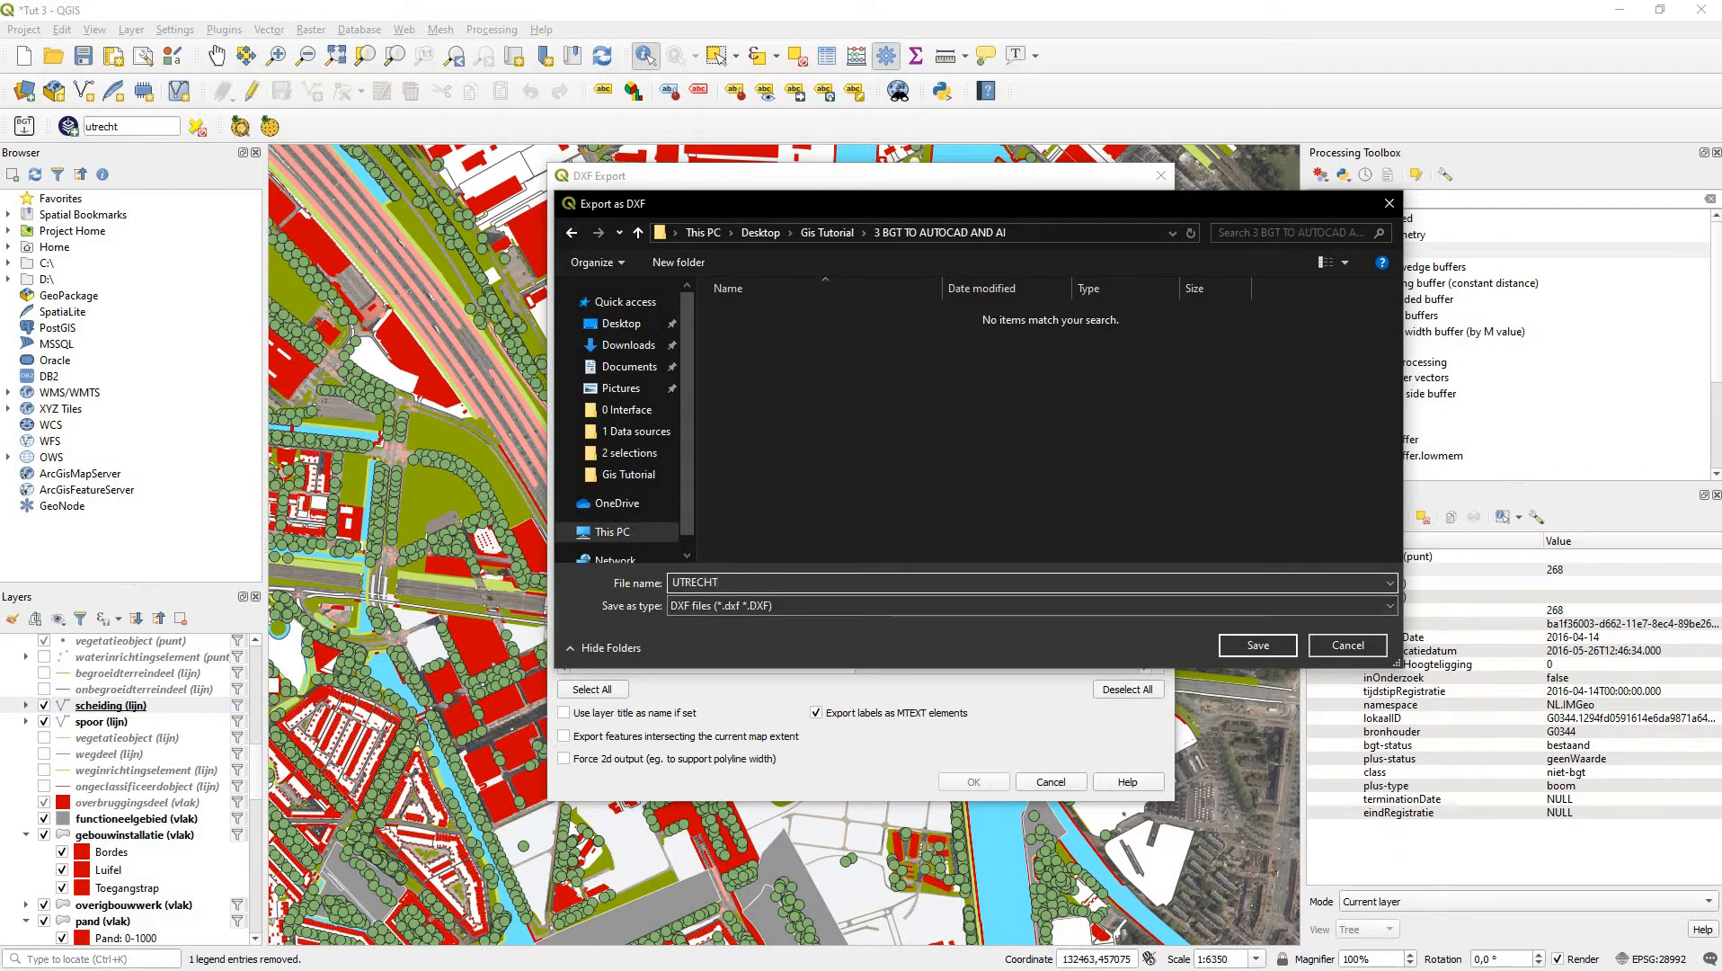
{"action": "left_click", "coordinate": [1257, 645]}
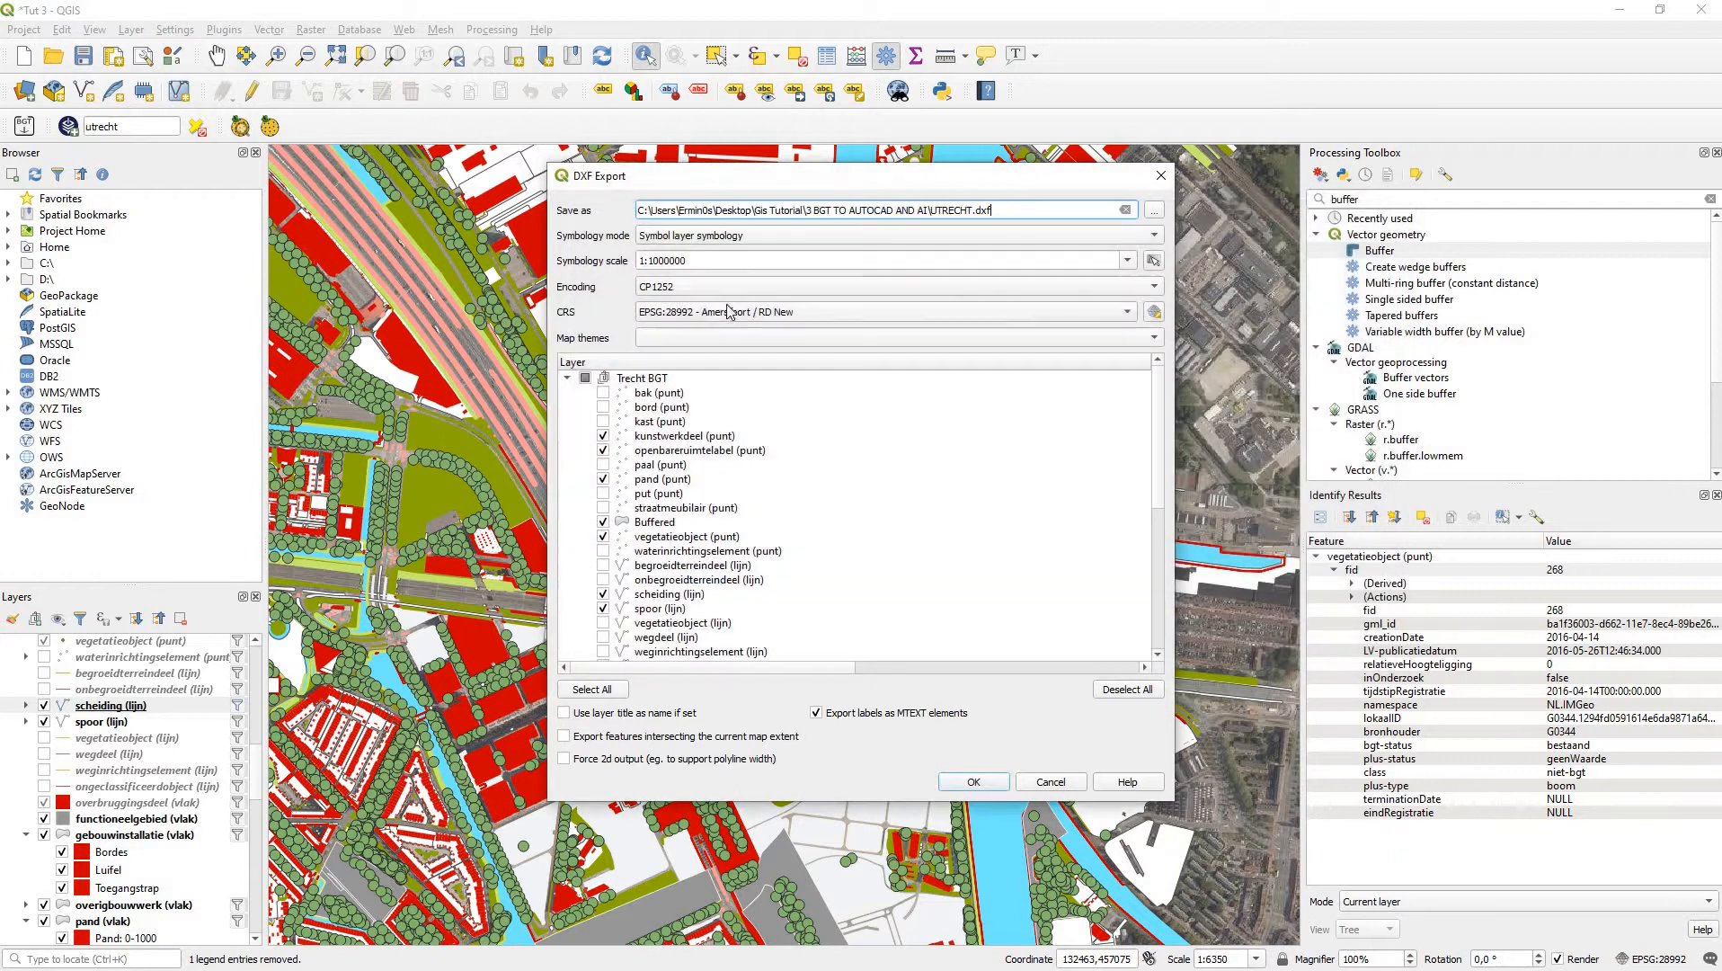
{"action": "mouse_move", "coordinate": [618, 252]}
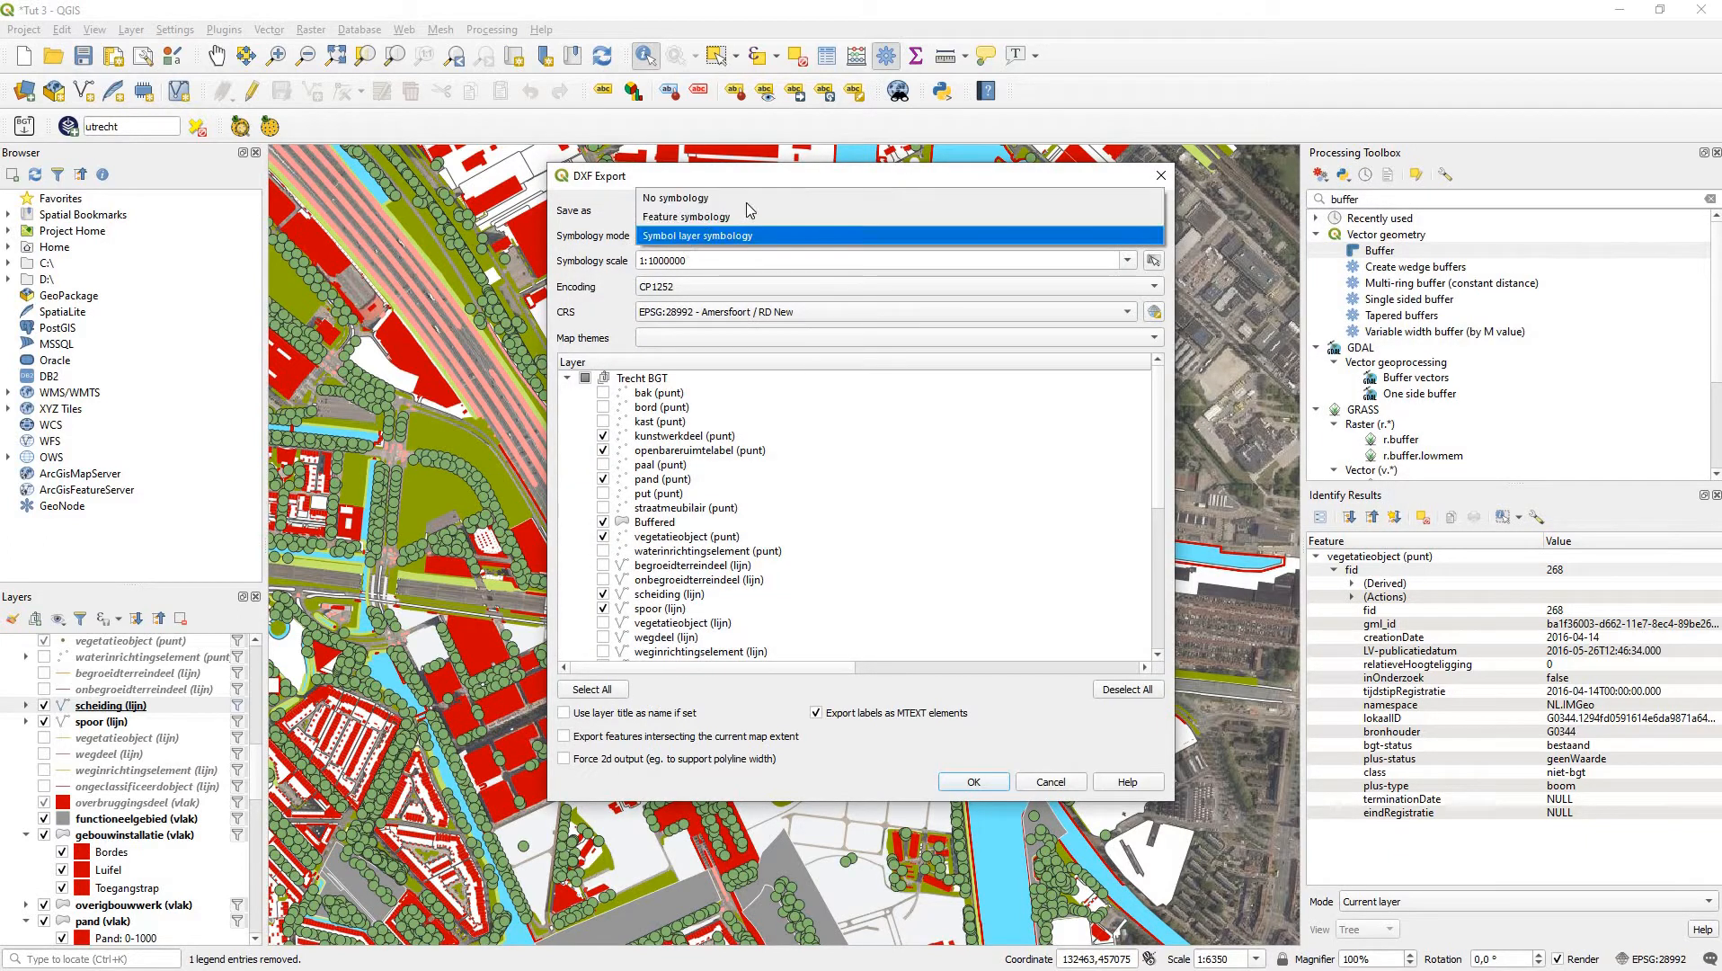
Step: Set the DXF export to No symbology and use layer titles as DXF layer names
{"action": "left_click", "coordinate": [674, 198]}
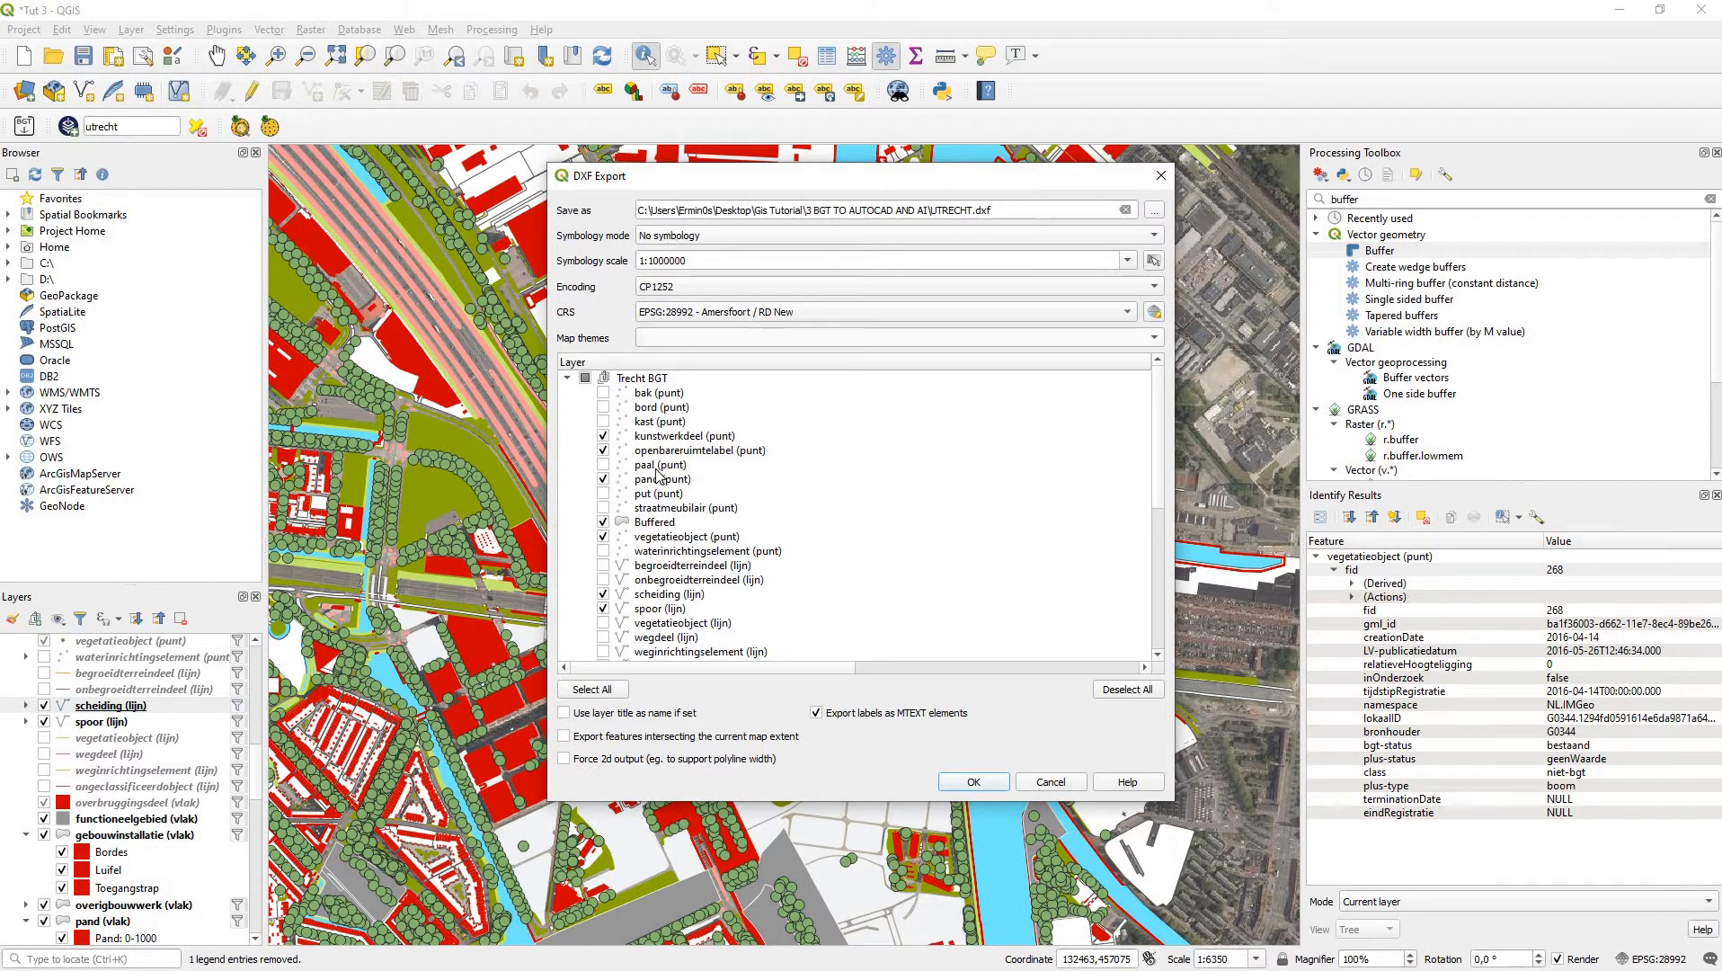
{"action": "scroll", "scroll_direction": "down", "scroll_amount": 3}
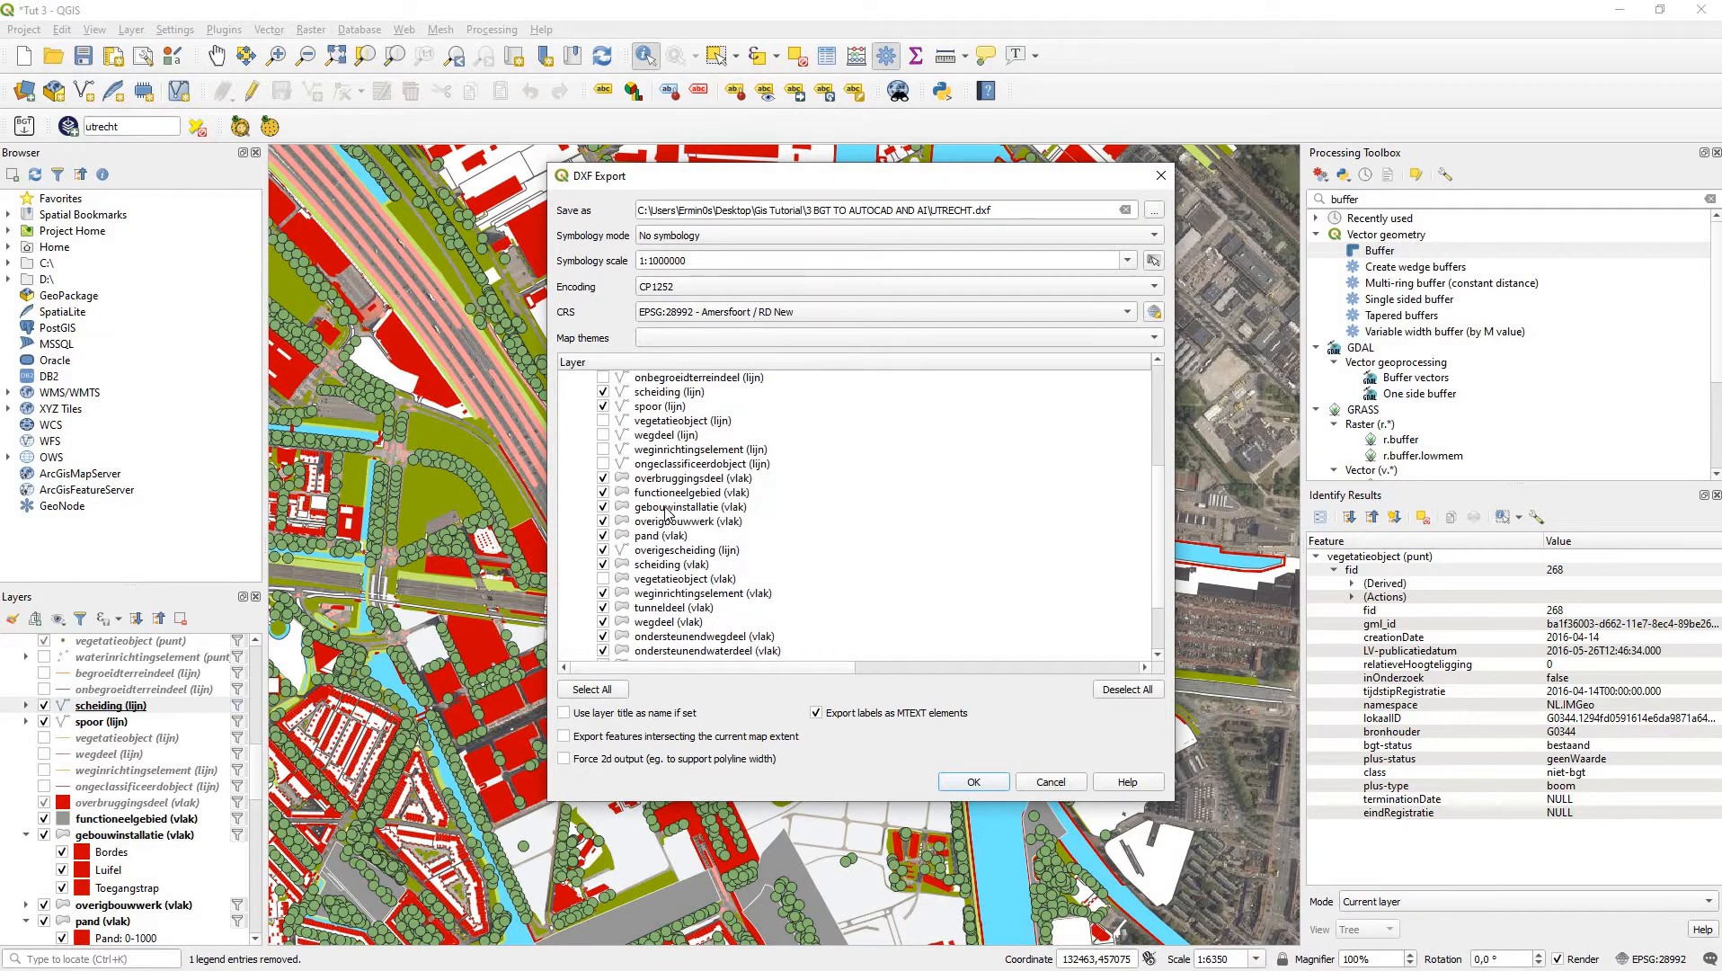
{"action": "scroll", "scroll_direction": "down", "scroll_amount": 3}
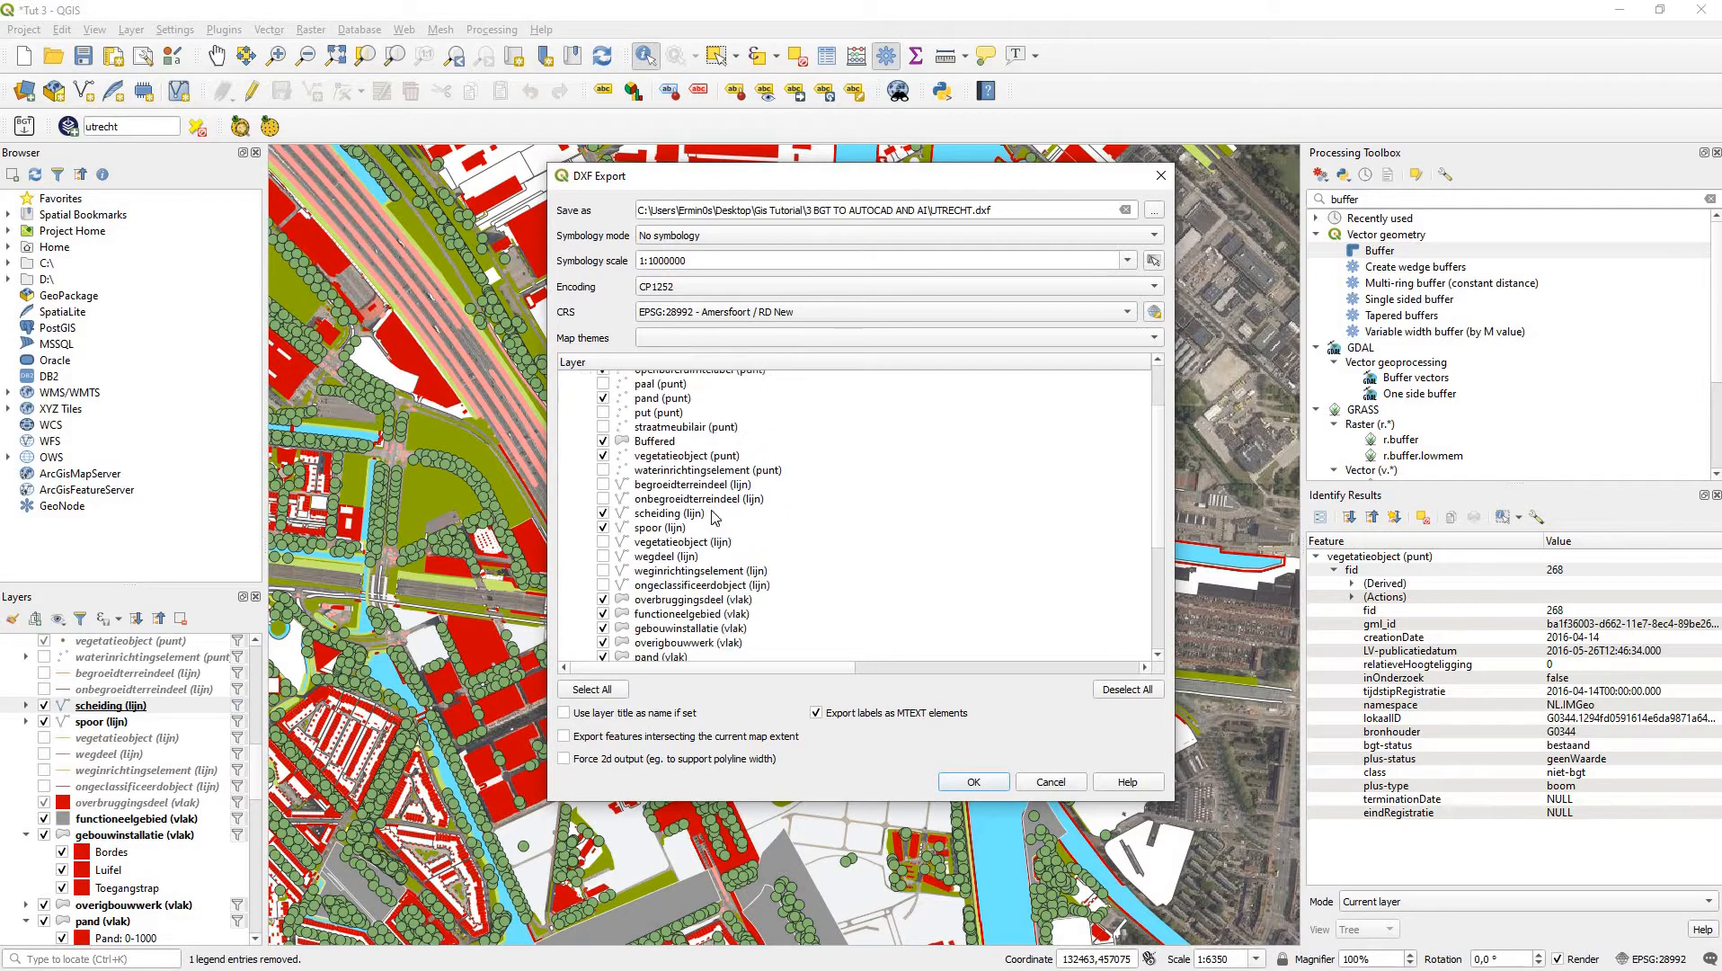
{"action": "scroll", "scroll_direction": "down", "scroll_amount": 3}
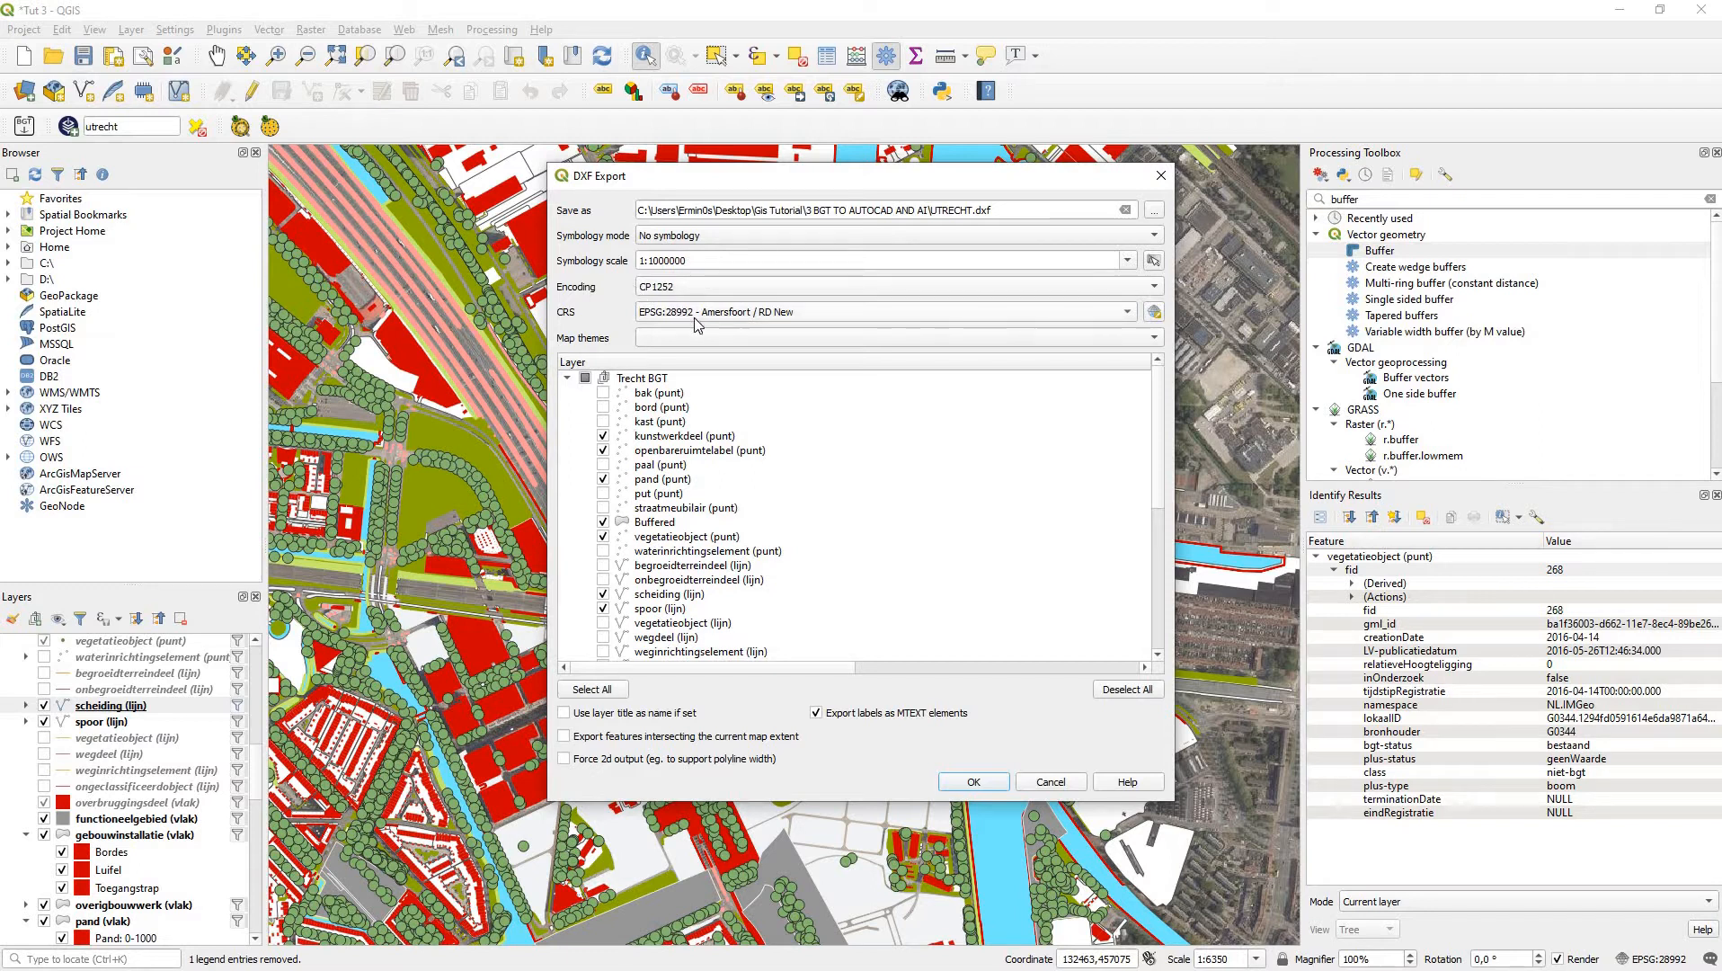
{"action": "mouse_move", "coordinate": [671, 752]}
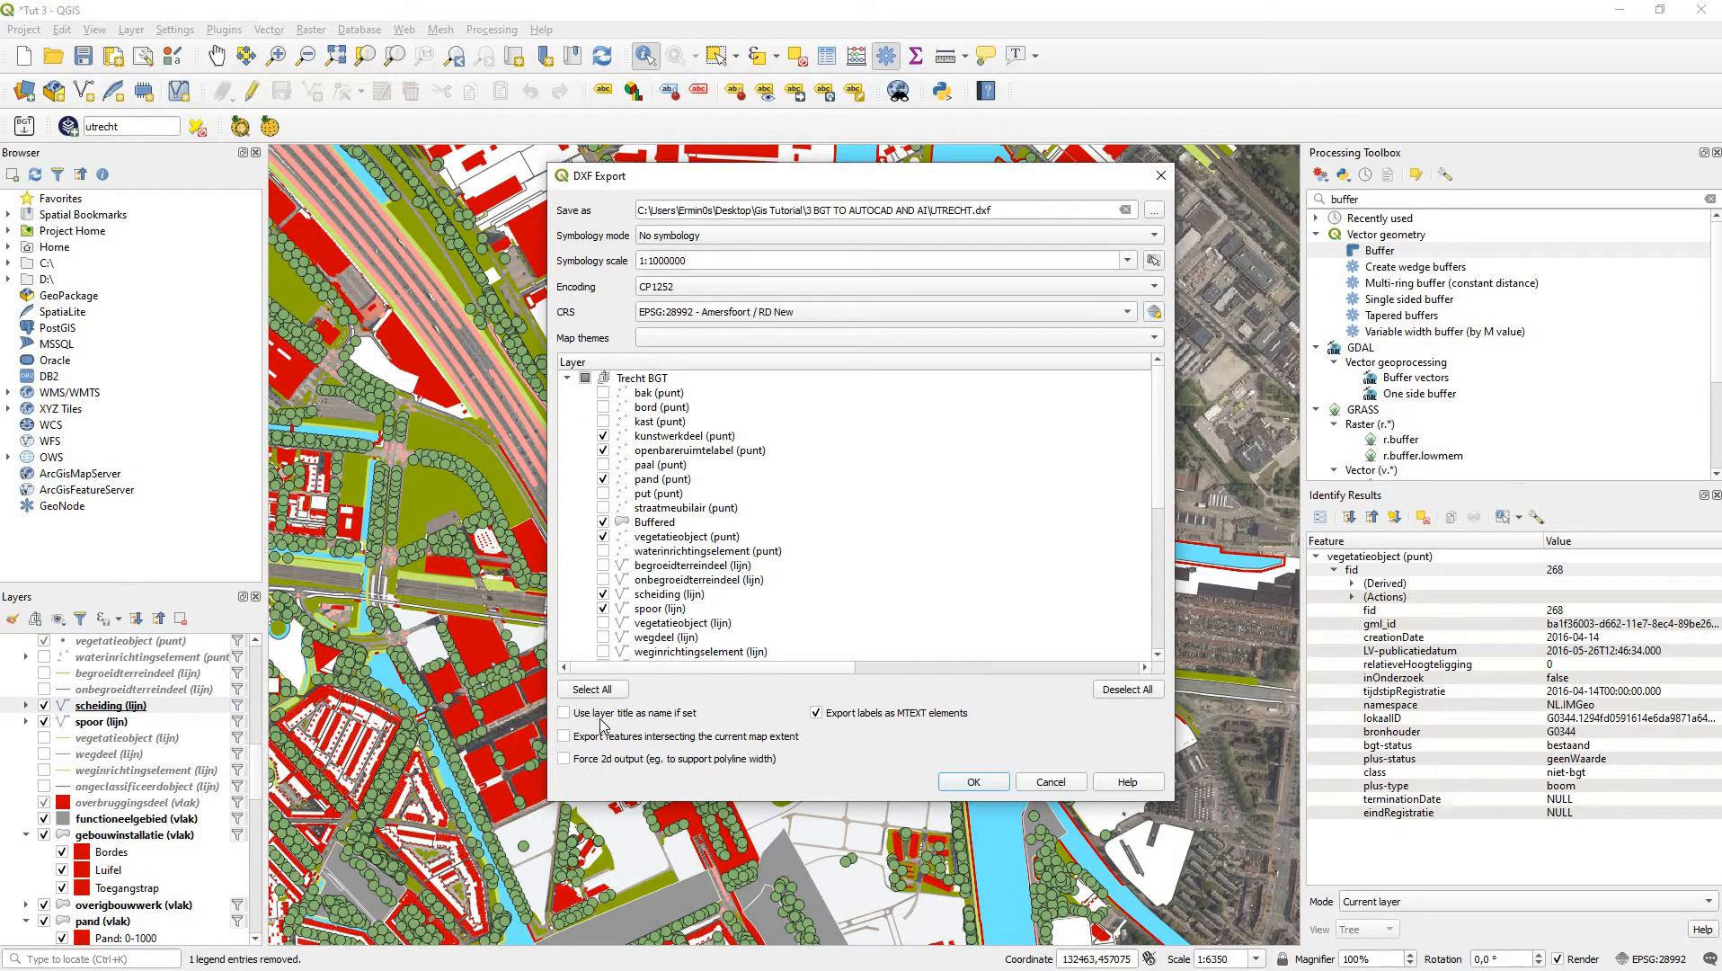
{"action": "left_click", "coordinate": [564, 712]}
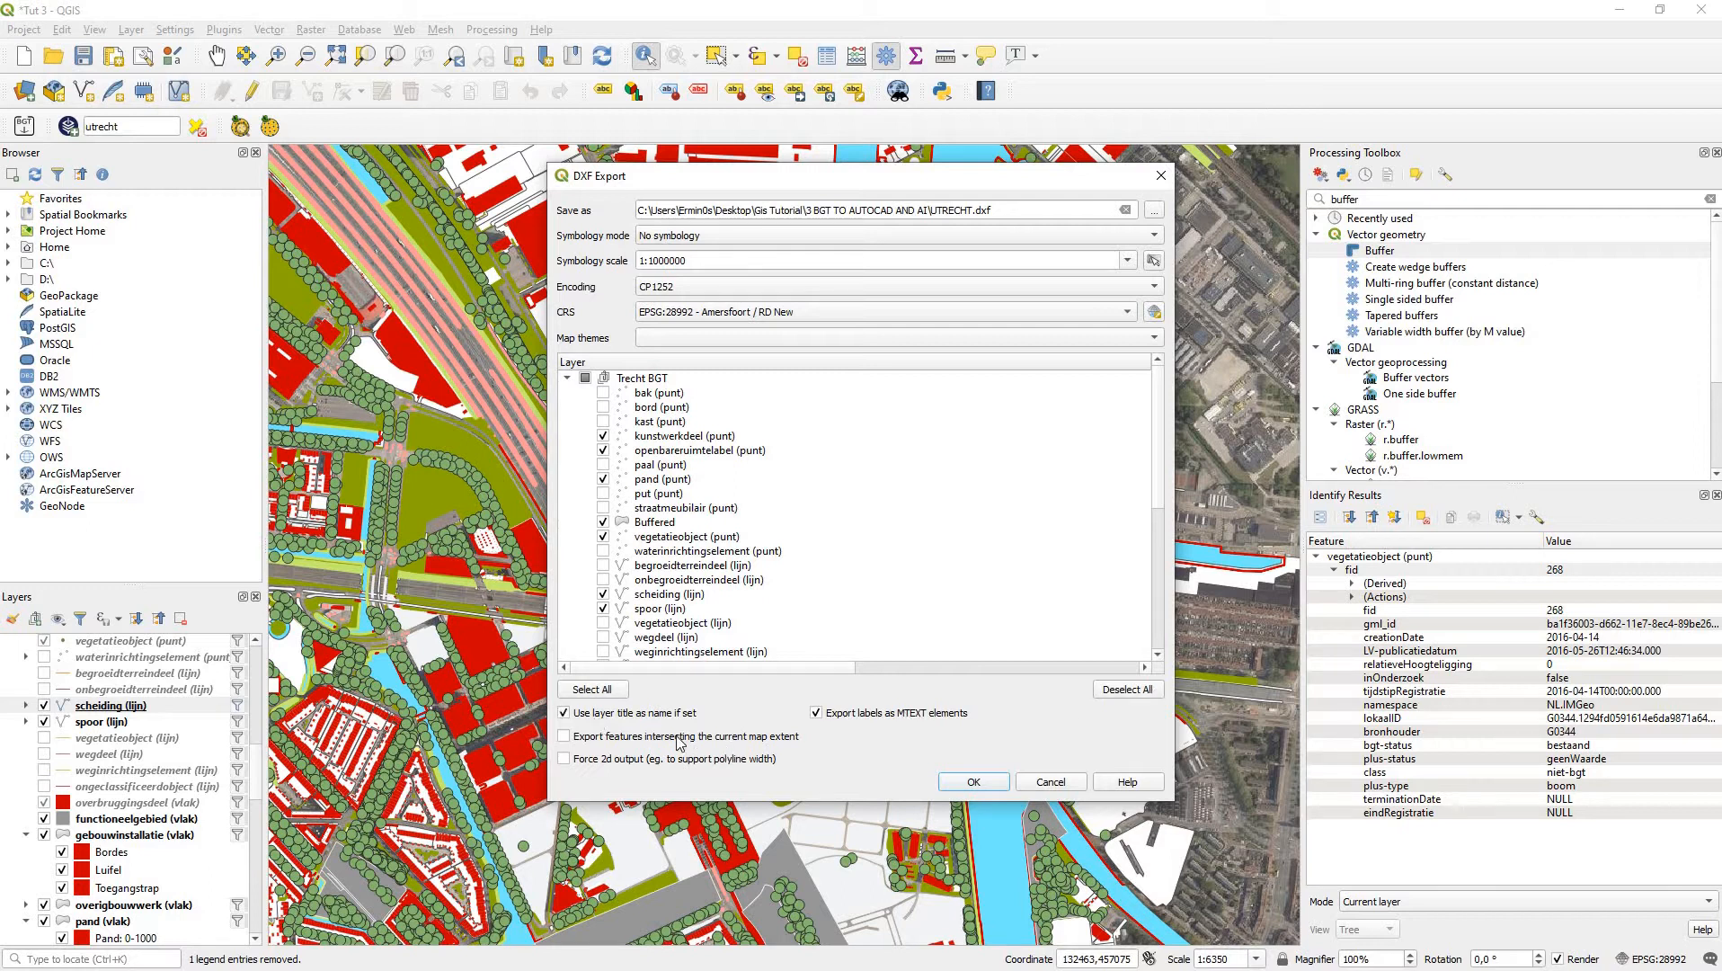
{"action": "mouse_move", "coordinate": [940, 756]}
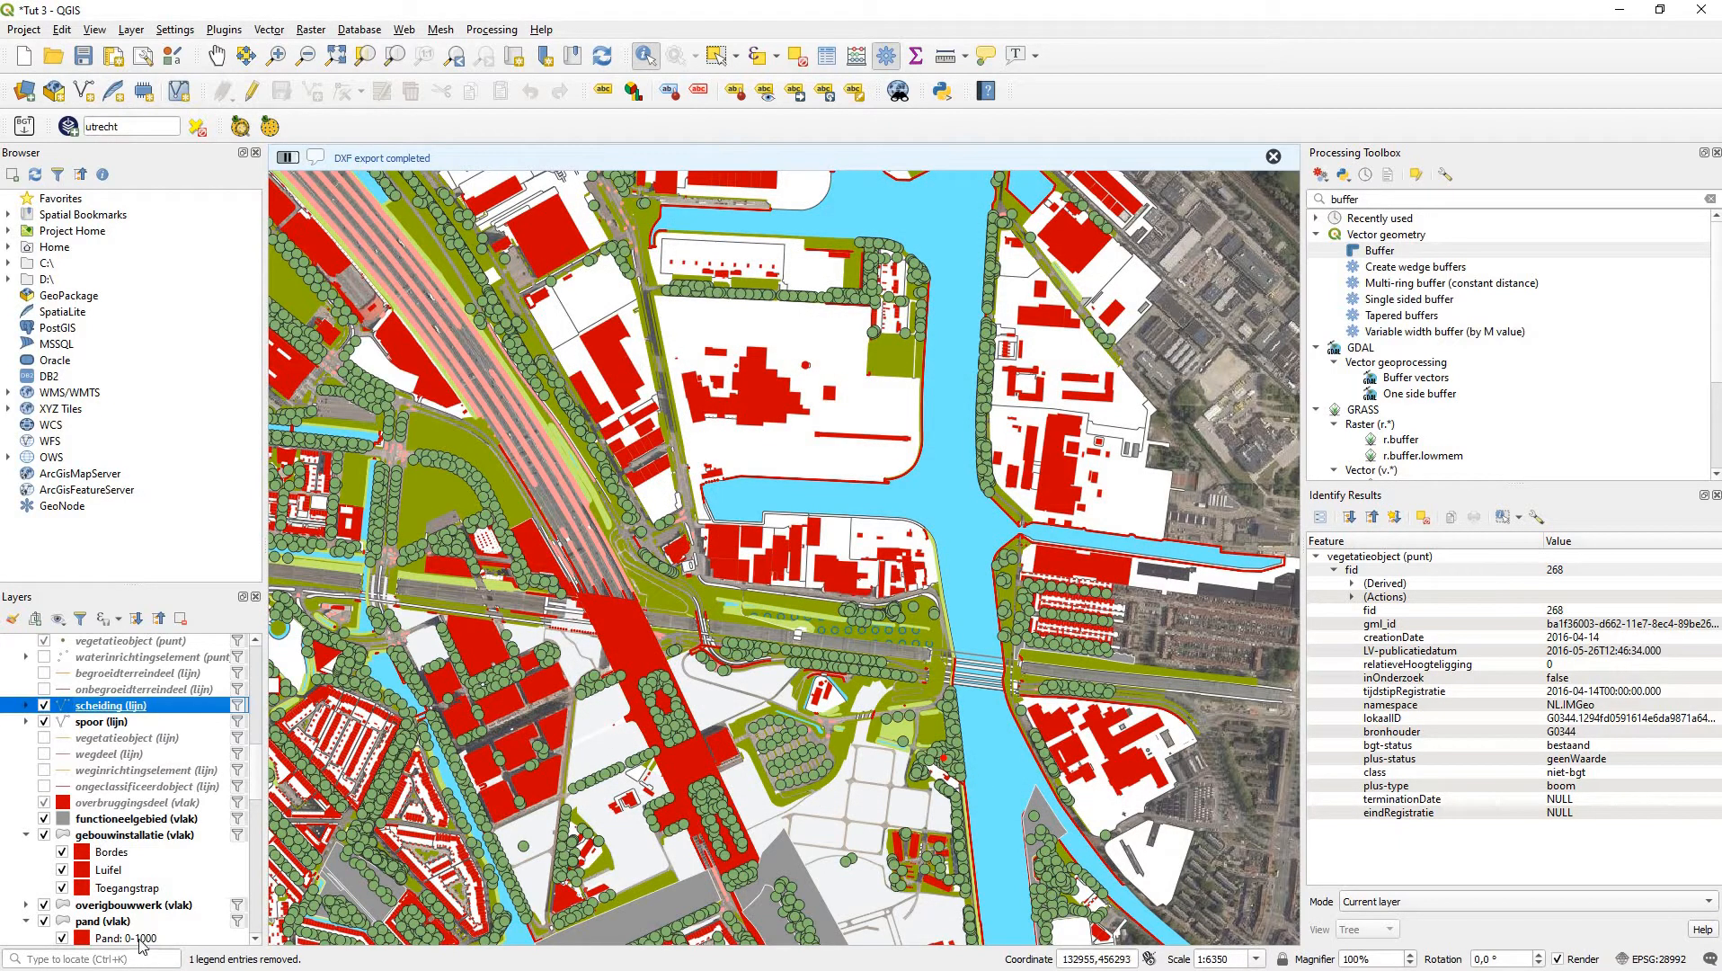
Step: From the 3 BGT TO AUTOCAD AND AI folder, open UTRECHT.dxf with AutoCAD Application
{"action": "key", "text": "alt+tab"}
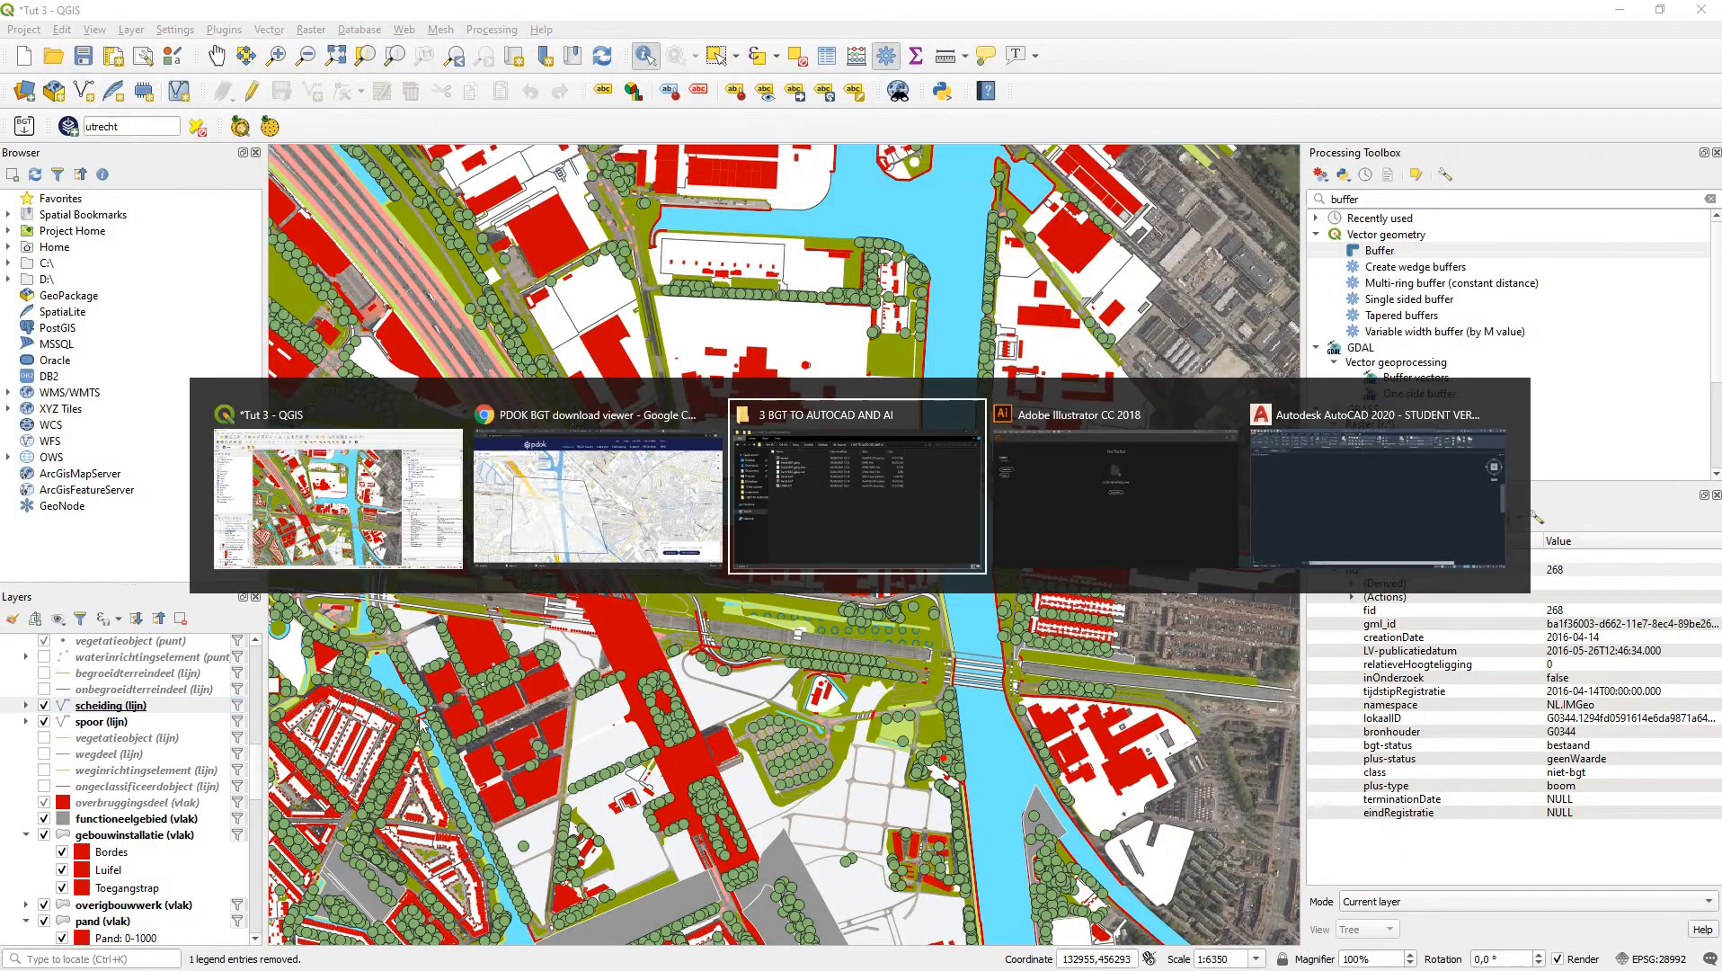
{"action": "left_click", "coordinate": [855, 414]}
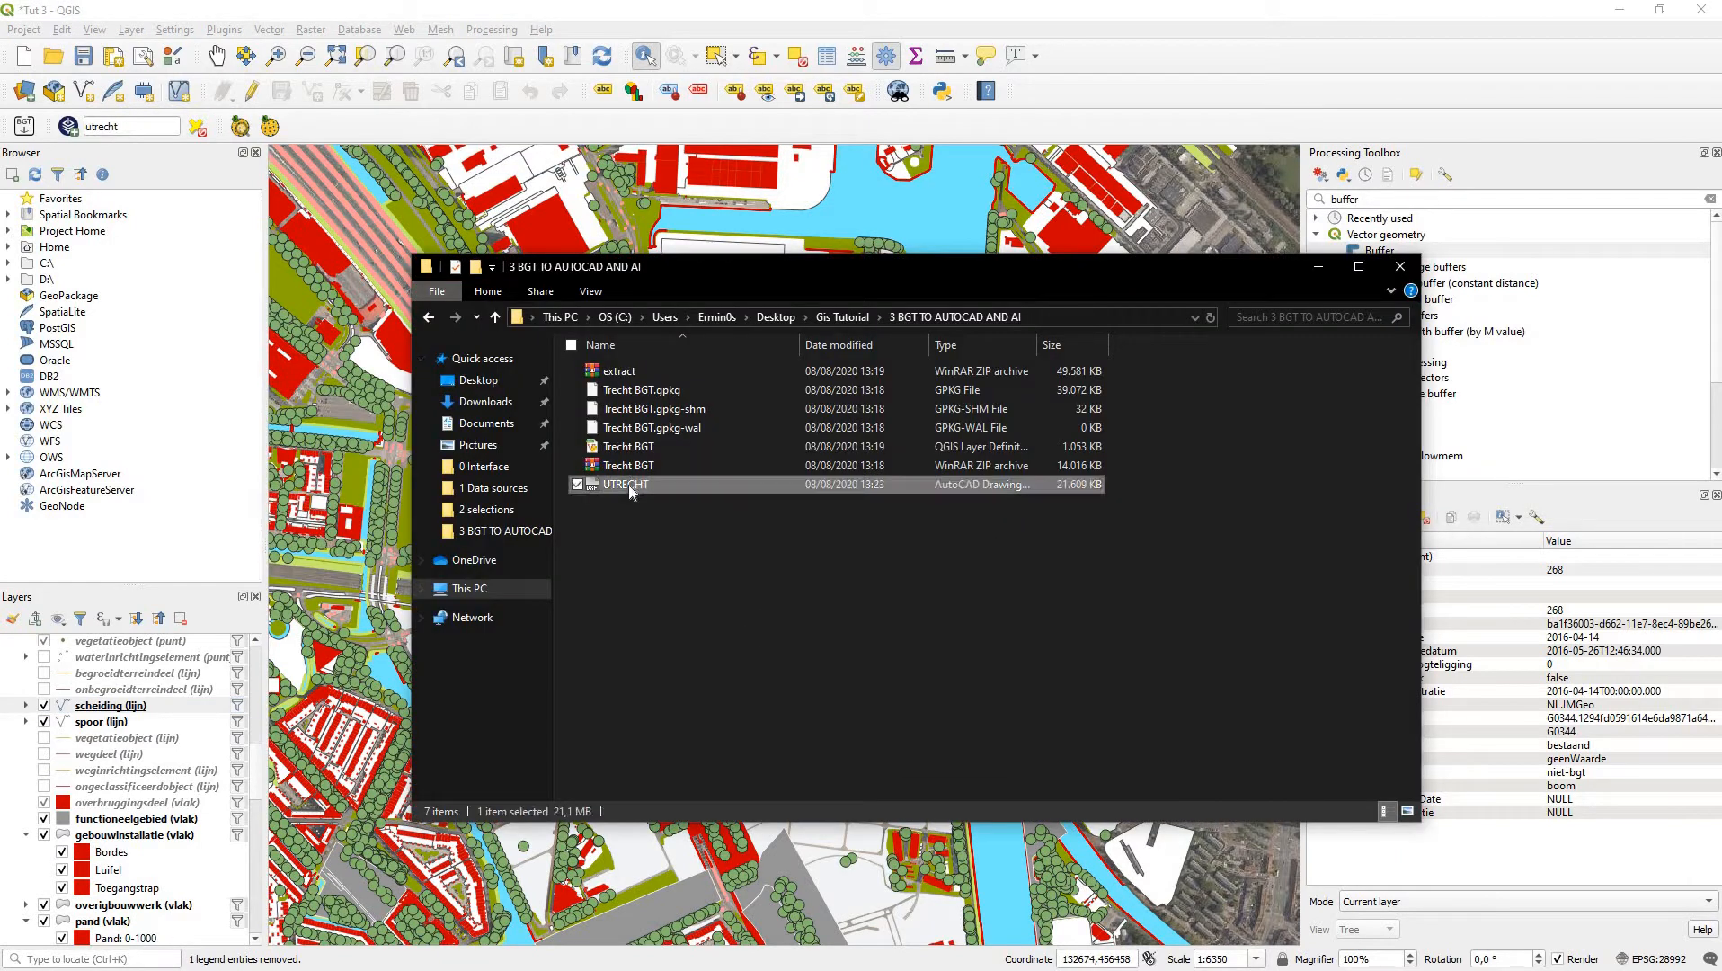
{"action": "double_click", "coordinate": [626, 484]}
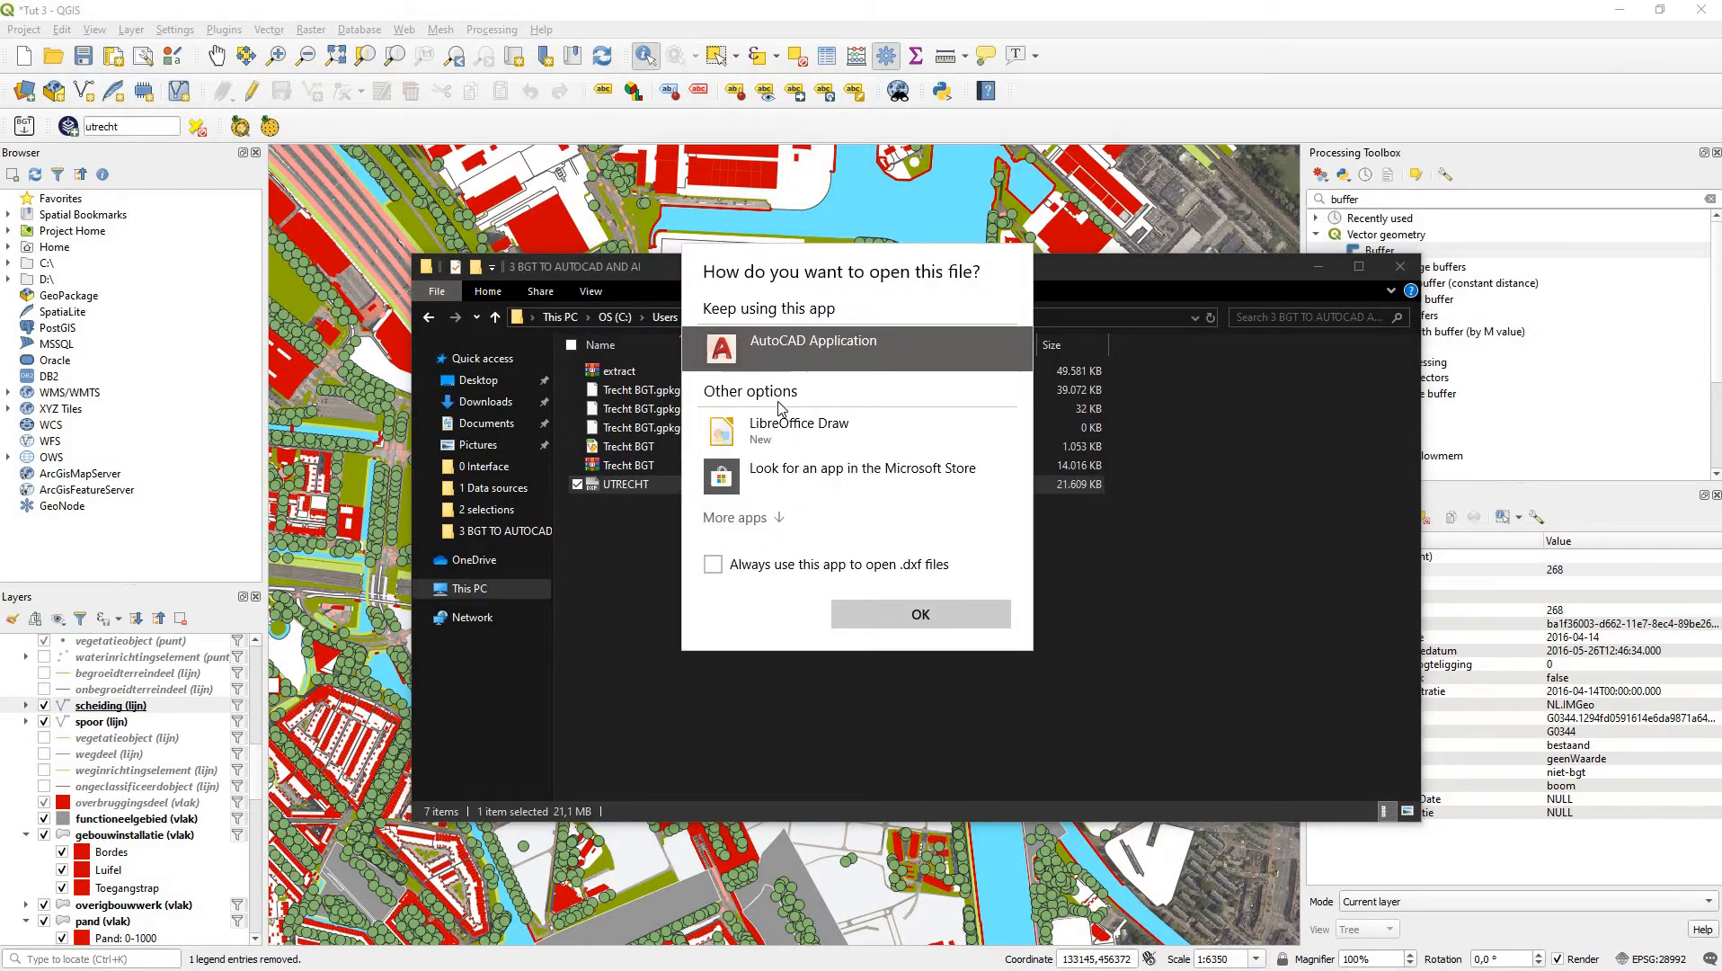
{"action": "left_click", "coordinate": [921, 614]}
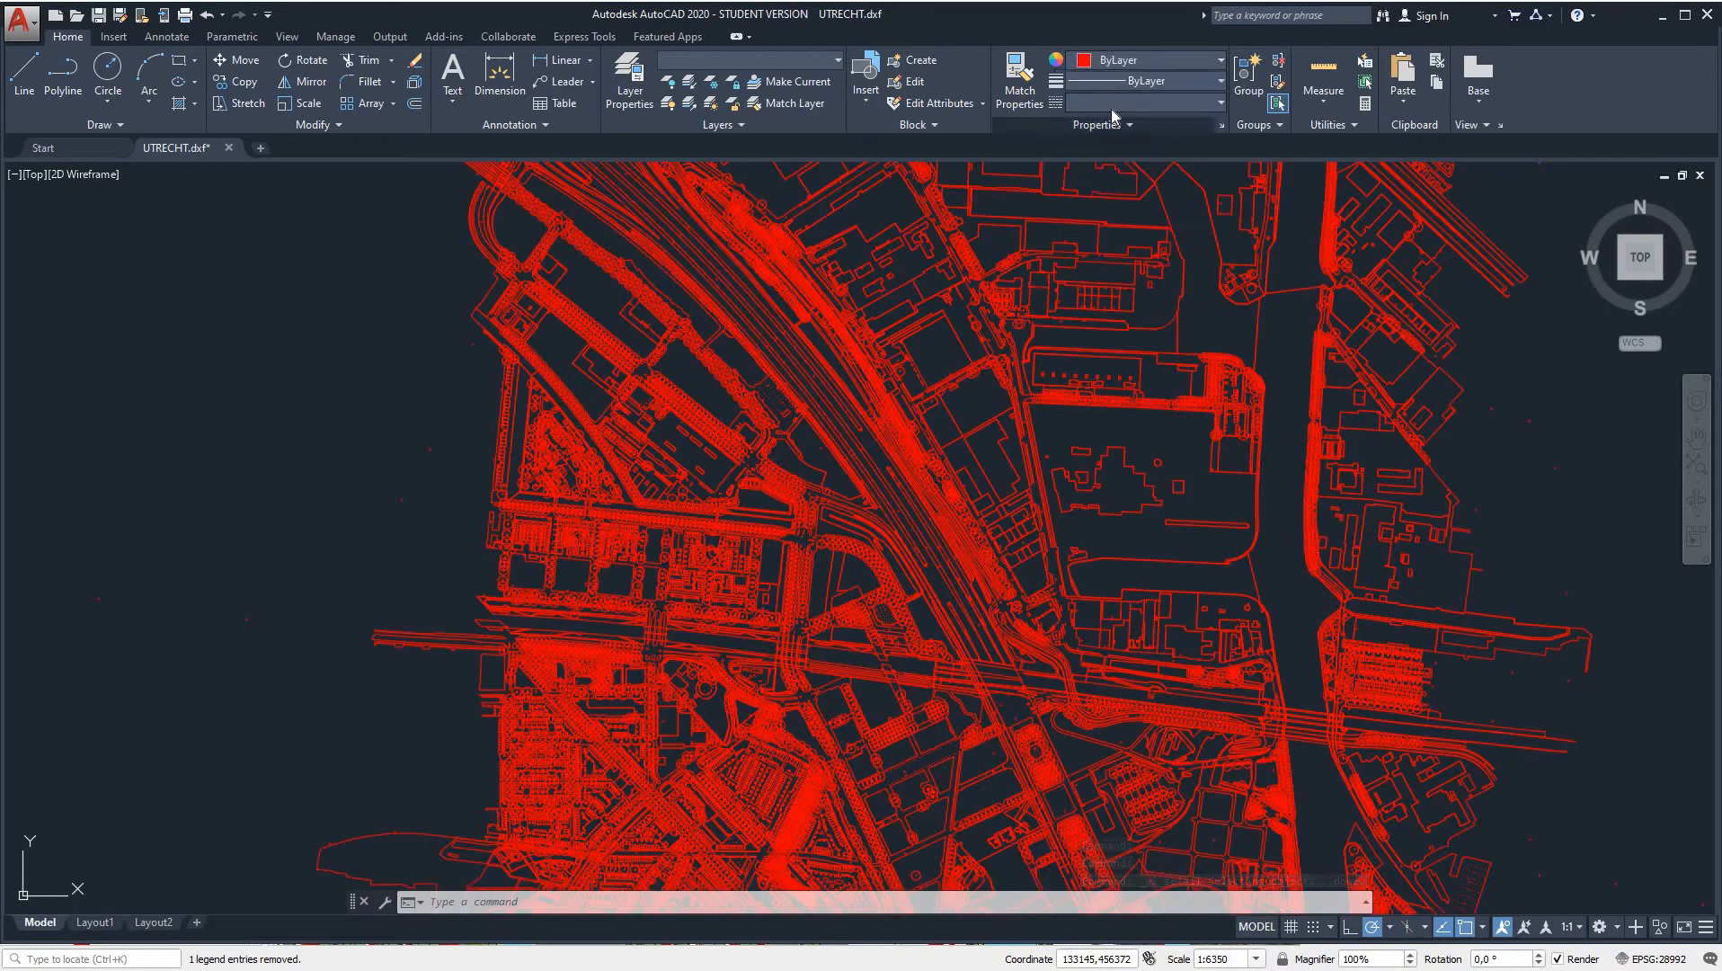
Step: Inspect the red Utrecht linework in AutoCAD, then switch back to the QGIS map
{"action": "left_click", "coordinate": [1217, 102]}
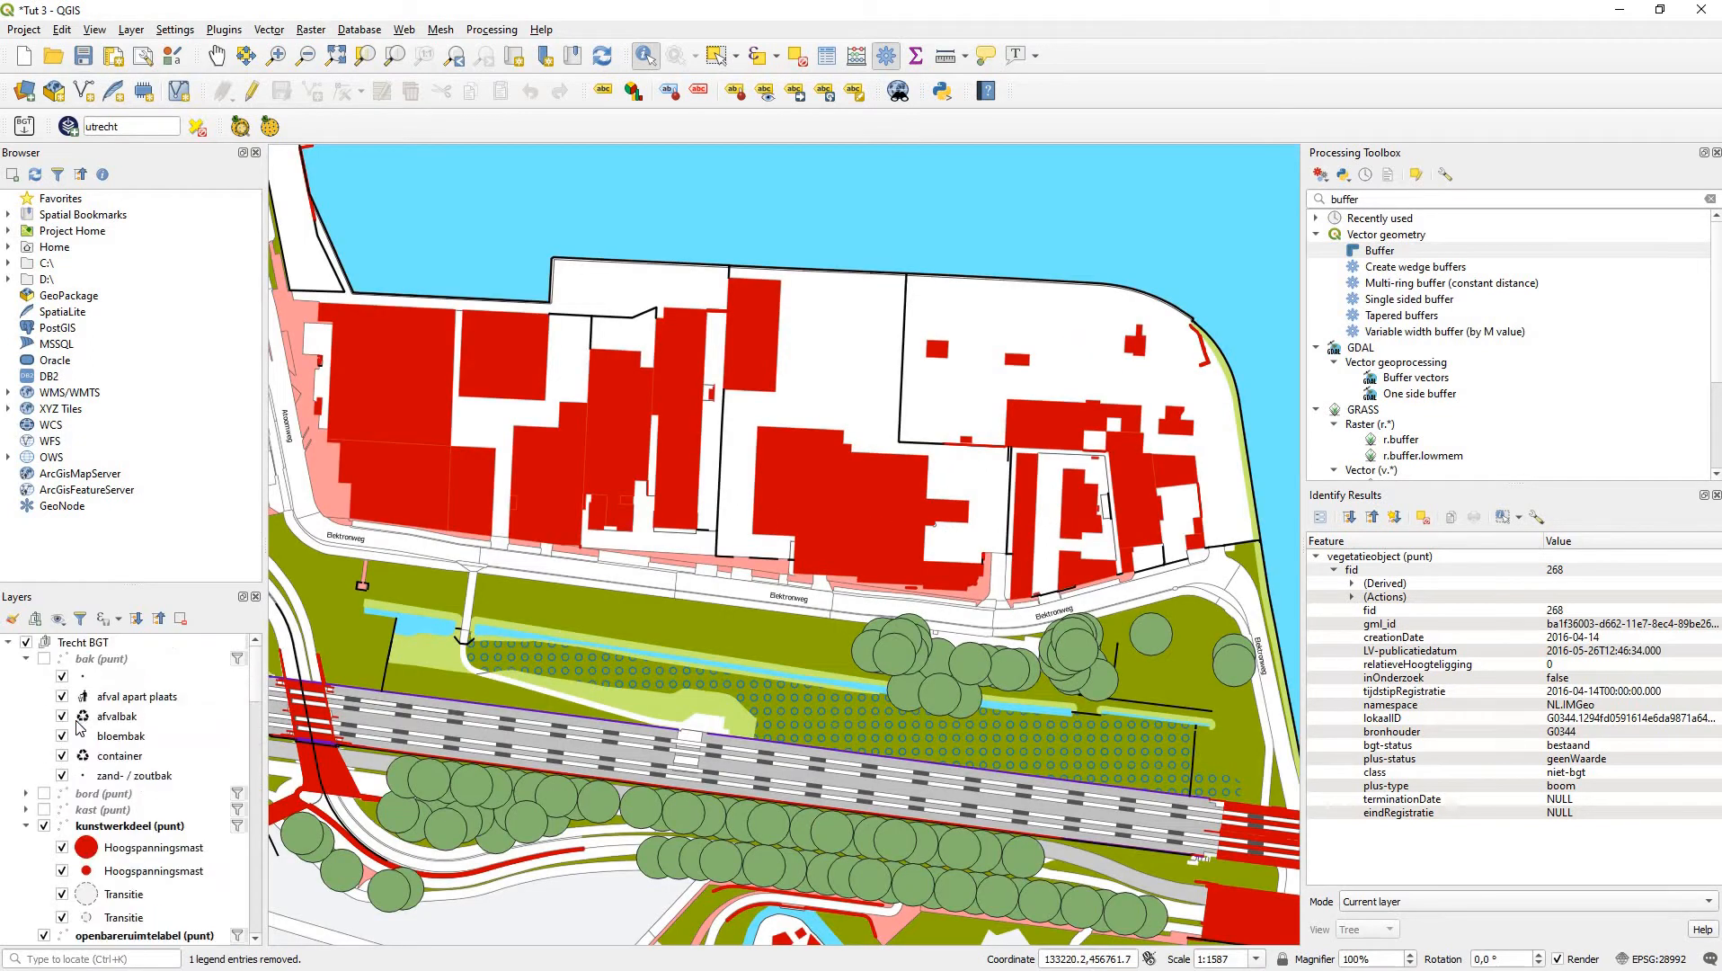
{"action": "mouse_move", "coordinate": [107, 816]}
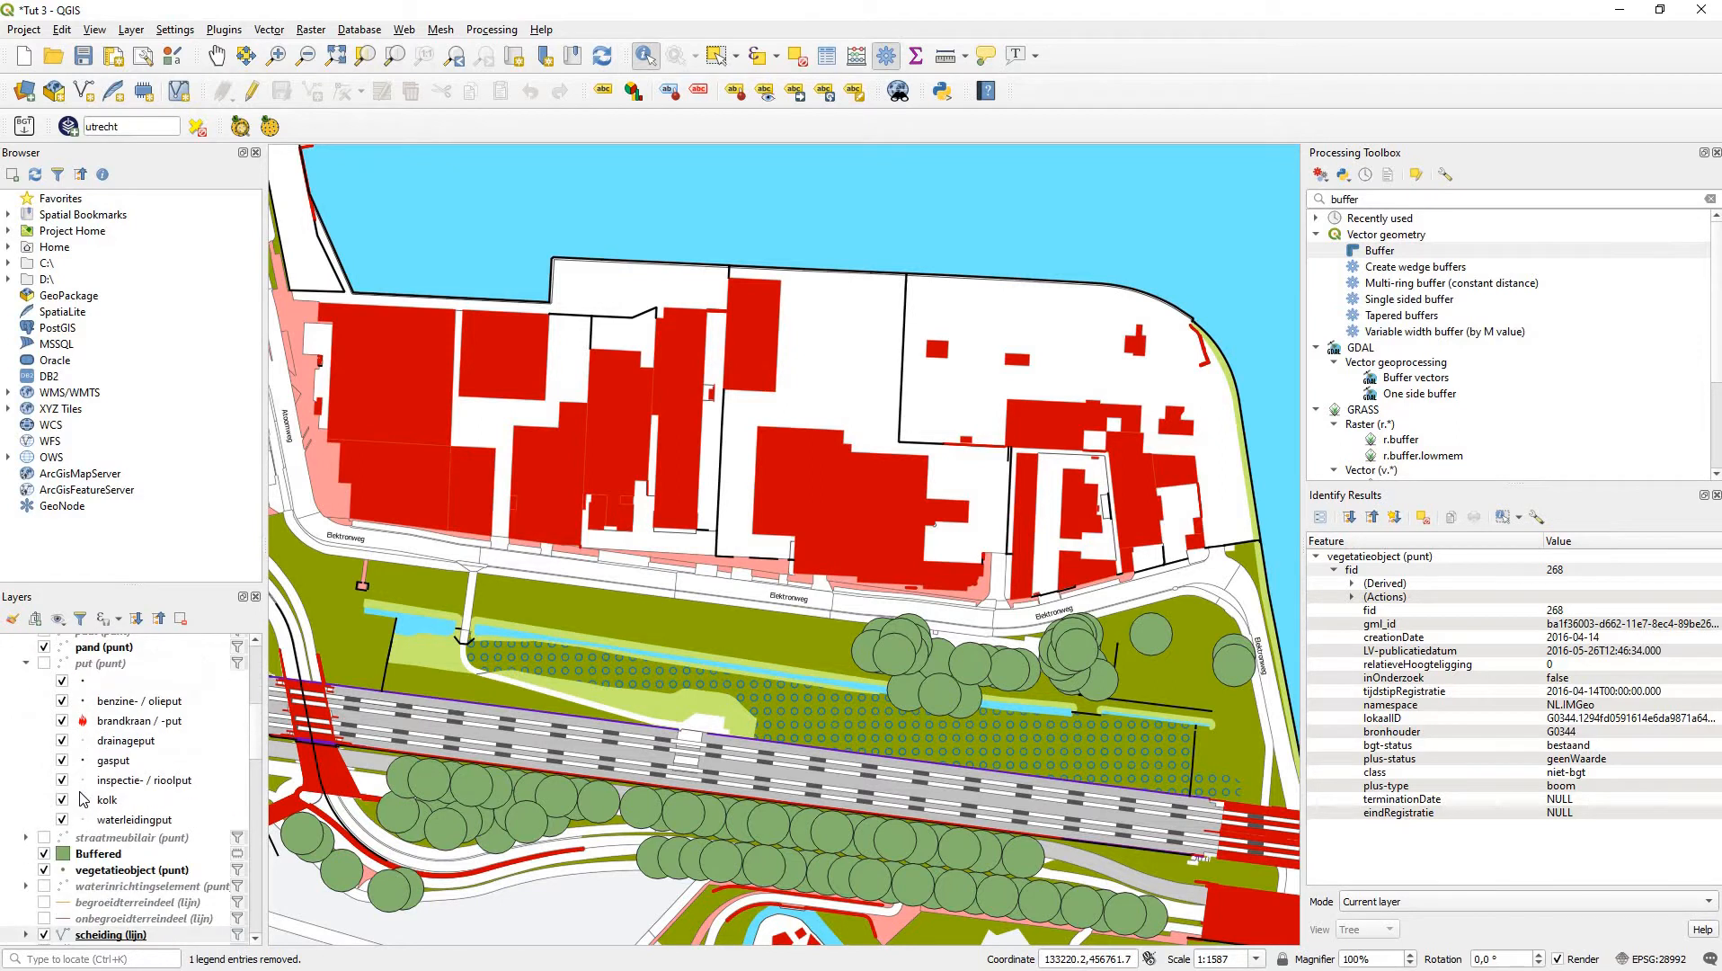
{"action": "scroll", "scroll_direction": "down", "scroll_amount": 3}
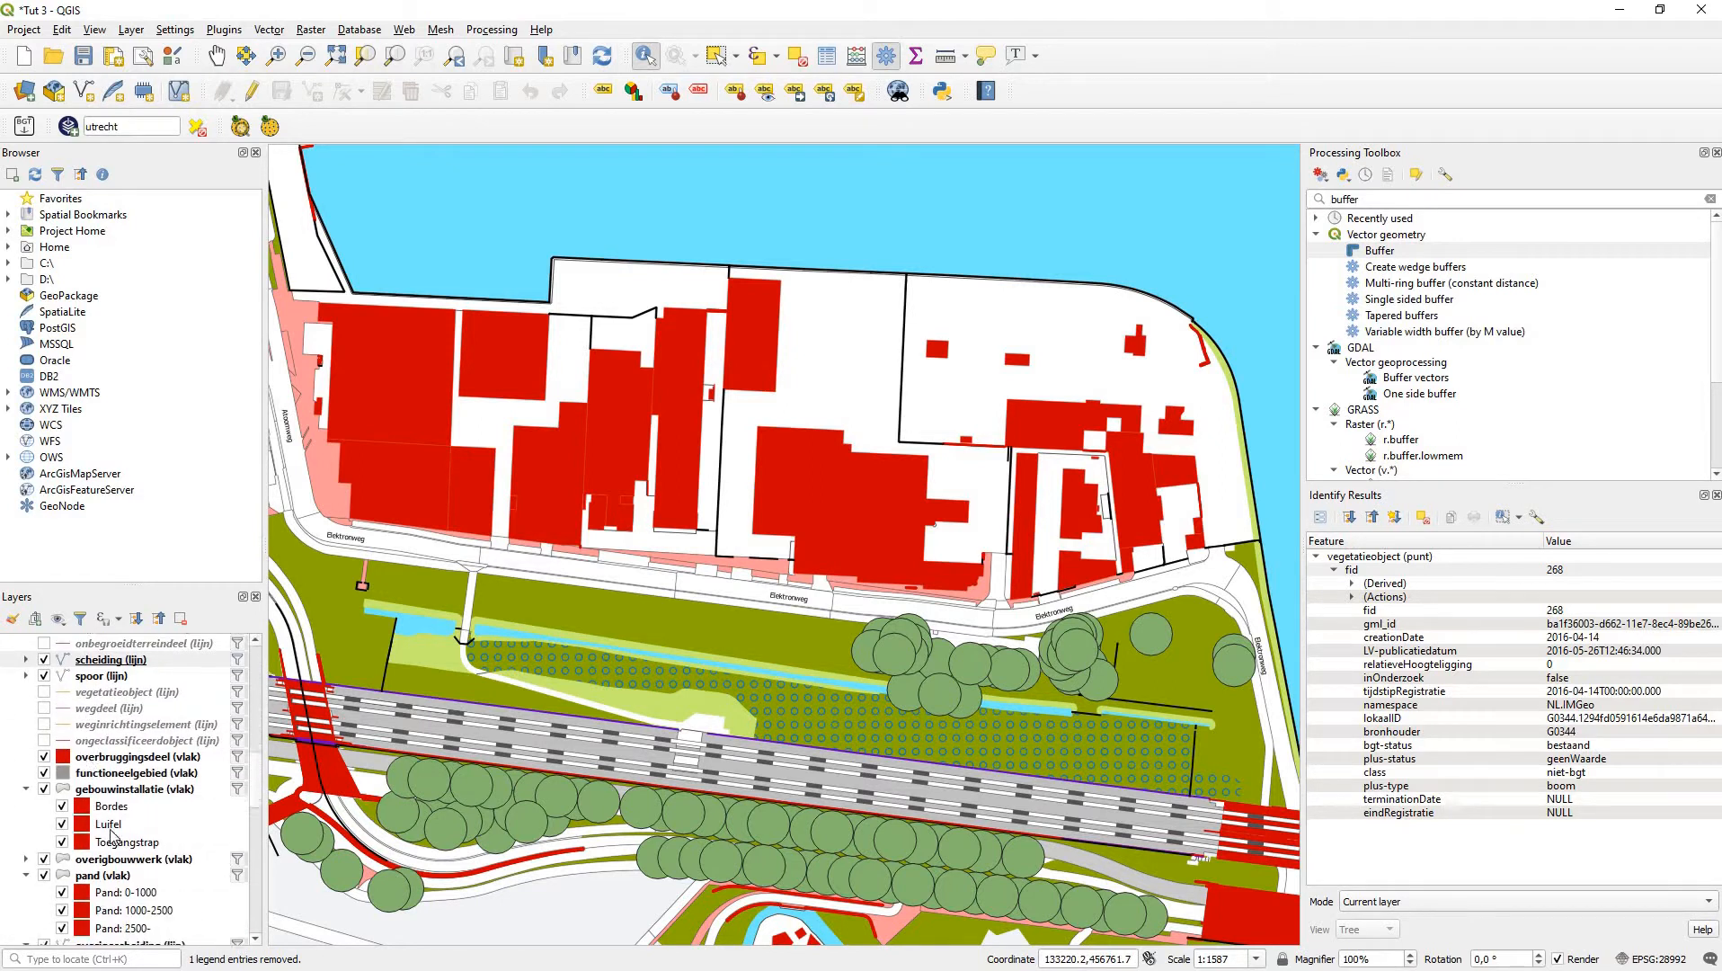
{"action": "scroll", "scroll_direction": "down", "scroll_amount": 3}
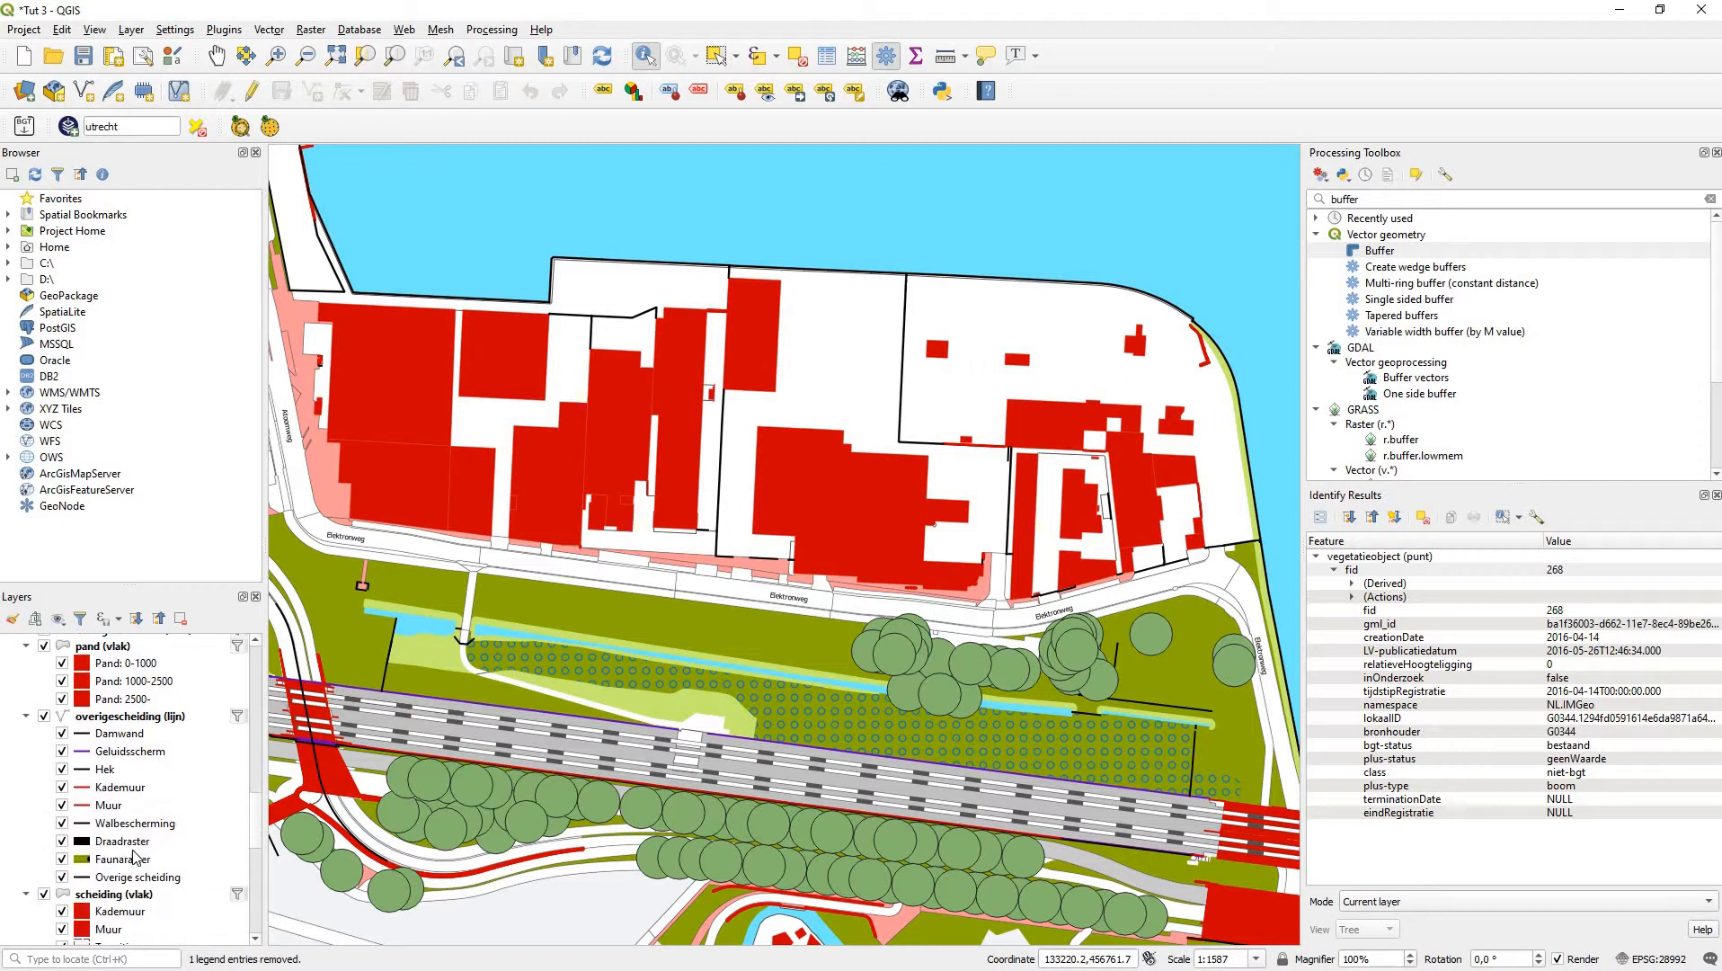
{"action": "scroll", "scroll_direction": "down", "scroll_amount": 3}
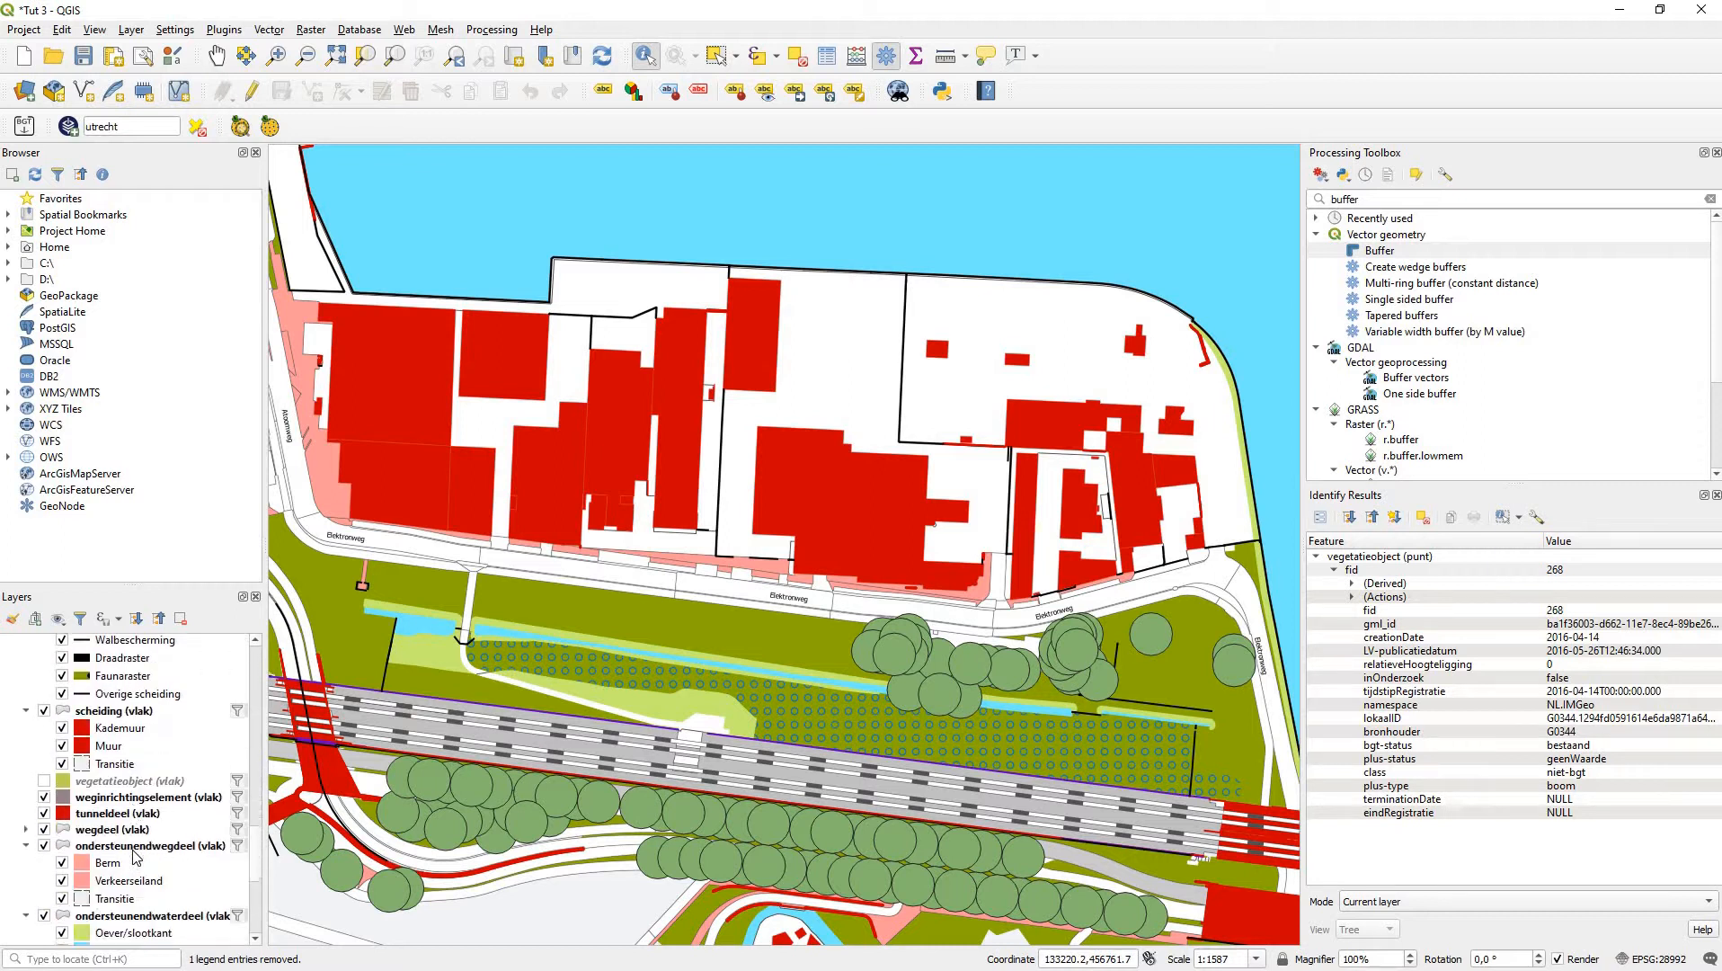
{"action": "scroll", "scroll_direction": "down", "scroll_amount": 3}
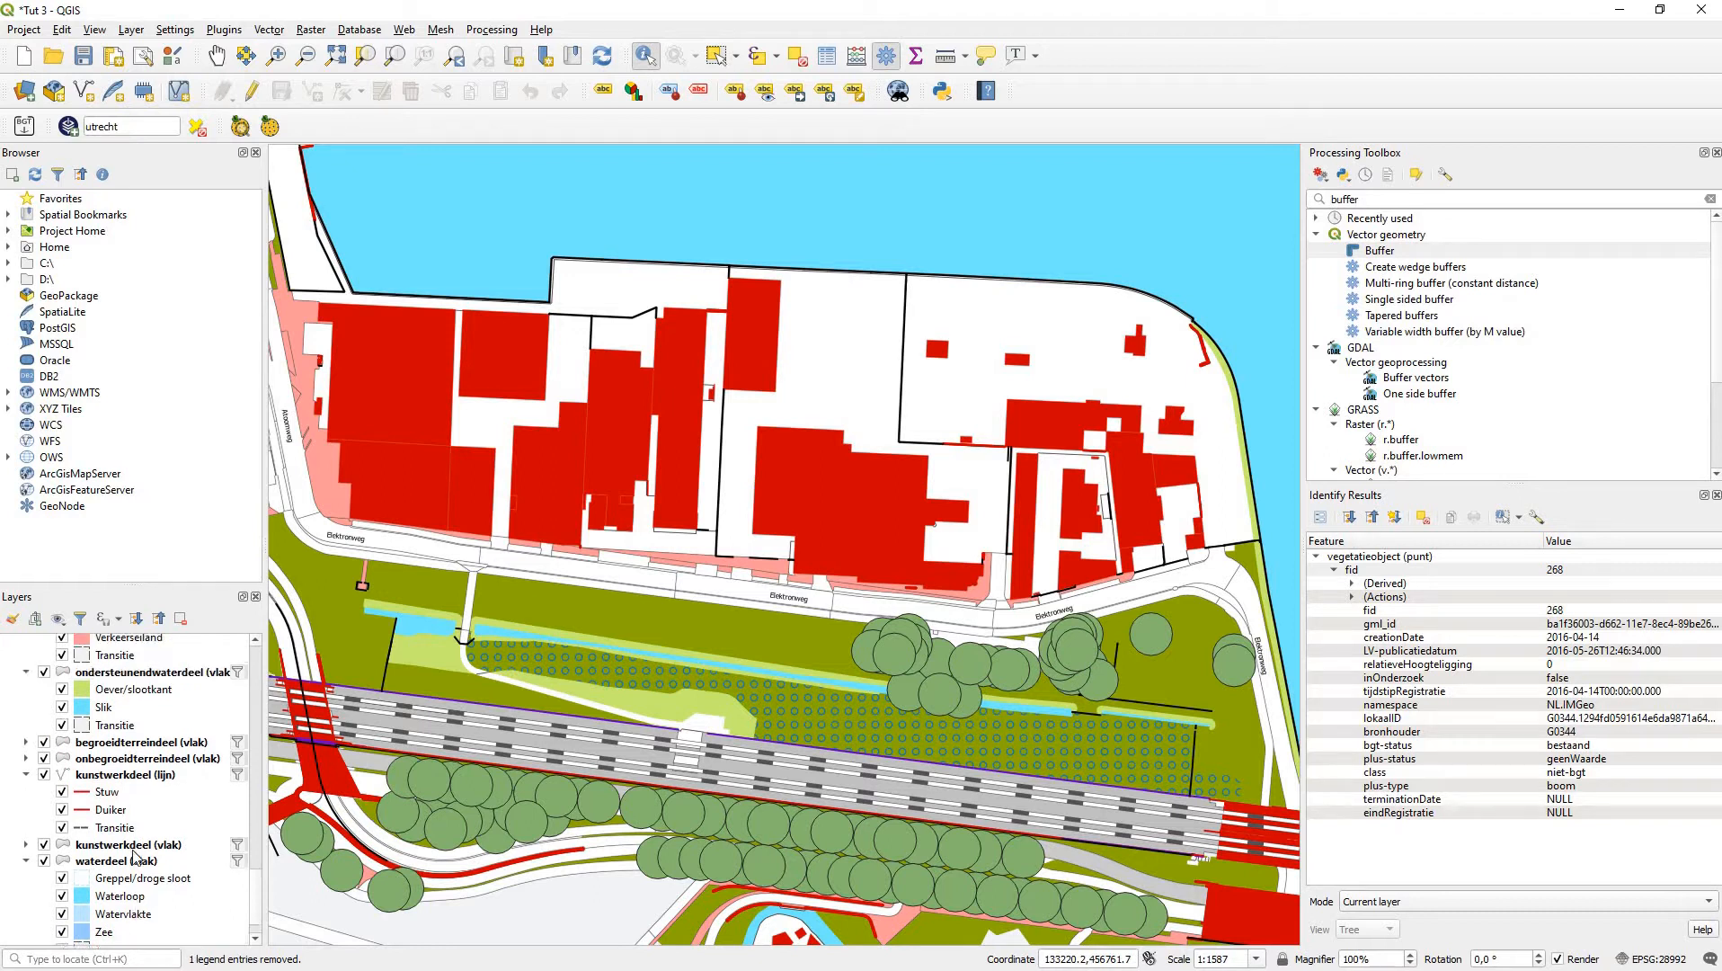
{"action": "scroll", "scroll_direction": "down", "scroll_amount": 3}
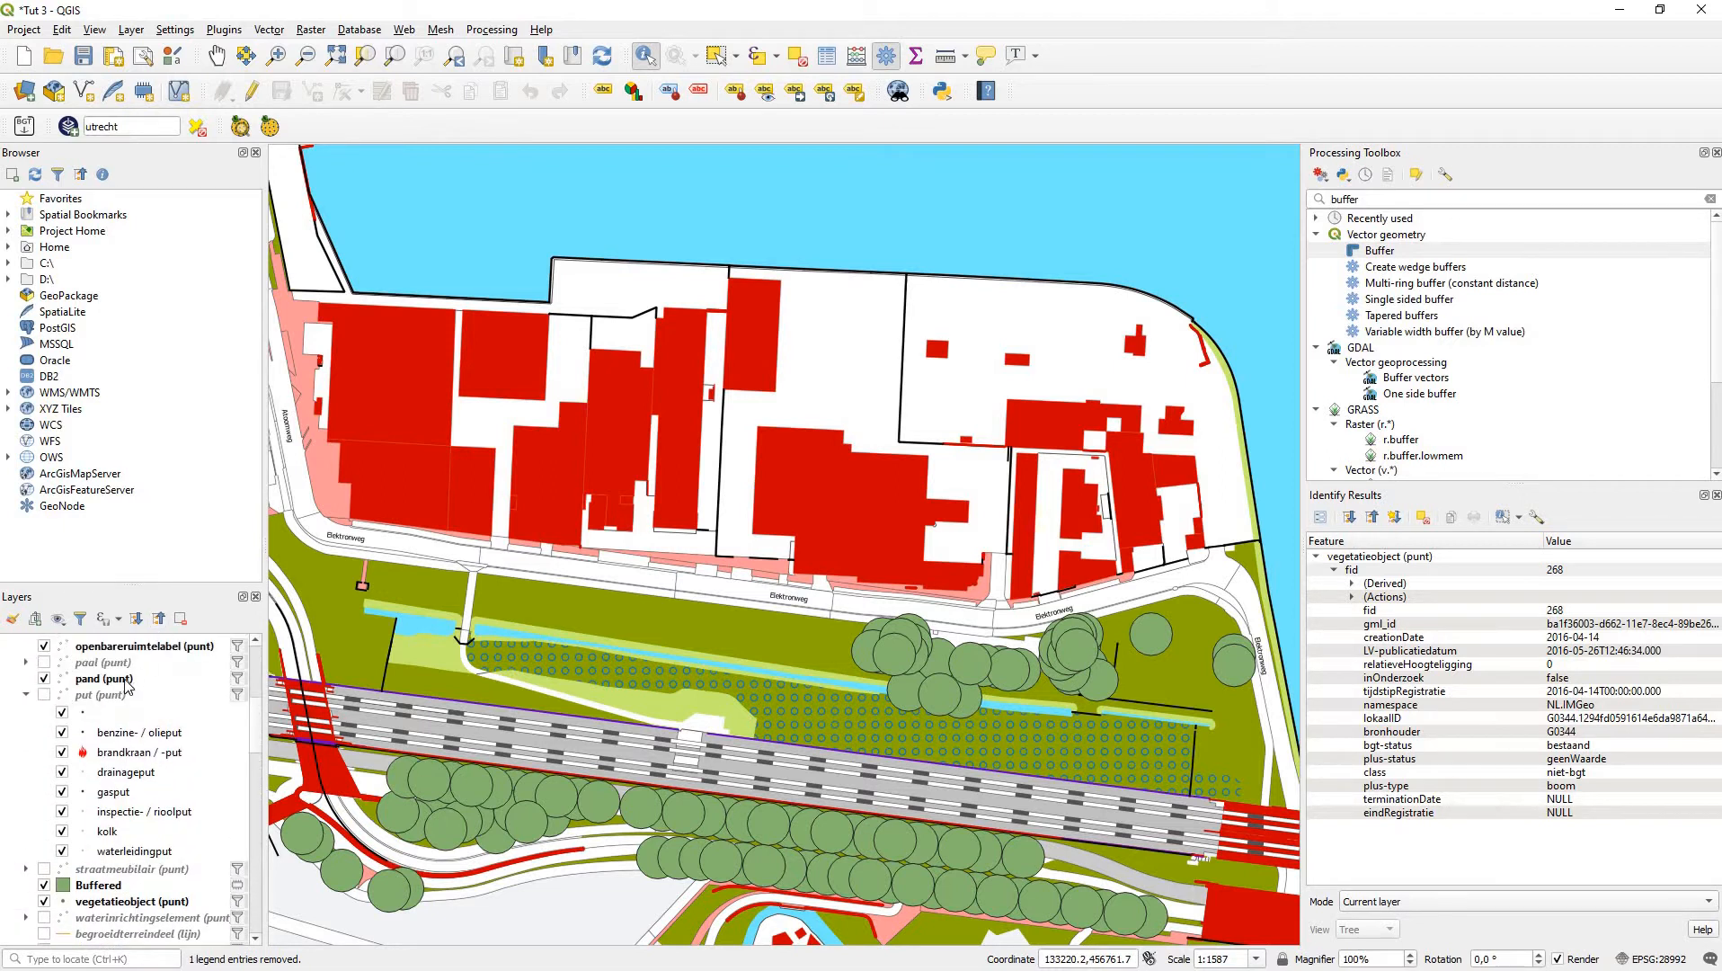
{"action": "left_click", "coordinate": [108, 678]}
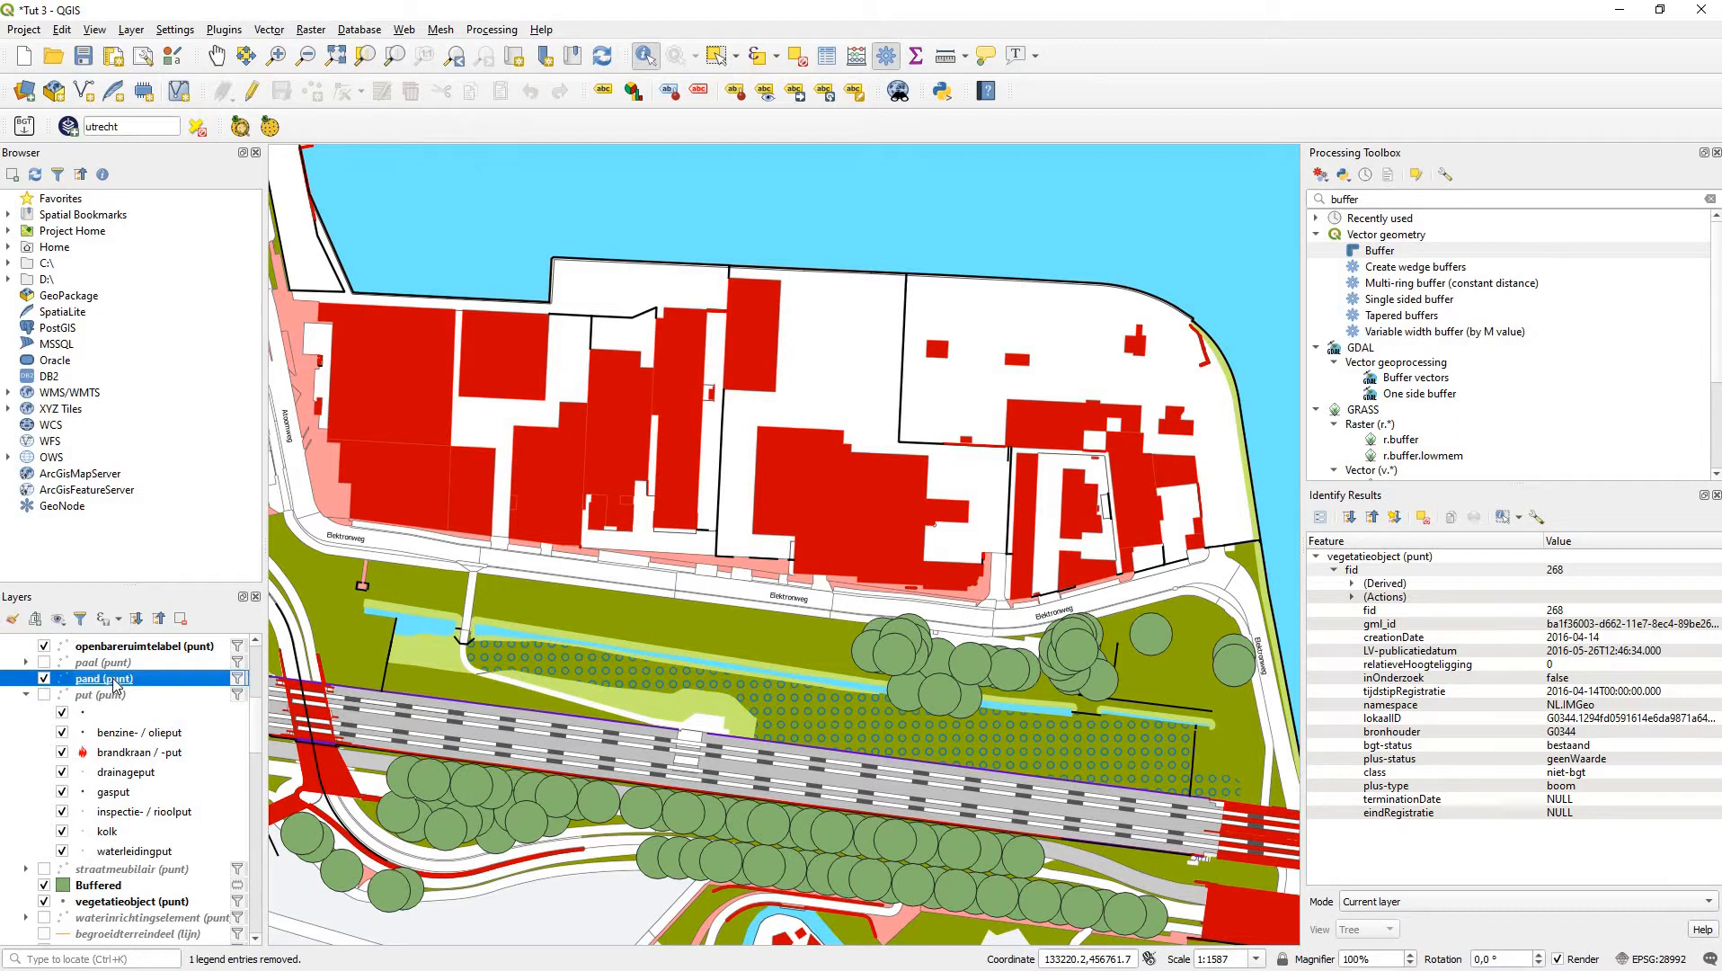
Step: Give pand (punt) Categorized symbology on the tekst field, classified into all values
{"action": "double_click", "coordinate": [99, 678]}
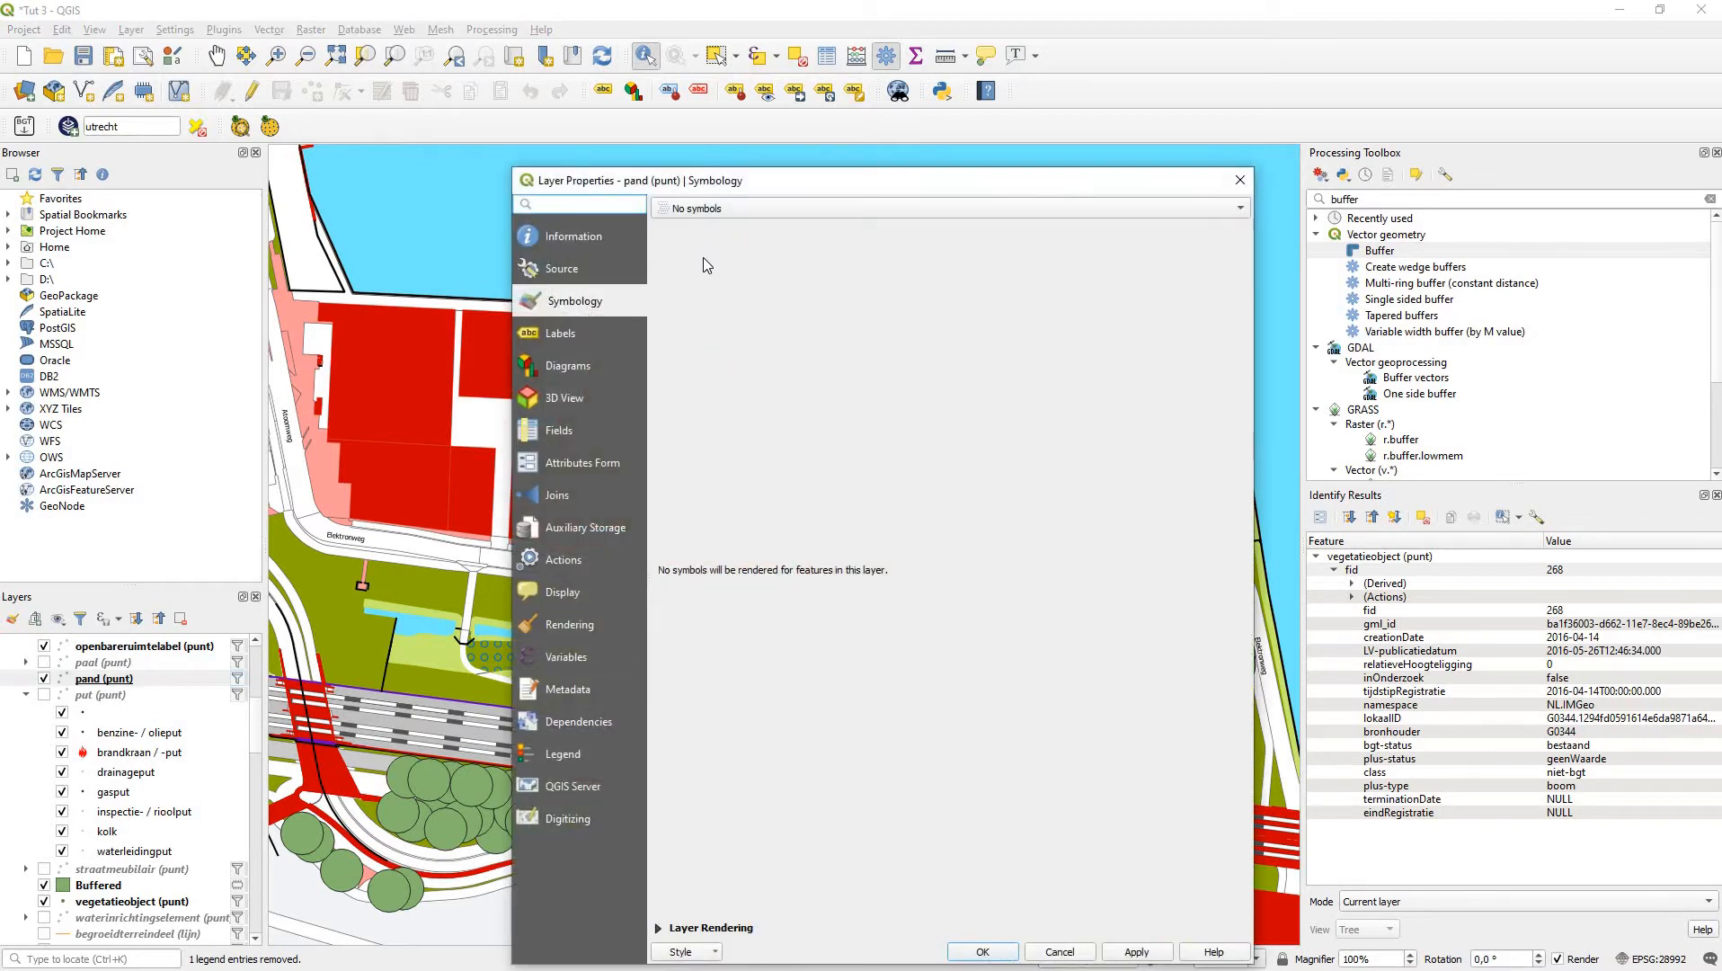
{"action": "left_click", "coordinate": [949, 208]}
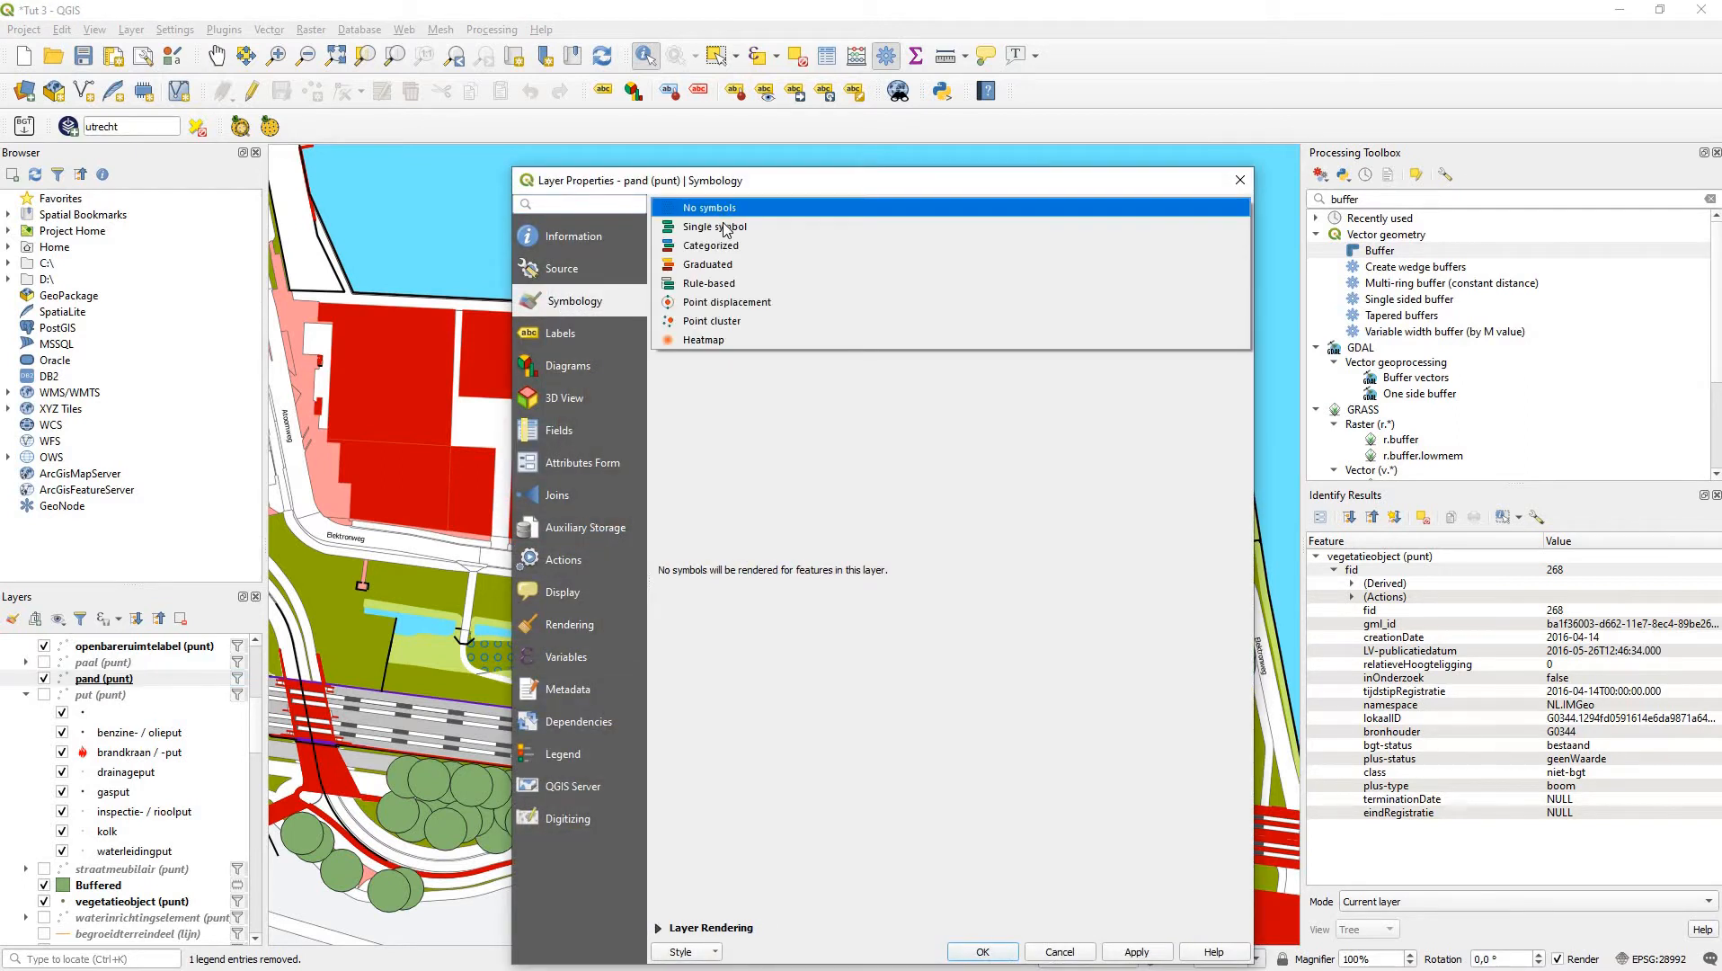
{"action": "left_click", "coordinate": [715, 227]}
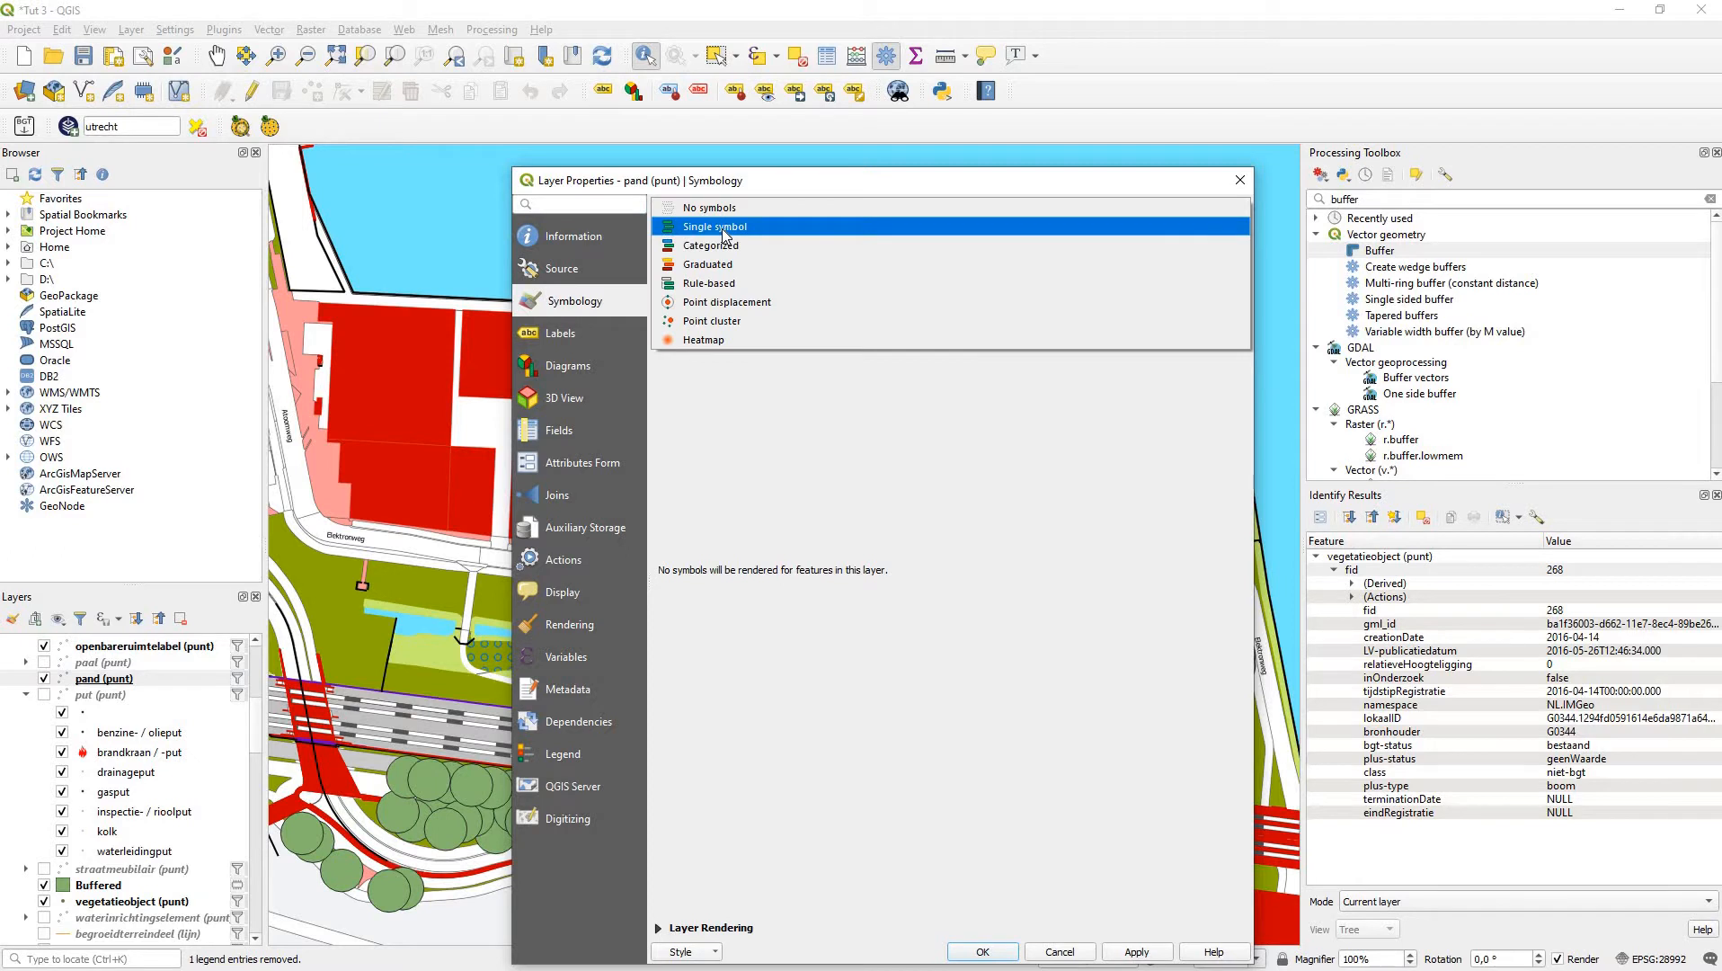
{"action": "left_click", "coordinate": [711, 245]}
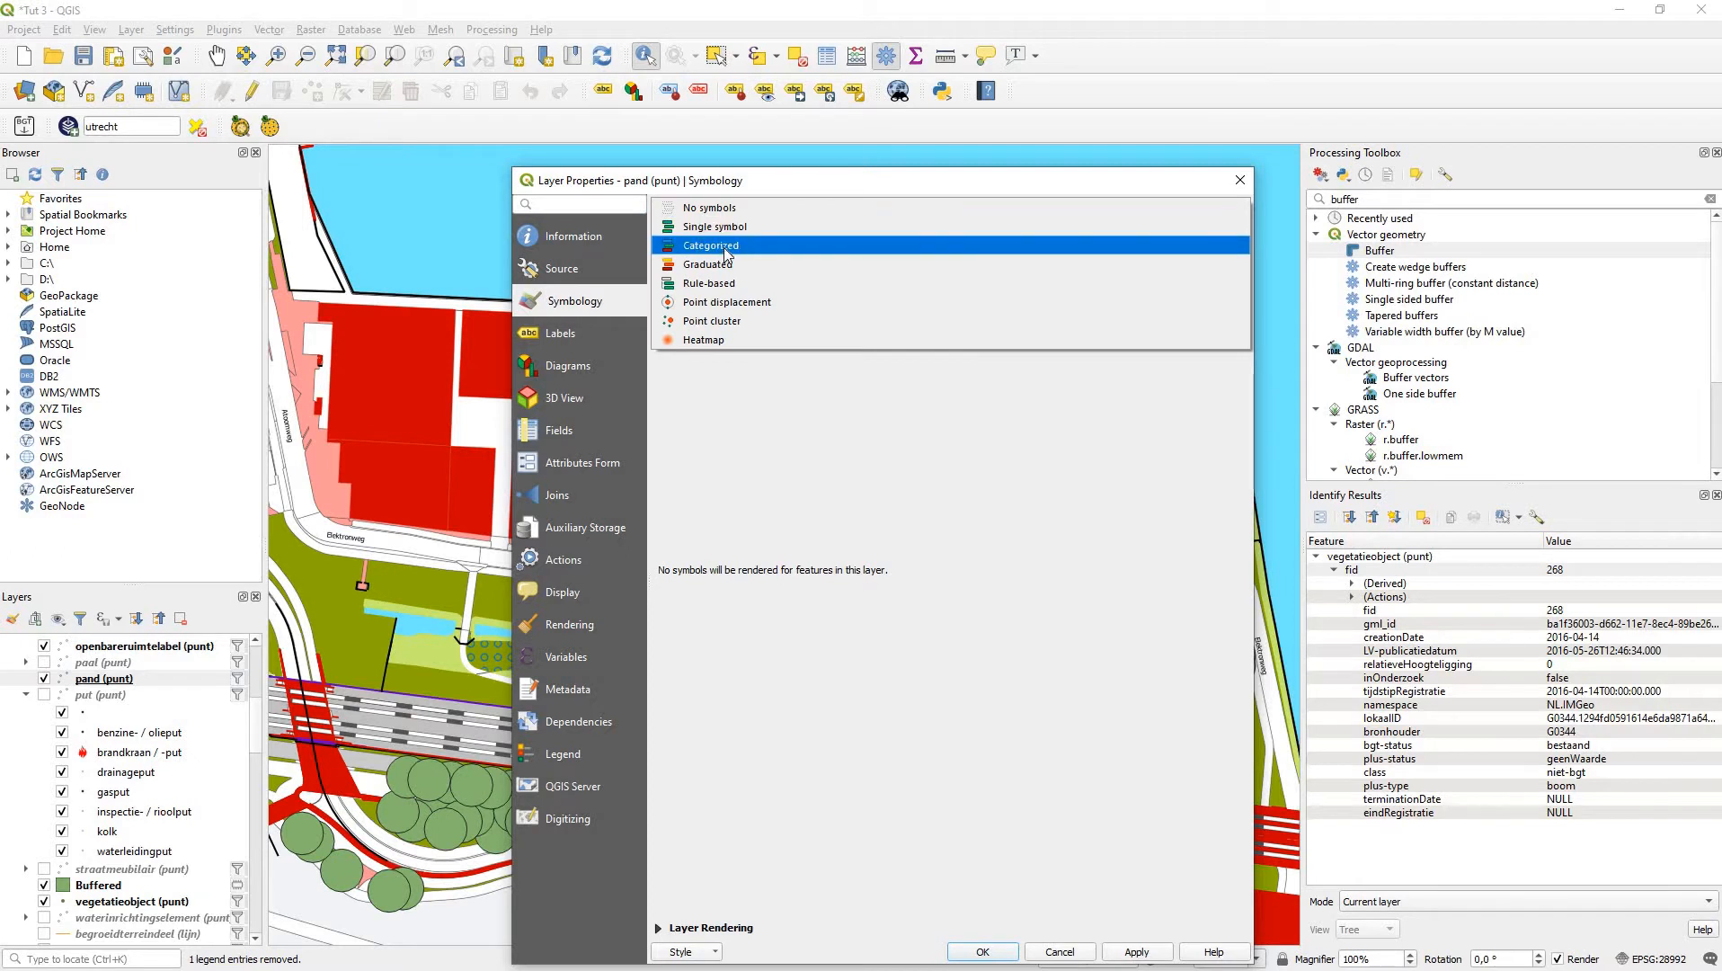
{"action": "left_click", "coordinate": [710, 245]}
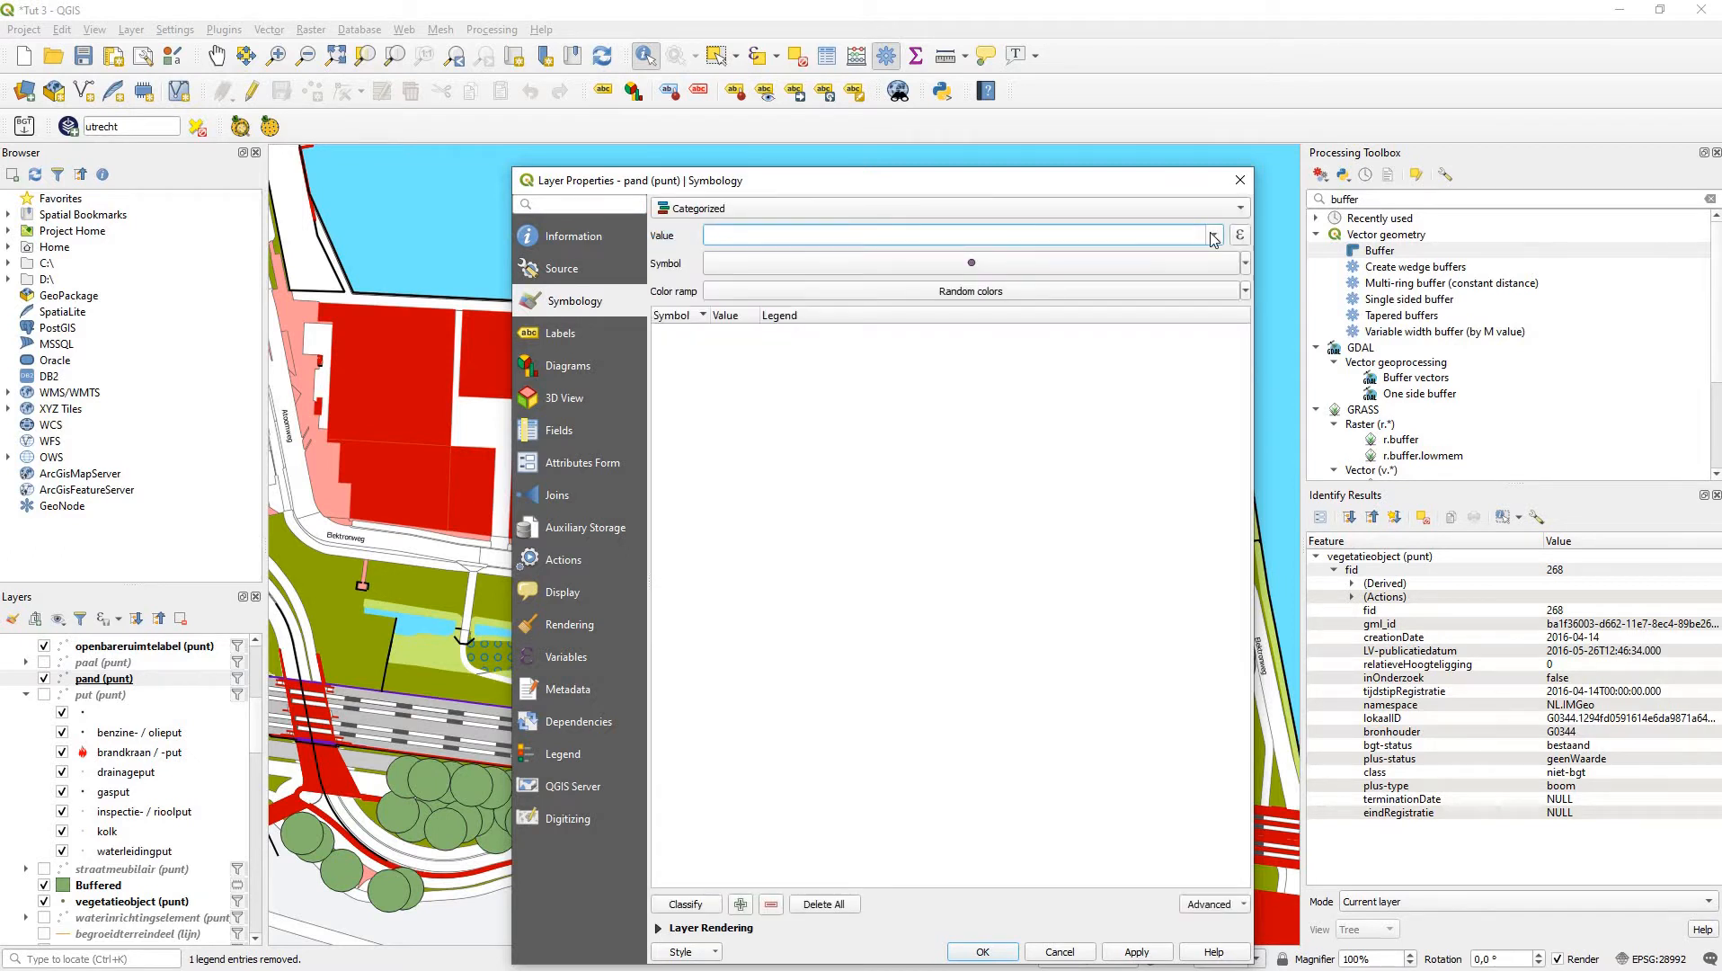
{"action": "left_click", "coordinate": [1213, 234]}
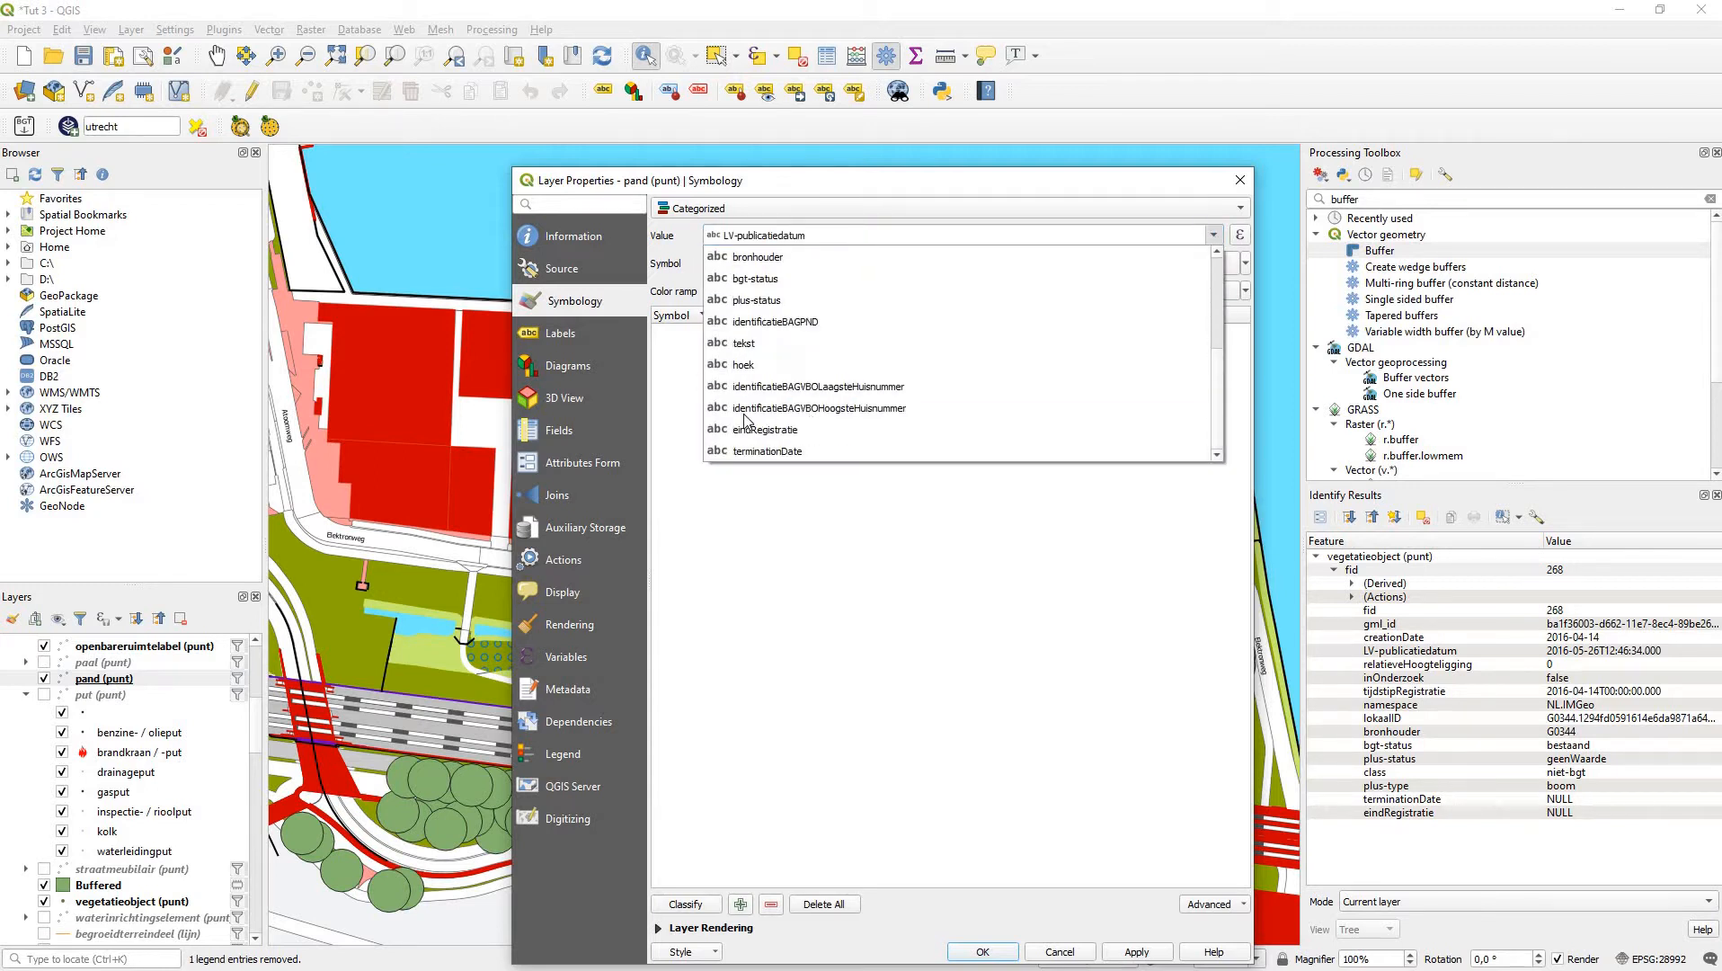
{"action": "left_click", "coordinate": [744, 343]}
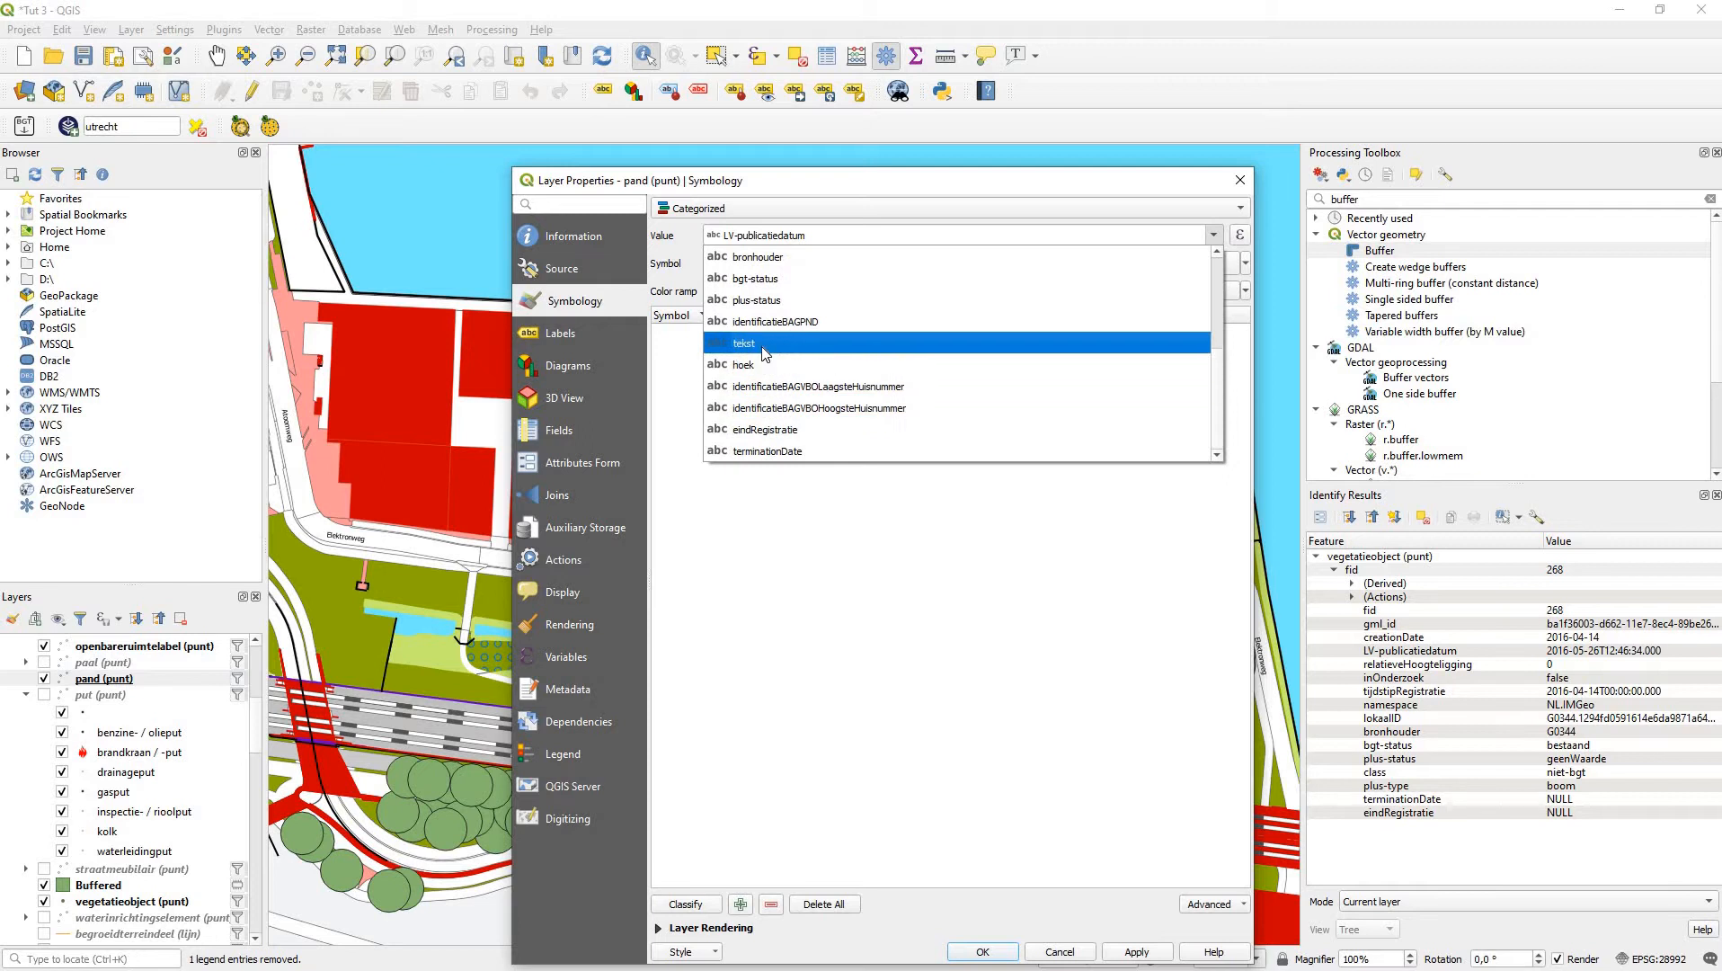
{"action": "left_click", "coordinate": [744, 344]}
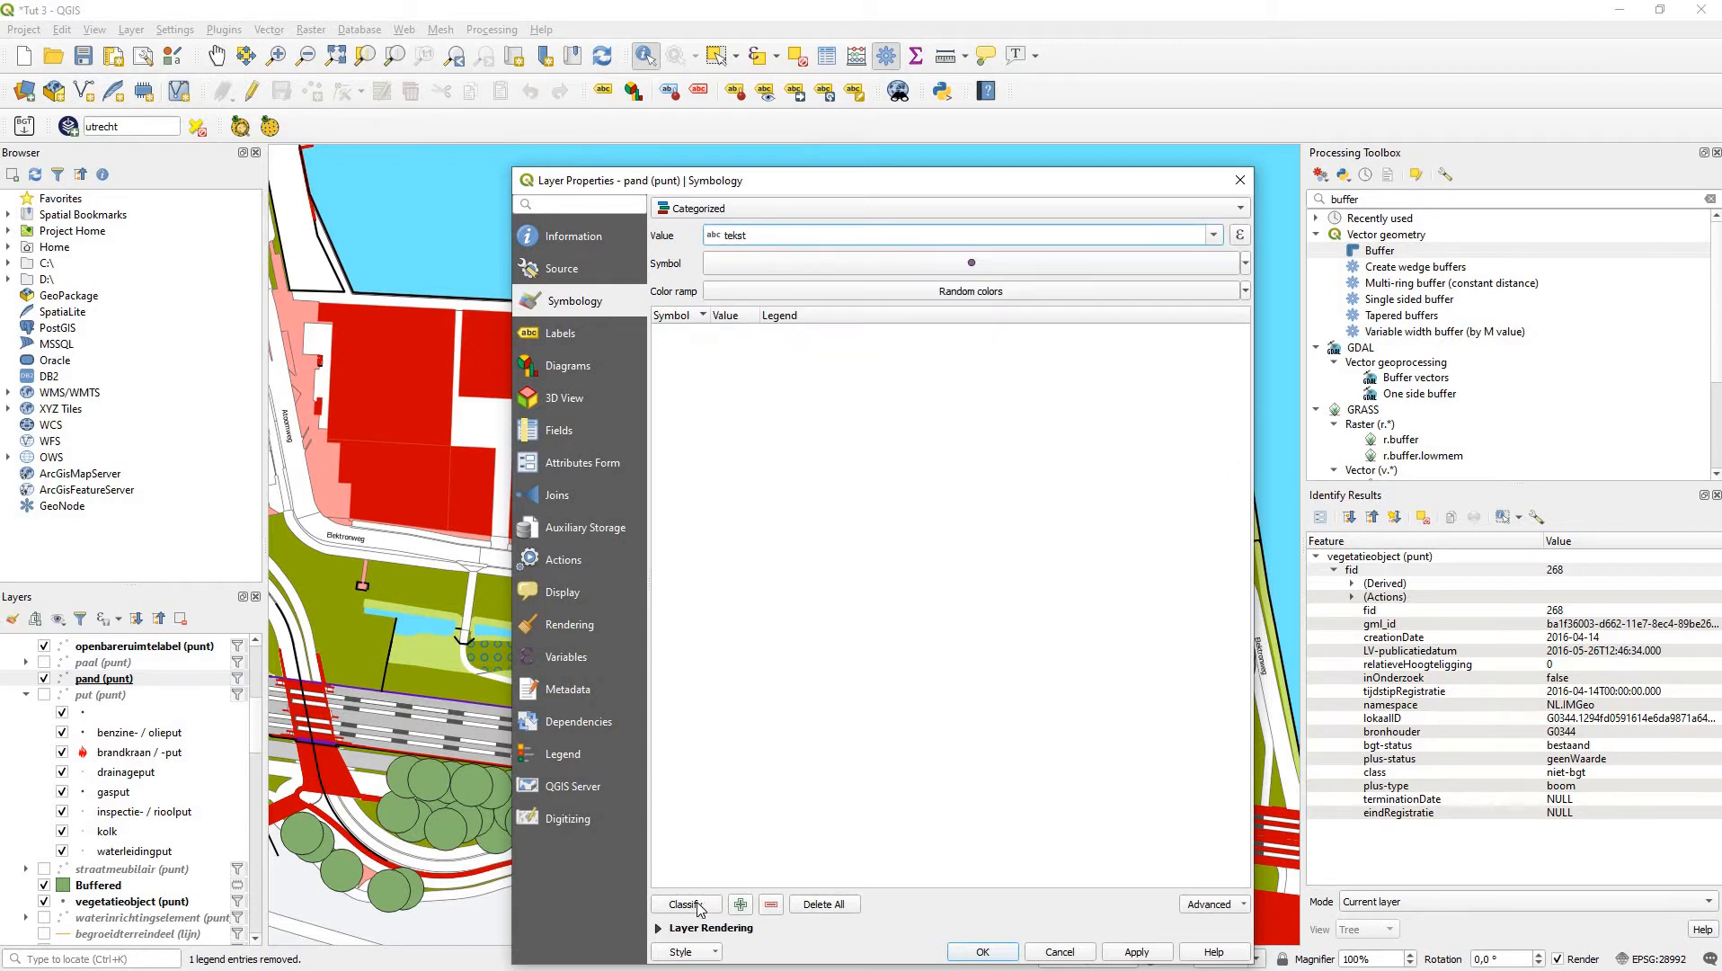
{"action": "left_click", "coordinate": [686, 904]}
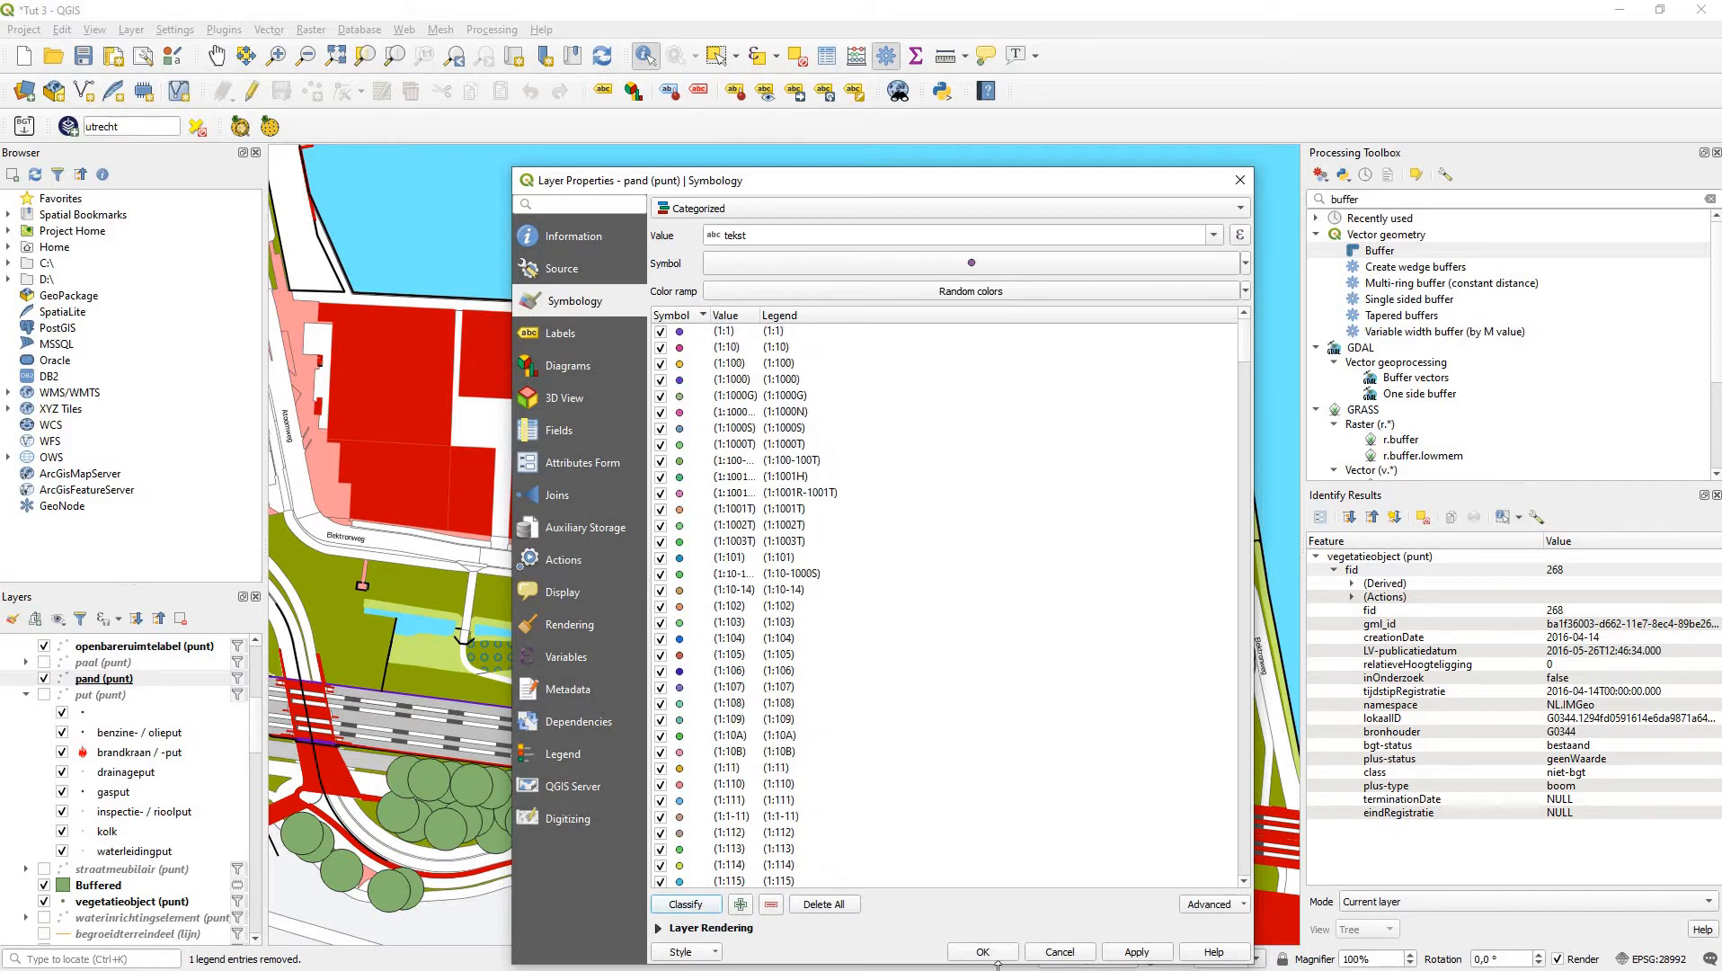
{"action": "left_click", "coordinate": [982, 951]}
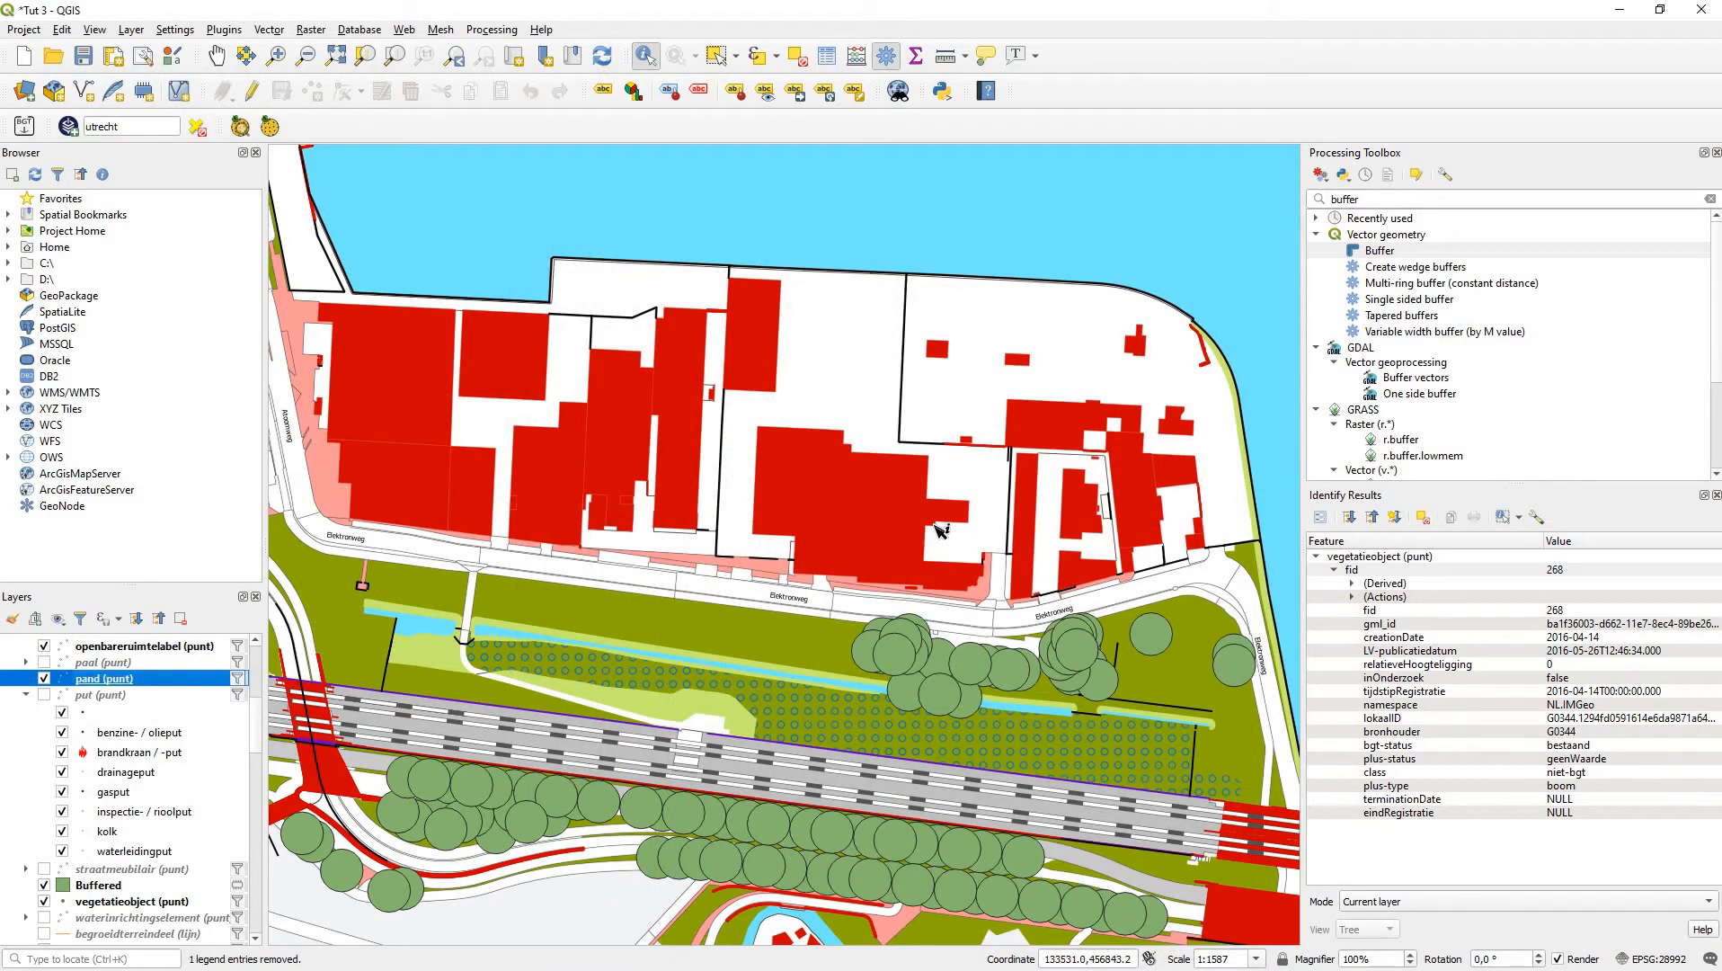
Step: Identify features near the red buildings and scroll the Layers panel to the pand (vlak) categories
{"action": "left_click", "coordinate": [483, 593]}
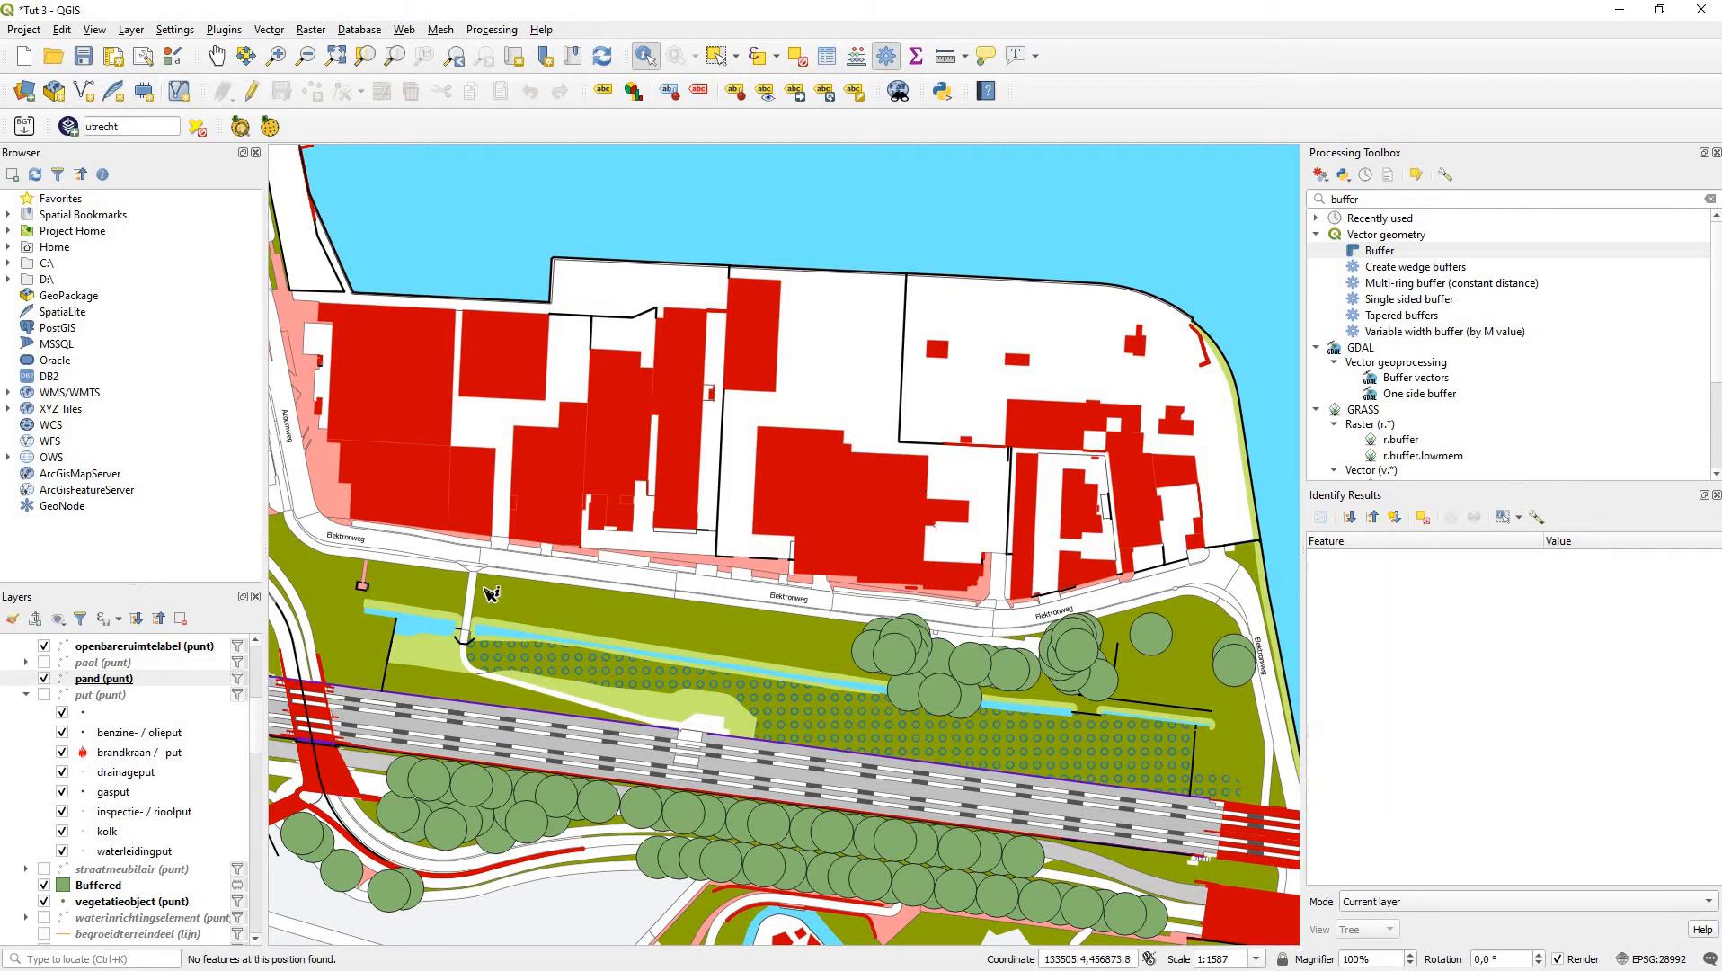
{"action": "left_click", "coordinate": [105, 678]}
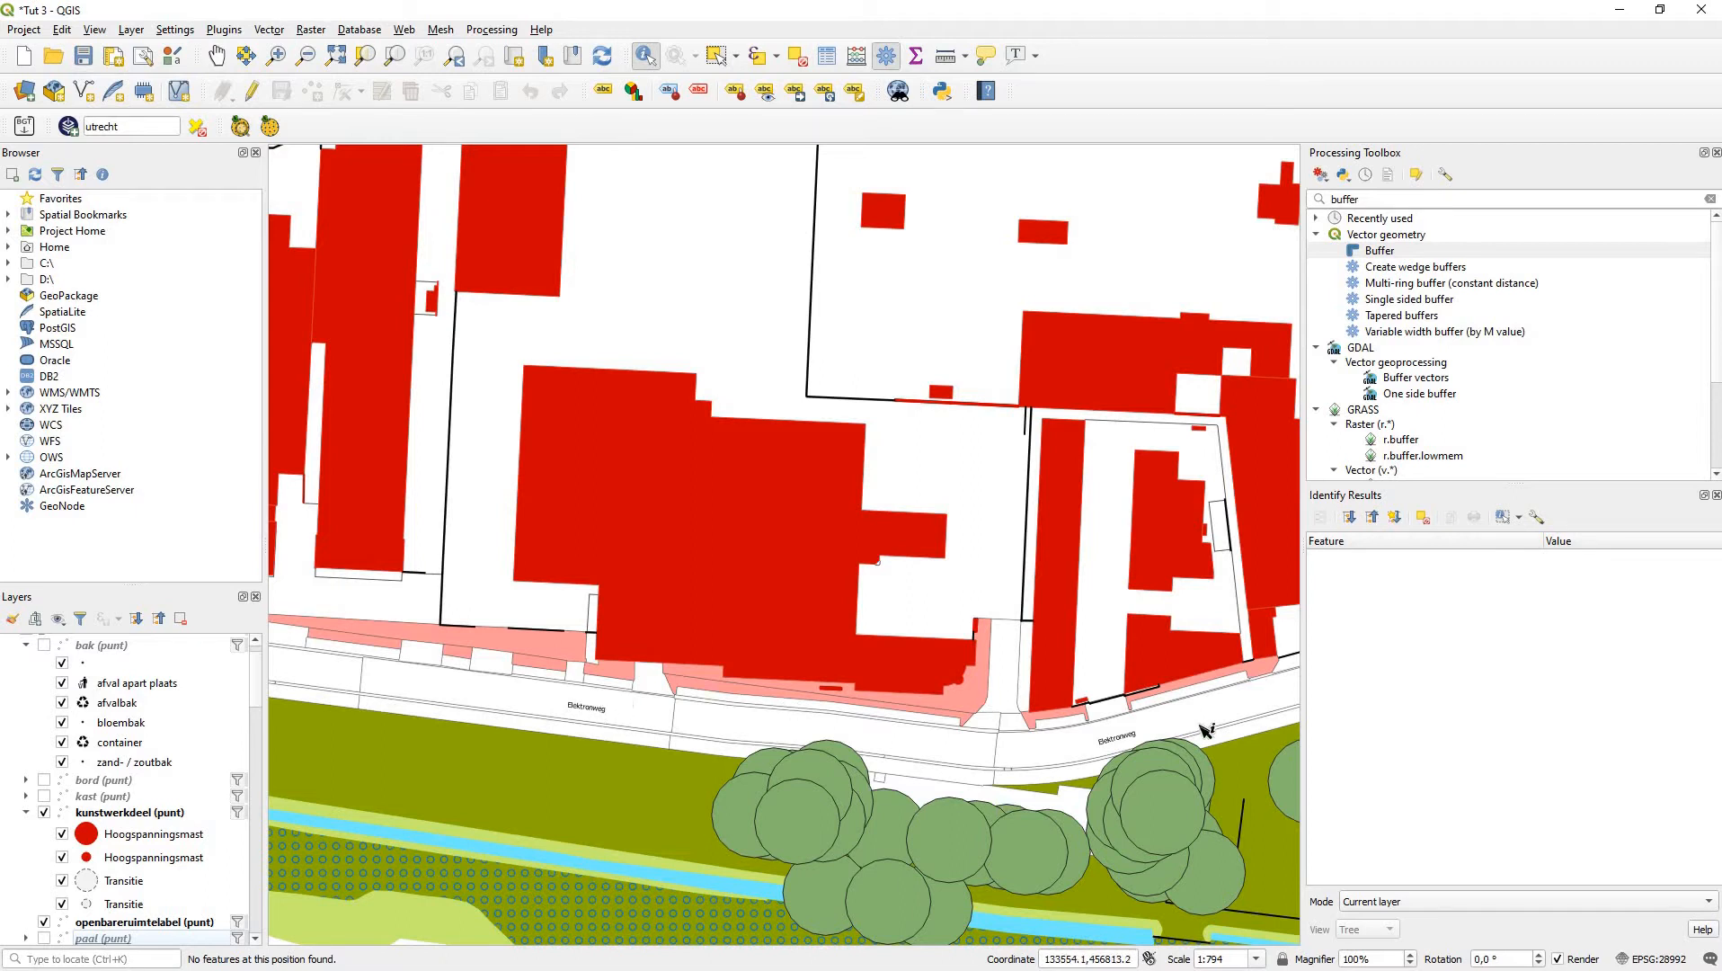
{"action": "mouse_move", "coordinate": [174, 805]}
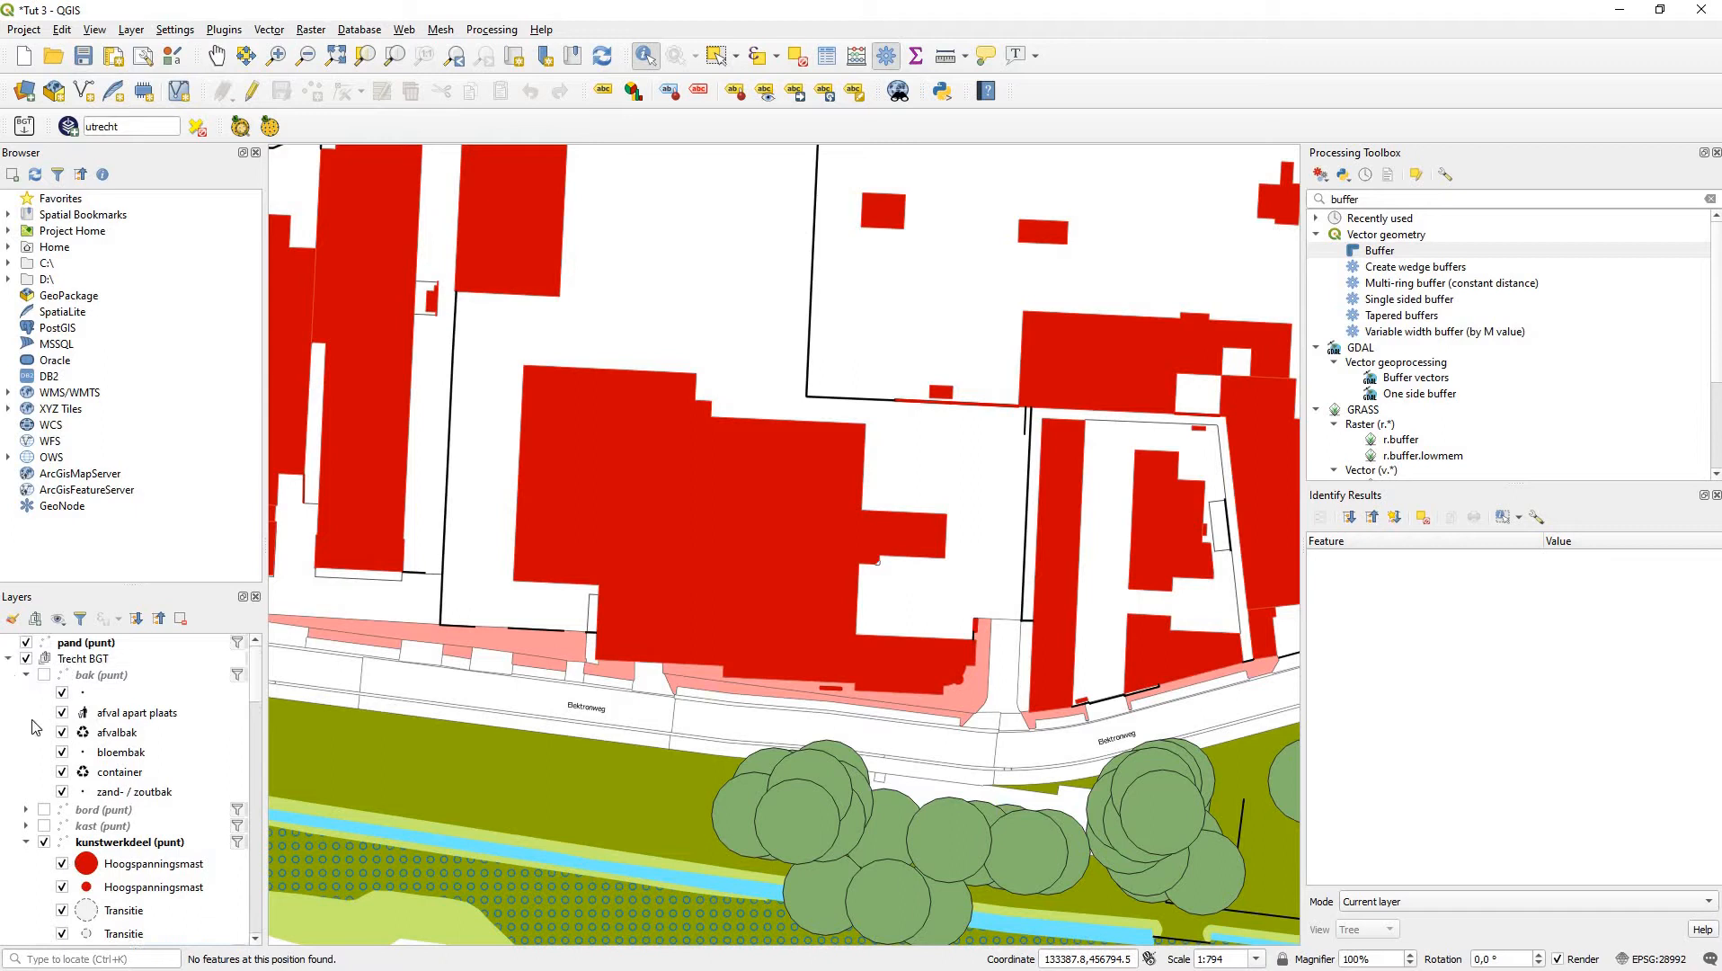
{"action": "scroll", "scroll_direction": "down", "scroll_amount": 3}
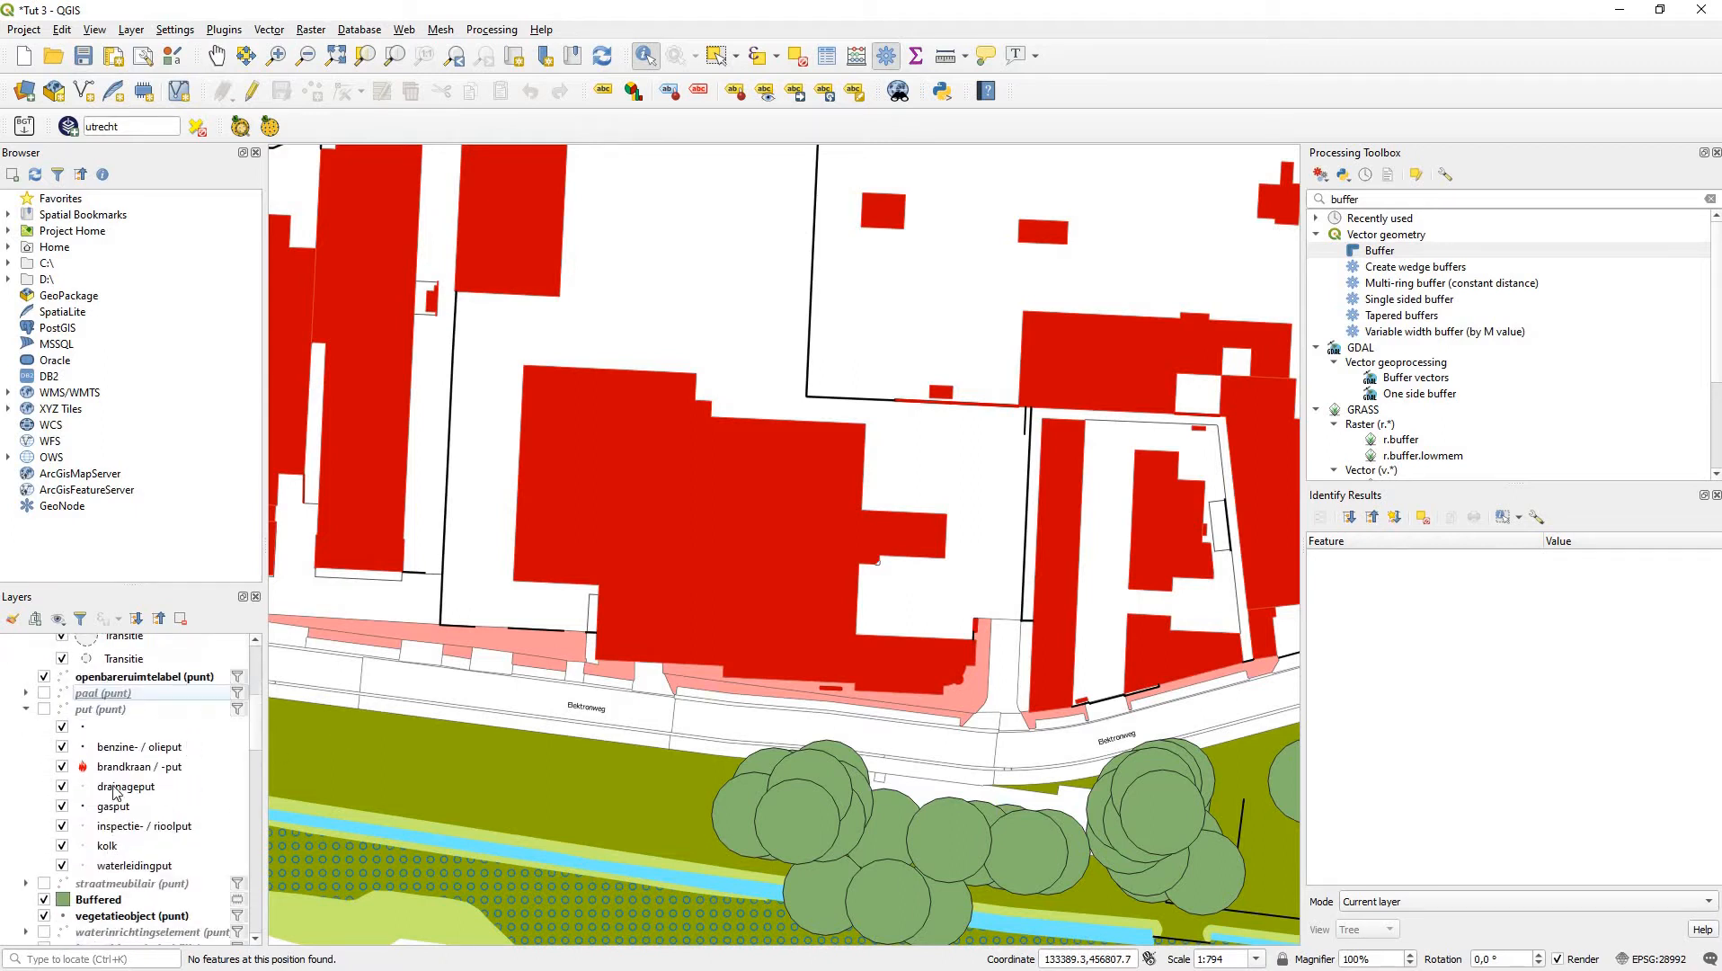
{"action": "scroll", "scroll_direction": "down", "scroll_amount": 3}
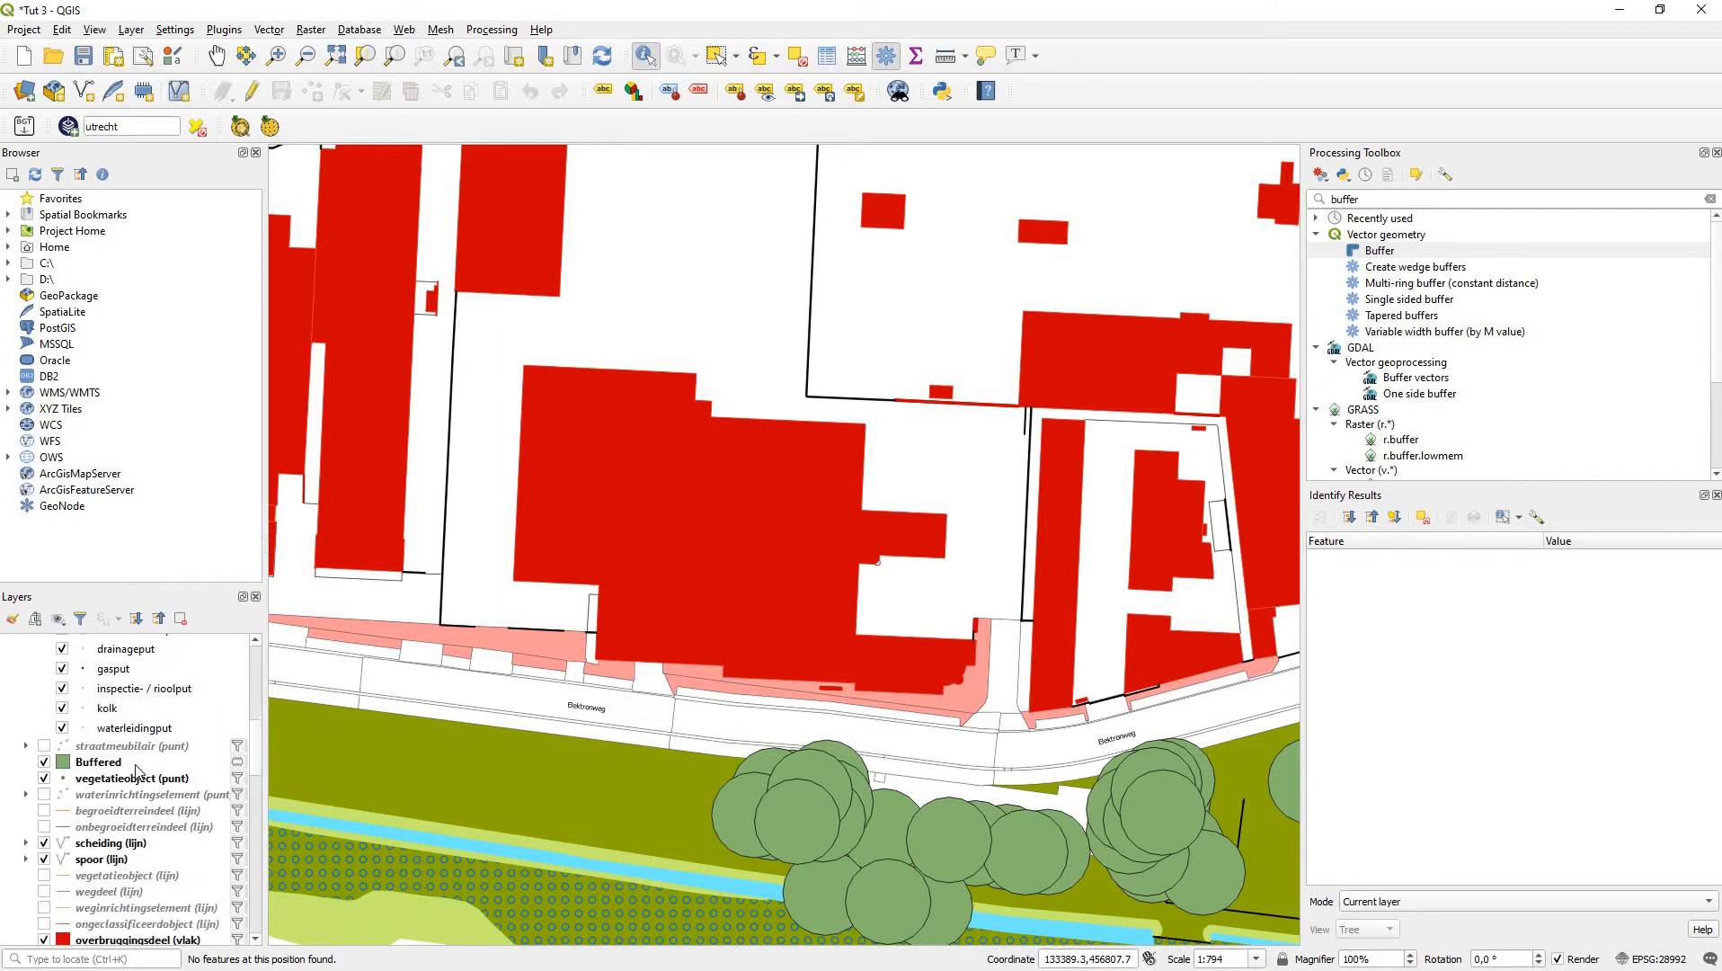
{"action": "scroll", "scroll_direction": "down", "scroll_amount": 3}
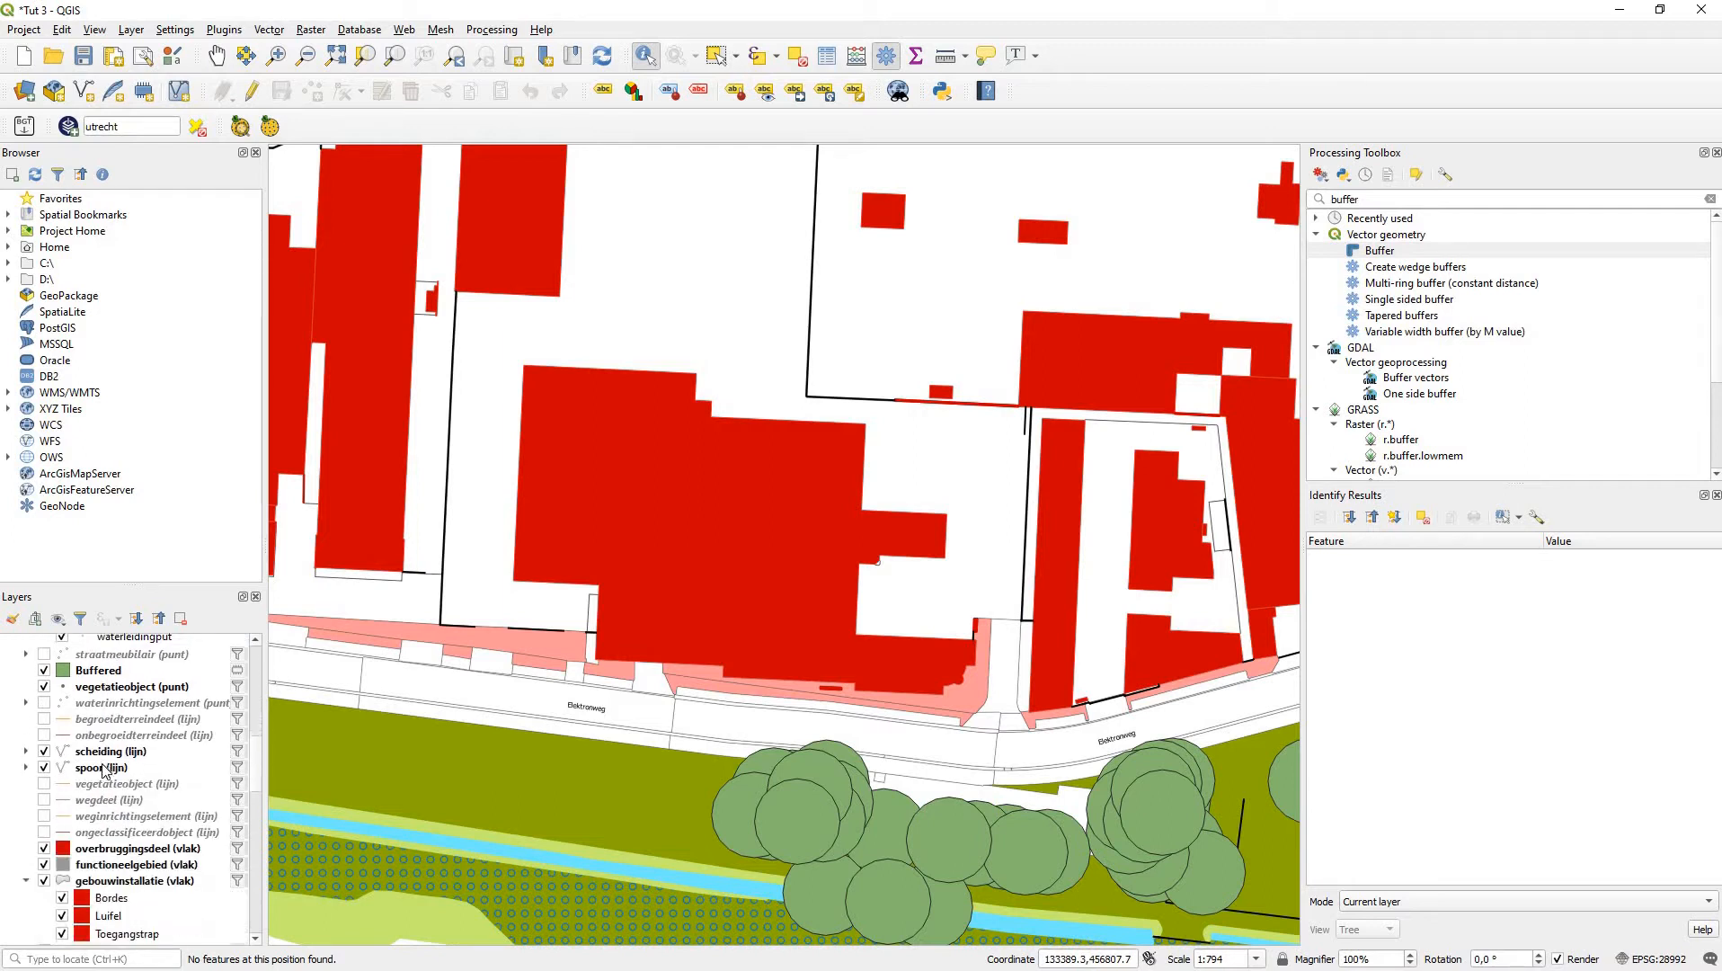
{"action": "scroll", "scroll_direction": "down", "scroll_amount": 3}
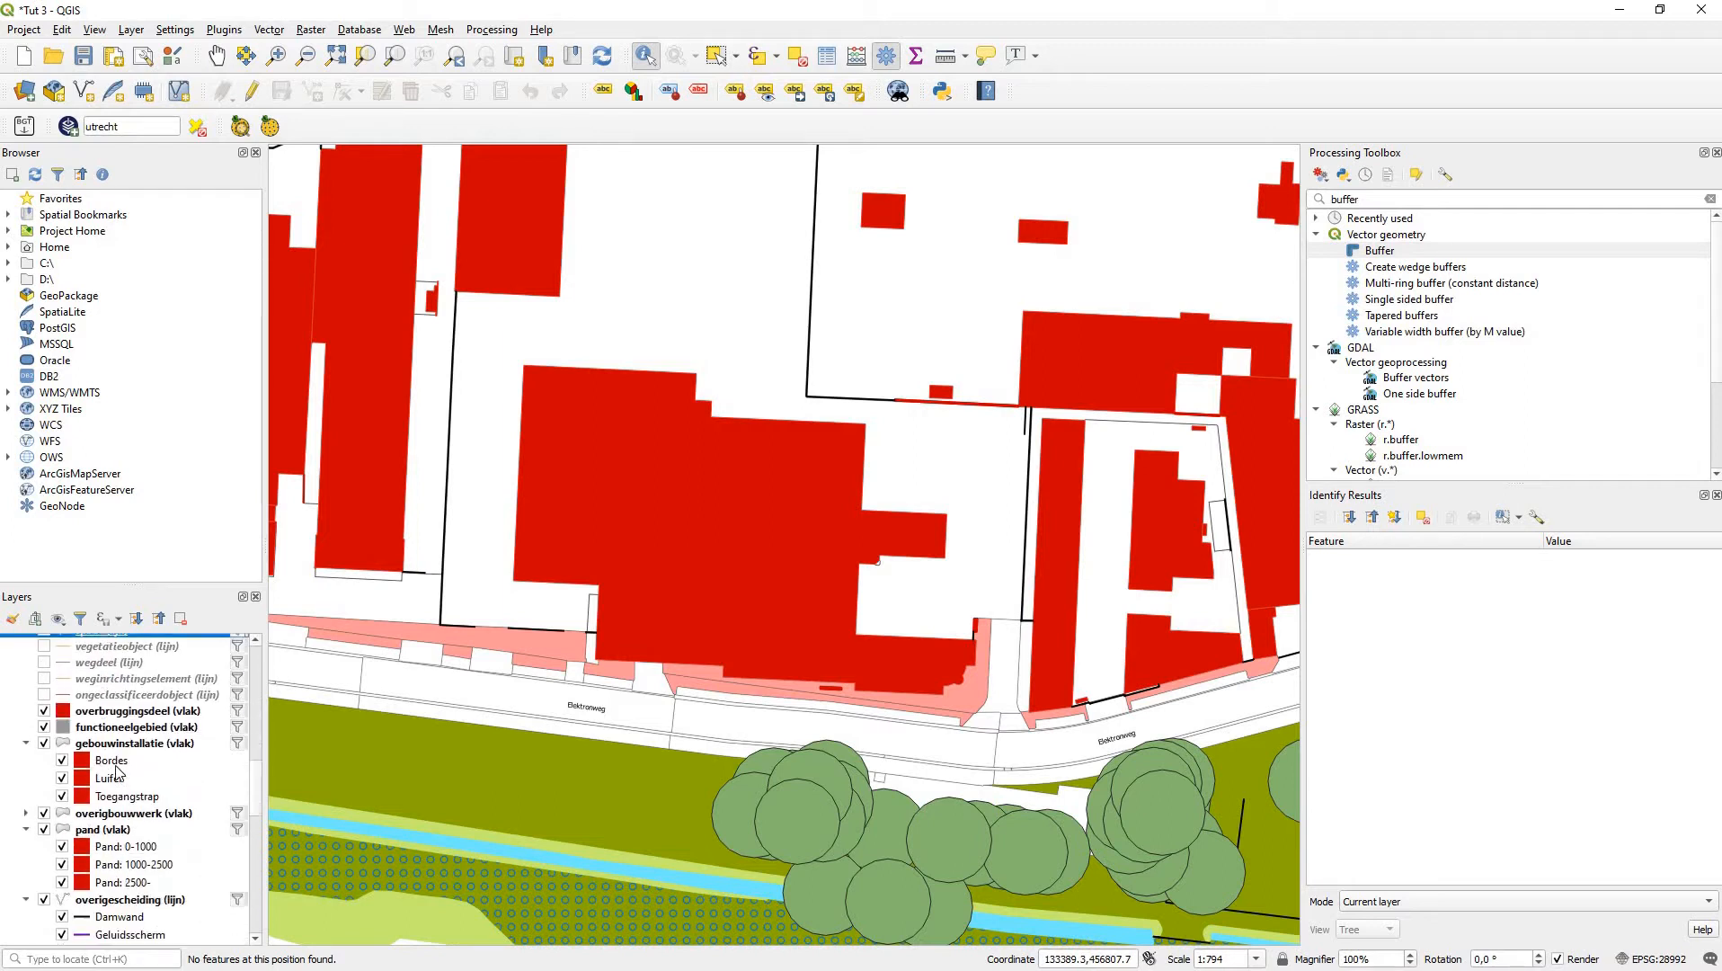
{"action": "scroll", "scroll_direction": "down", "scroll_amount": 3}
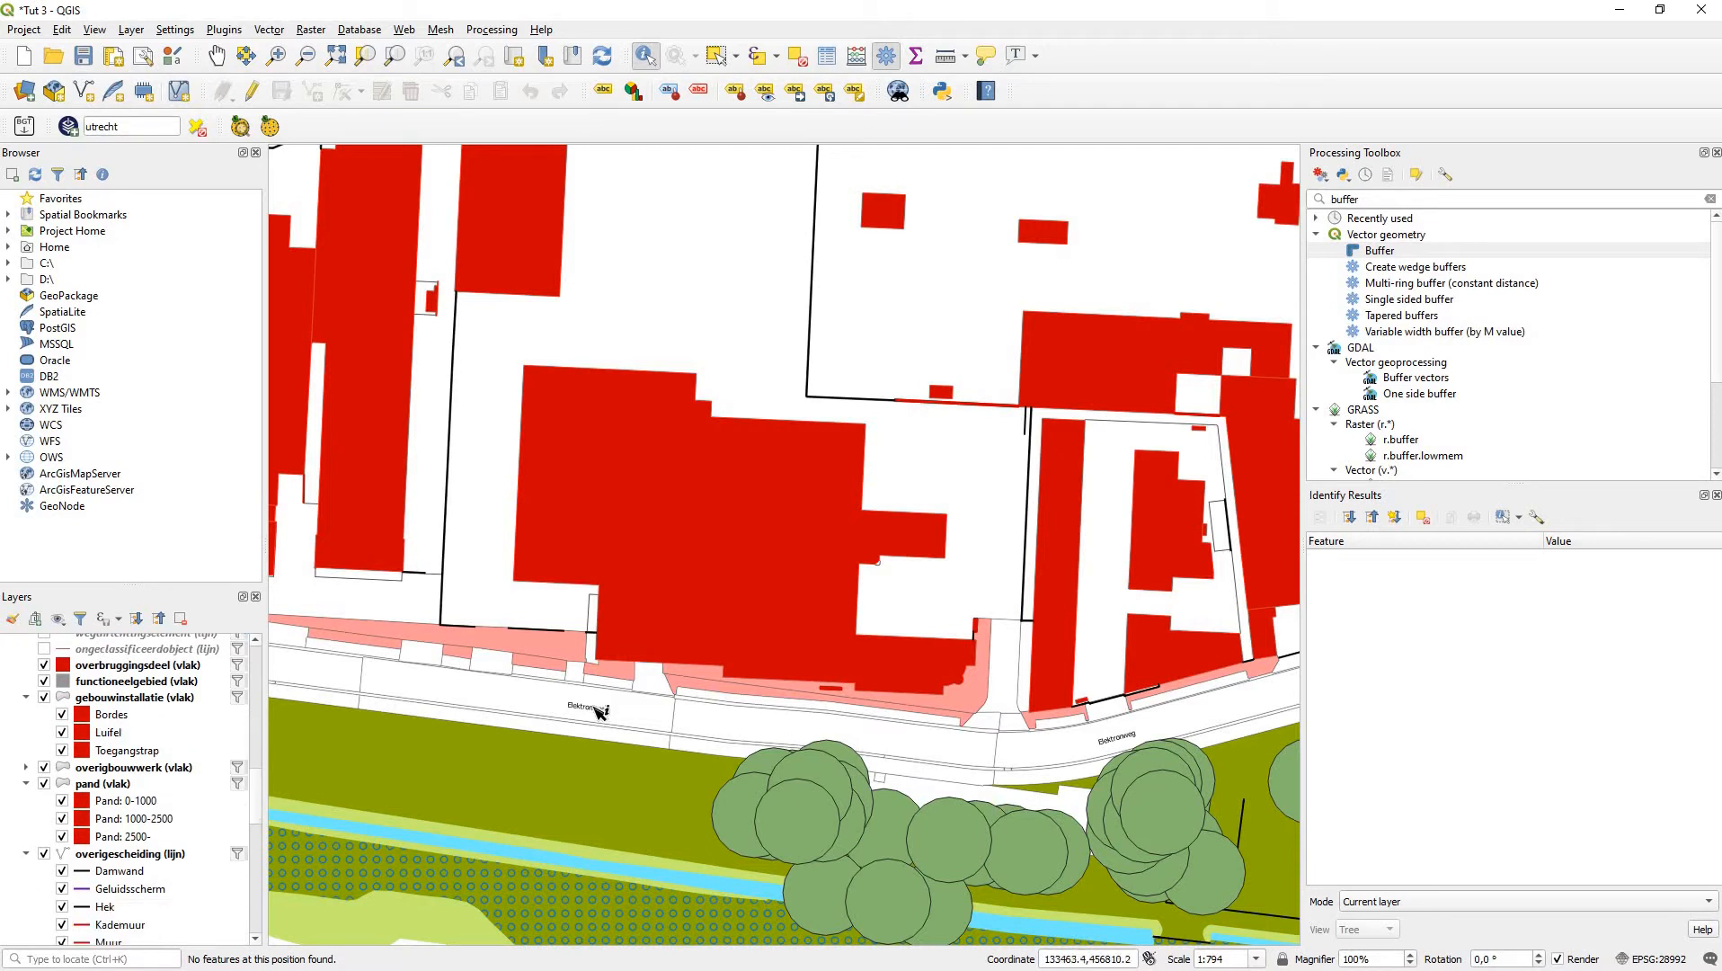
{"action": "mouse_move", "coordinate": [587, 714]}
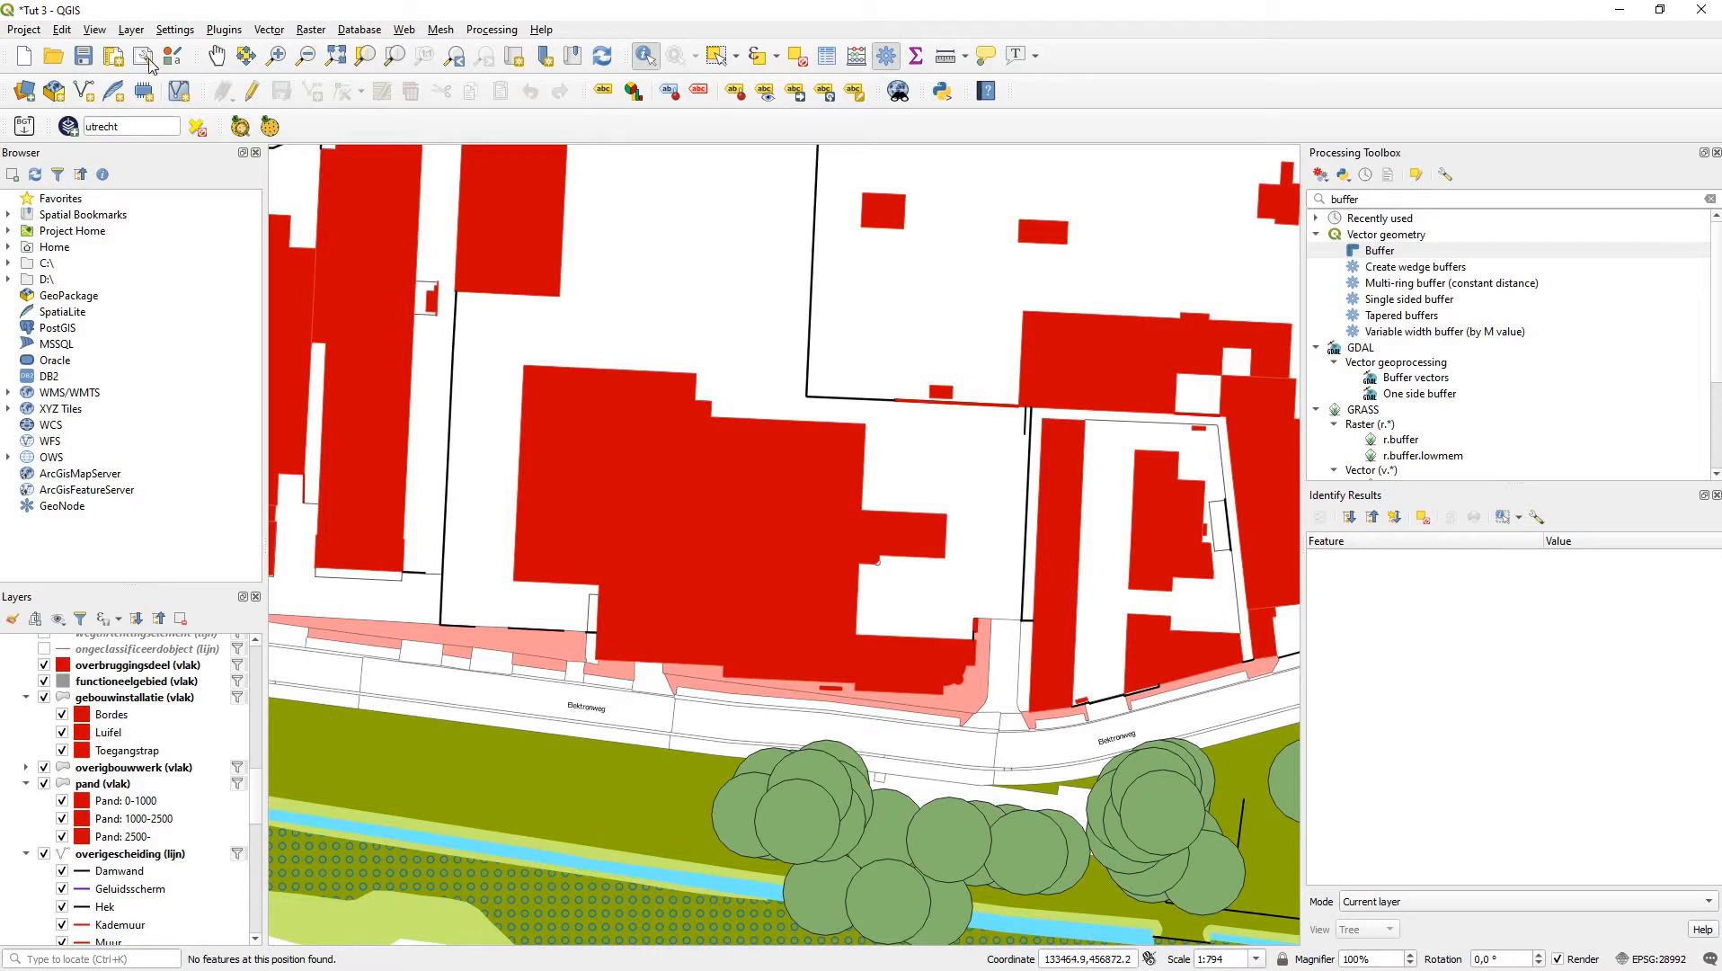
Step: Reopen Export Project to DXF with Feature symbology at a 1:1000 symbology scale
{"action": "left_click", "coordinate": [23, 30]}
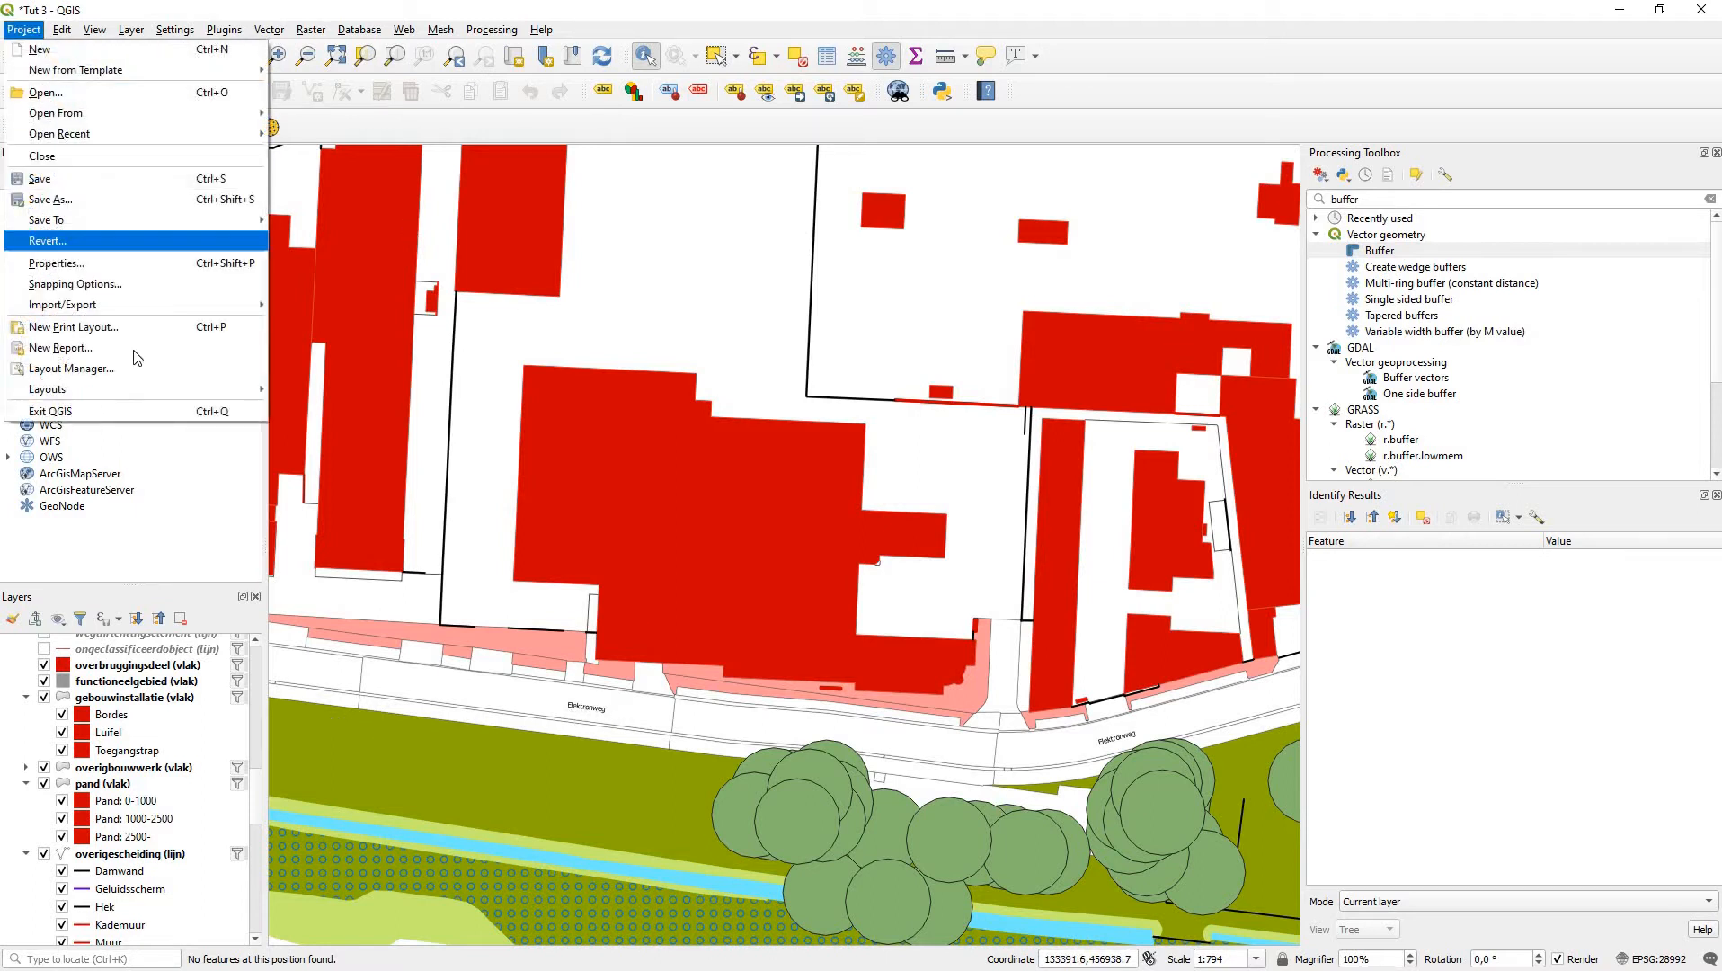
{"action": "mouse_move", "coordinate": [135, 326]}
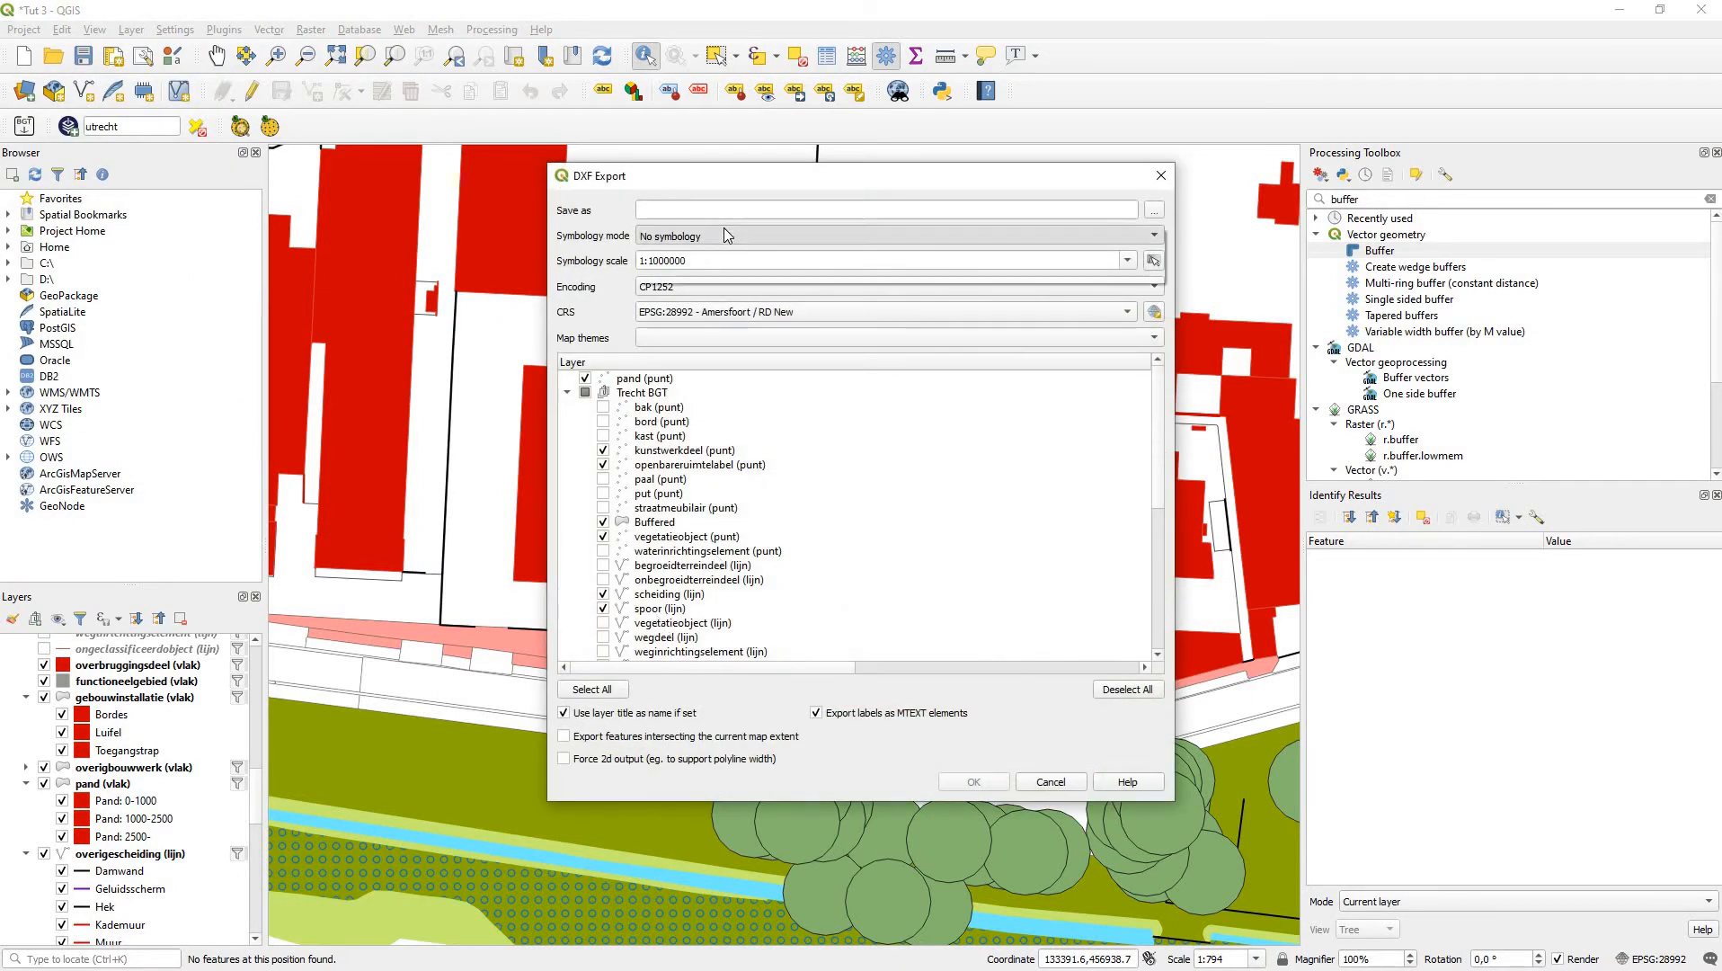
{"action": "left_click", "coordinate": [890, 235]}
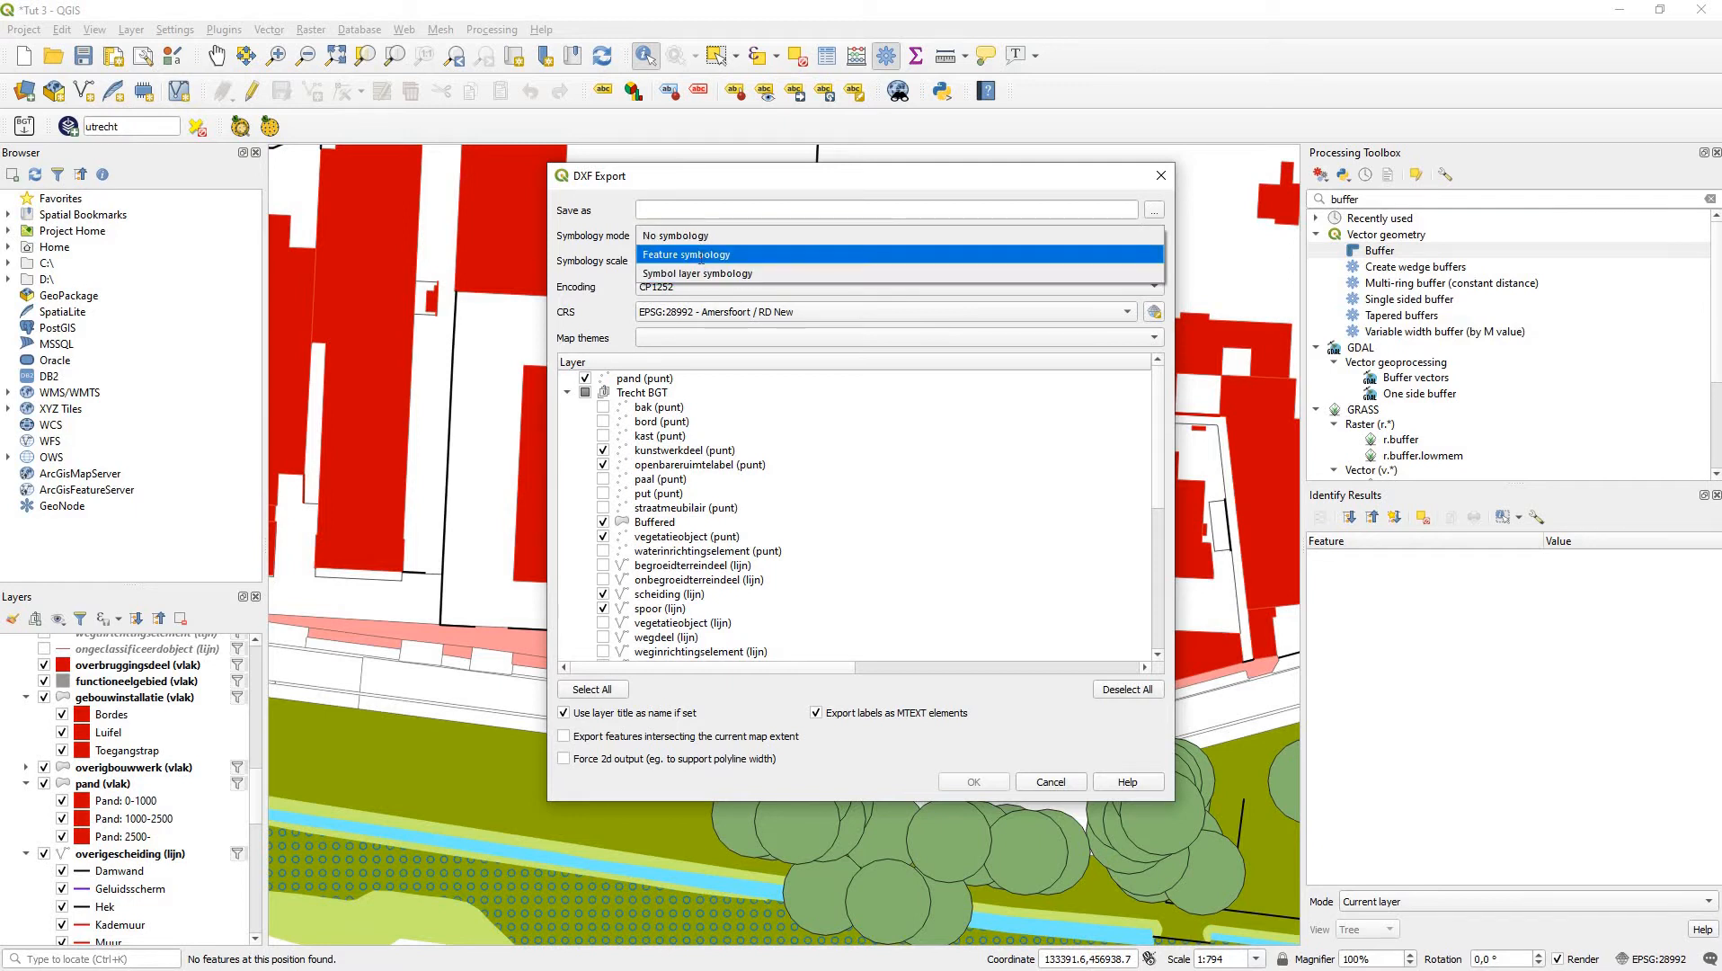
{"action": "left_click", "coordinate": [686, 255]}
{"action": "type", "text": "1:1000"}
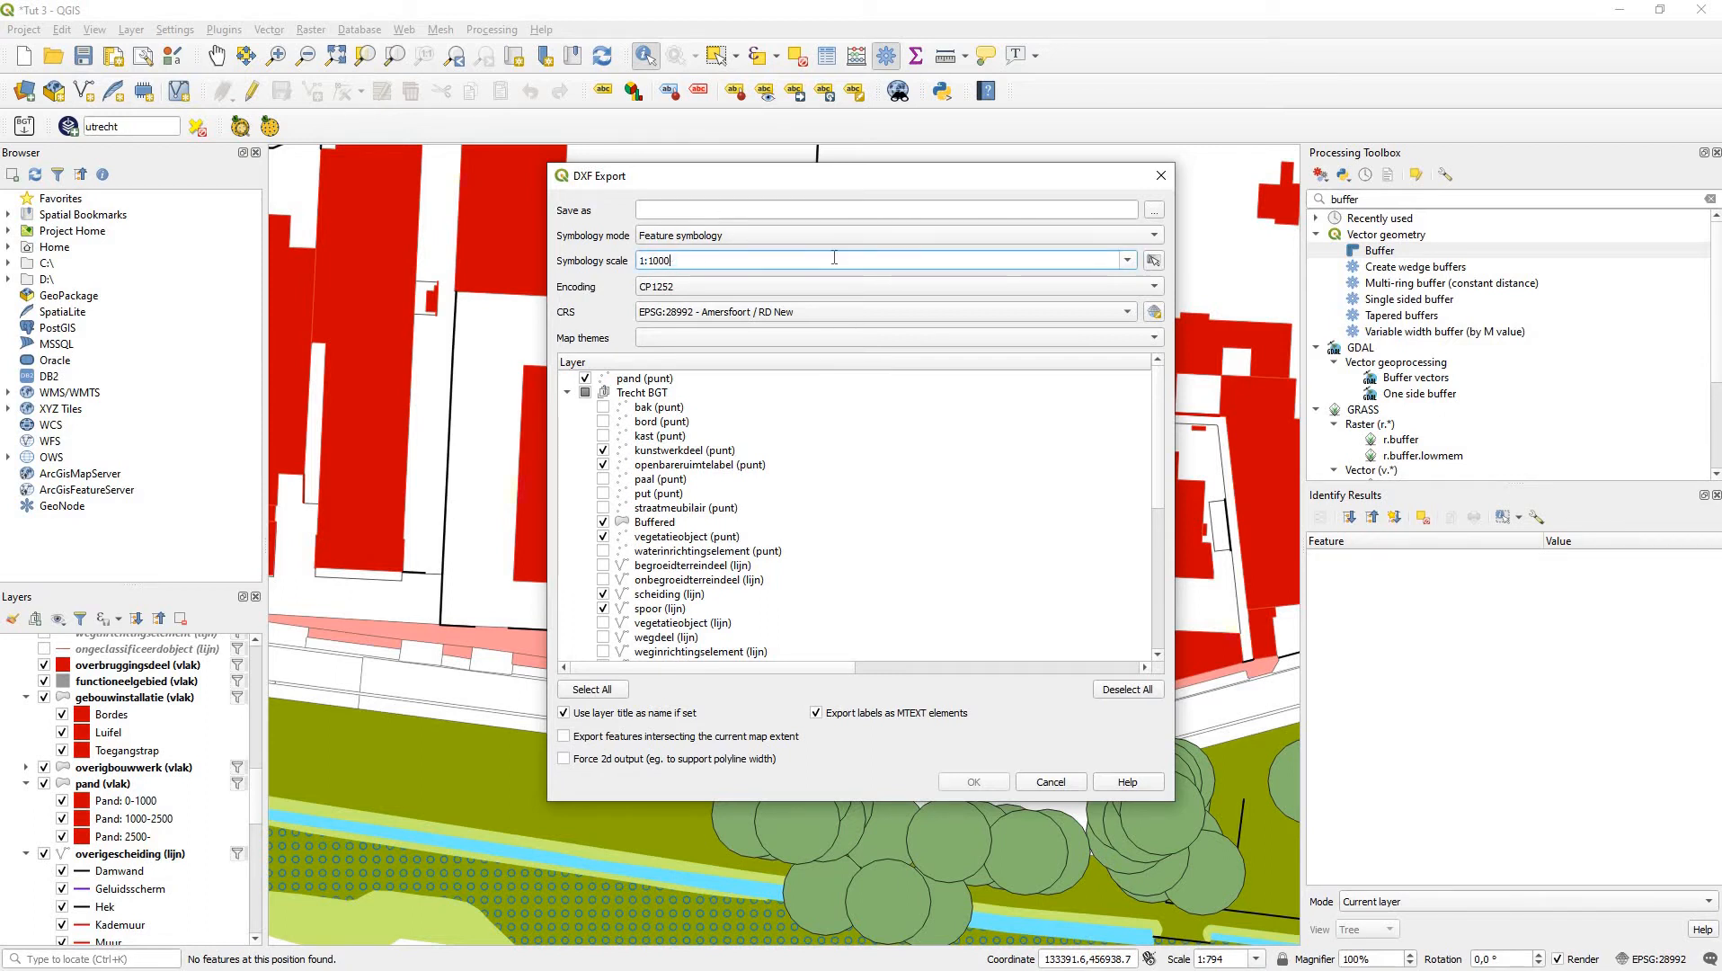
{"action": "key", "text": "alt+tab"}
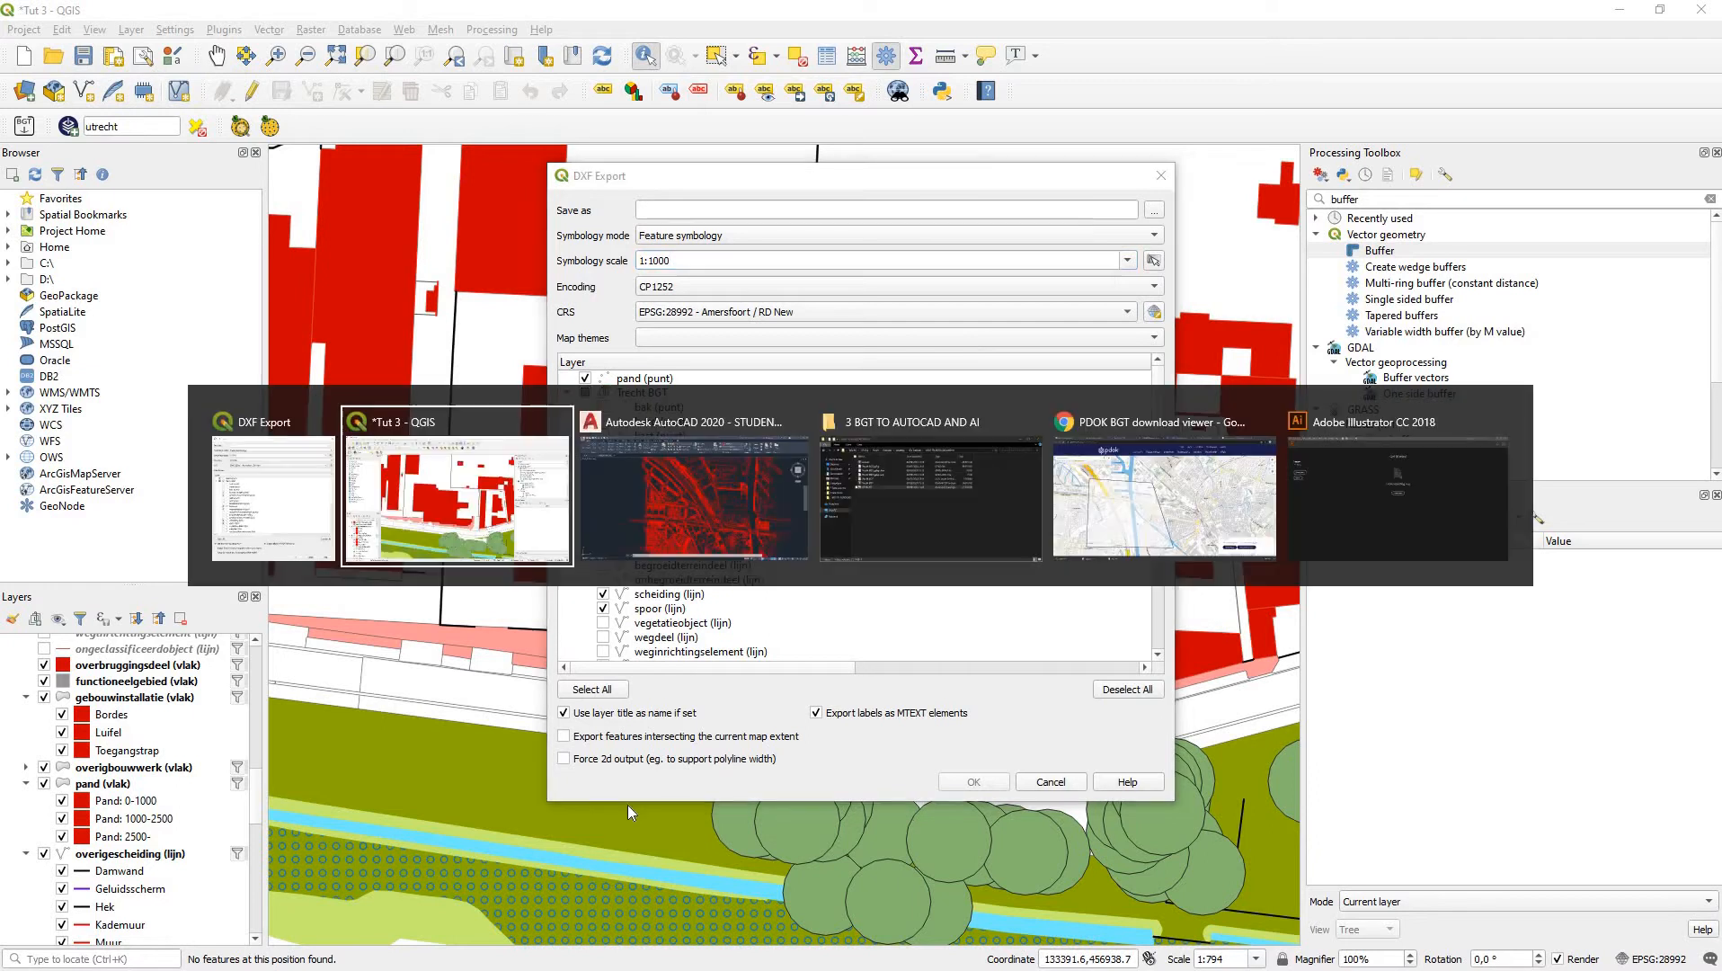
Step: Bring AutoCAD forward and view UTRECHT.dxf on its Layout1 paper layout
{"action": "left_click", "coordinate": [691, 498]}
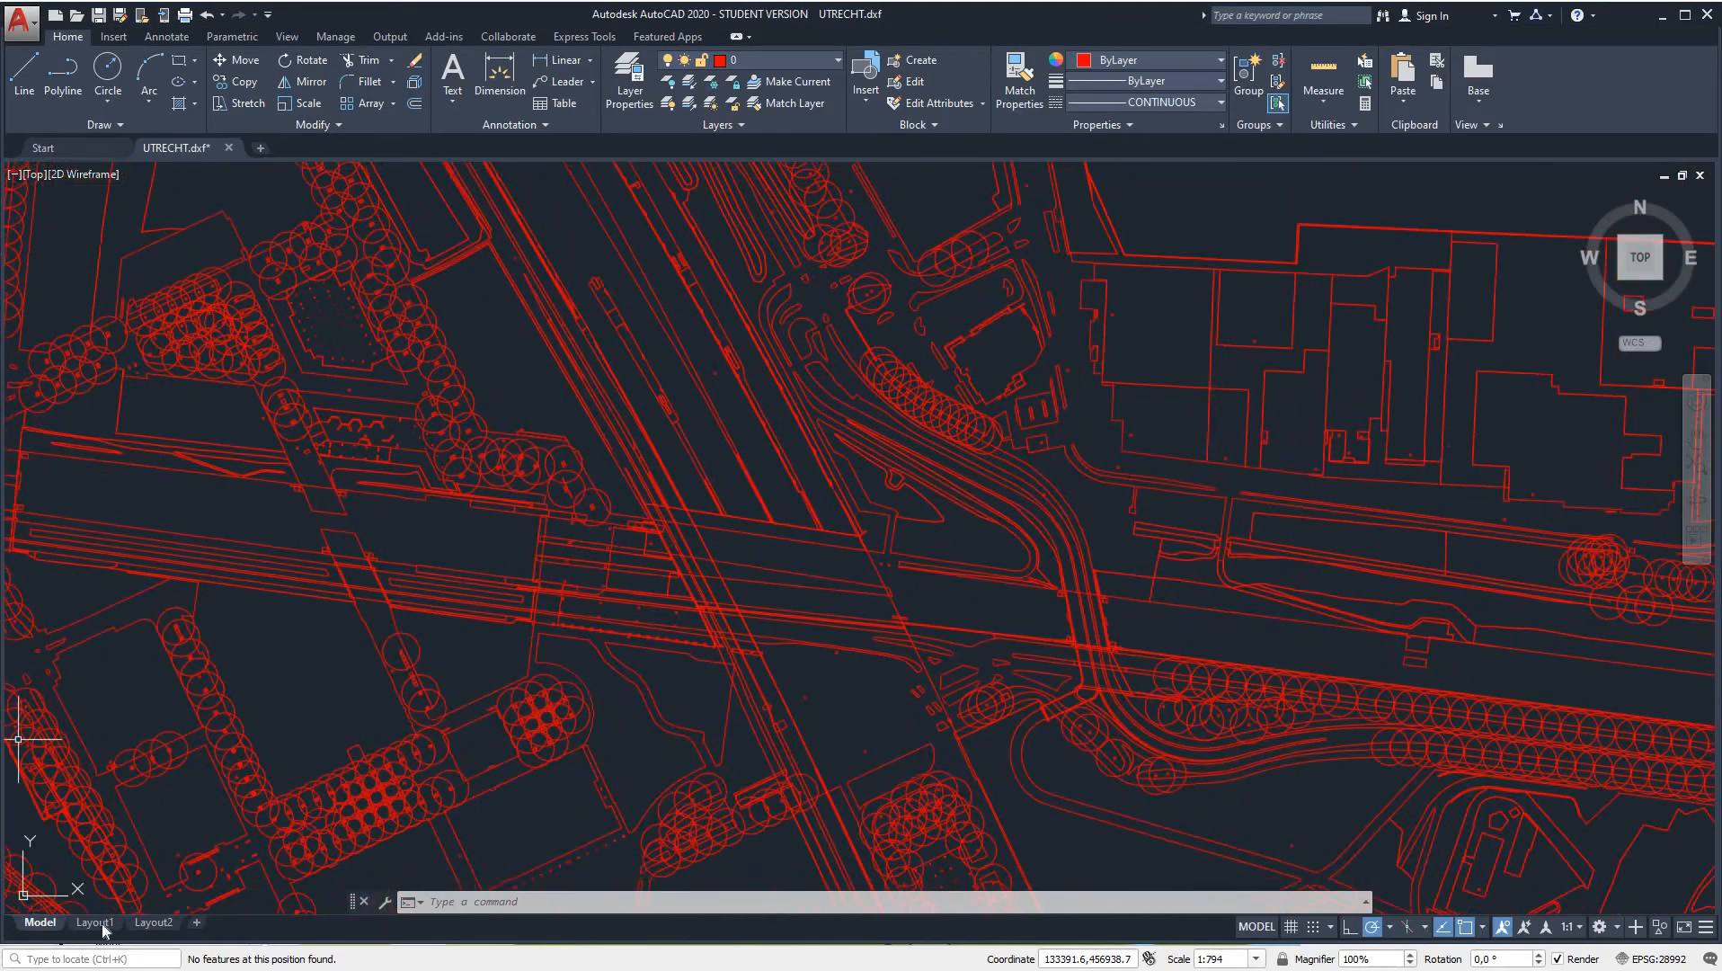
{"action": "left_click", "coordinate": [93, 922]}
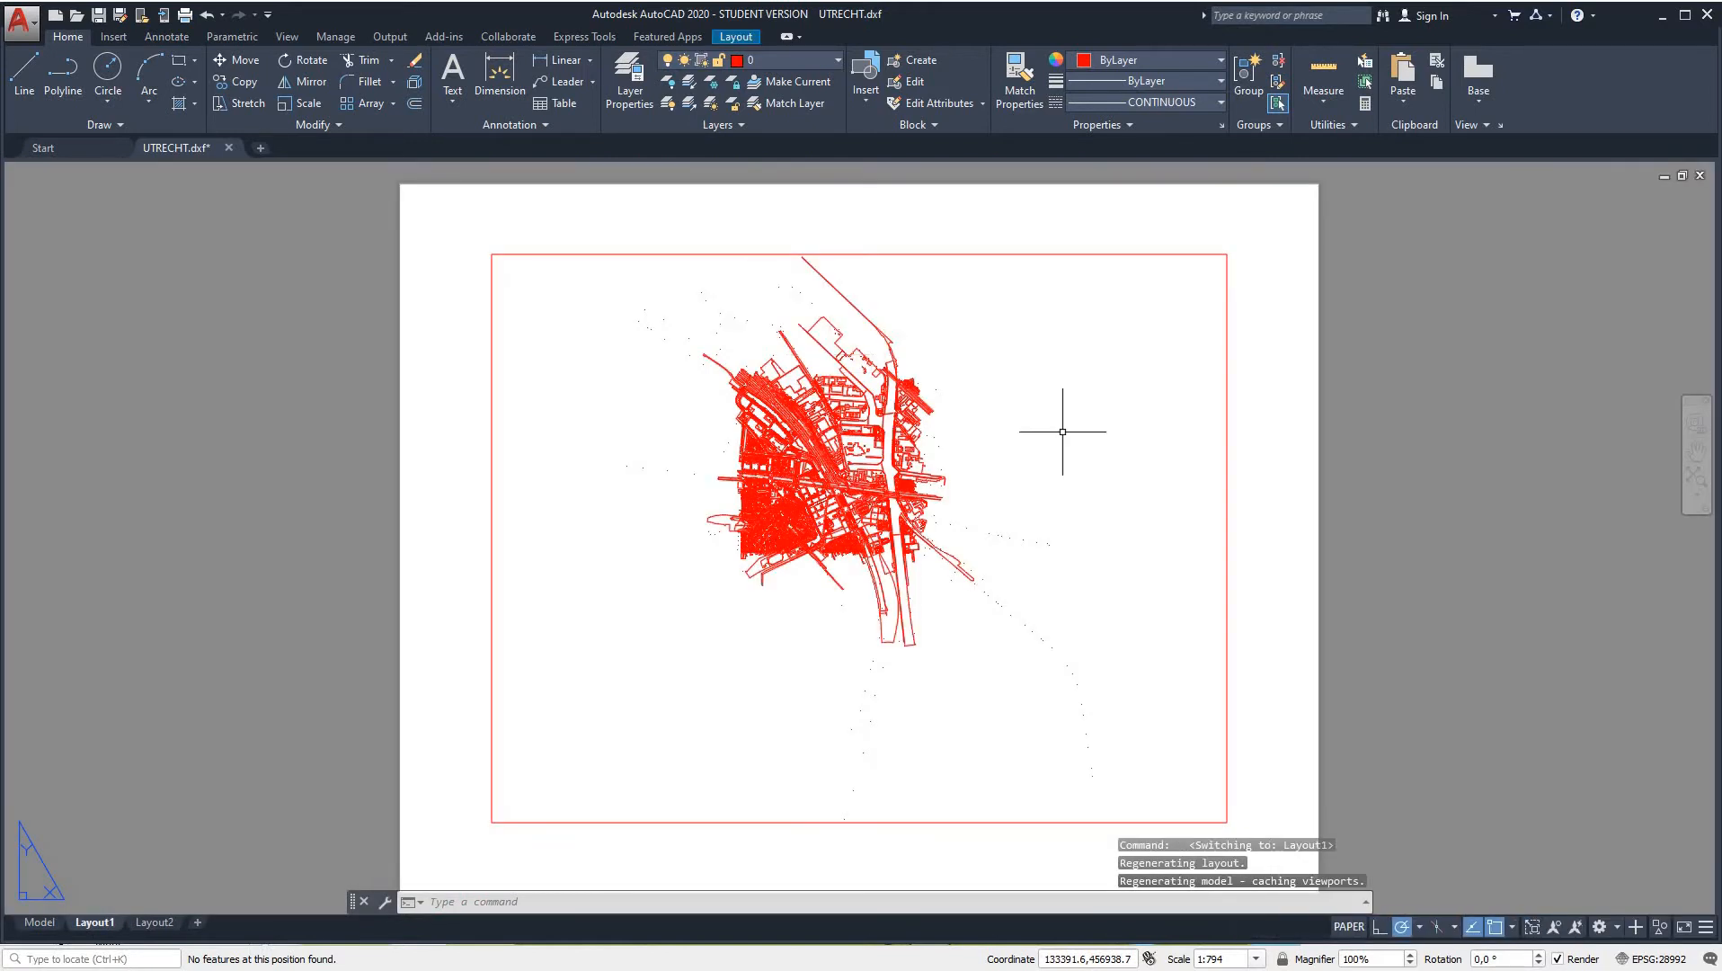
{"action": "mouse_move", "coordinate": [1275, 539]}
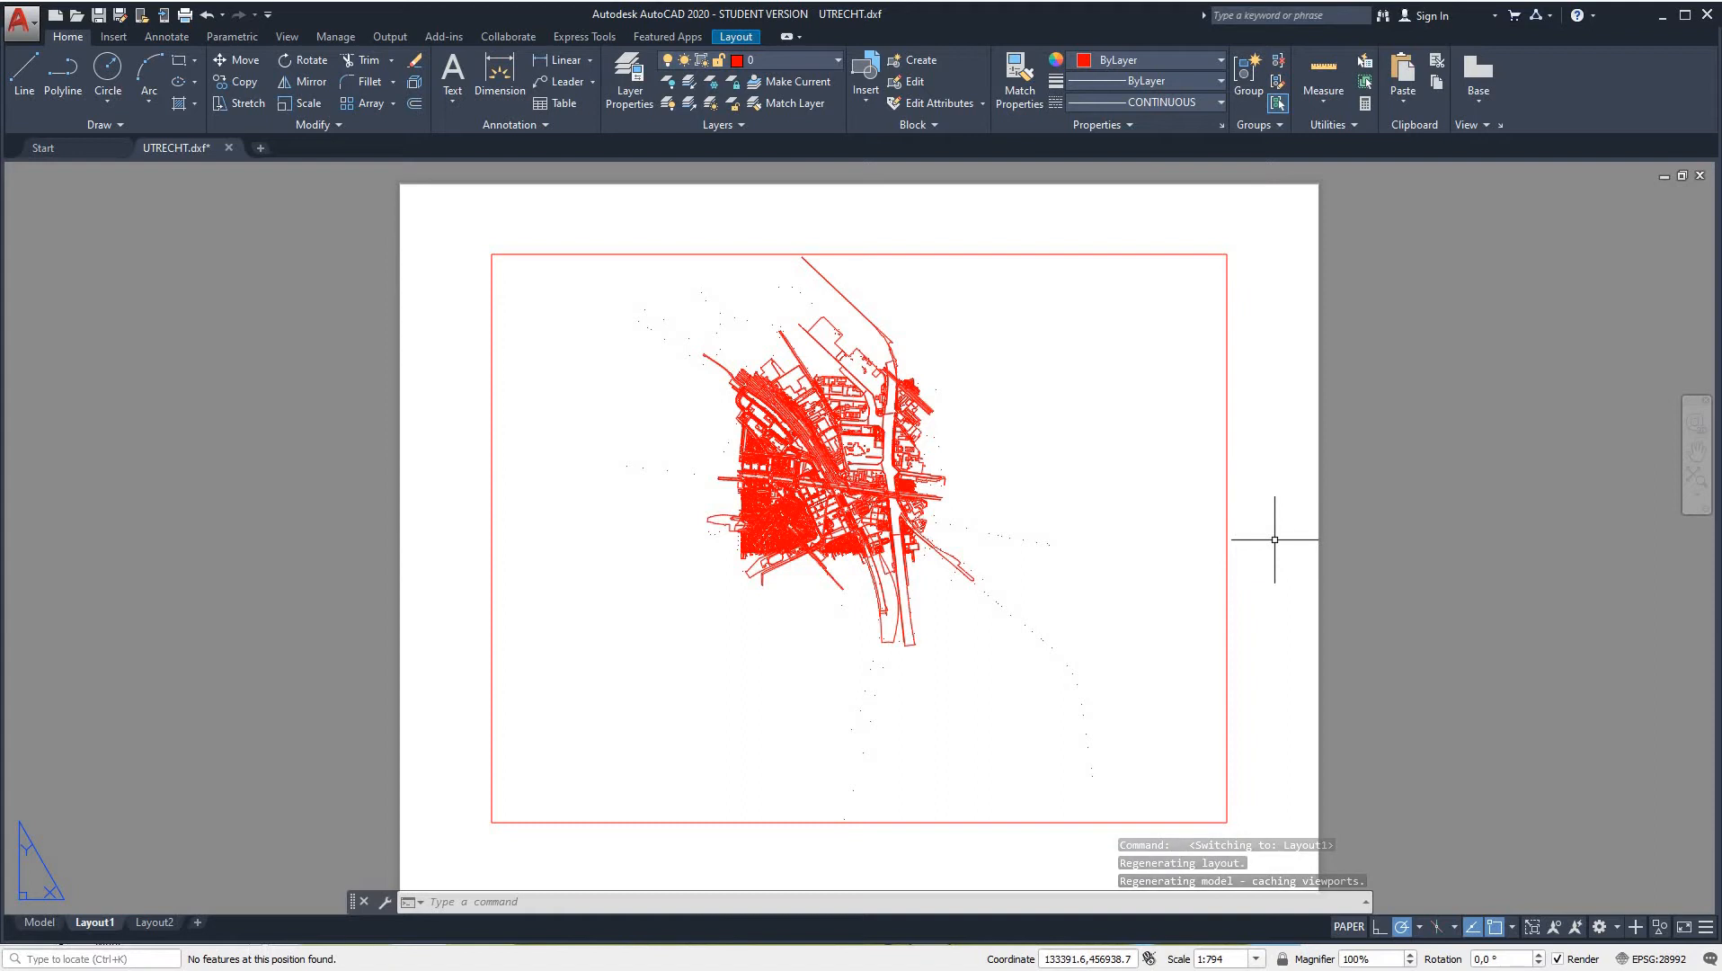
{"action": "mouse_move", "coordinate": [937, 243]}
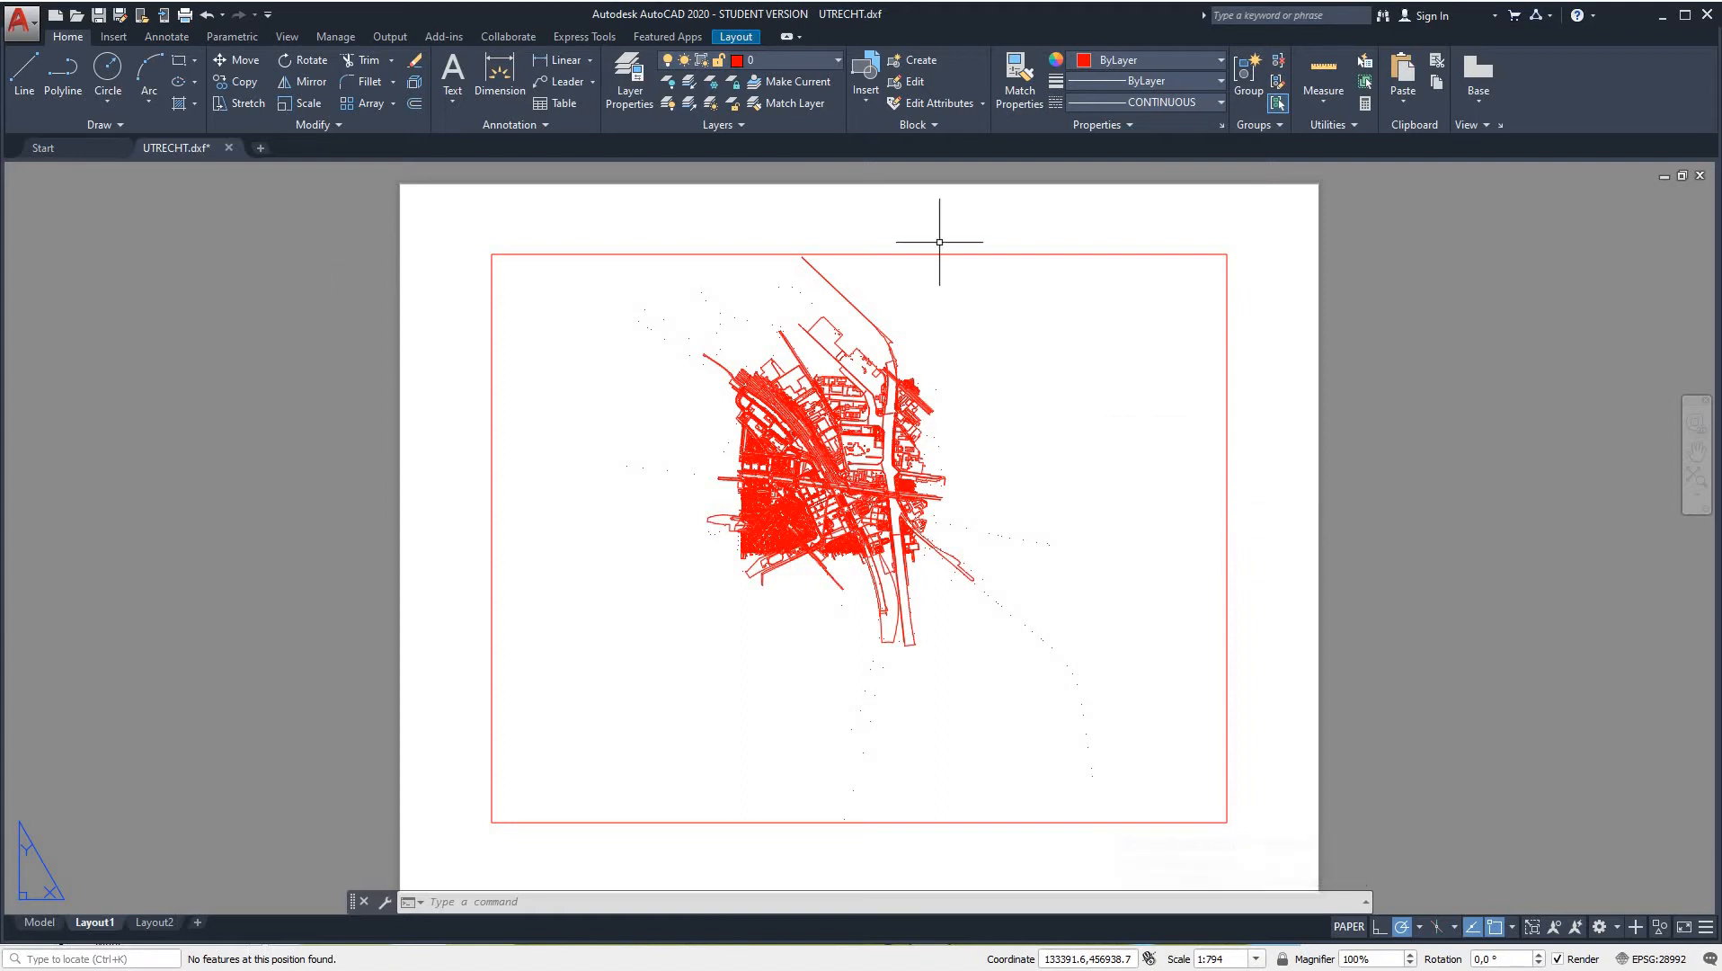
{"action": "mouse_move", "coordinate": [686, 264]}
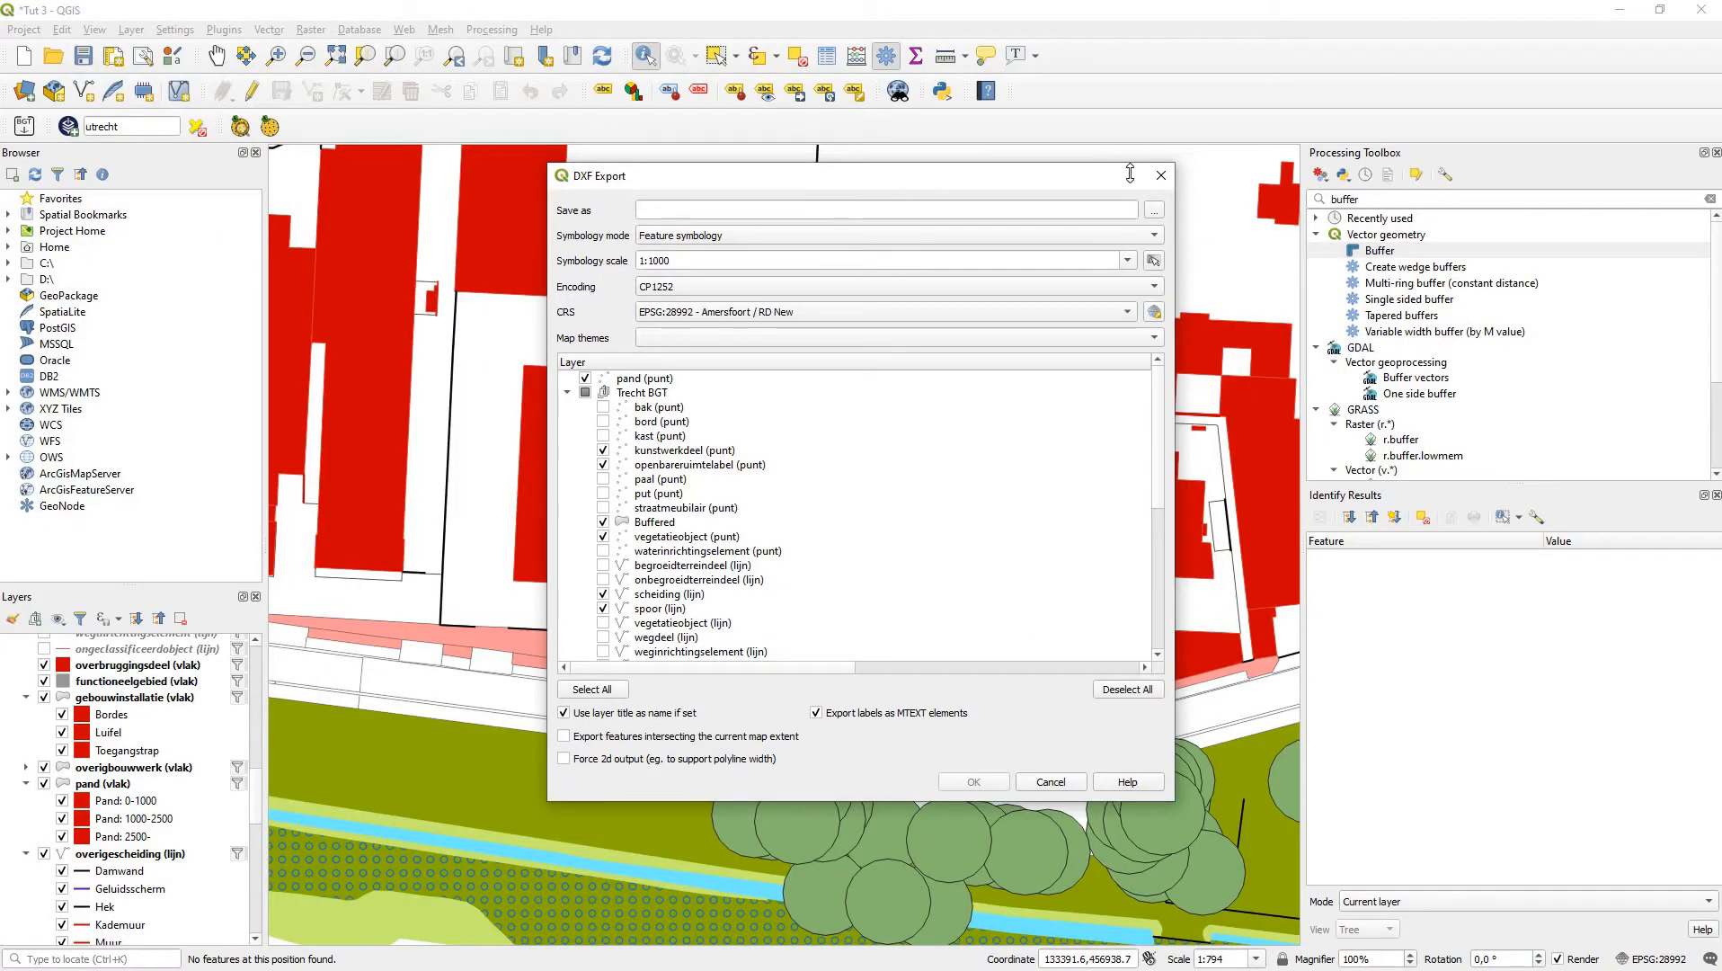
Step: Close the DXF export settings and create an empty print layout titled A3
{"action": "left_click", "coordinate": [1051, 781]}
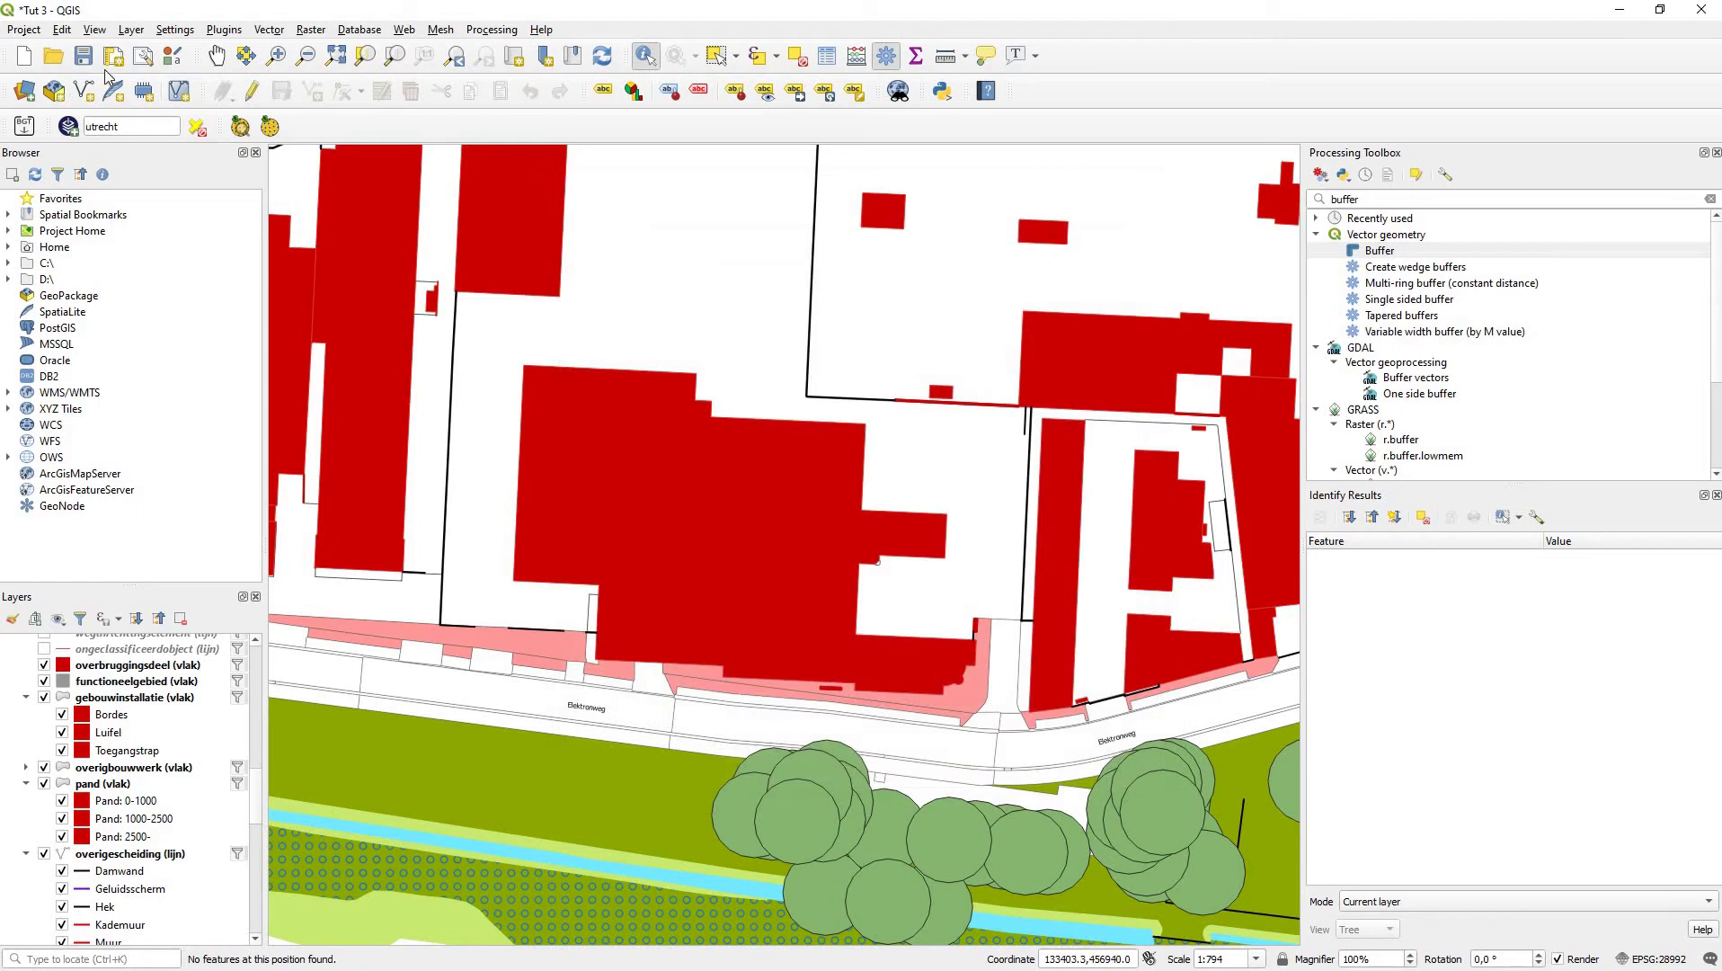
{"action": "mouse_move", "coordinate": [143, 56]}
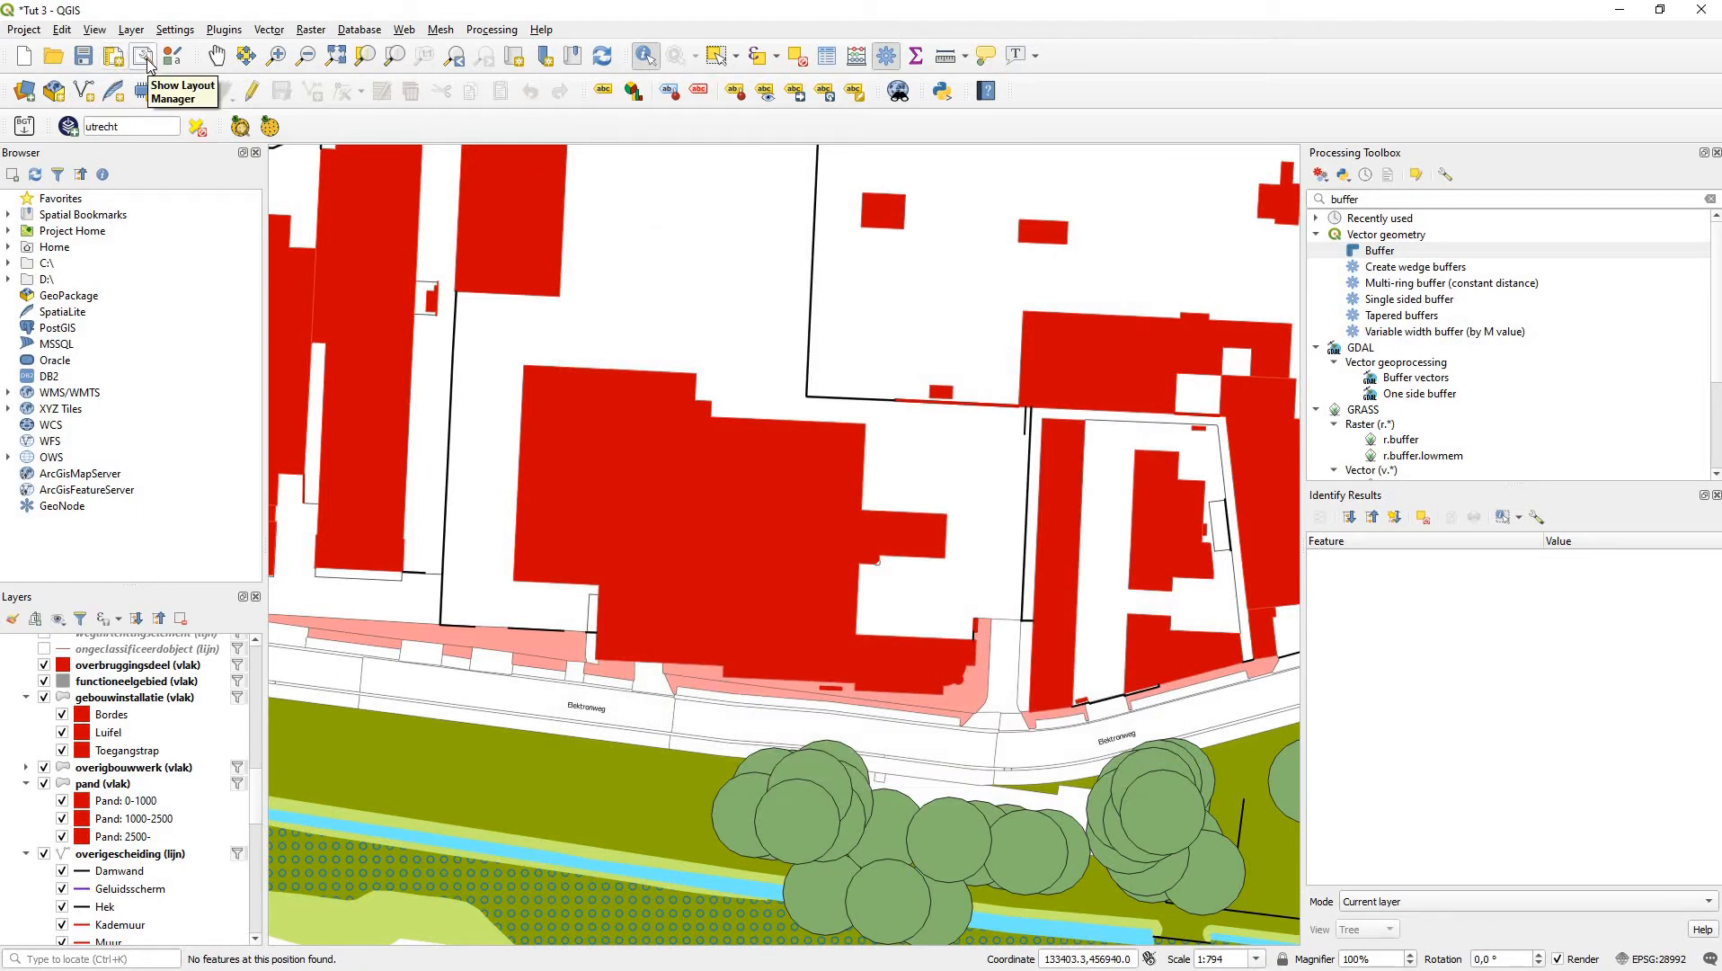
{"action": "mouse_move", "coordinate": [113, 56]}
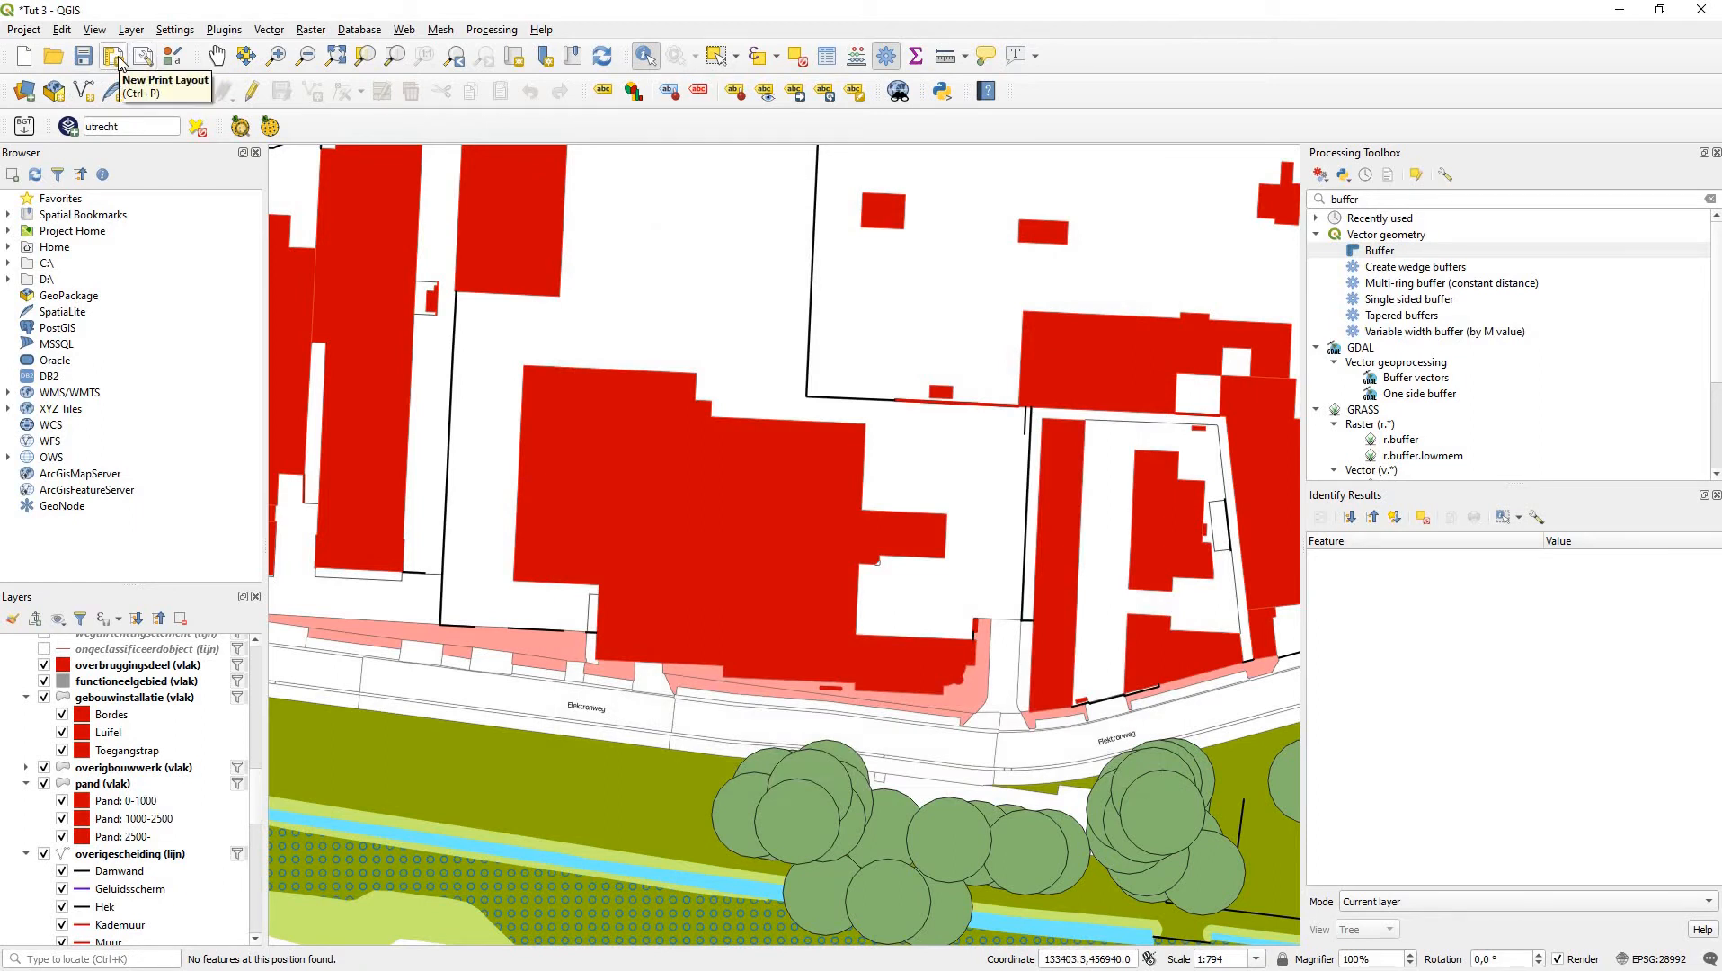
{"action": "left_click", "coordinate": [112, 57]}
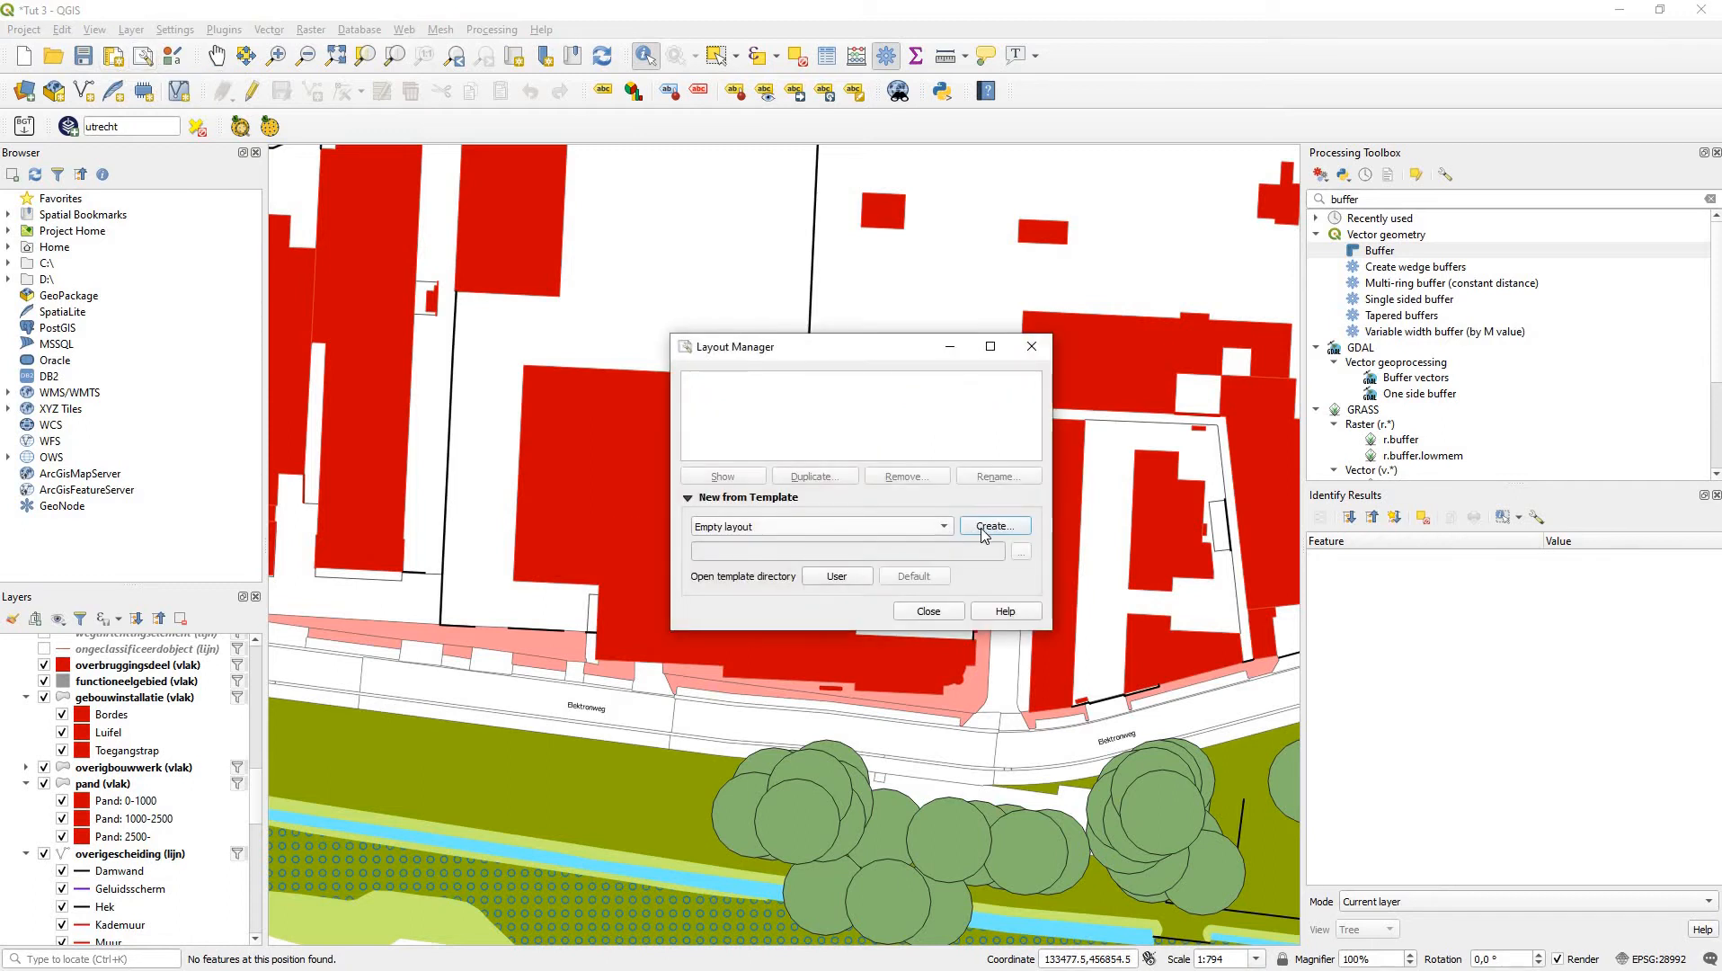
{"action": "left_click", "coordinate": [994, 526]}
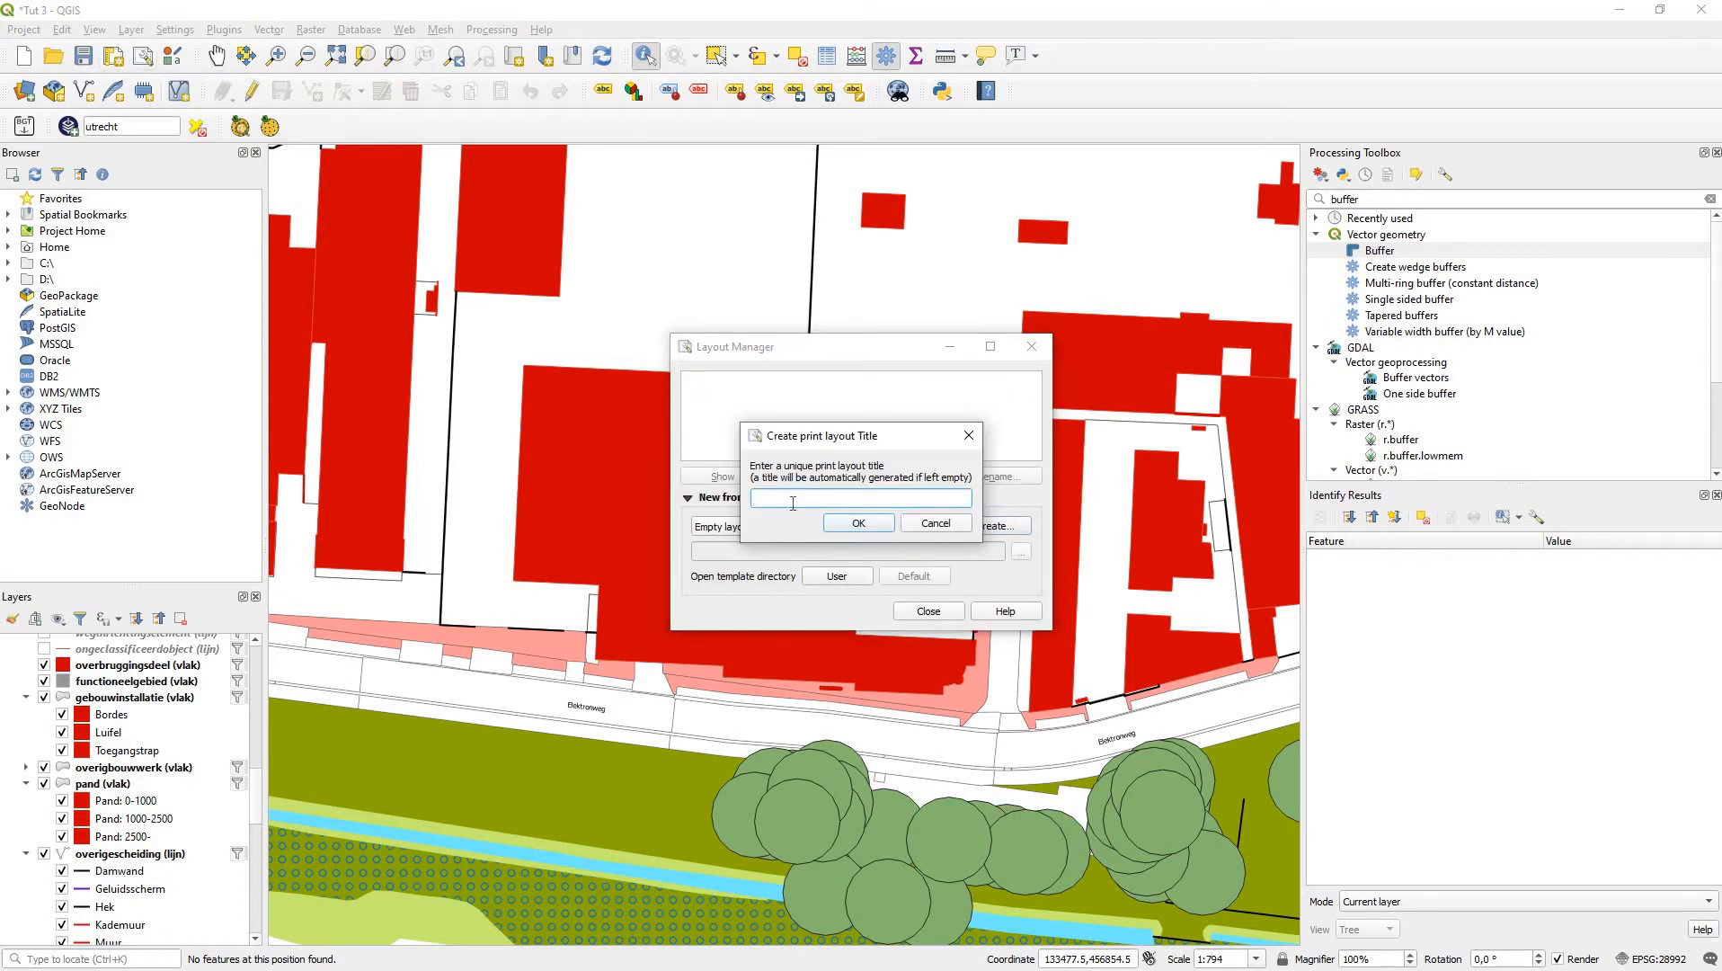
{"action": "type", "text": "A3"}
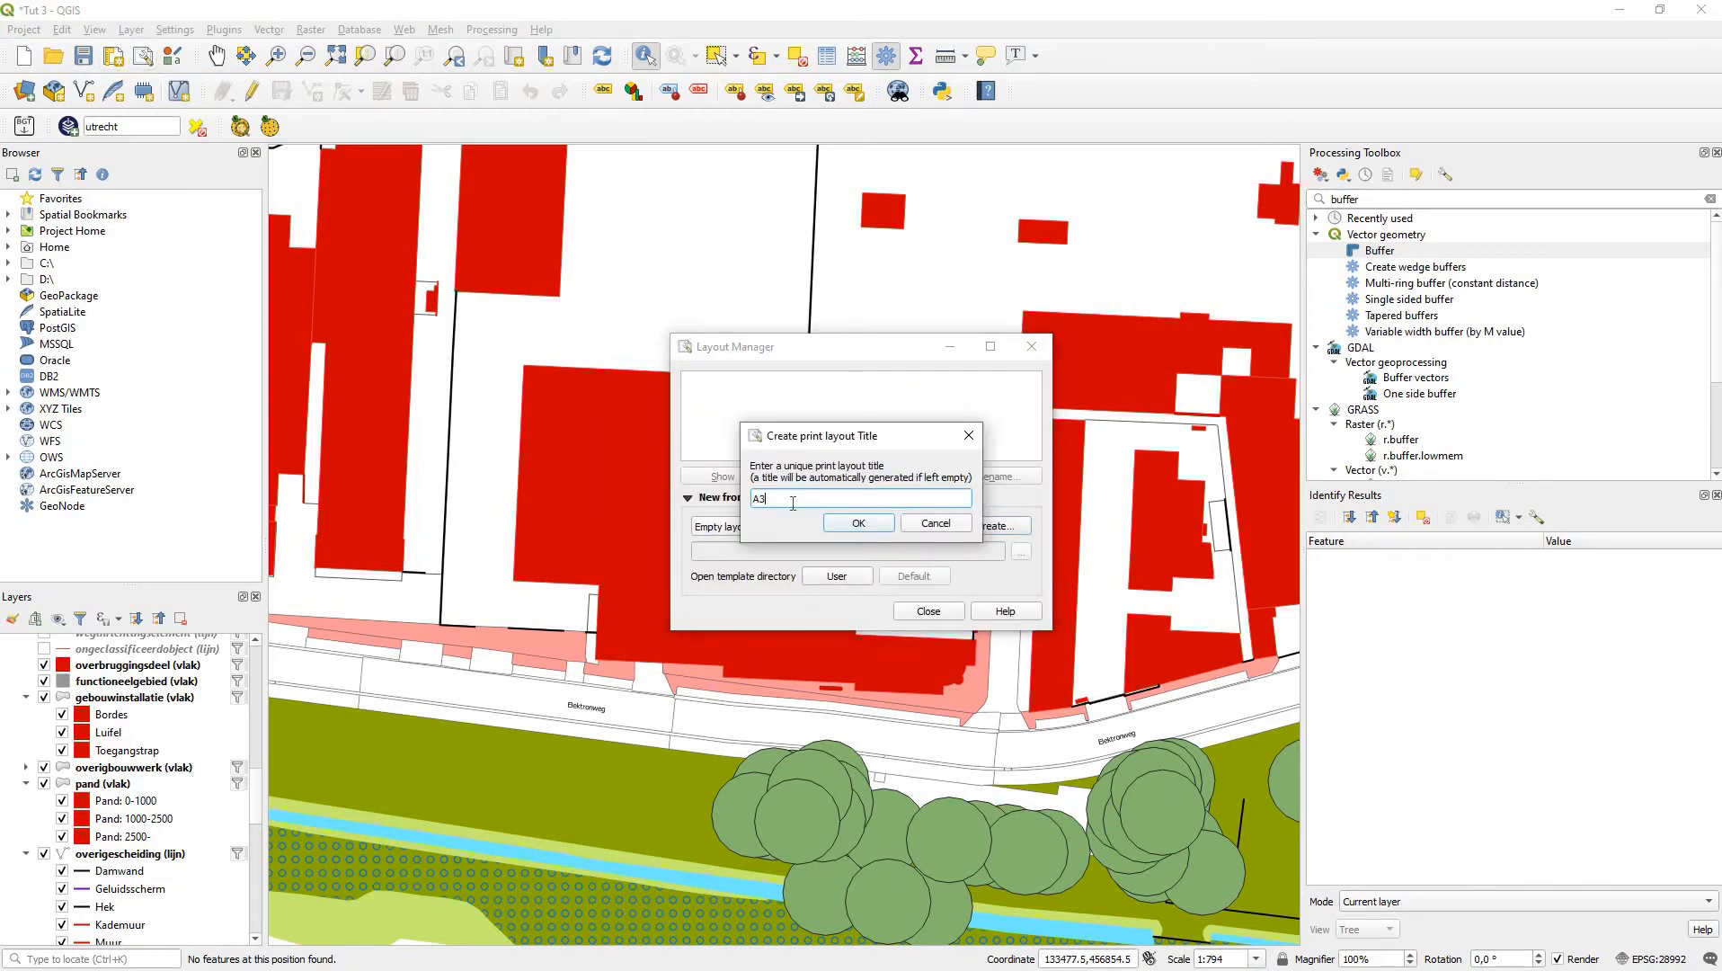
{"action": "left_click", "coordinate": [859, 523]}
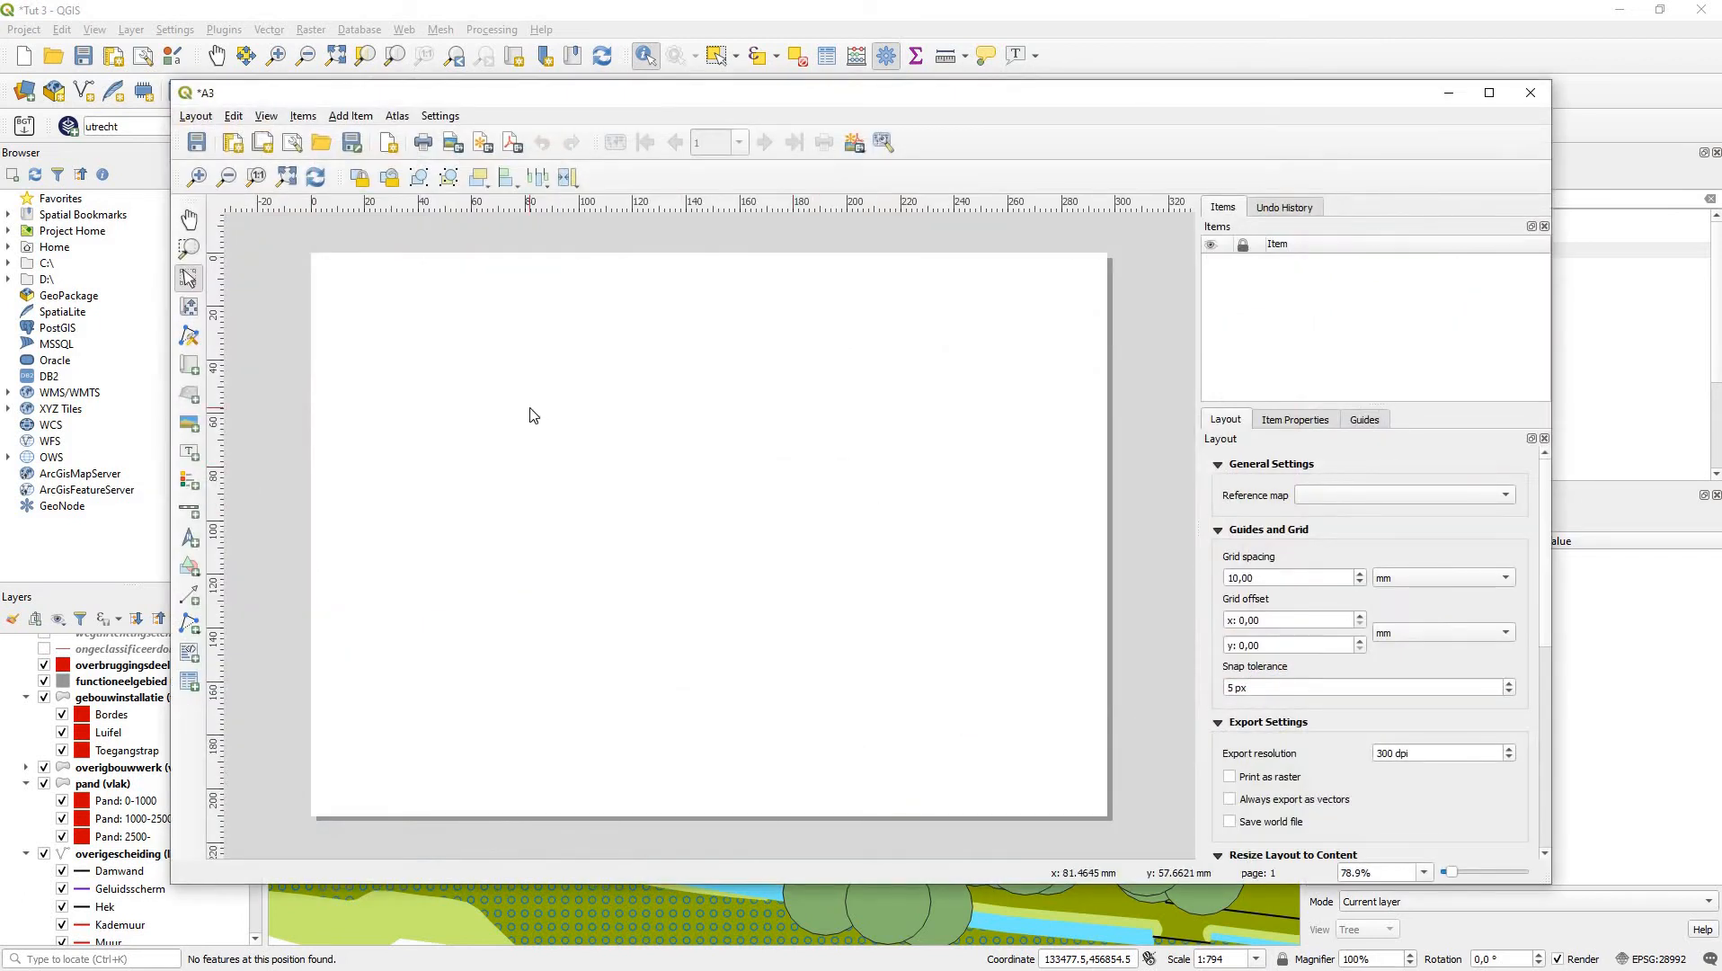
Step: Check the A3 page properties and add a map frame onto the page
{"action": "right_click", "coordinate": [533, 415]}
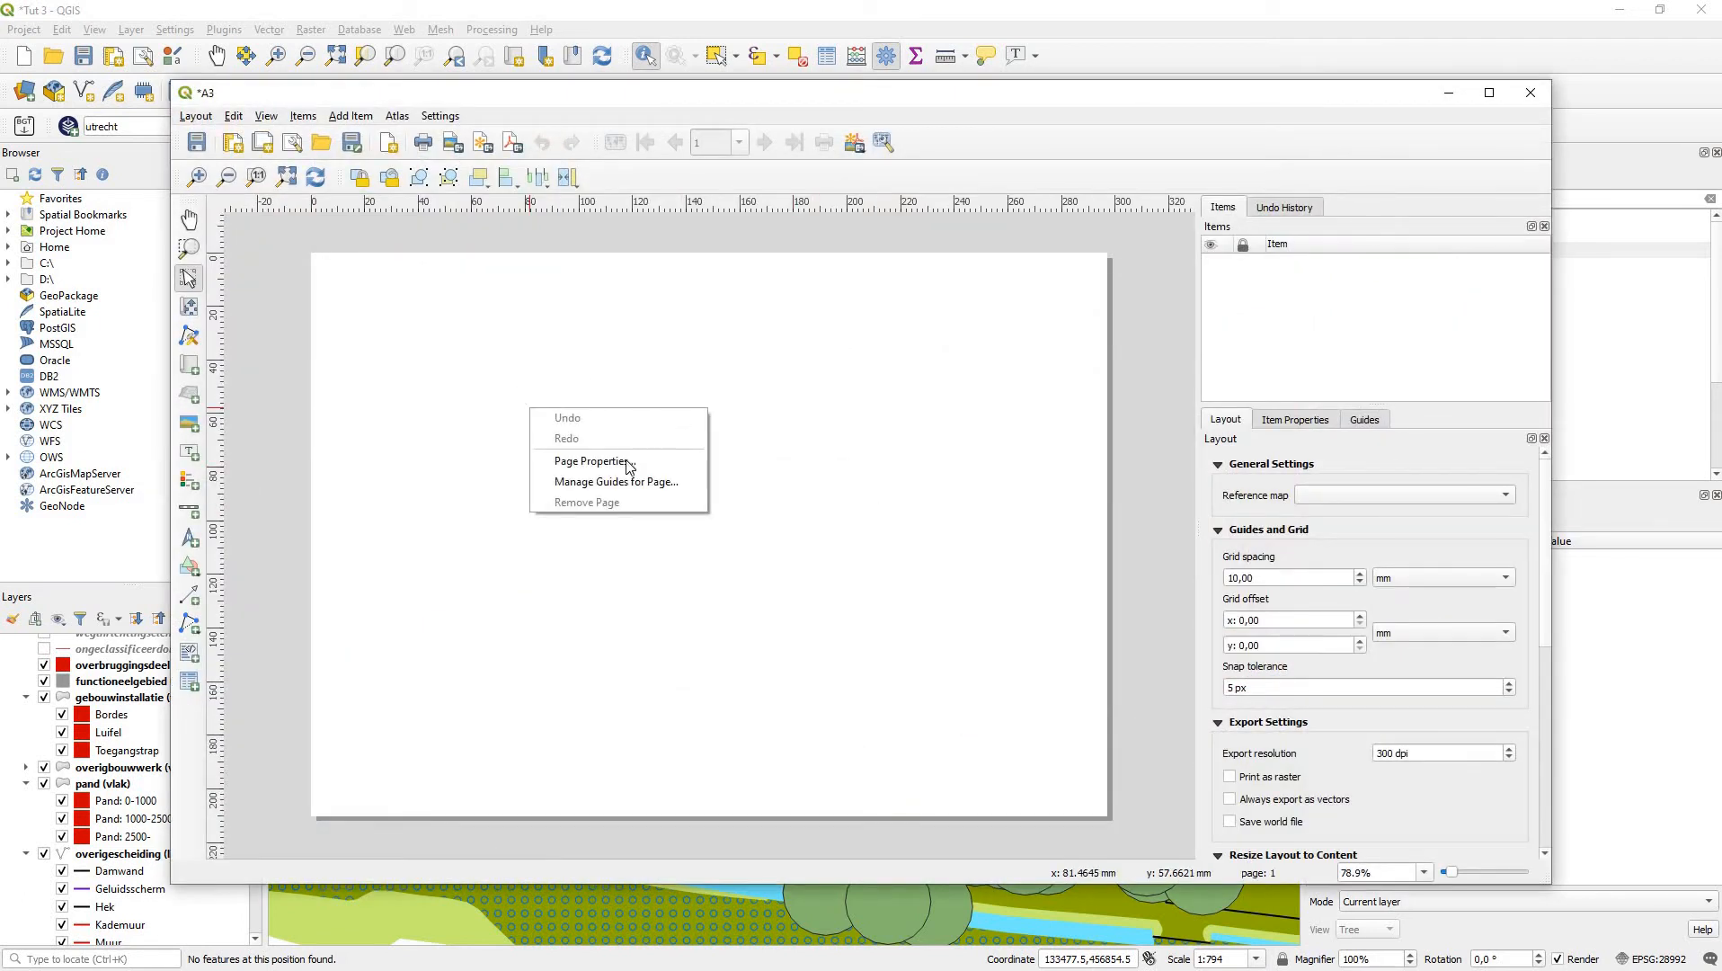
{"action": "left_click", "coordinate": [590, 461]}
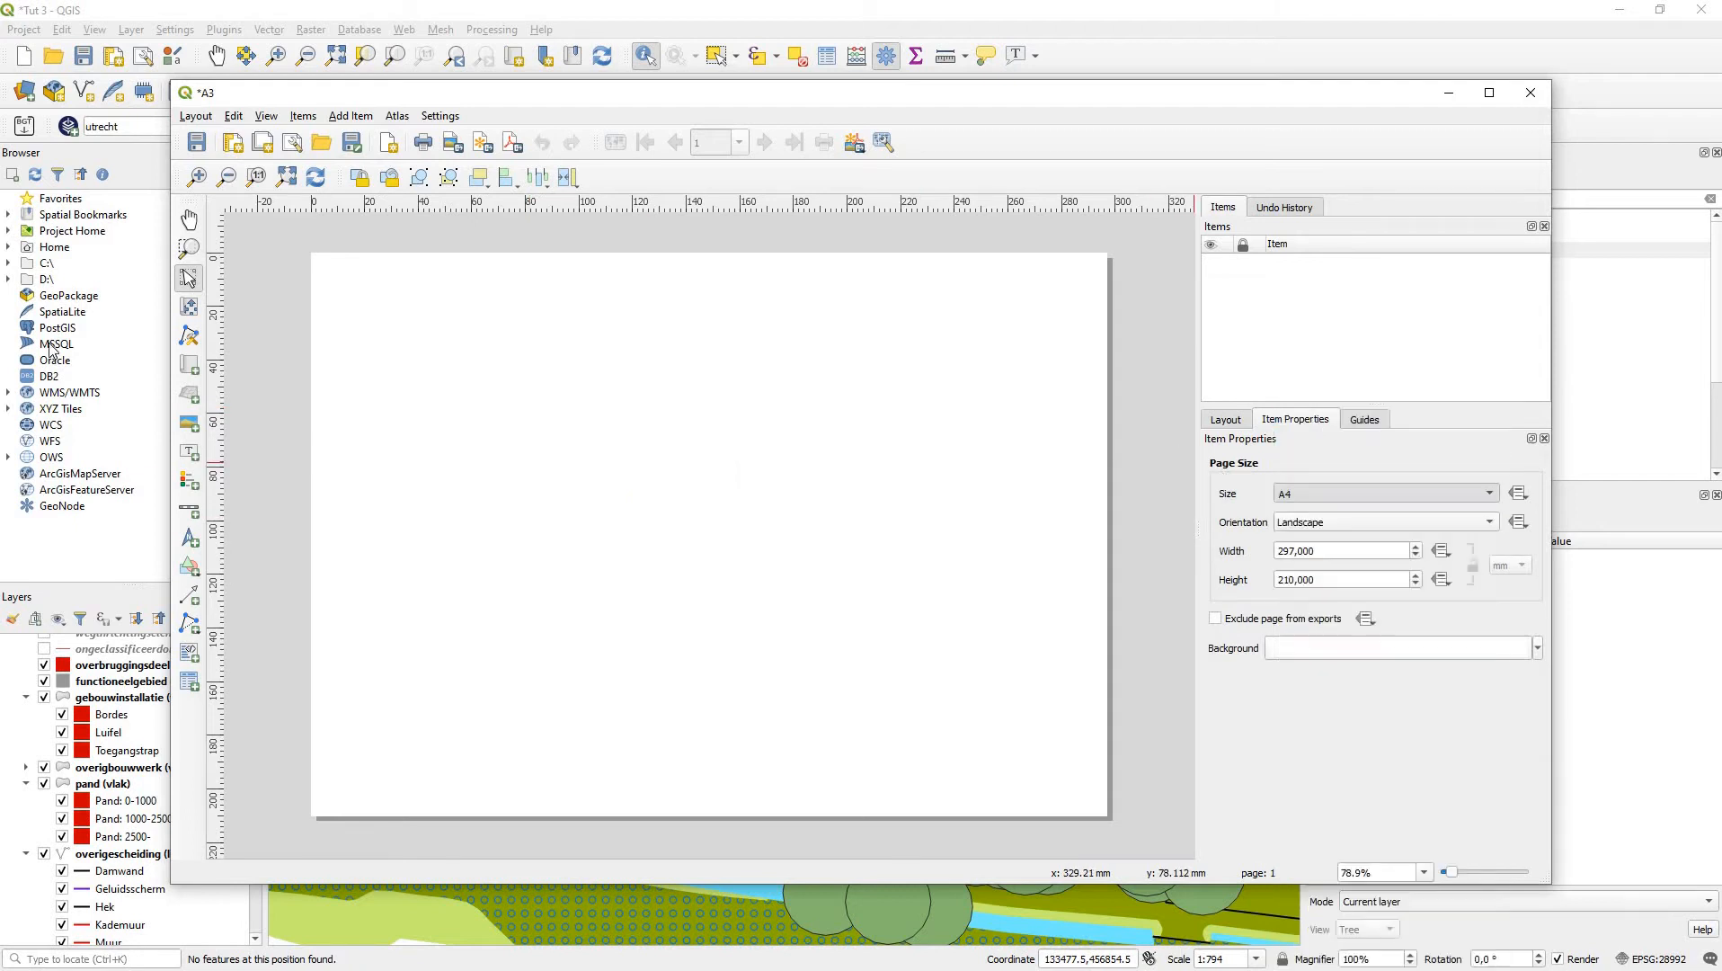
{"action": "left_click", "coordinate": [1386, 492]}
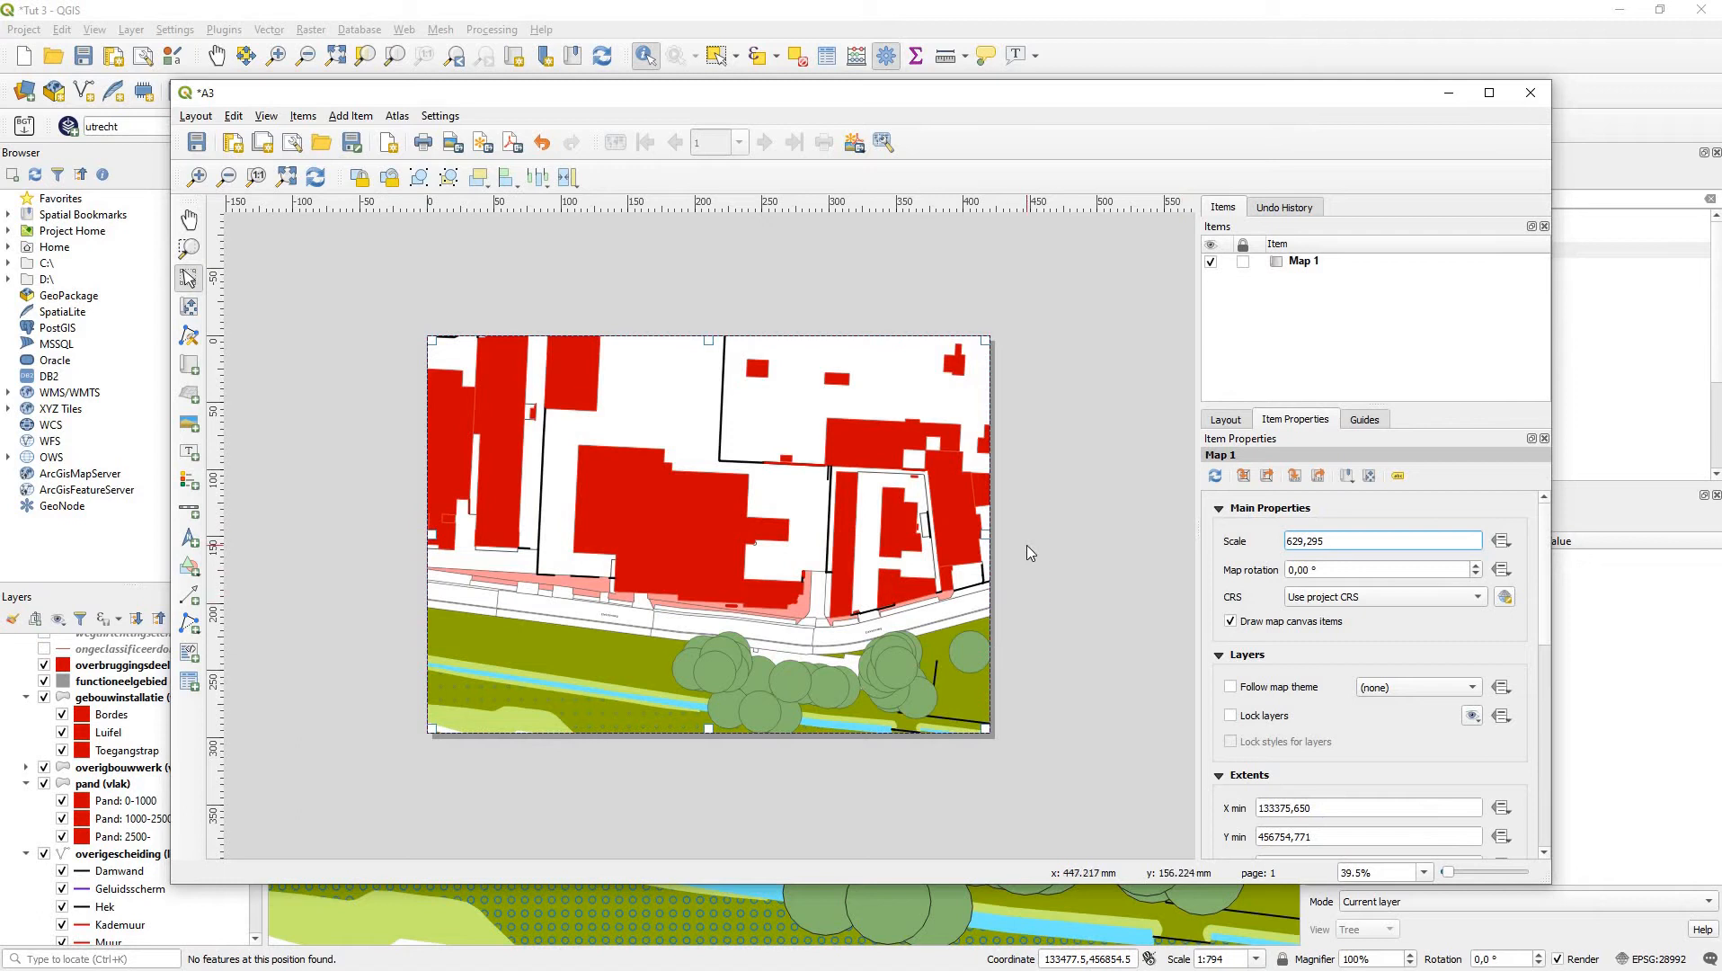
Step: Set the layout map item's scale to 1000
{"action": "triple_click", "coordinate": [1384, 541]}
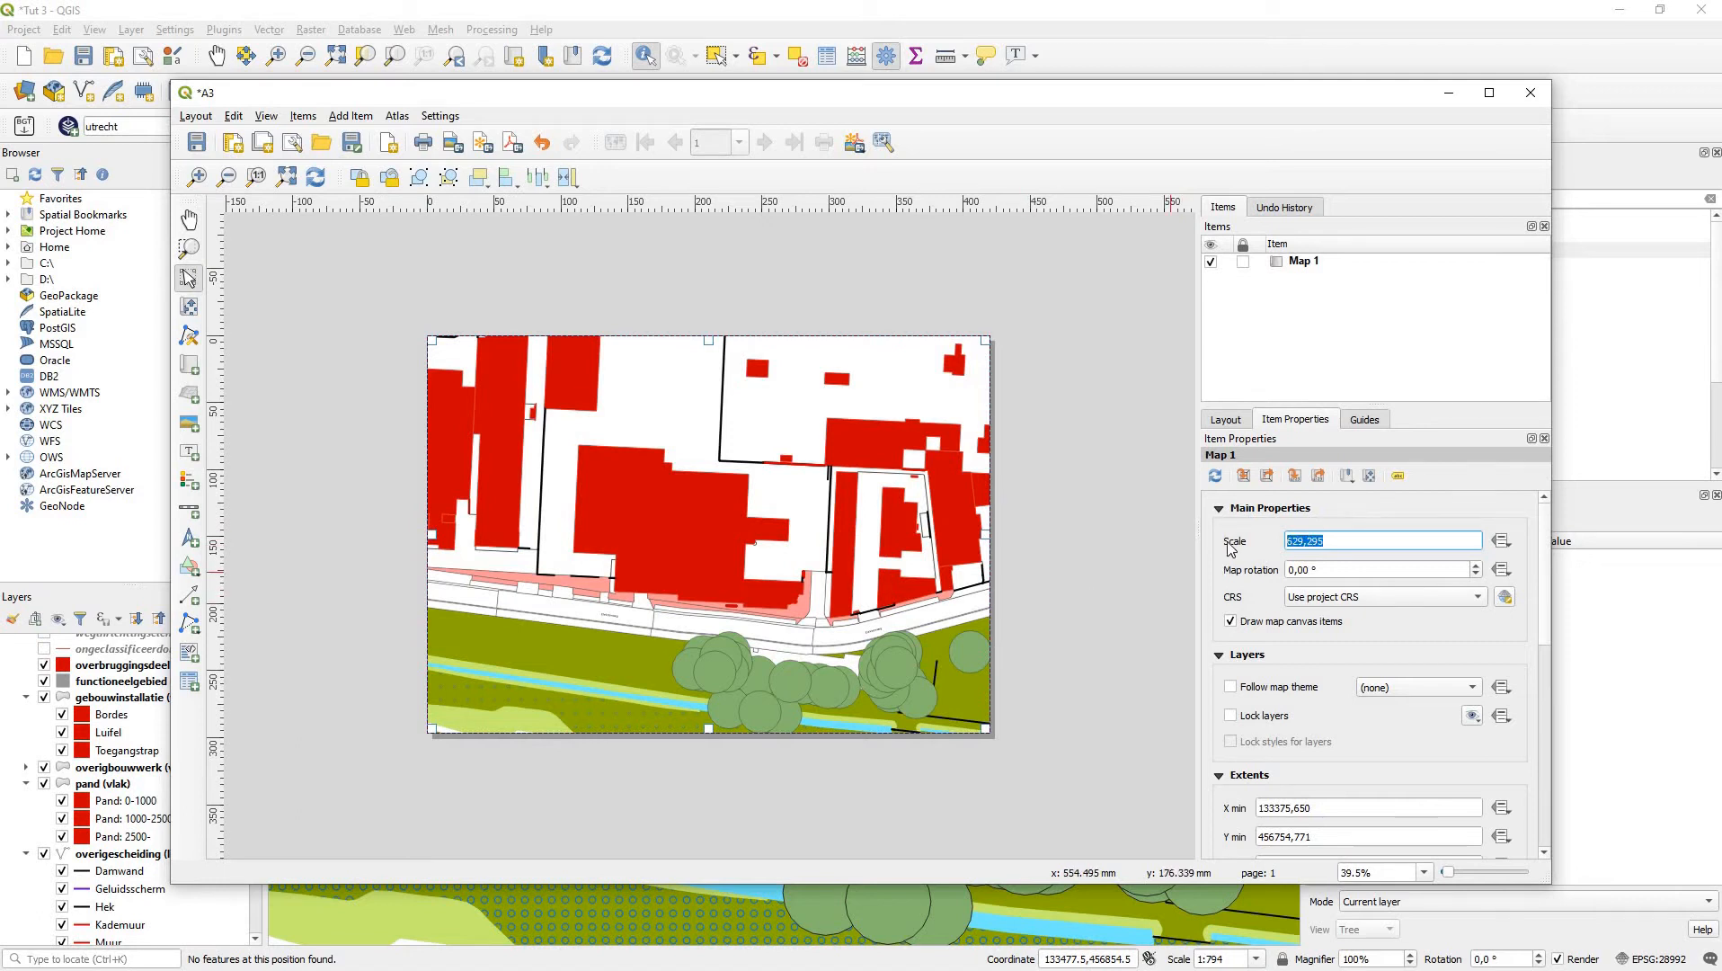
{"action": "type", "text": "1000,000"}
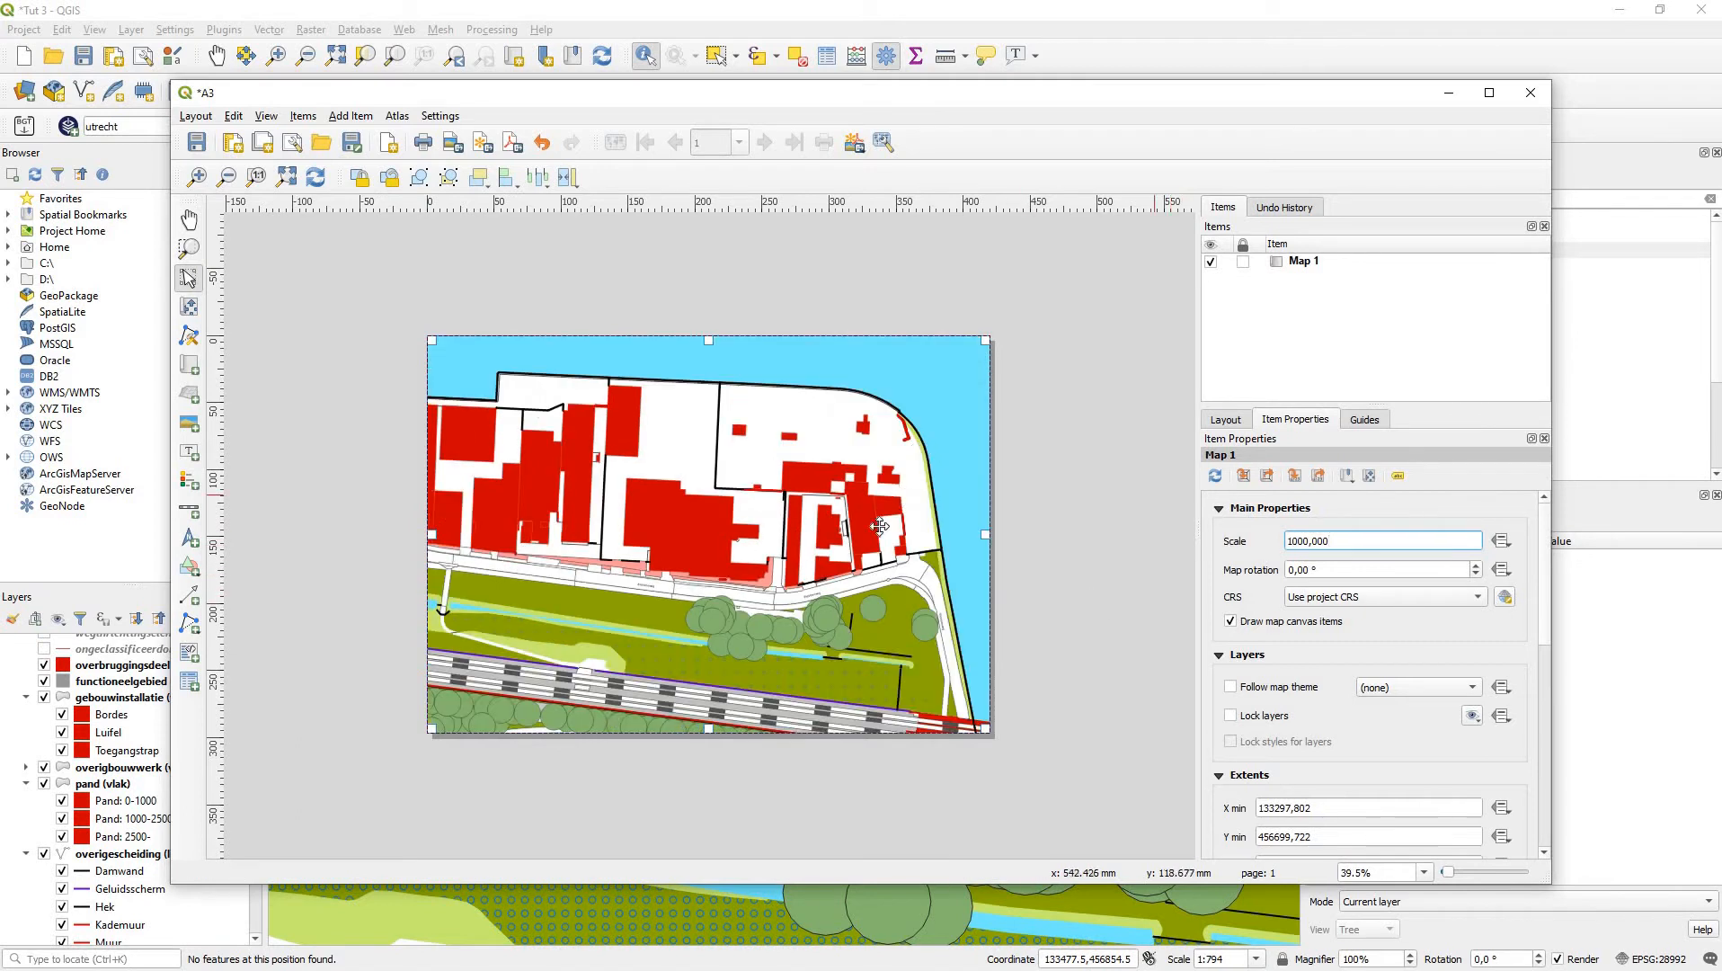
{"action": "left_click", "coordinate": [1360, 540]}
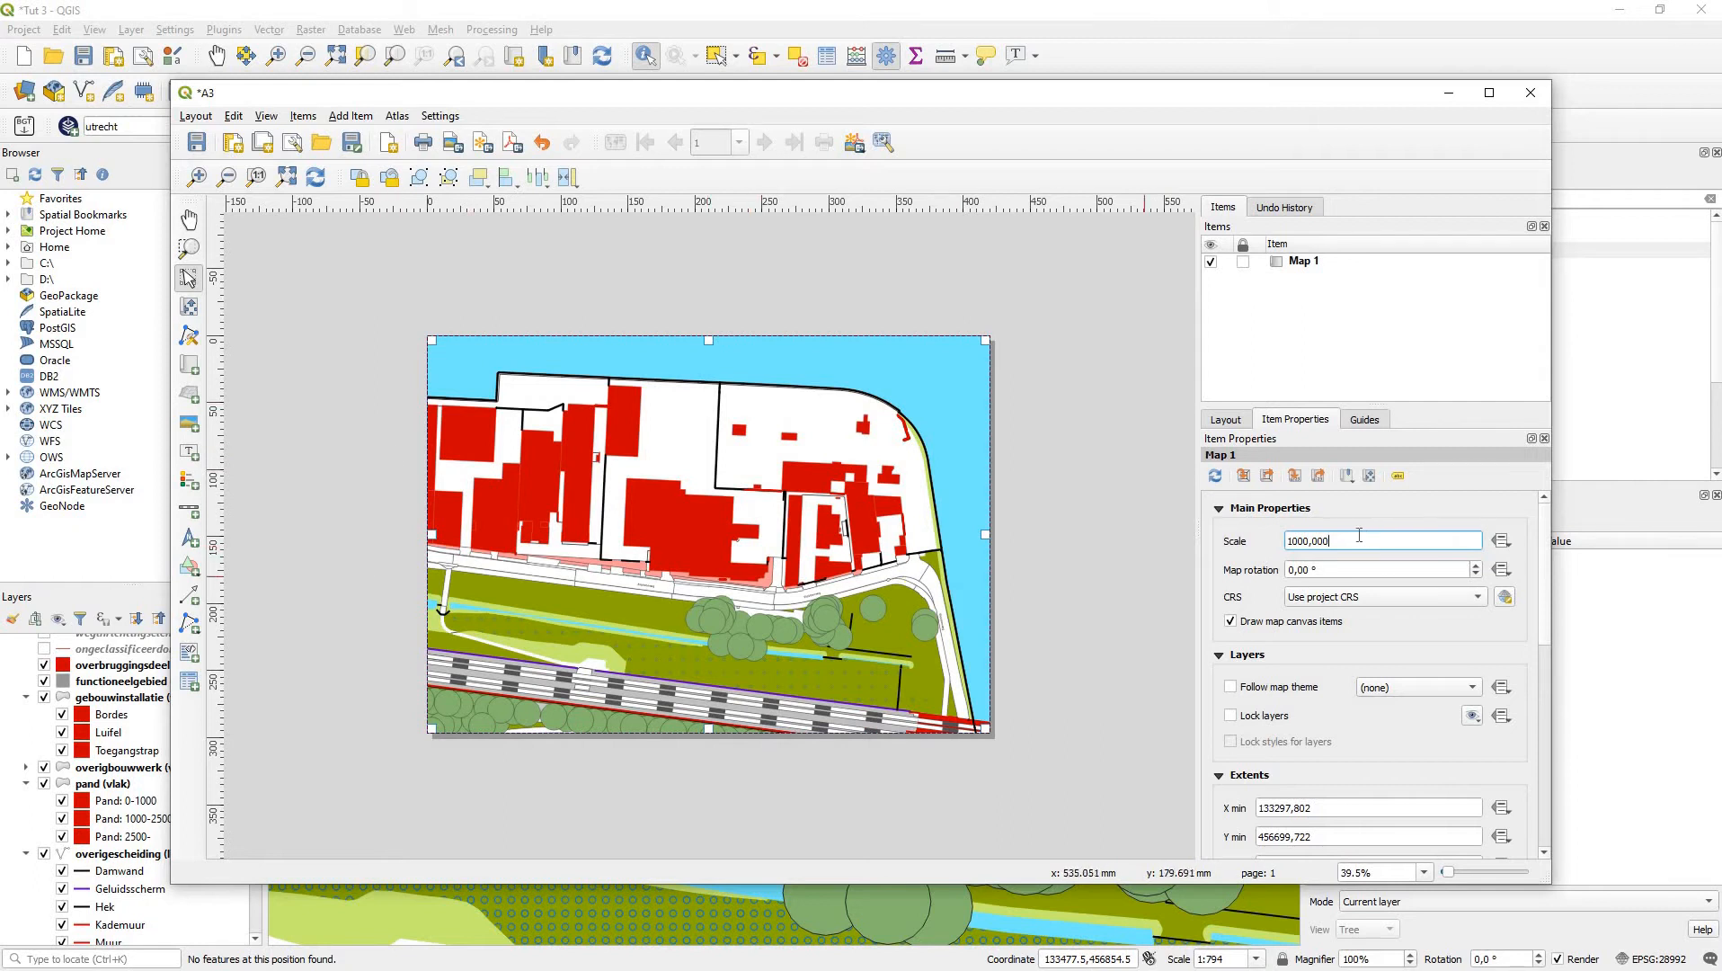
{"action": "mouse_move", "coordinate": [978, 563]}
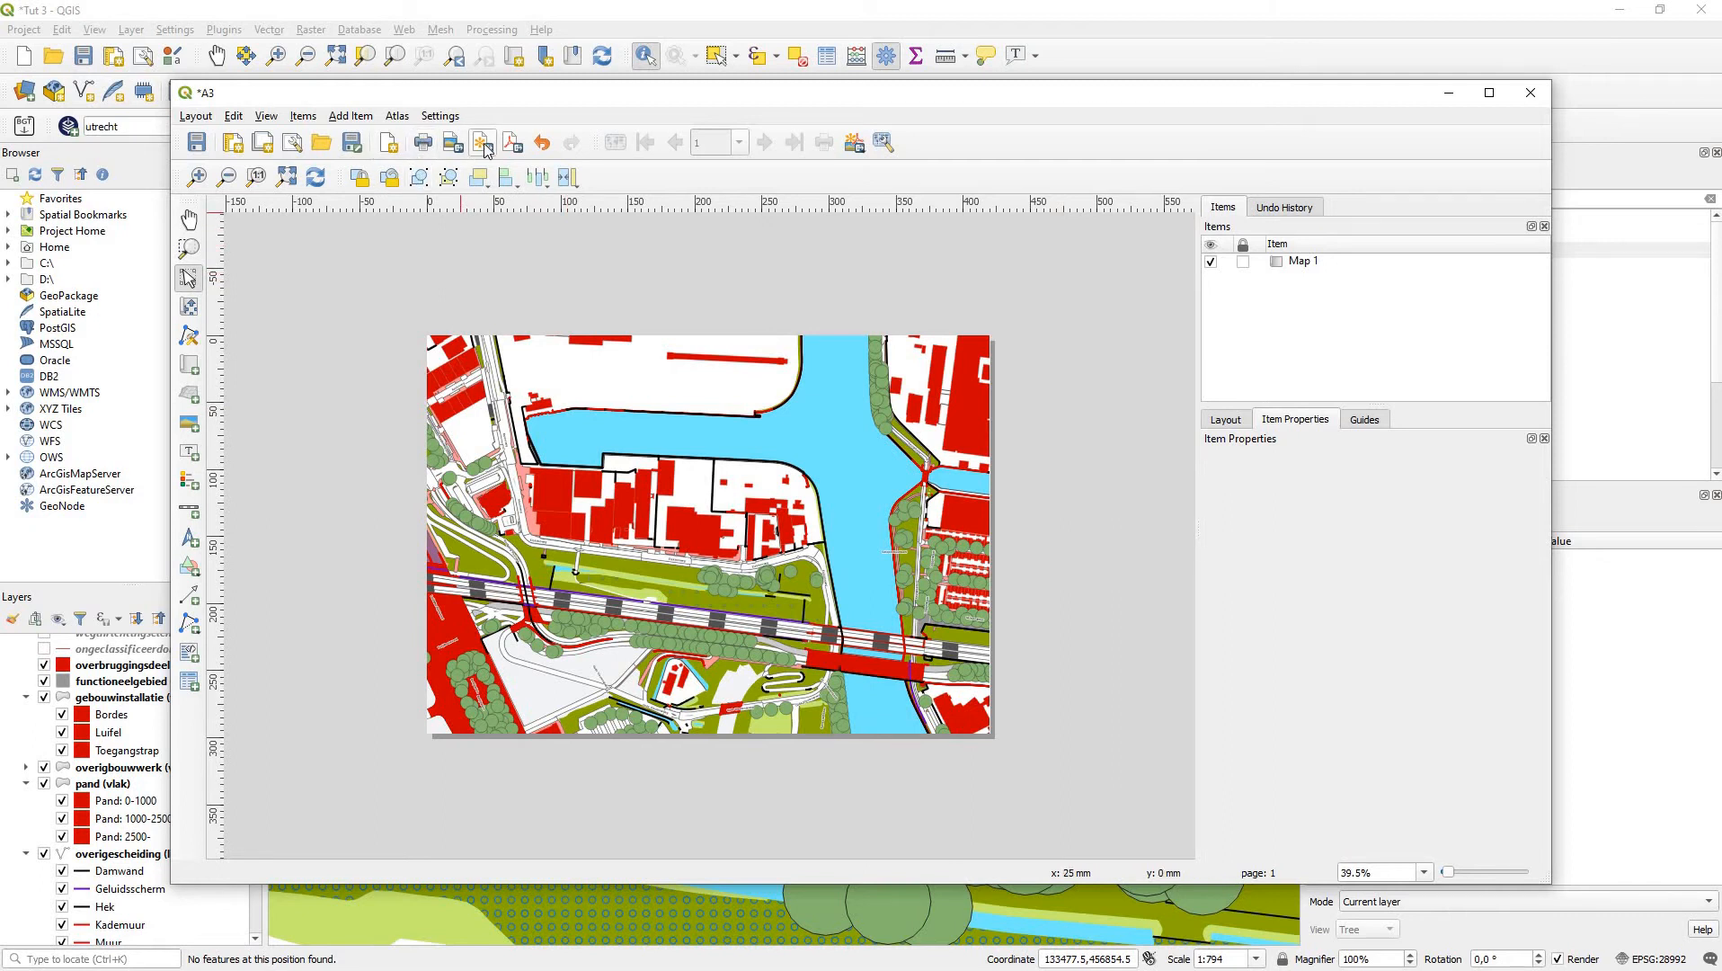
Step: Start the SVG export, dismissing both warnings, and save into the 3 BGT TO AUTOCAD AND AI folder
{"action": "left_click", "coordinate": [481, 142]}
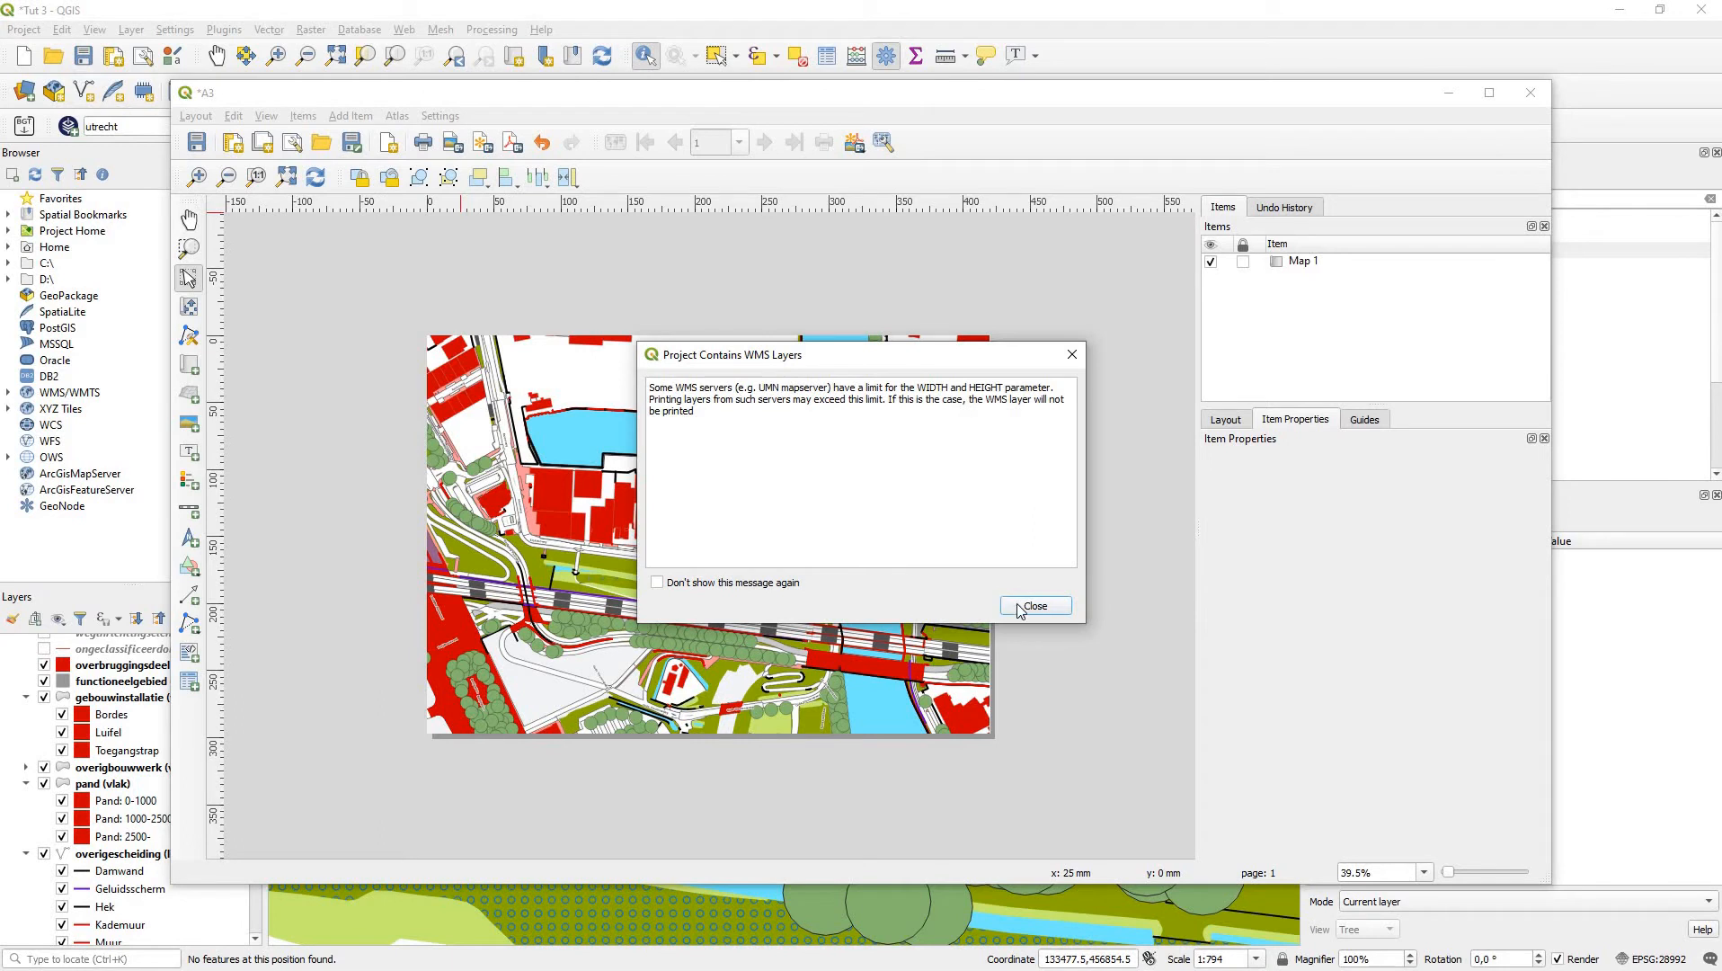
{"action": "left_click", "coordinate": [1035, 606]}
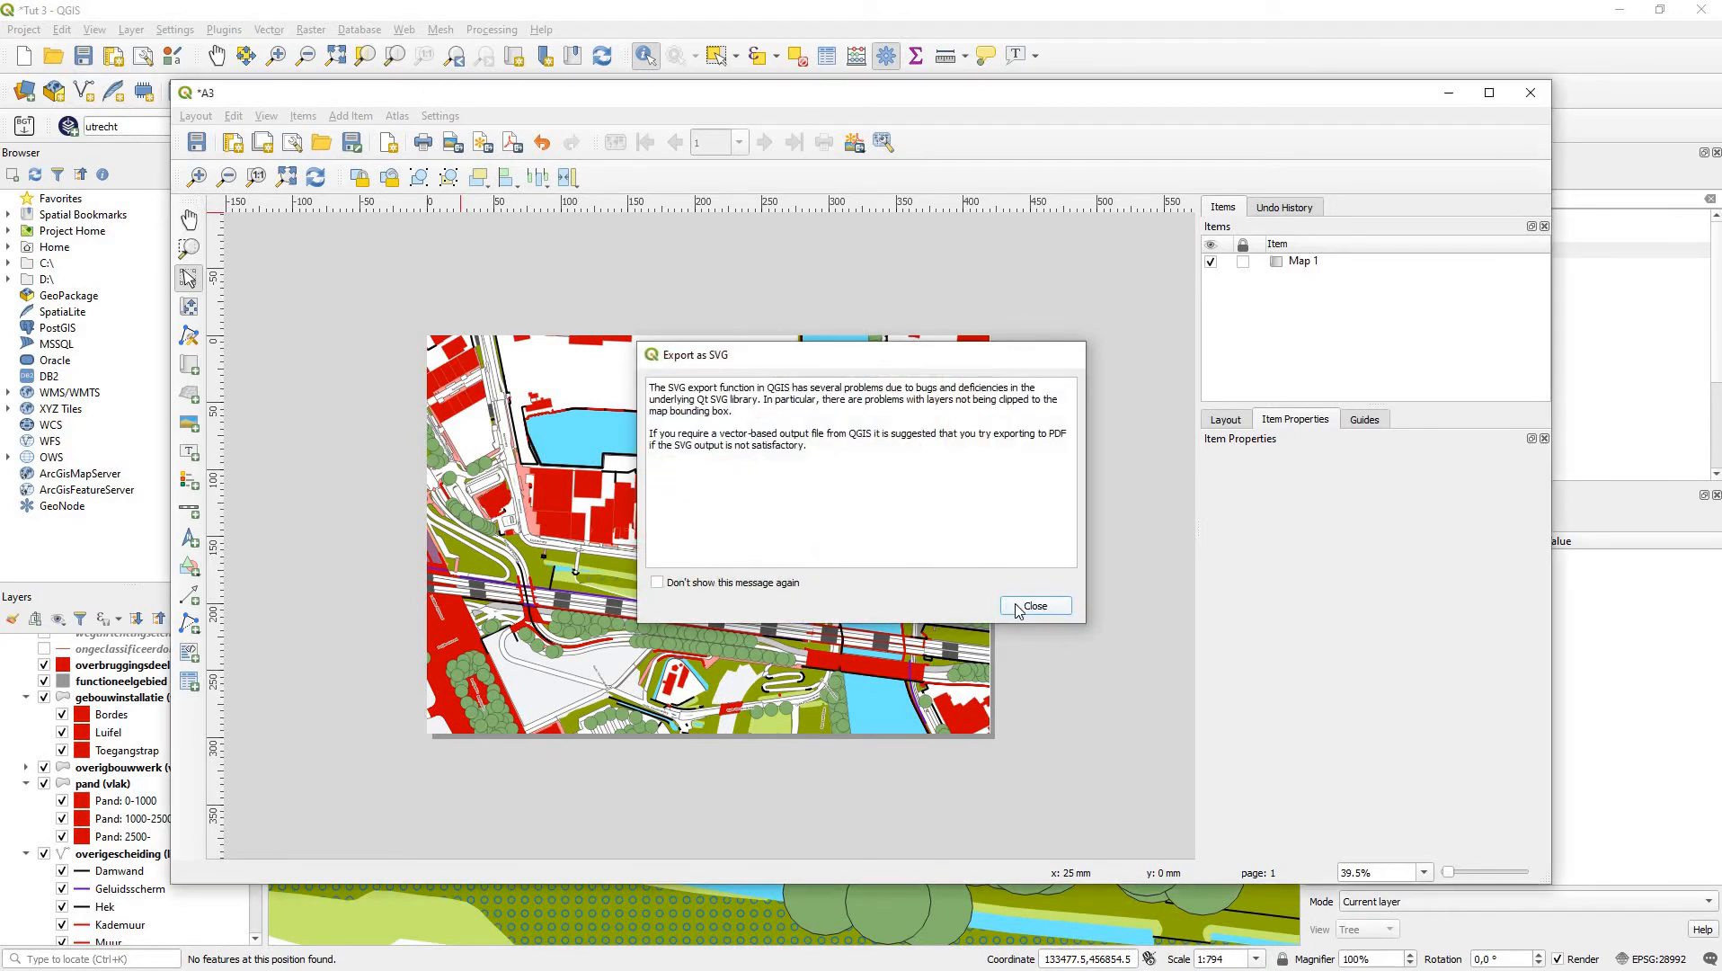
{"action": "left_click", "coordinate": [1035, 606]}
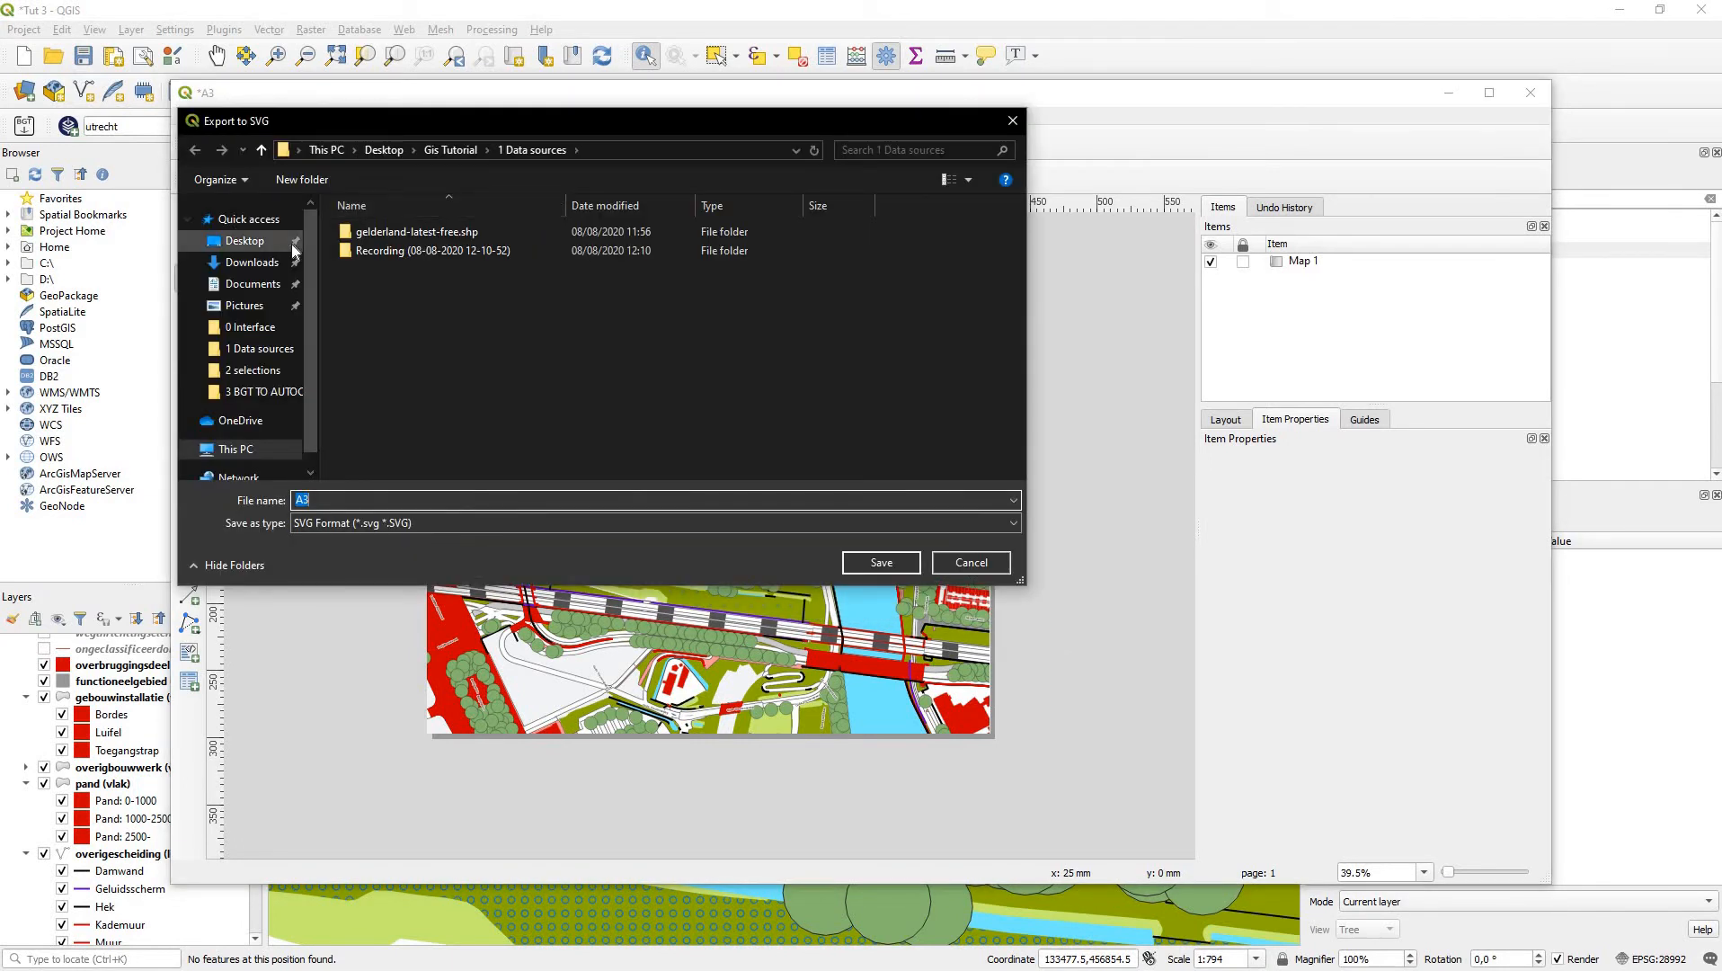
{"action": "left_click", "coordinate": [450, 150]}
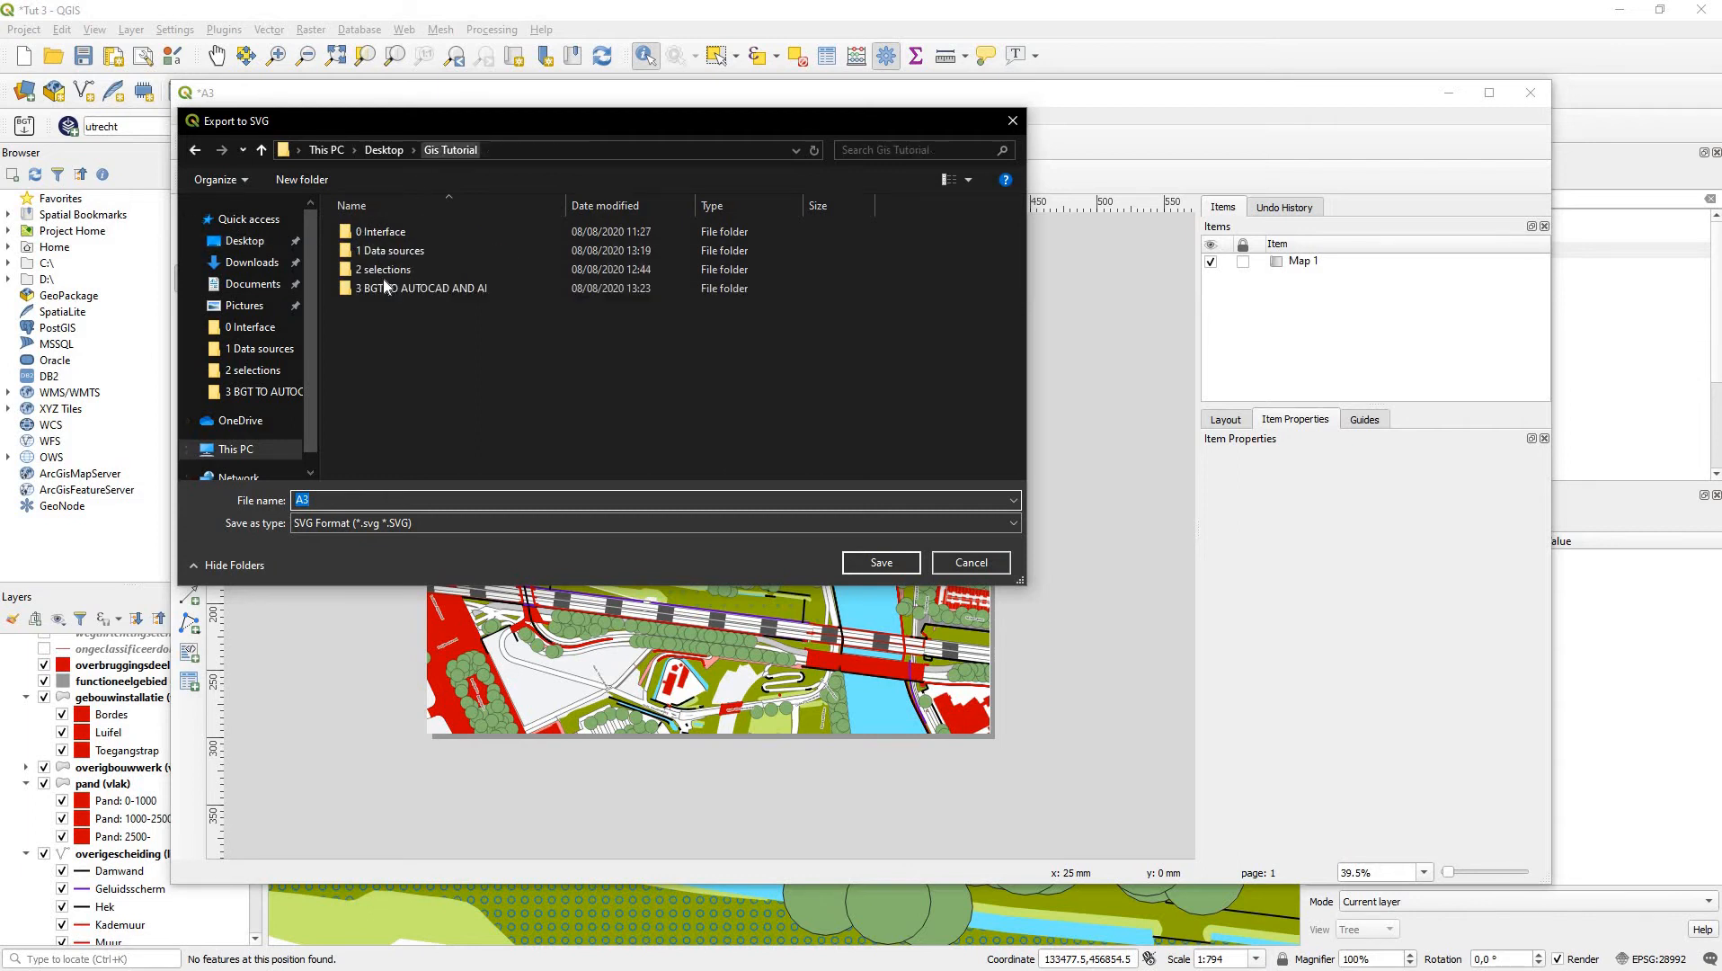
{"action": "left_click", "coordinate": [881, 562]}
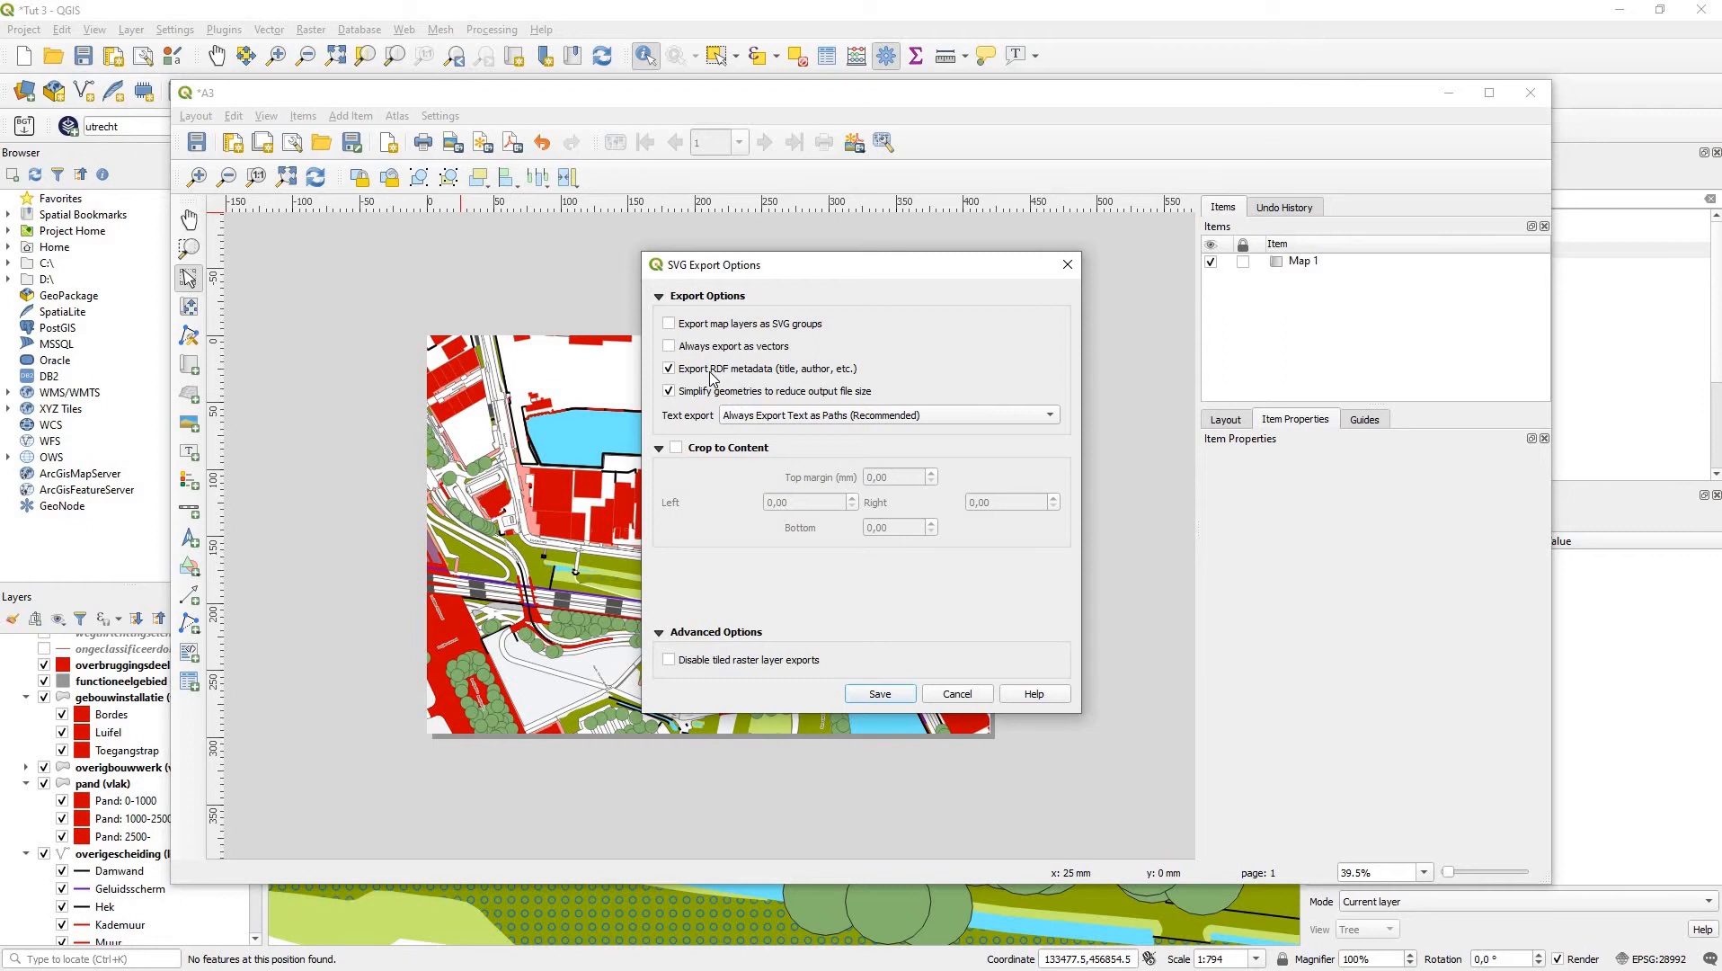
Step: Export A3.svg without RDF metadata, with map layers as SVG groups
{"action": "left_click", "coordinate": [669, 369]}
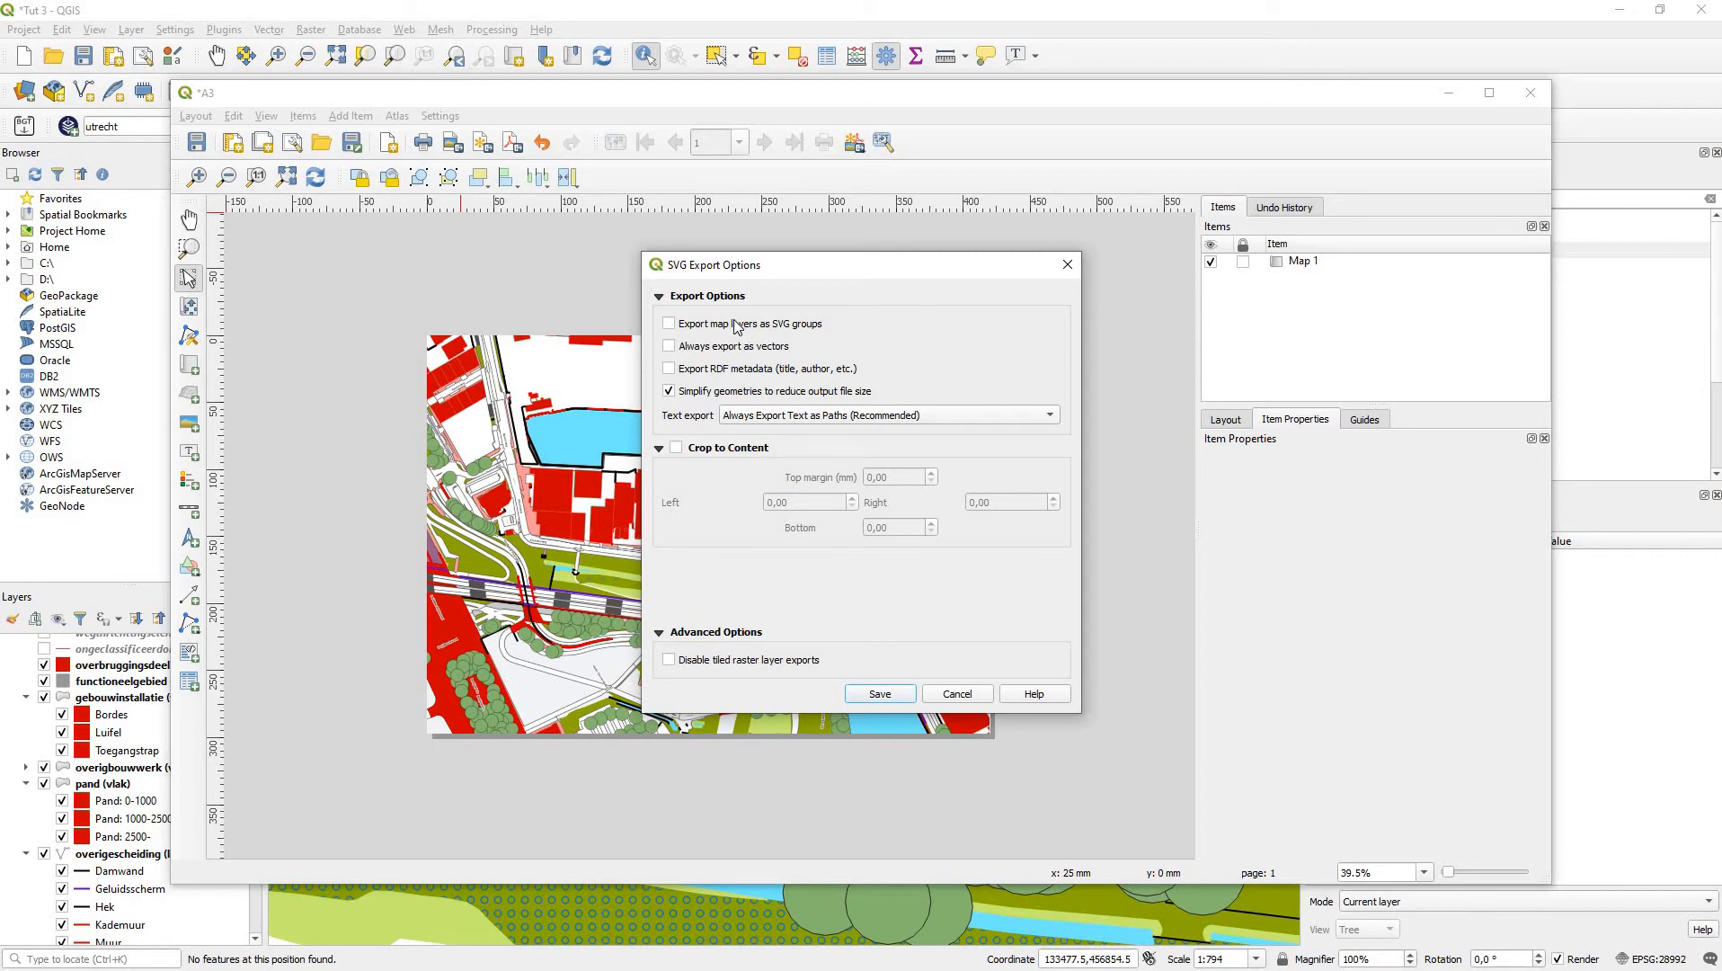
{"action": "left_click", "coordinate": [668, 324]}
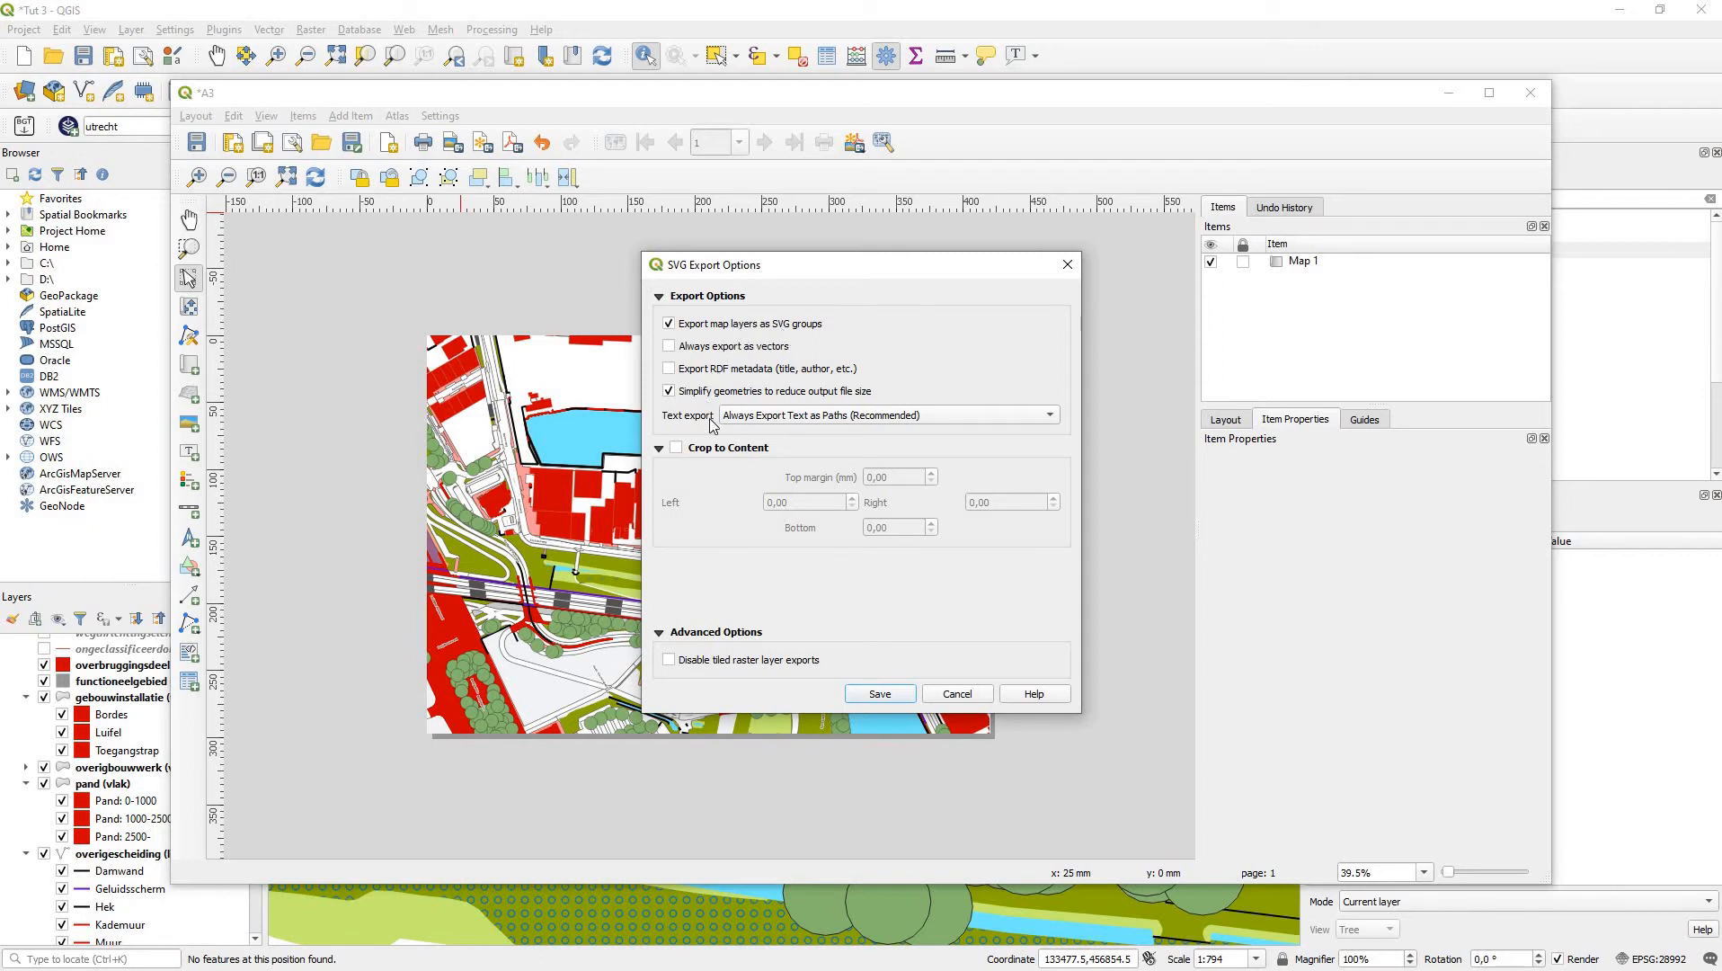
{"action": "mouse_move", "coordinate": [840, 422]}
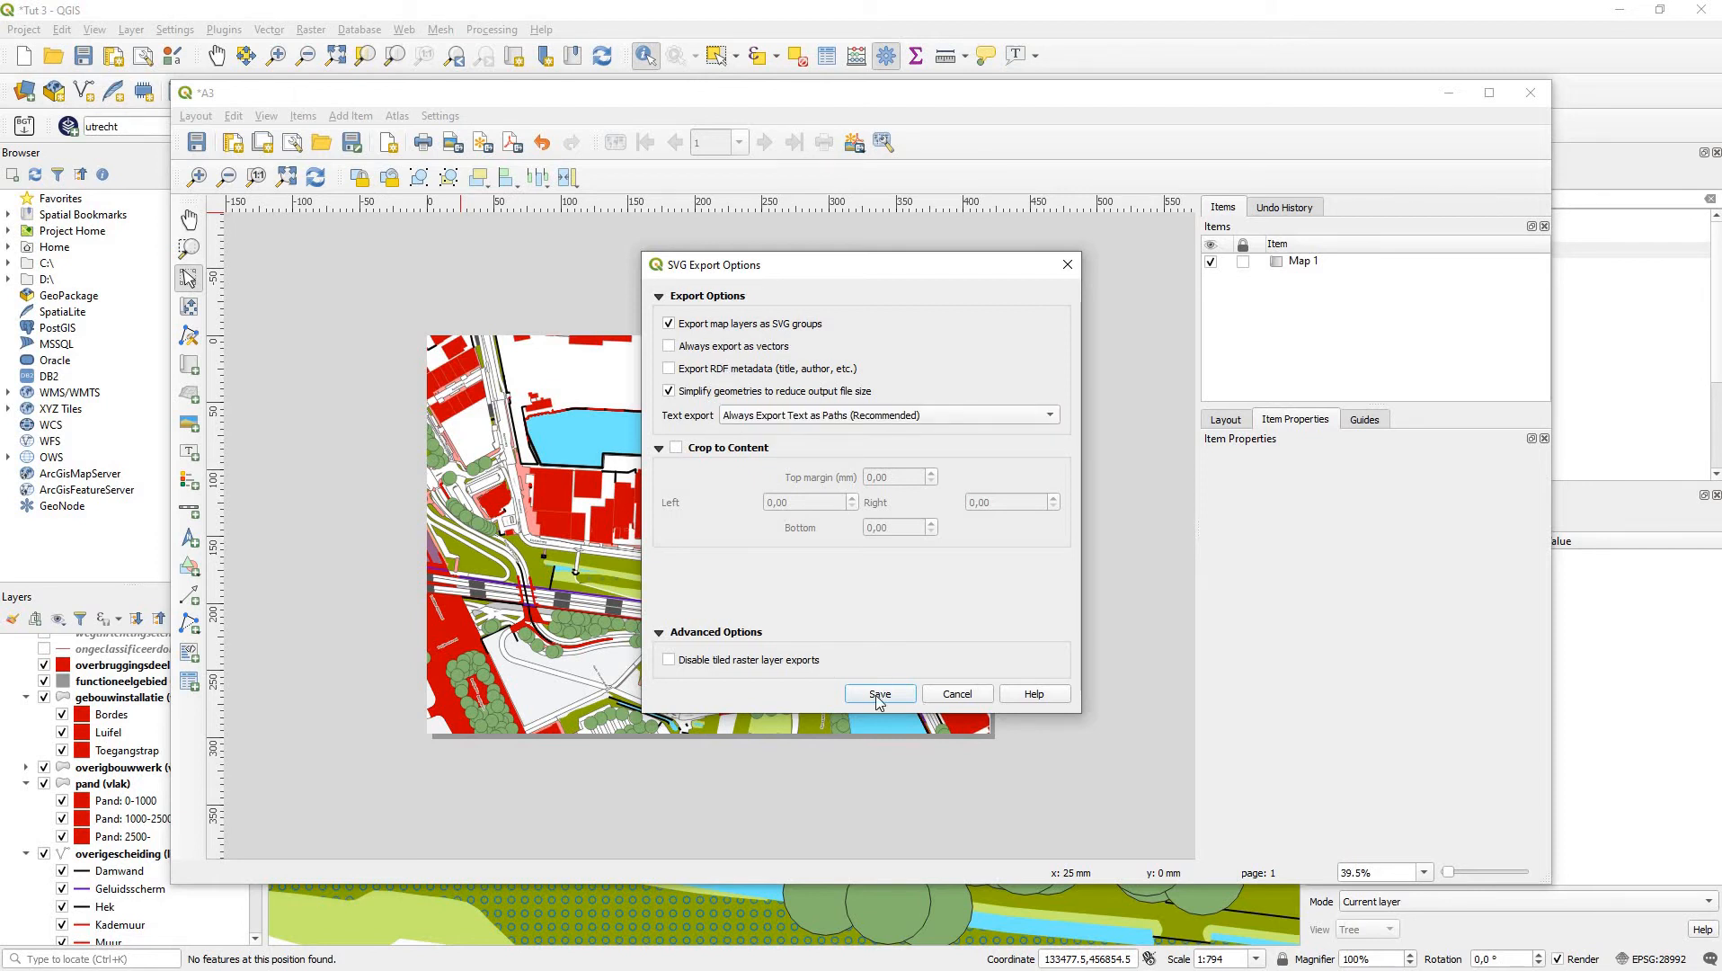
{"action": "left_click", "coordinate": [880, 693]}
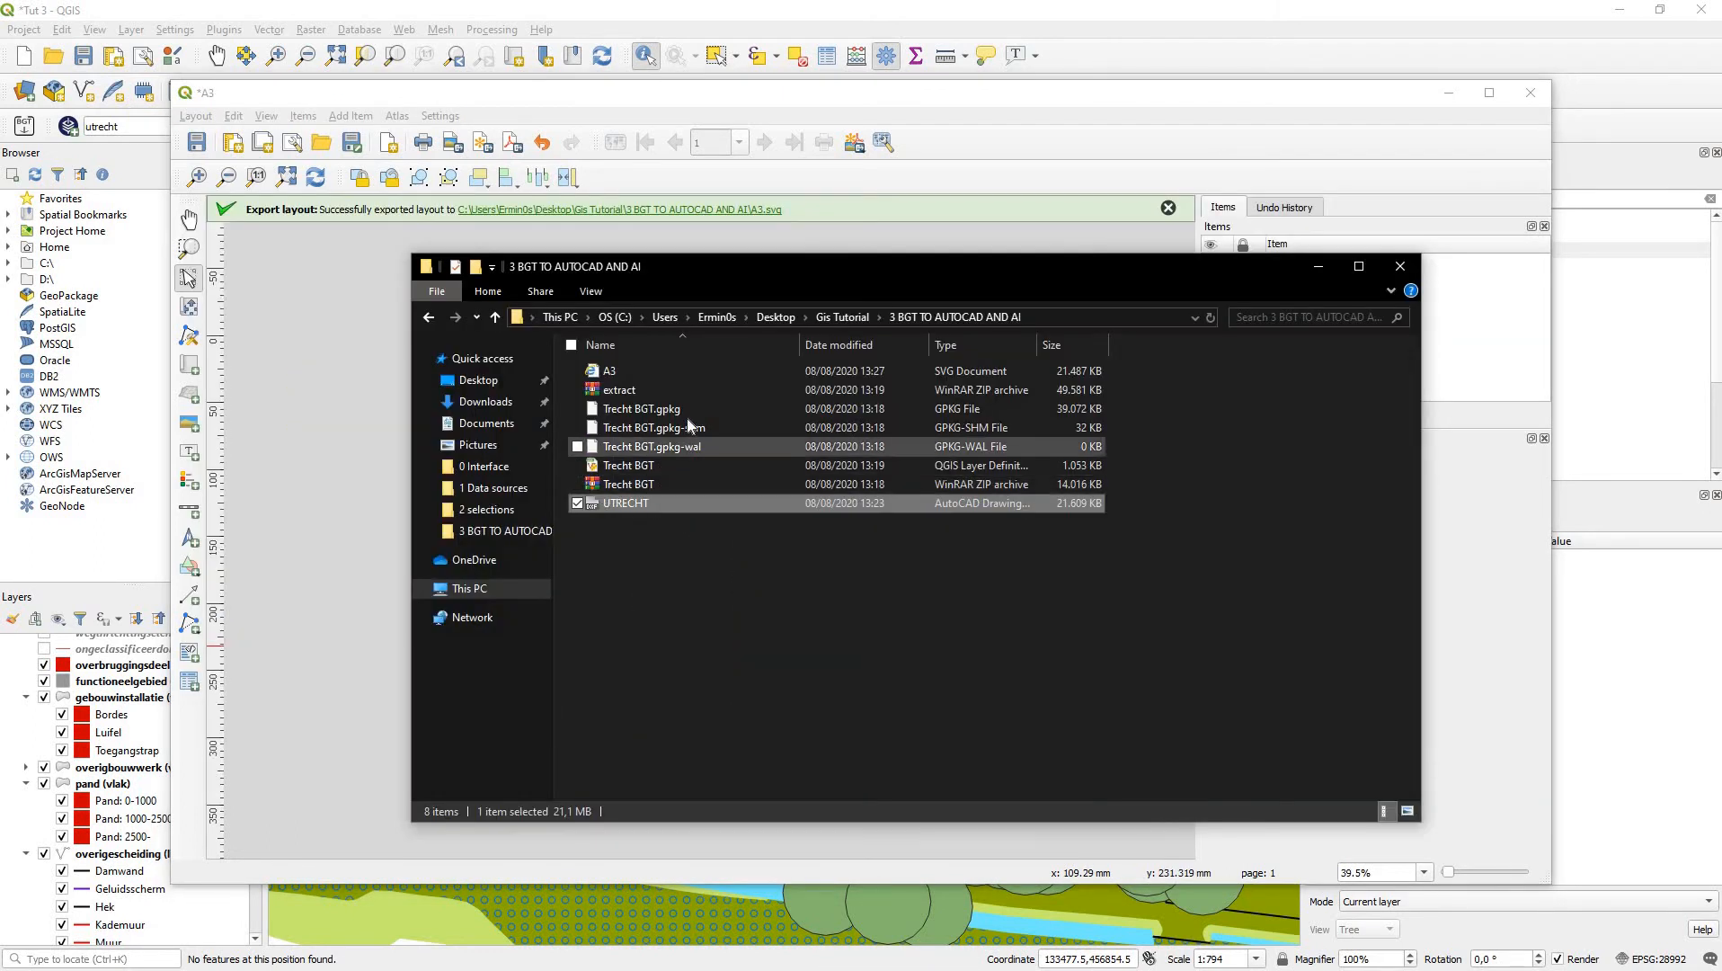
Step: Switch from File Explorer to the Adobe Illustrator CC 2018 window through Task View
{"action": "left_click", "coordinate": [608, 370]}
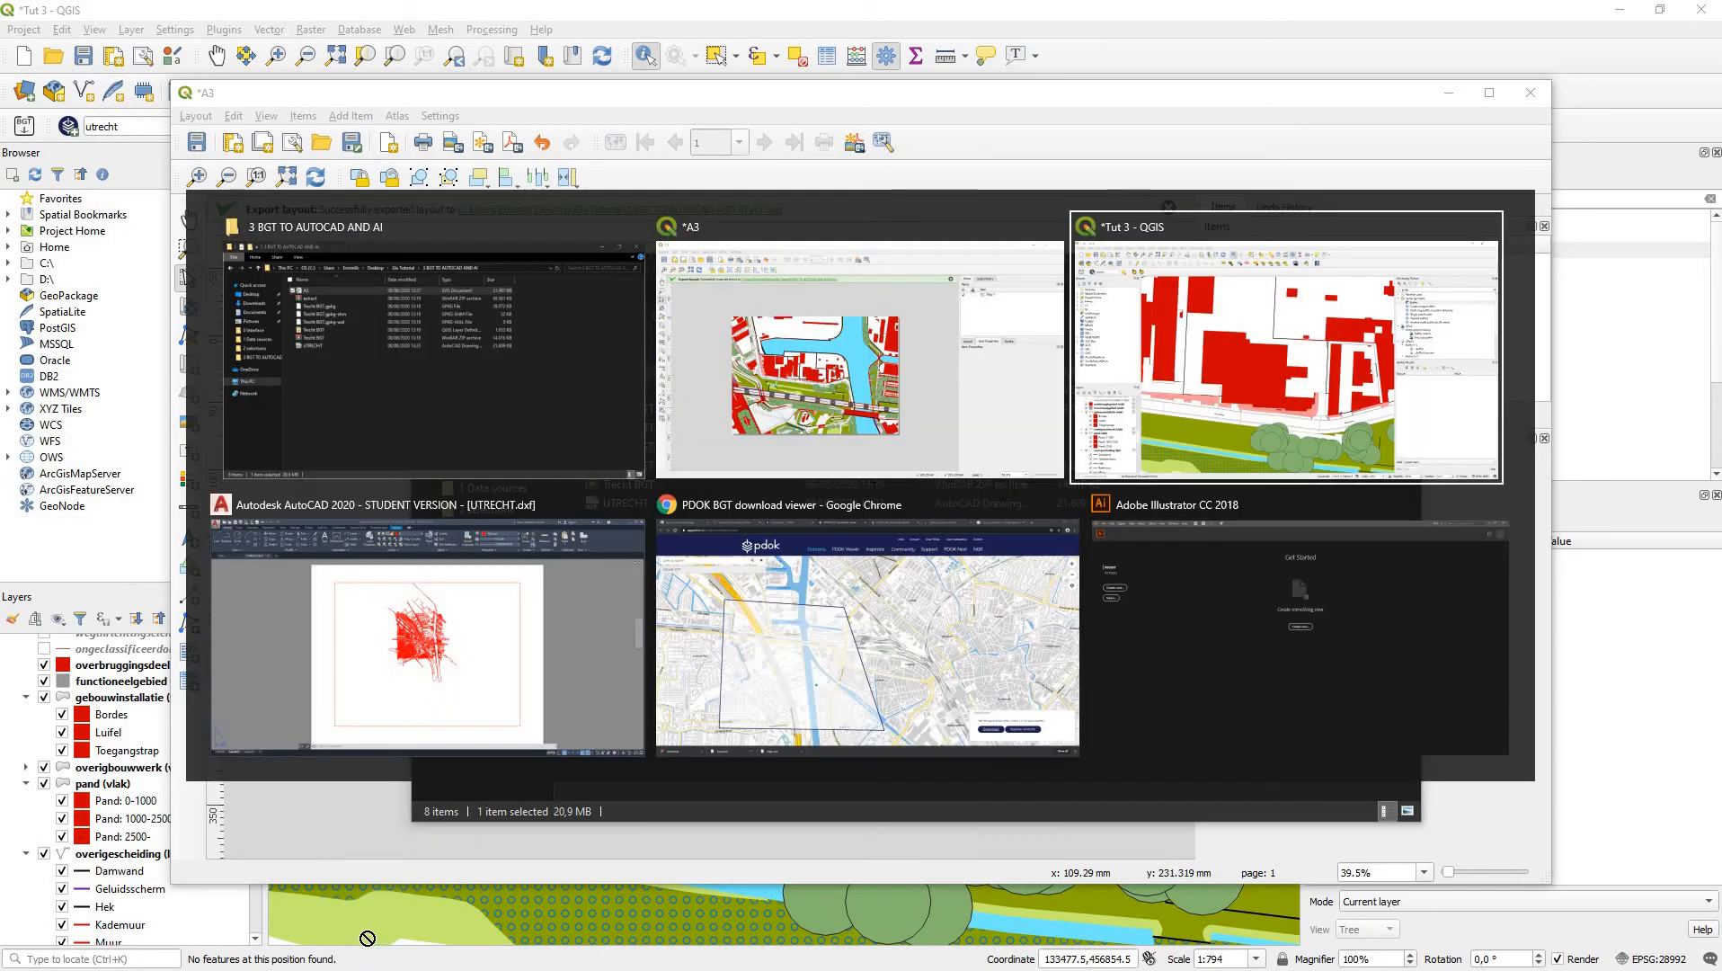
{"action": "left_click", "coordinate": [1177, 505]}
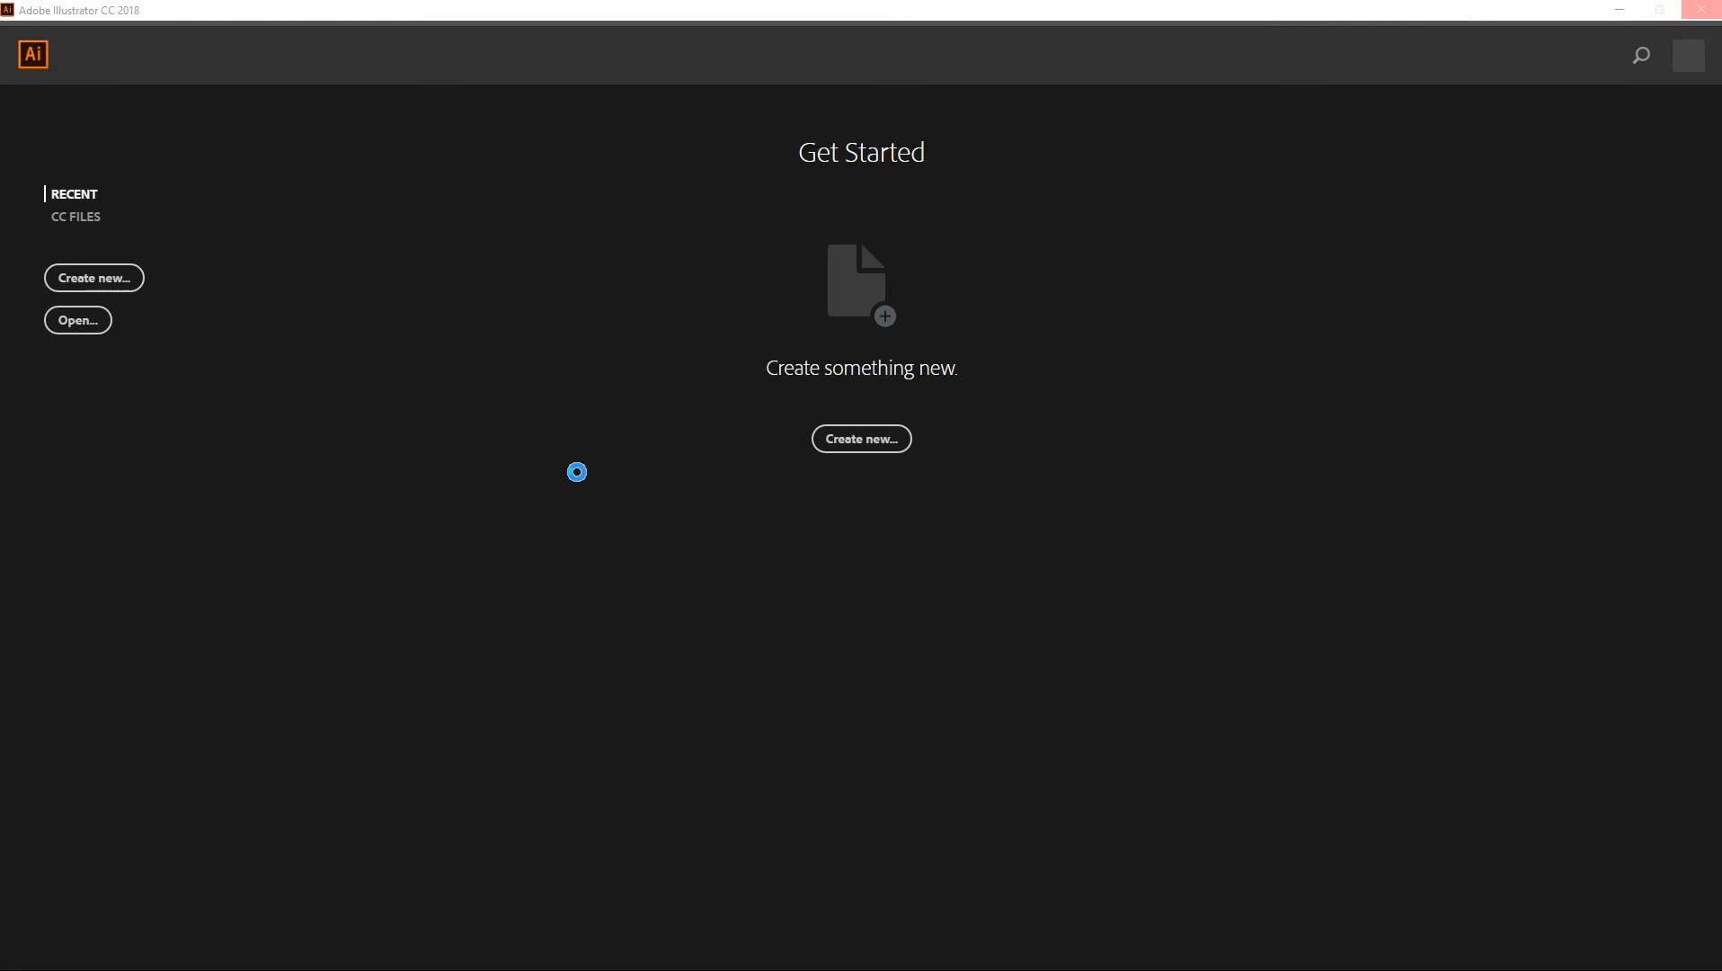
{"action": "mouse_move", "coordinate": [580, 479]}
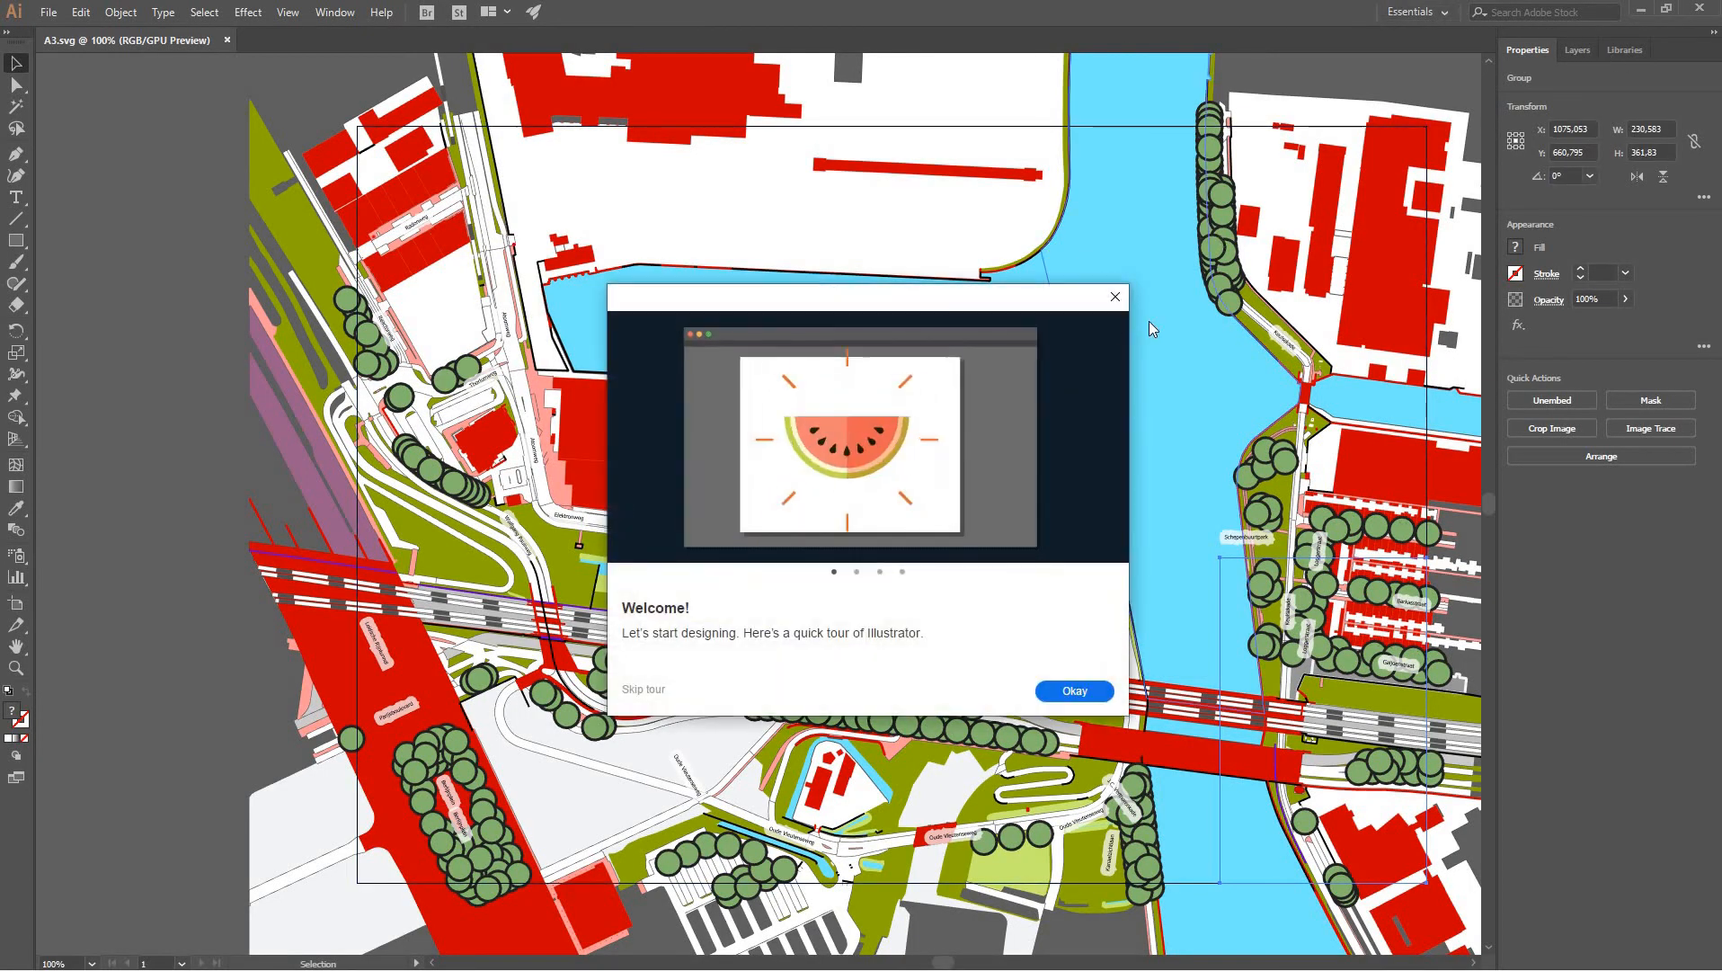
Step: Dismiss the welcome tour and show the Layers panel for A3.svg
{"action": "left_click", "coordinate": [1074, 690]}
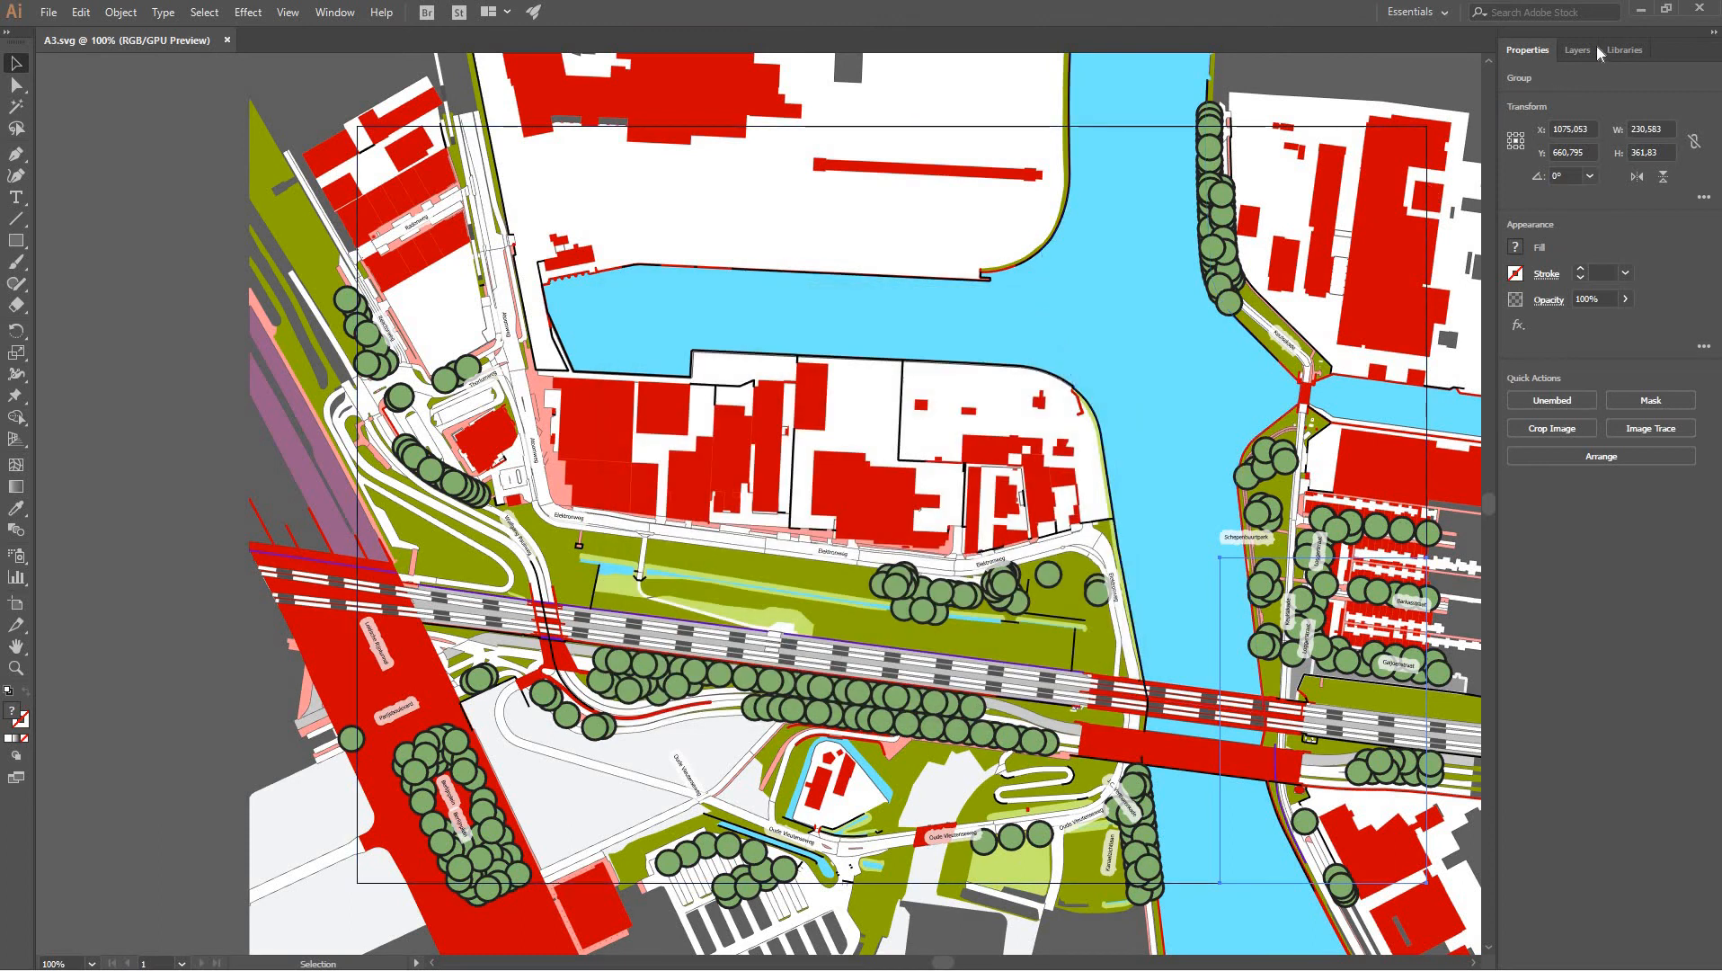
{"action": "left_click", "coordinate": [1579, 50]}
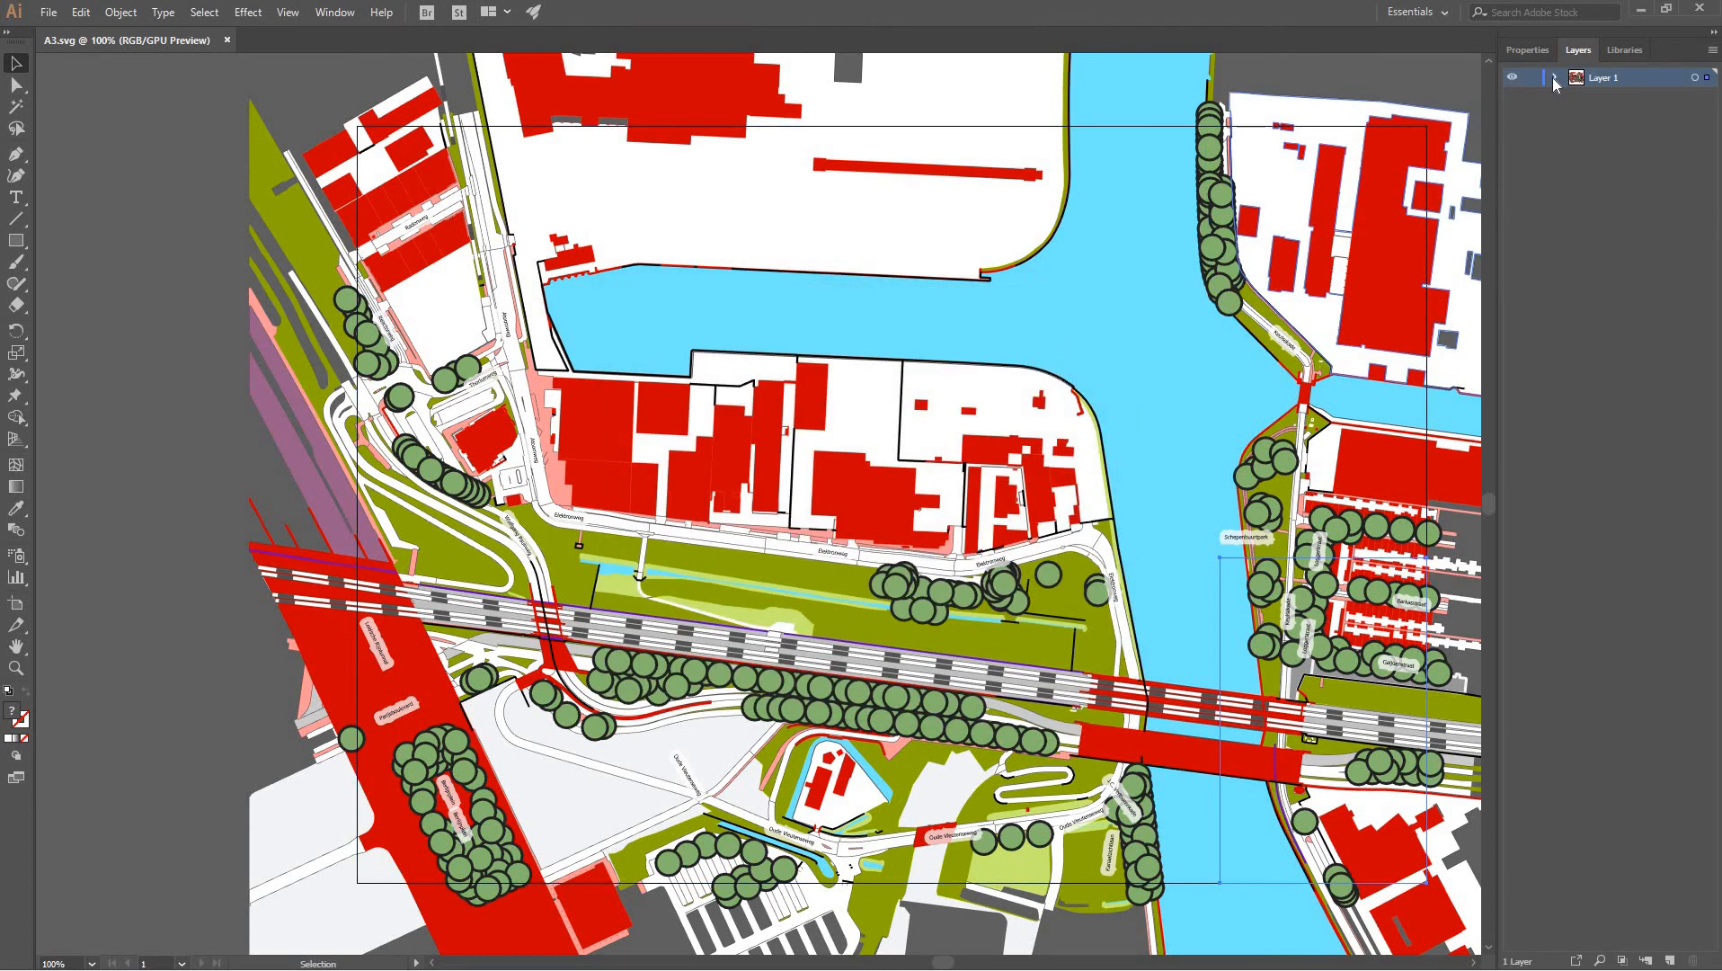
Step: Expand Layer 1 into BGT sublayers like pand (vlak), then show UTRECHT.dxf in AutoCAD model space
{"action": "left_click", "coordinate": [1558, 78]}
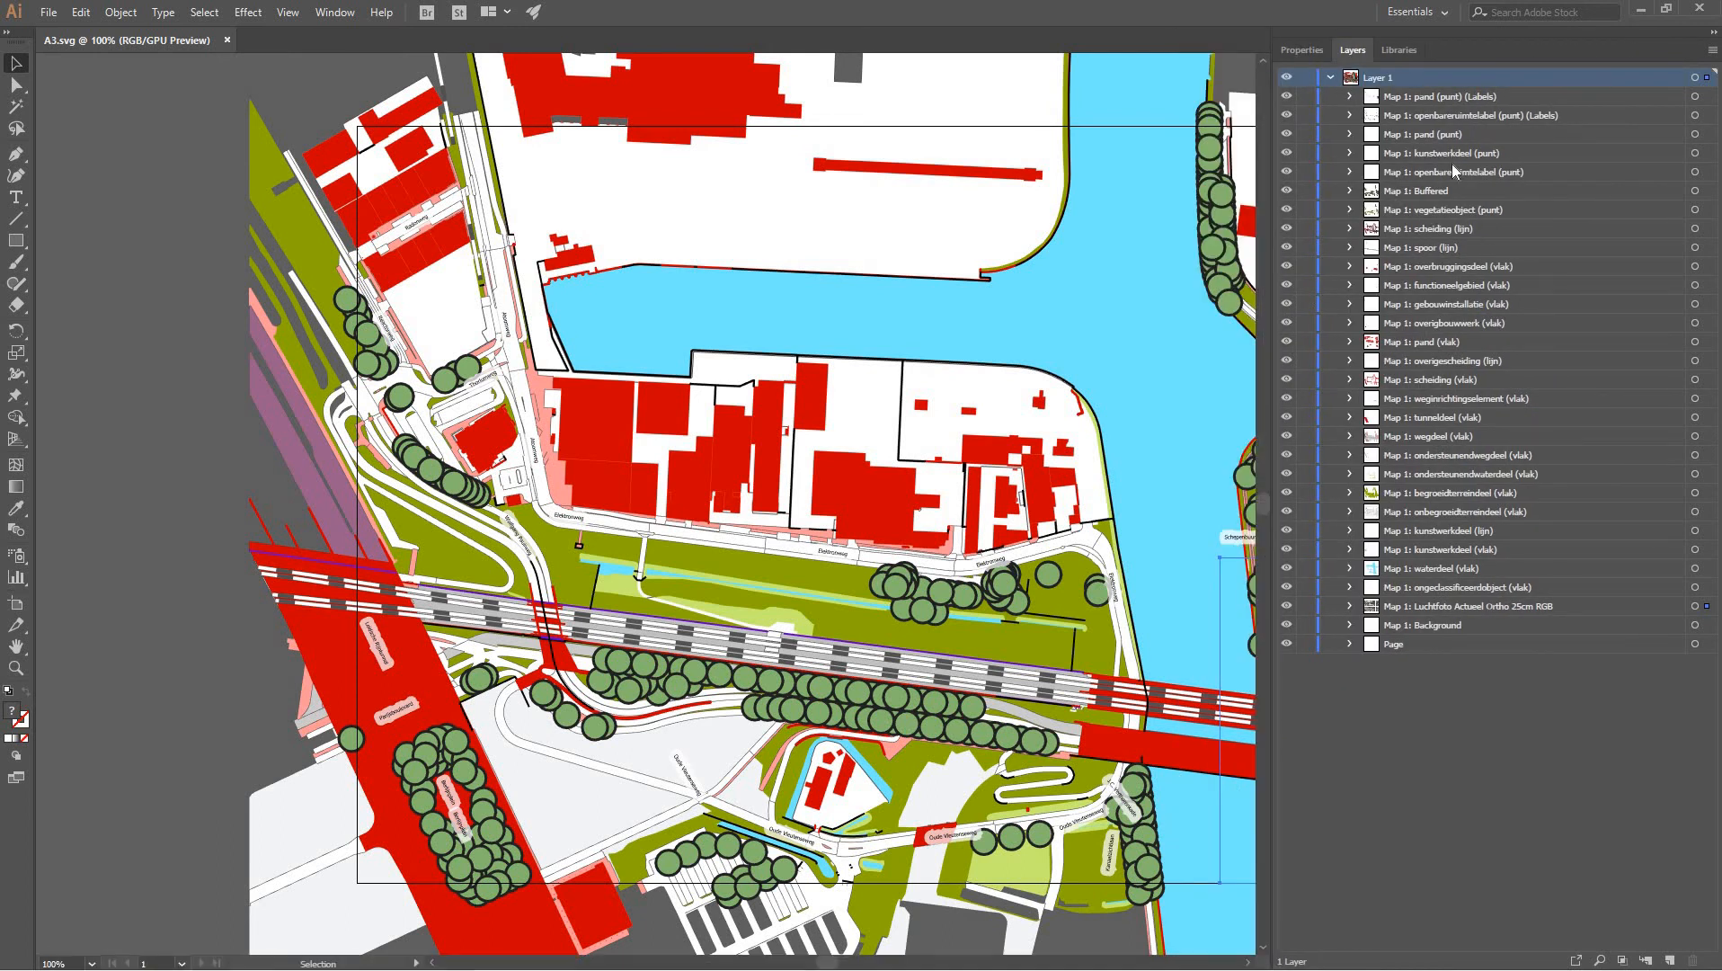
{"action": "mouse_move", "coordinate": [1482, 190]}
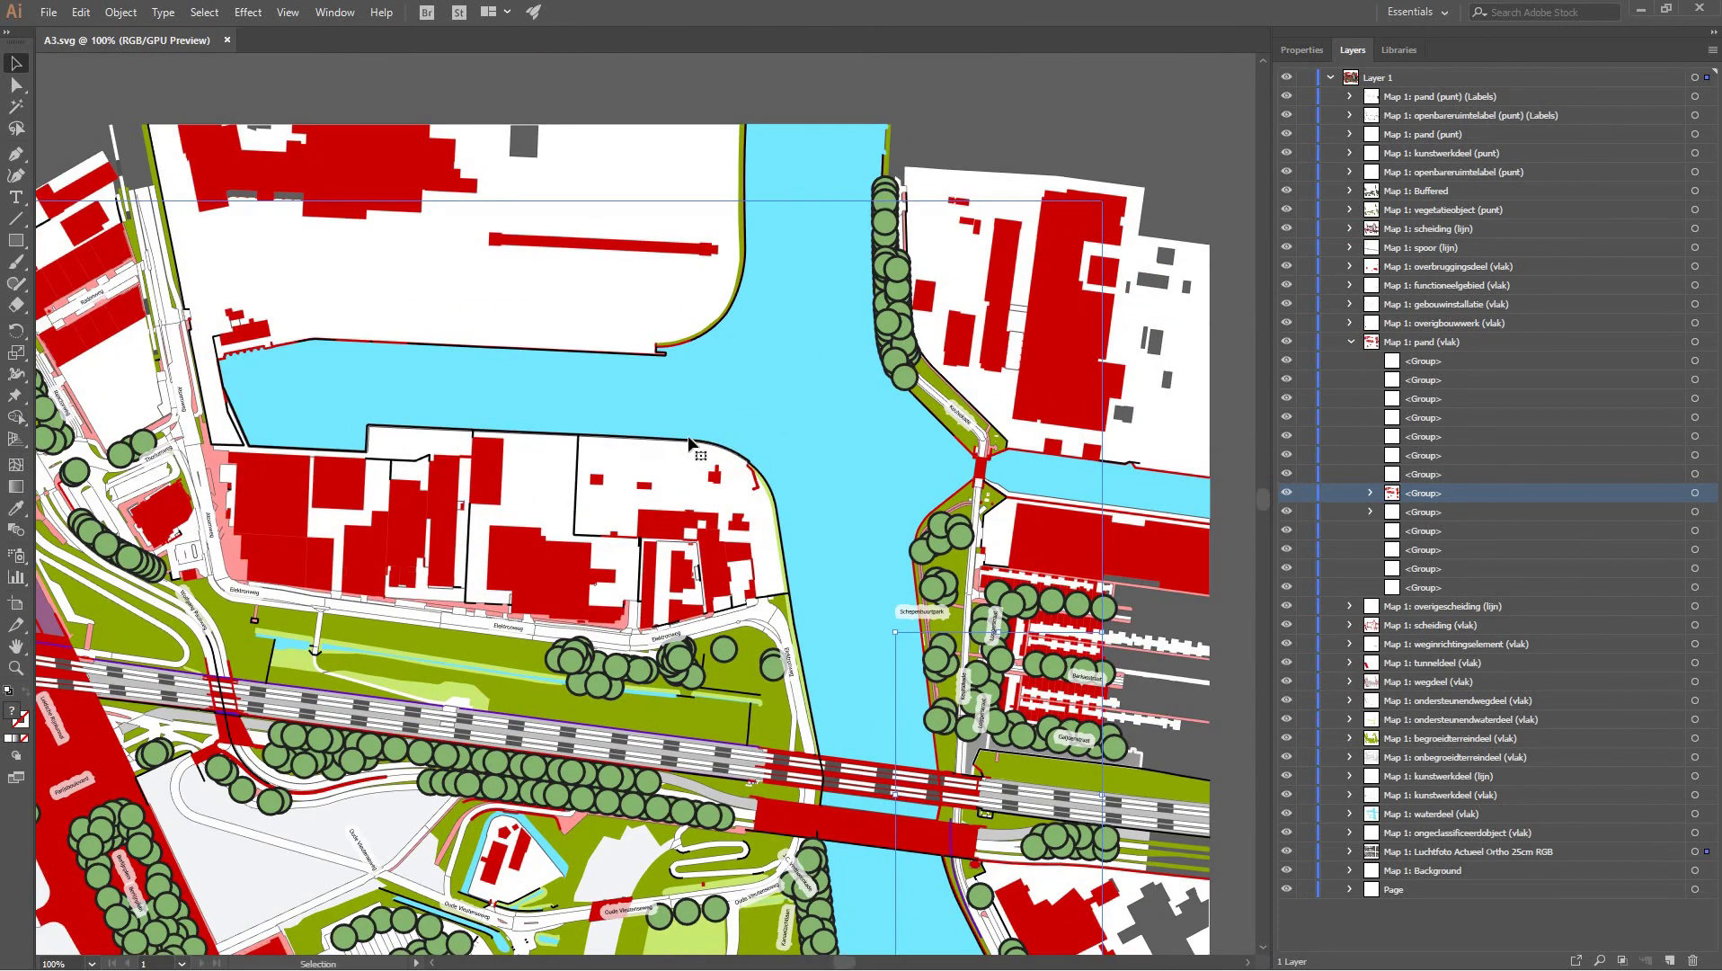
{"action": "left_click", "coordinate": [1417, 11]}
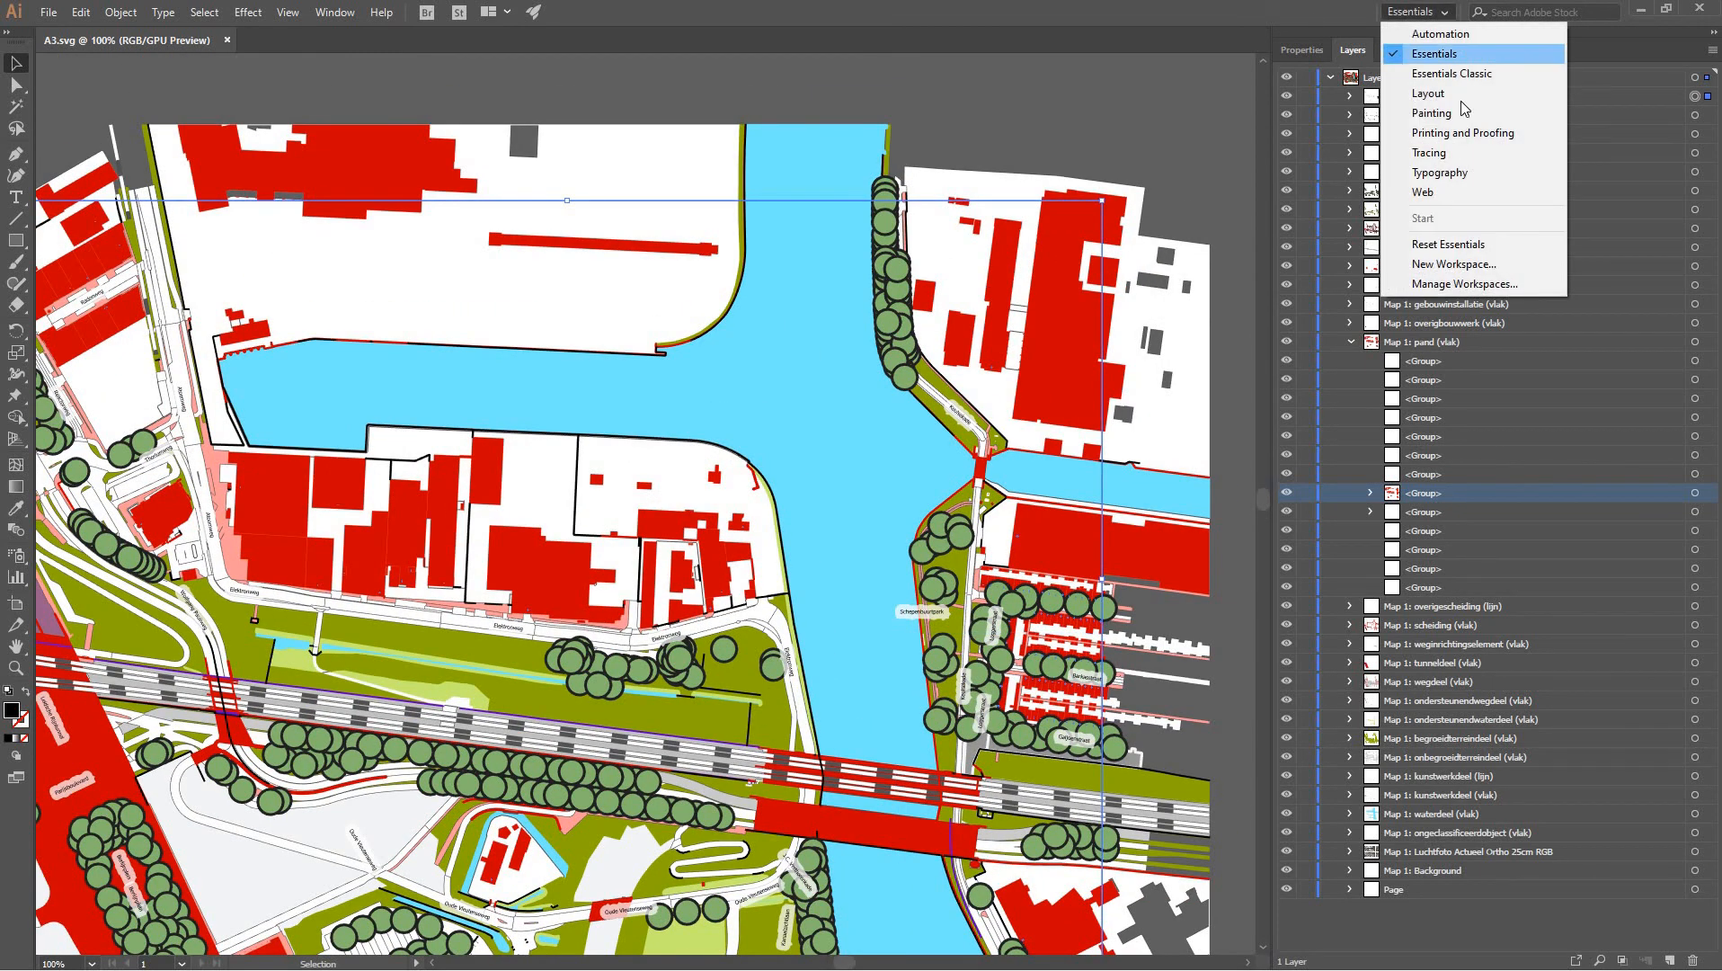
{"action": "mouse_move", "coordinate": [1455, 74]}
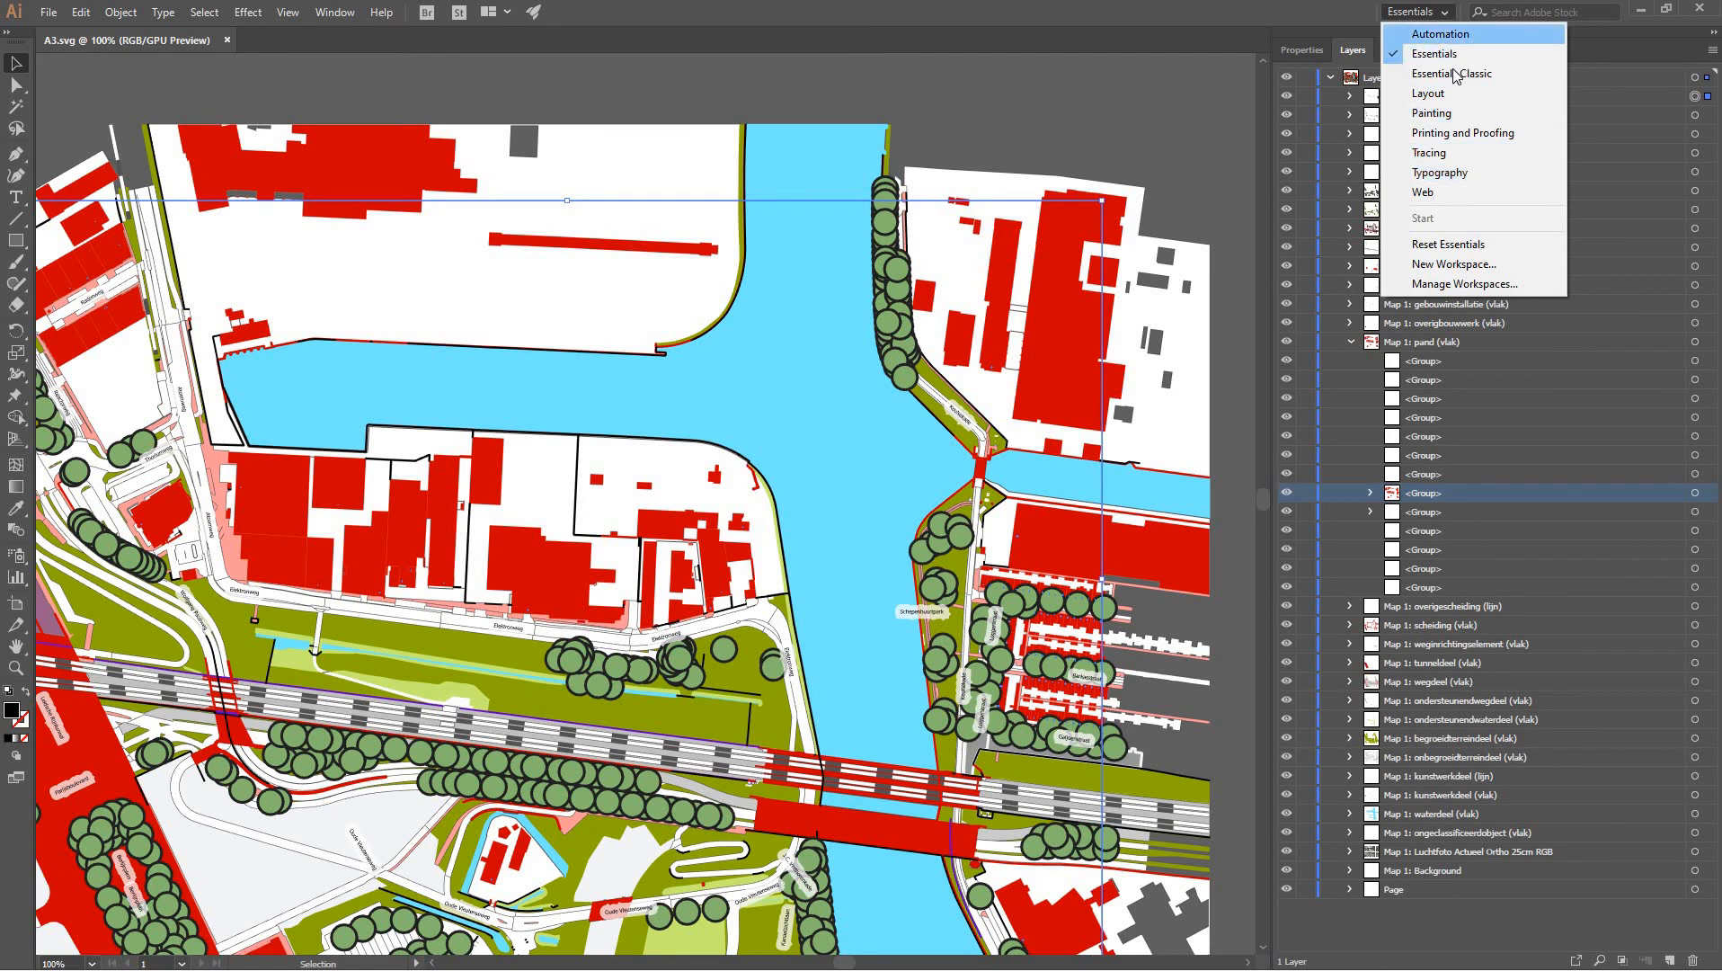
{"action": "left_click", "coordinate": [1439, 53]}
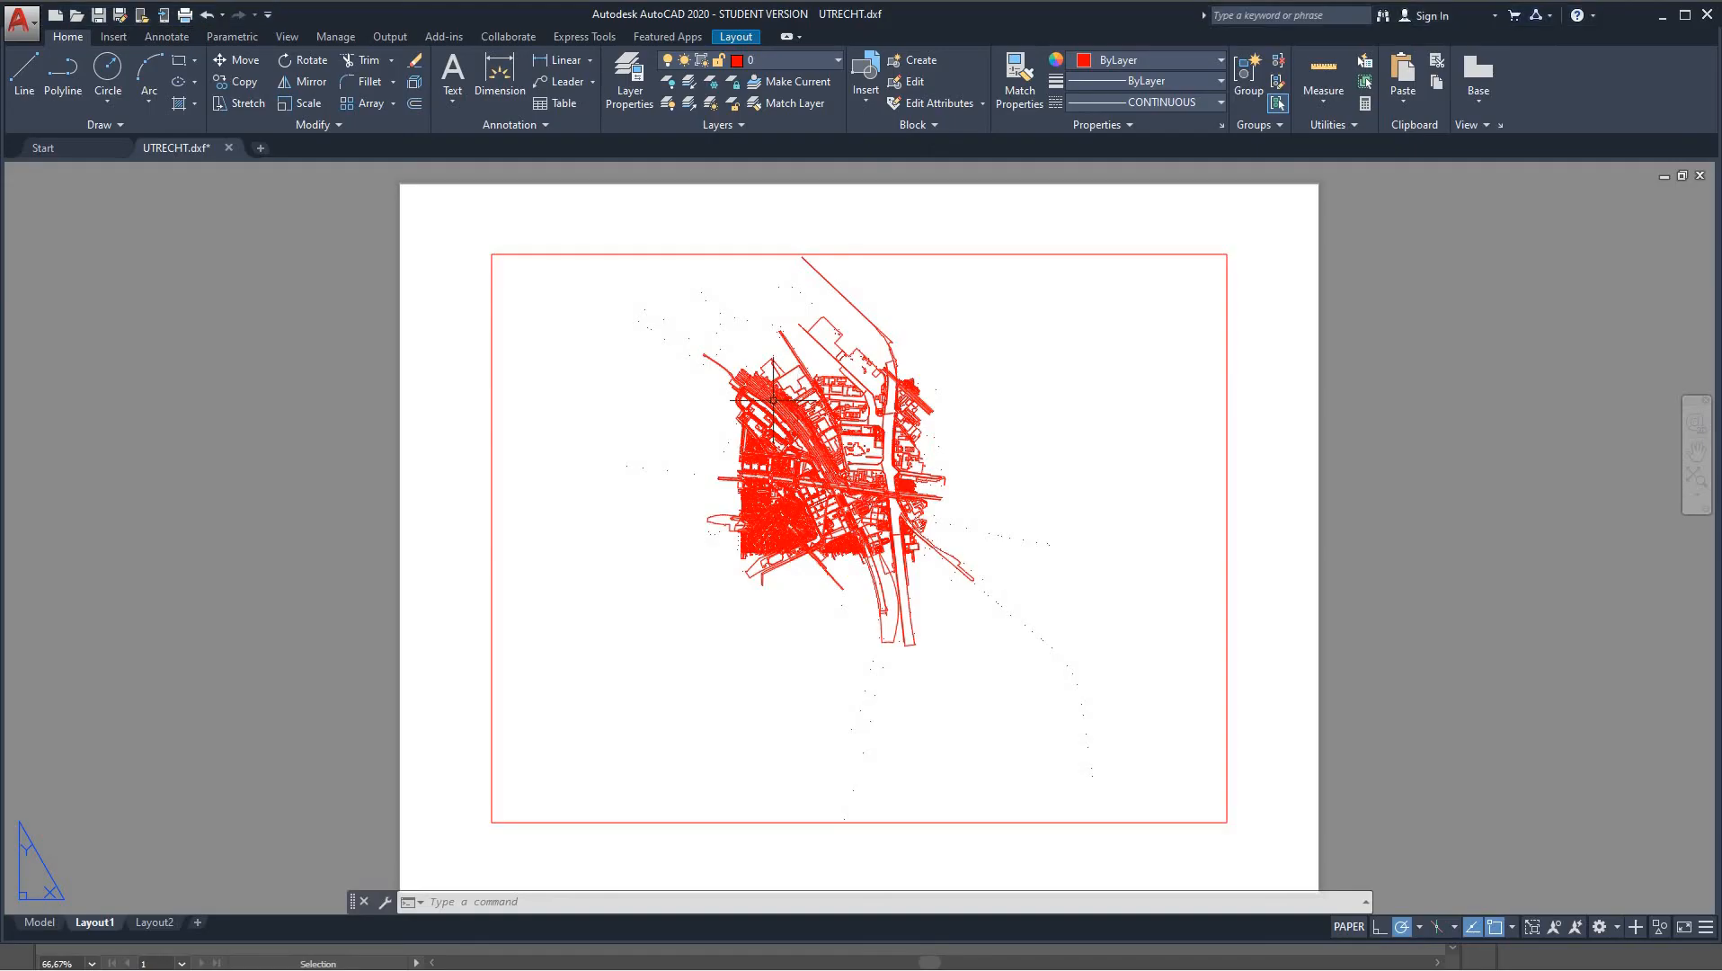
{"action": "left_click", "coordinate": [38, 922]}
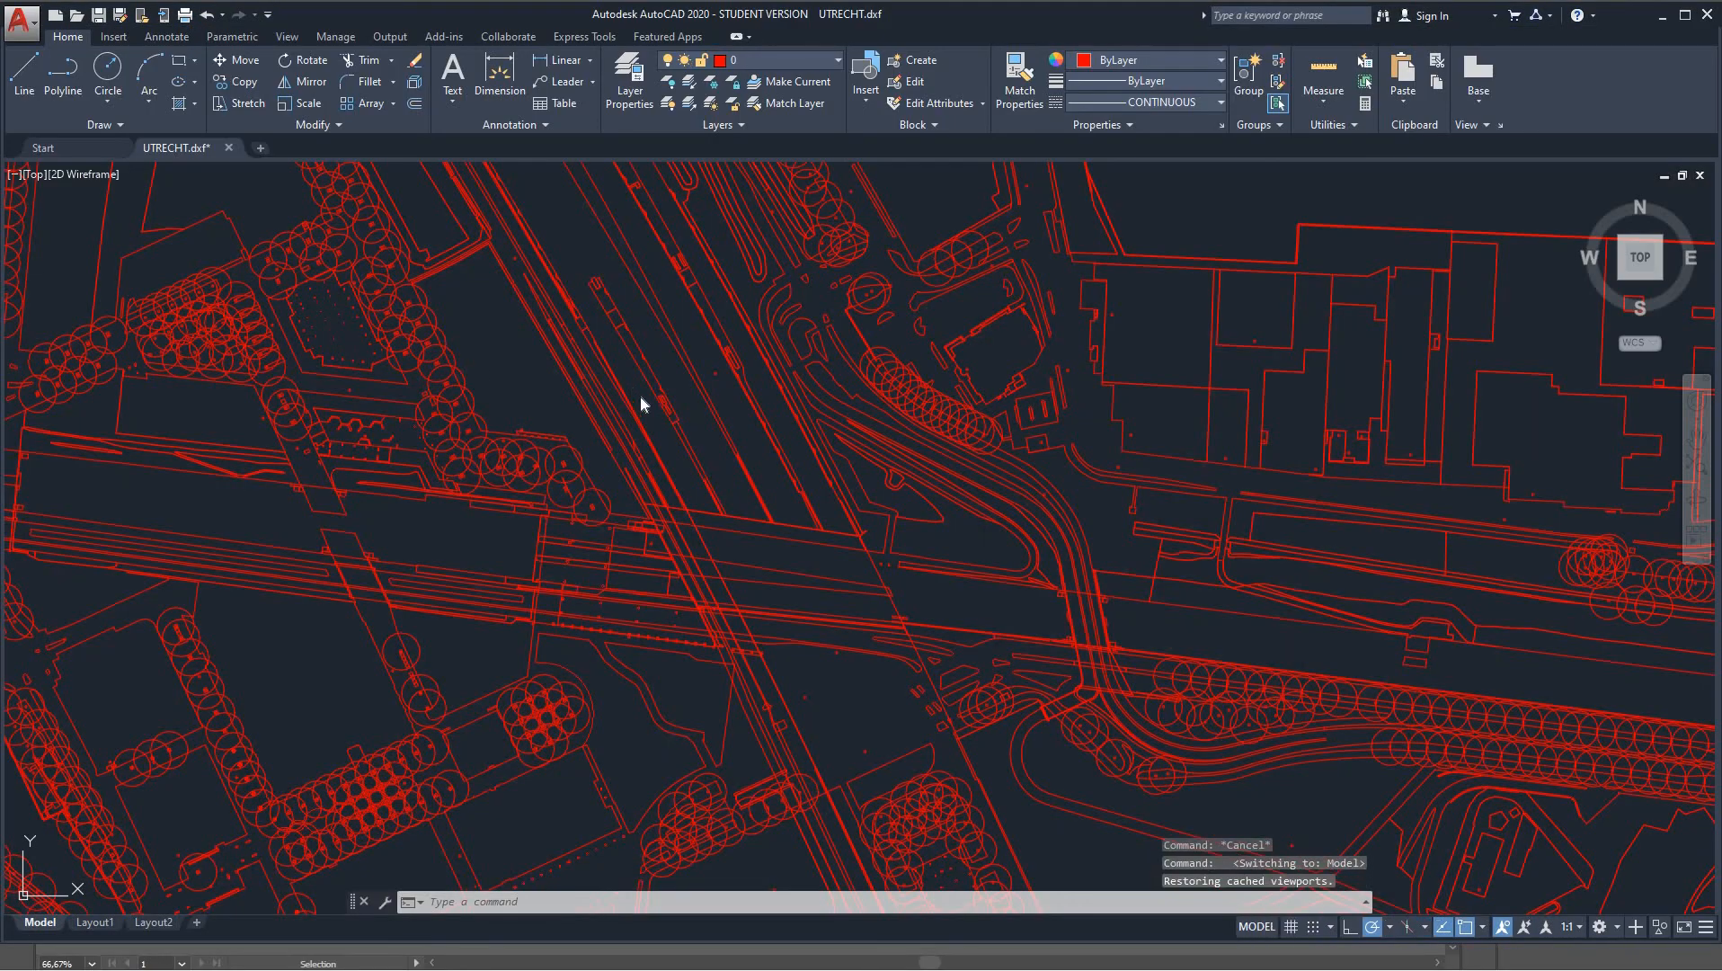